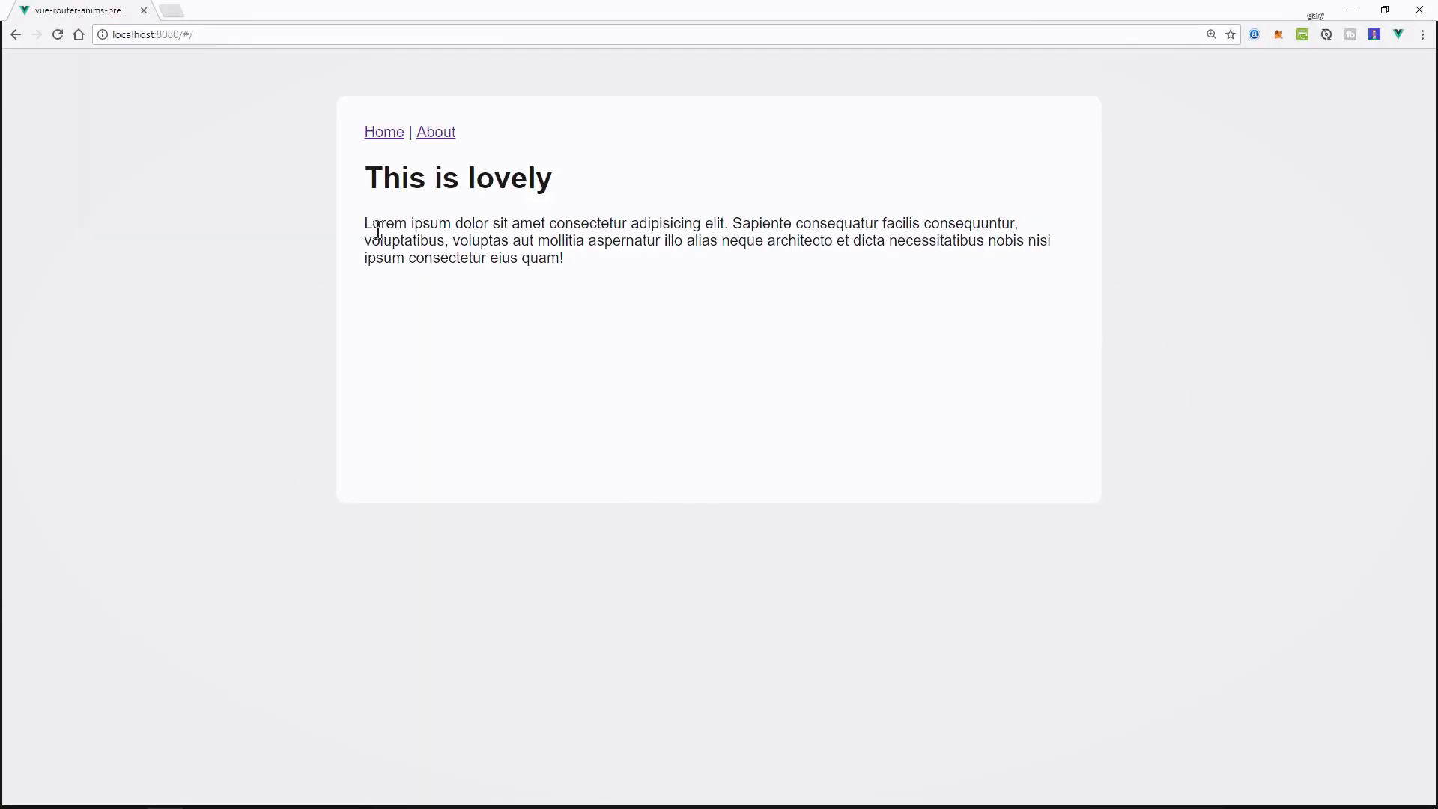
pyautogui.moveTo(436, 132)
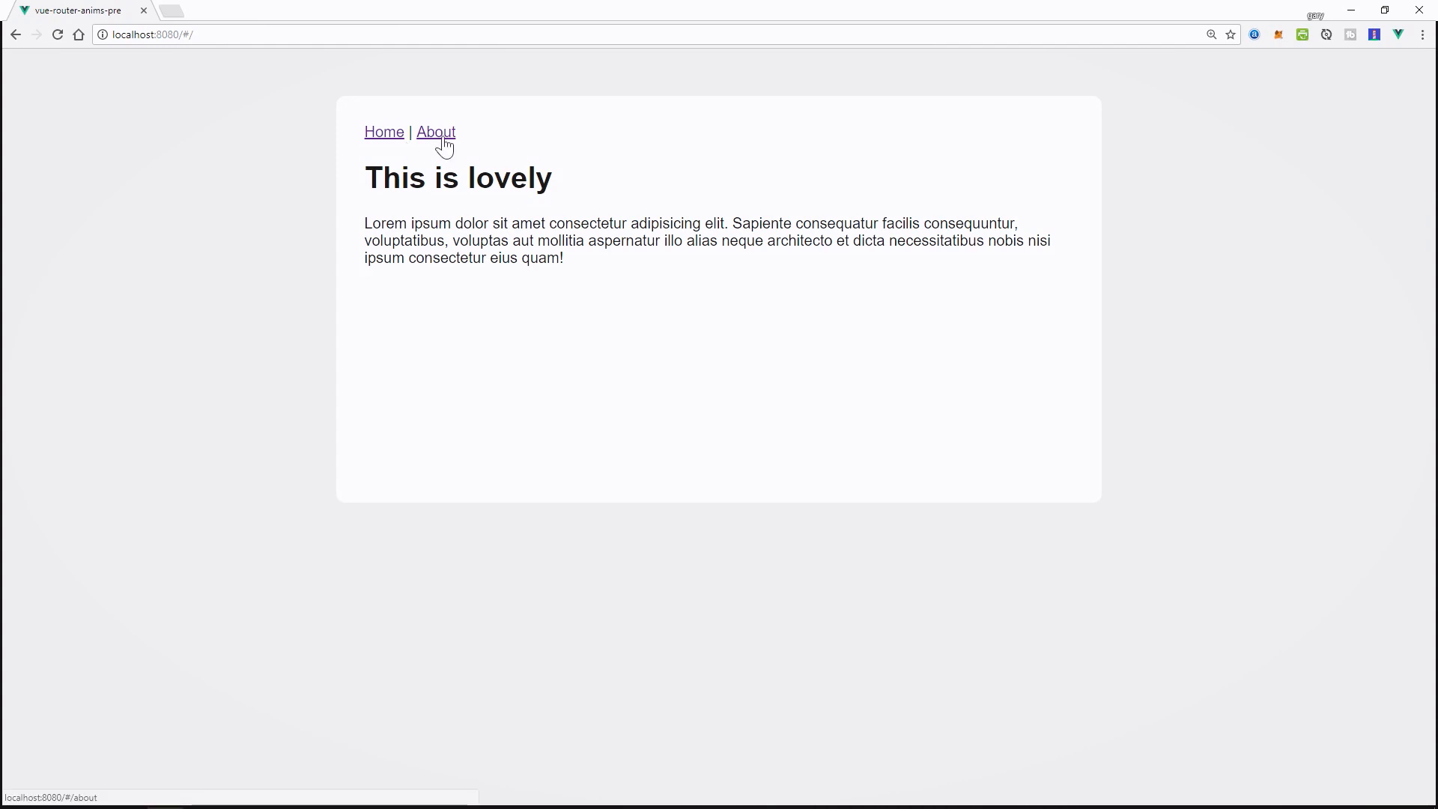
# Switch between the Home and About pages a few times to preview the route navigation.
pyautogui.click(151, 34)
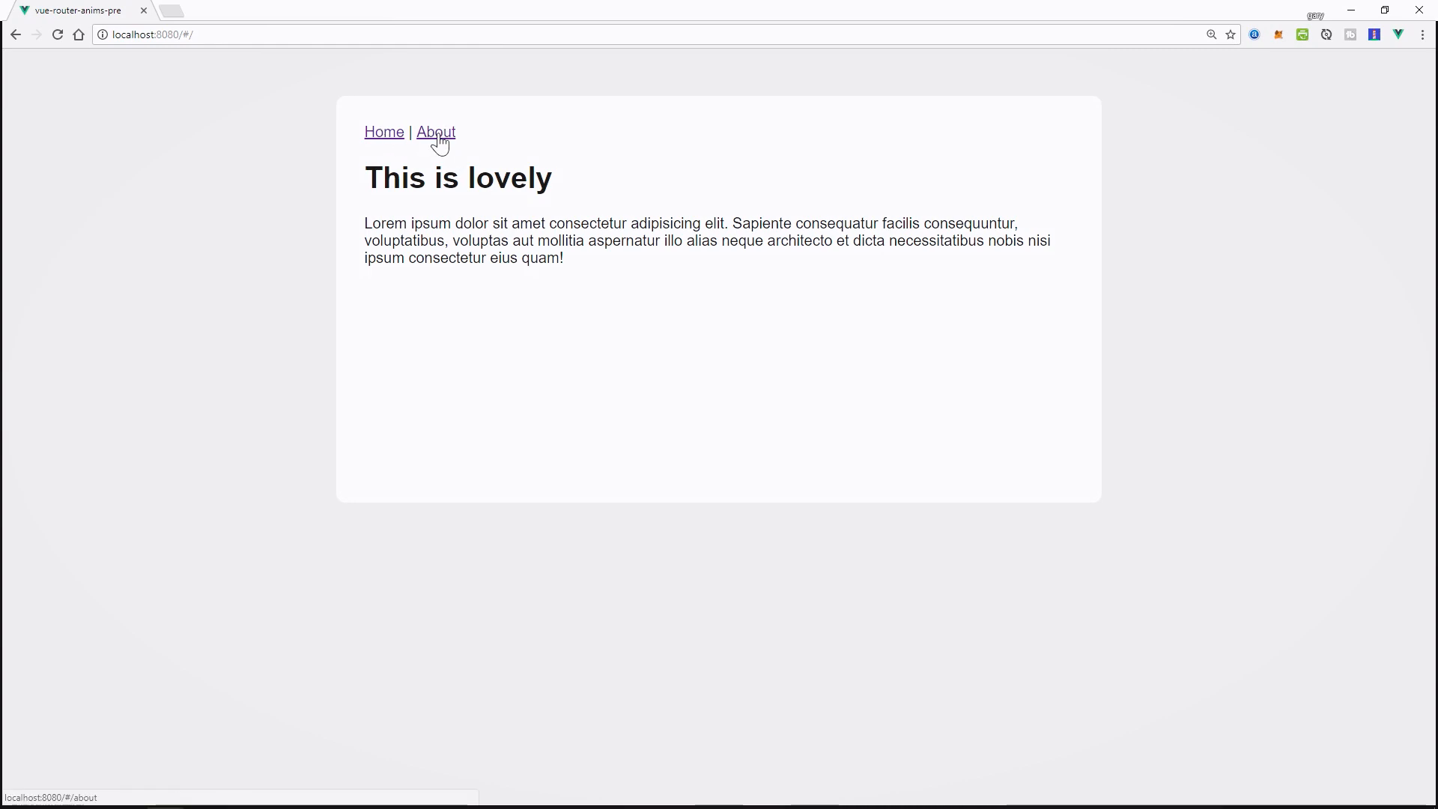
pyautogui.click(436, 131)
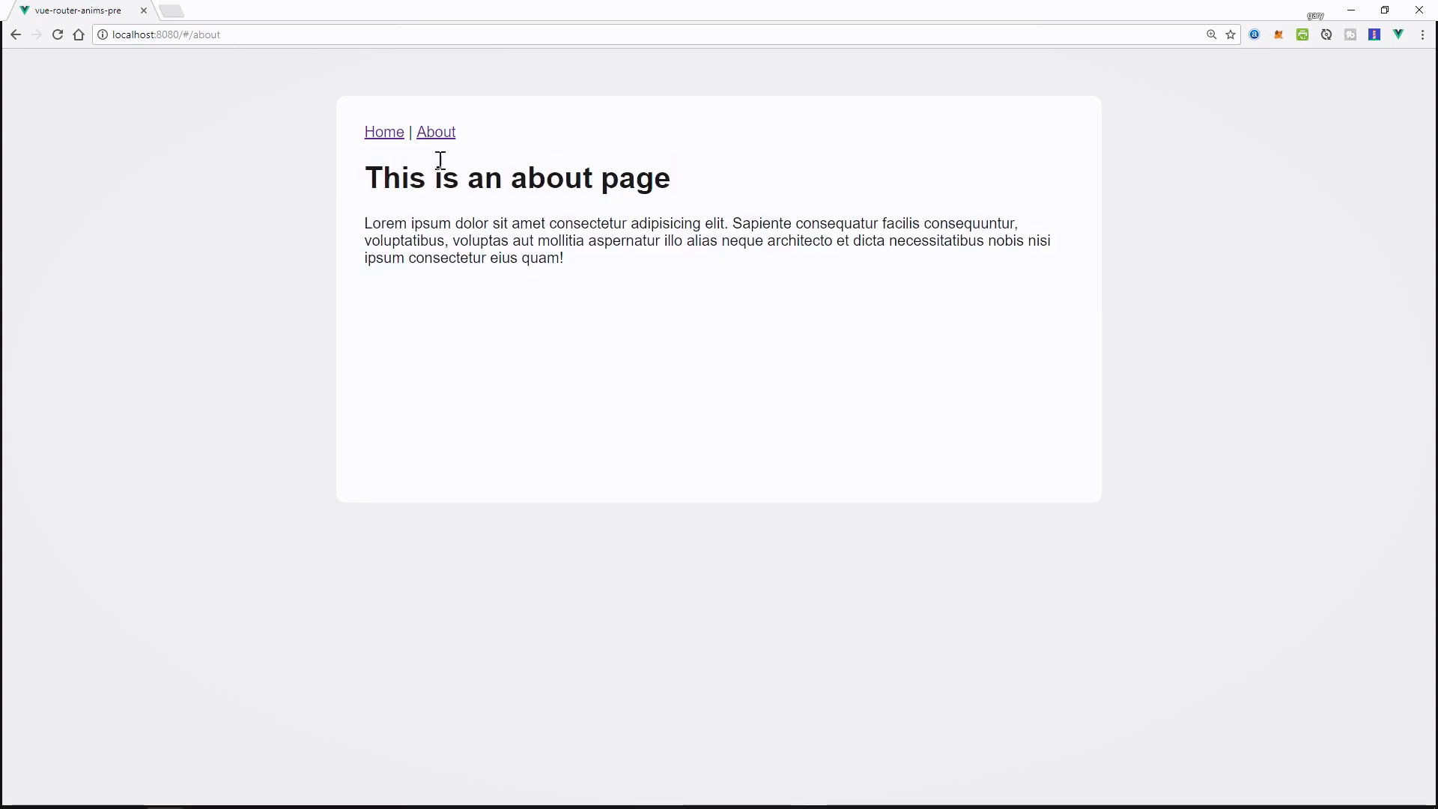
pyautogui.click(384, 132)
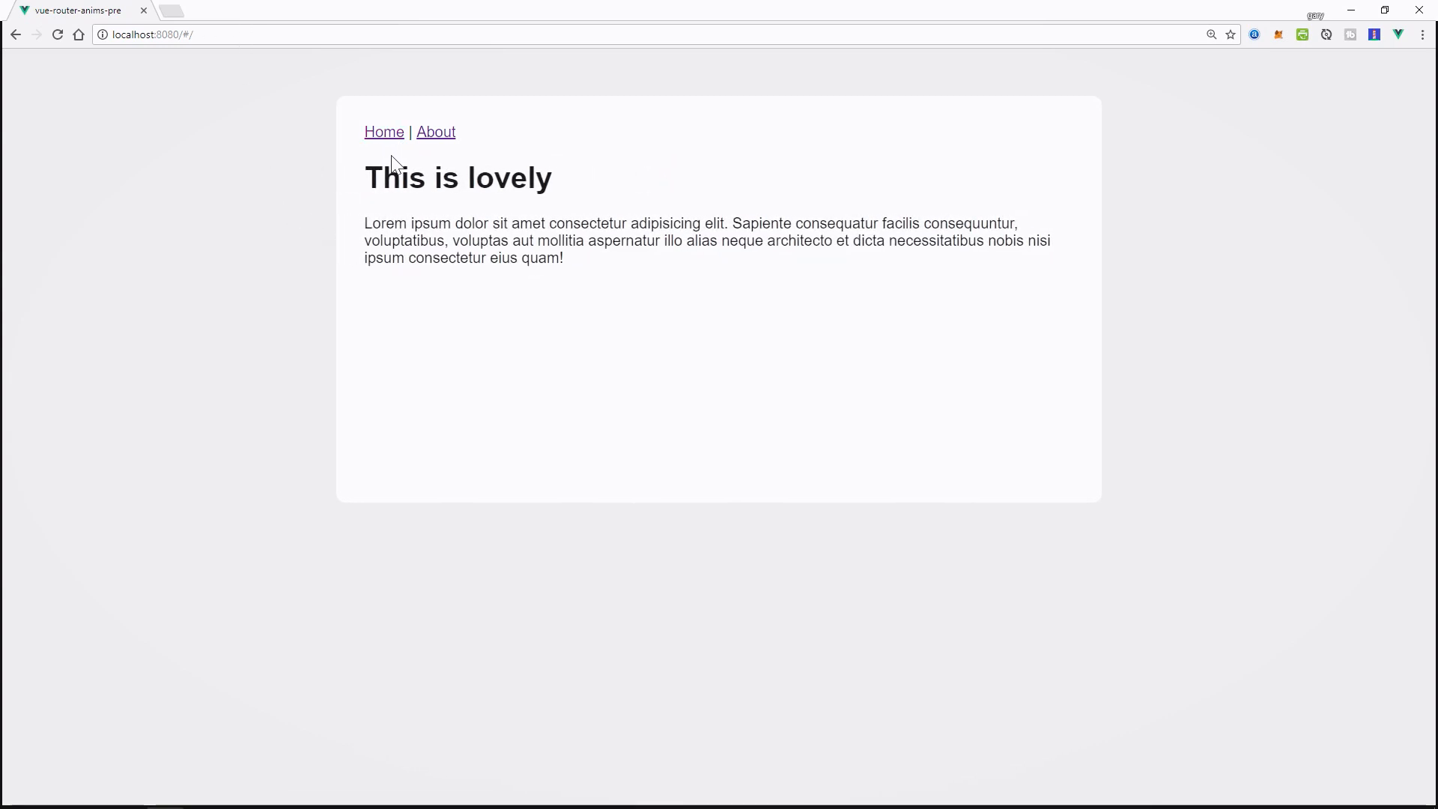
pyautogui.click(435, 132)
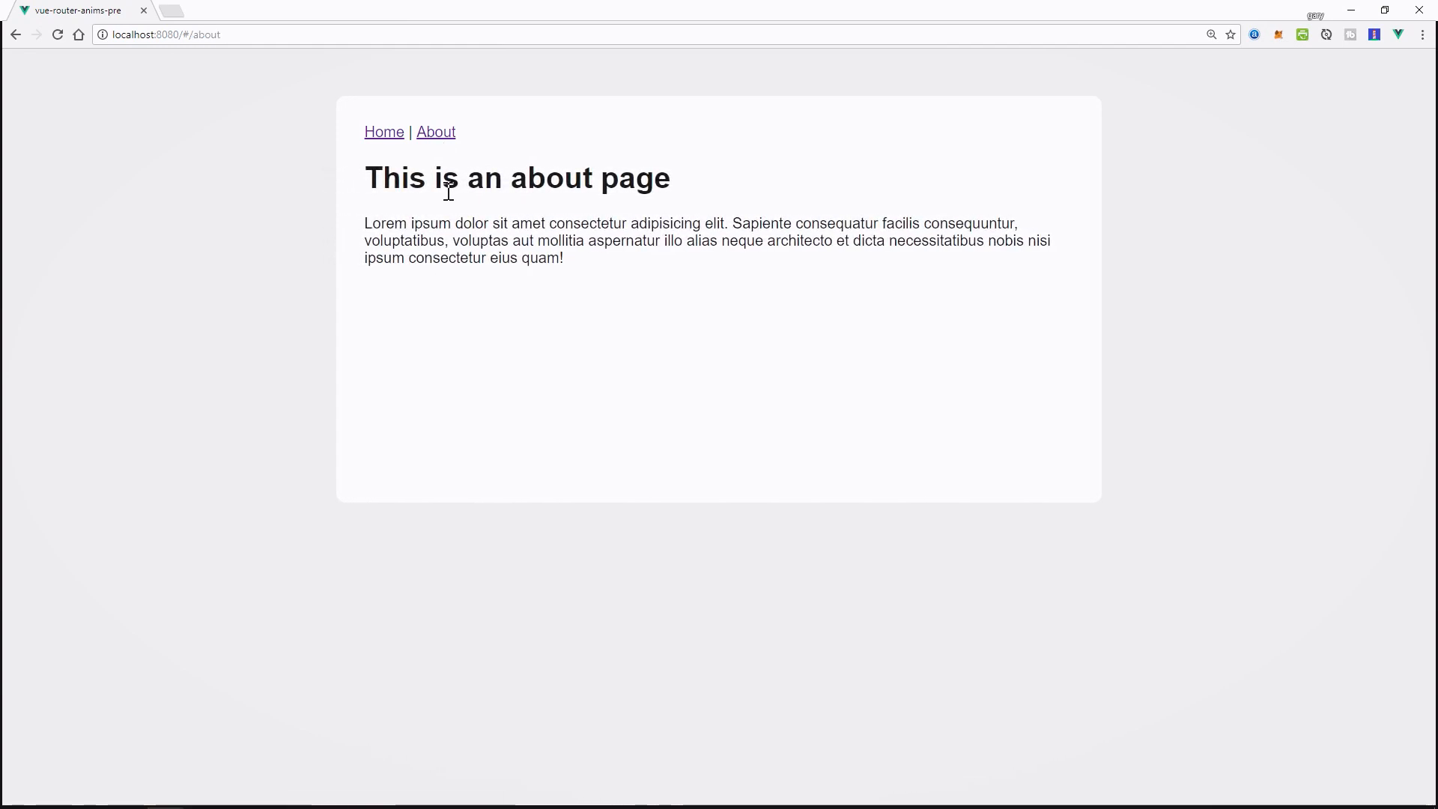
pyautogui.moveTo(383, 132)
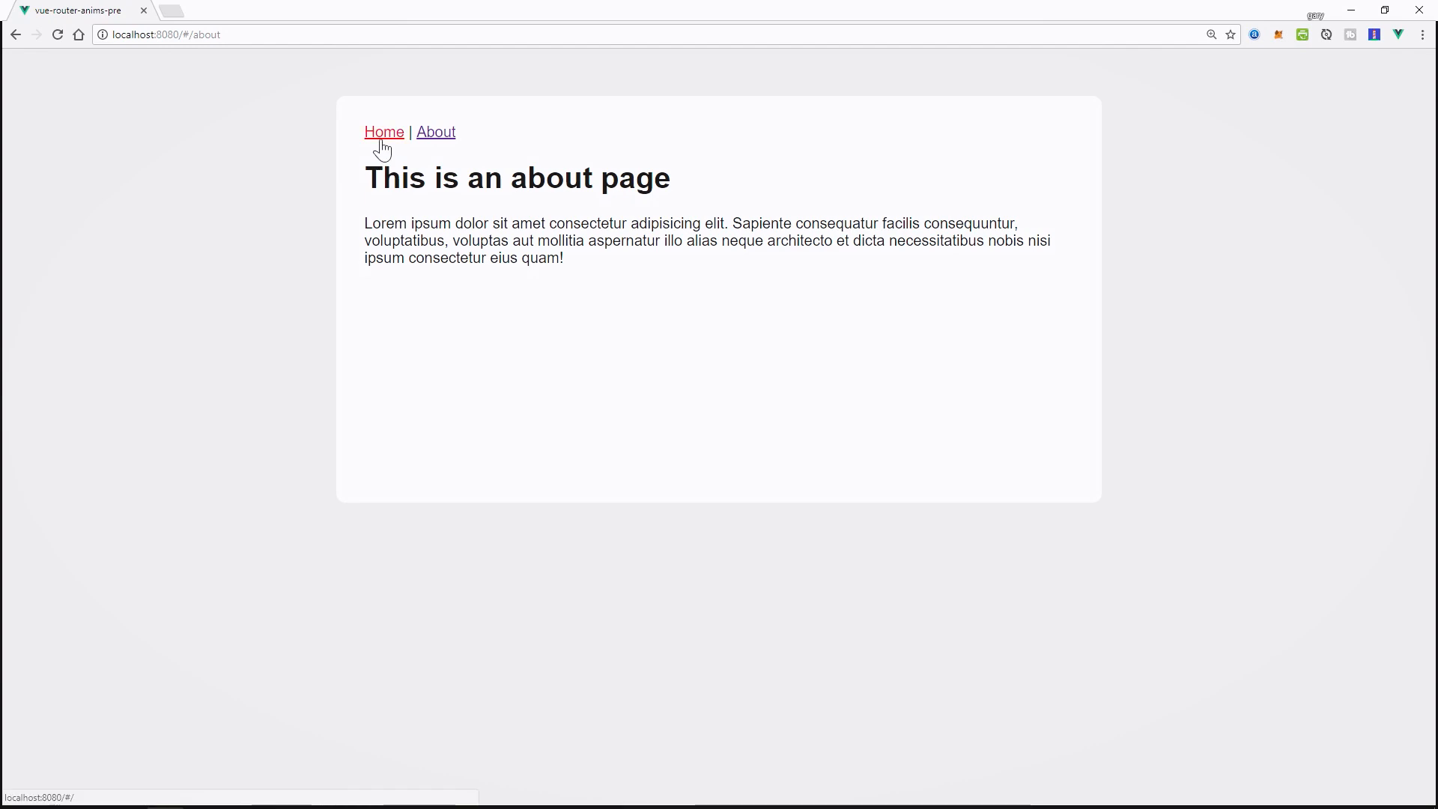
pyautogui.click(384, 132)
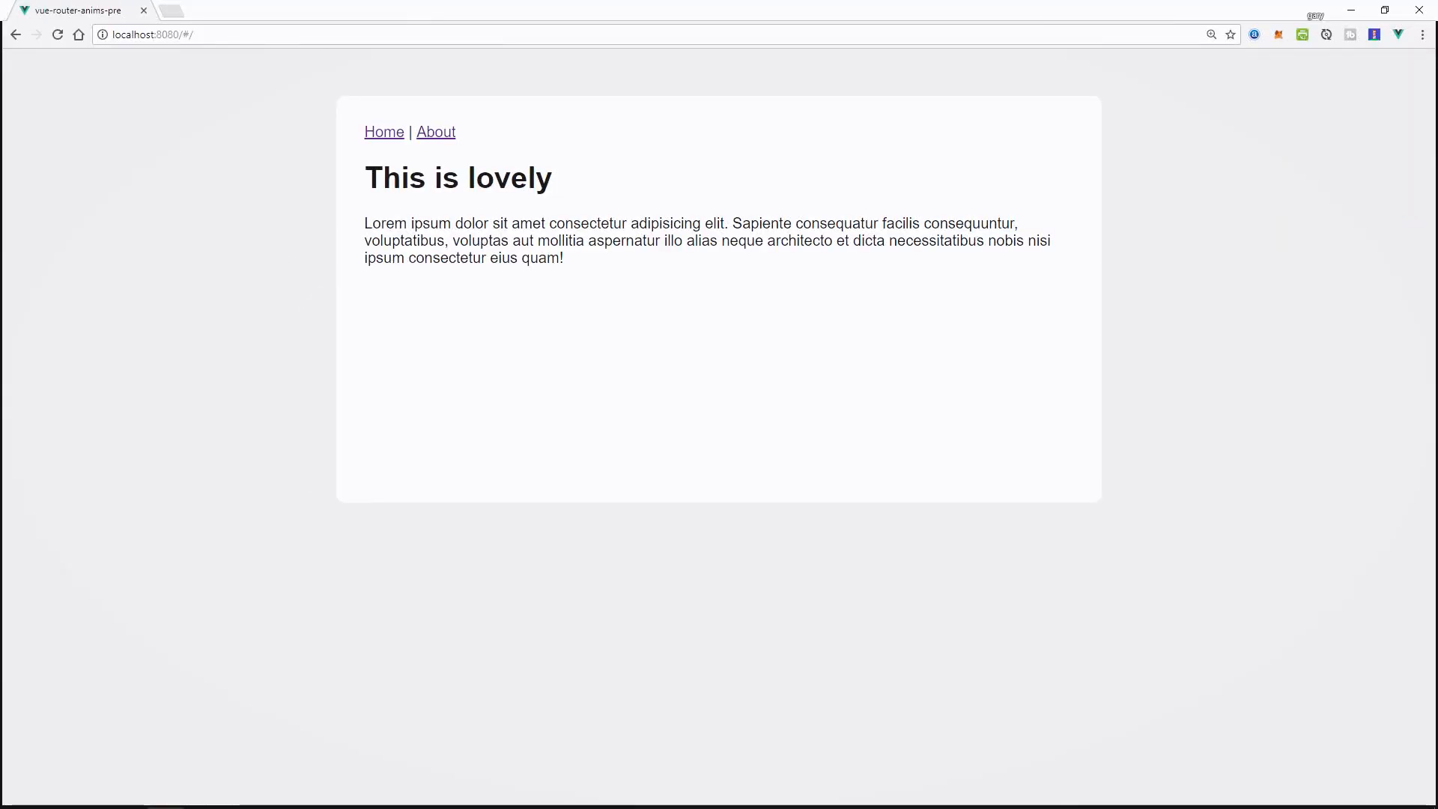
pyautogui.moveTo(287, 794)
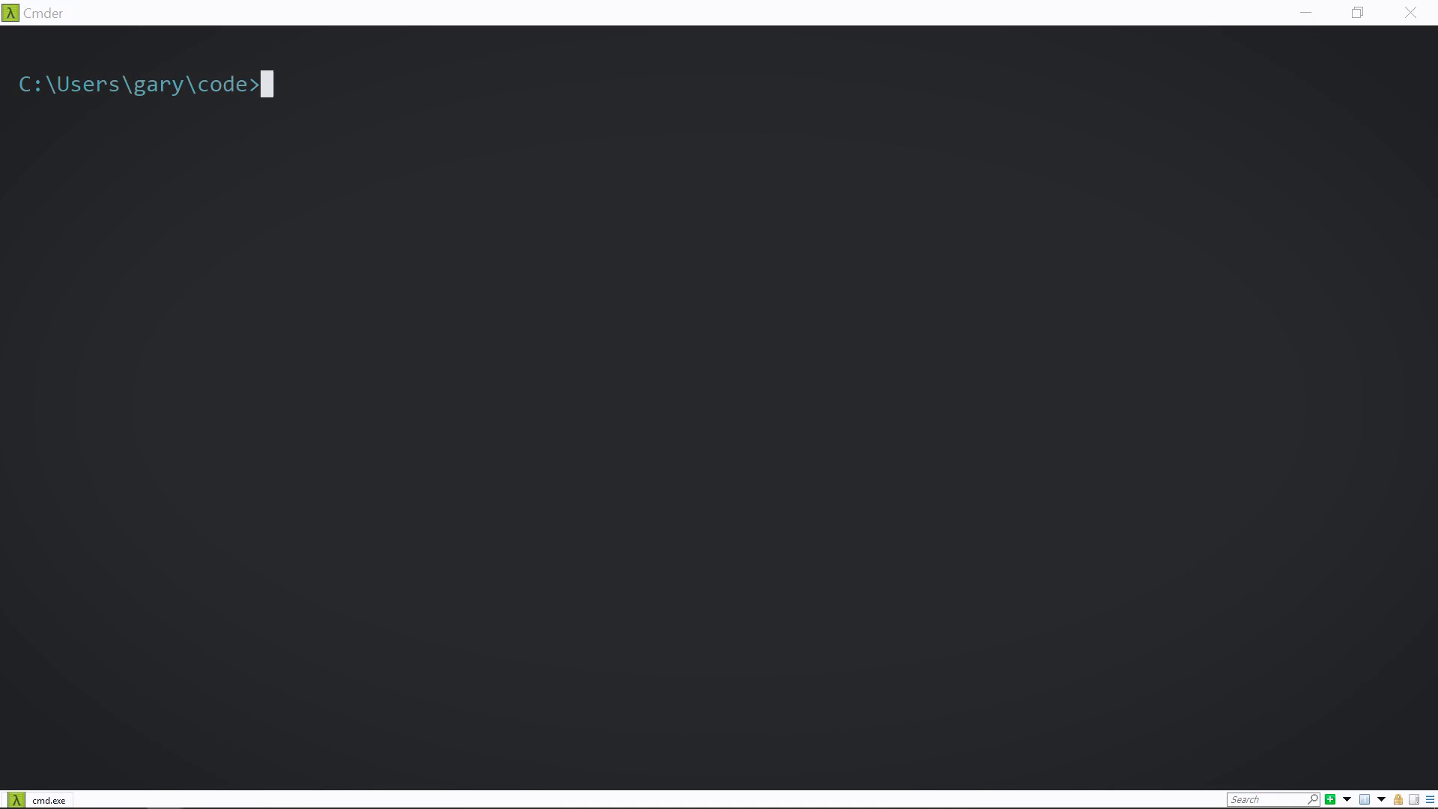
pyautogui.moveTo(616, 361)
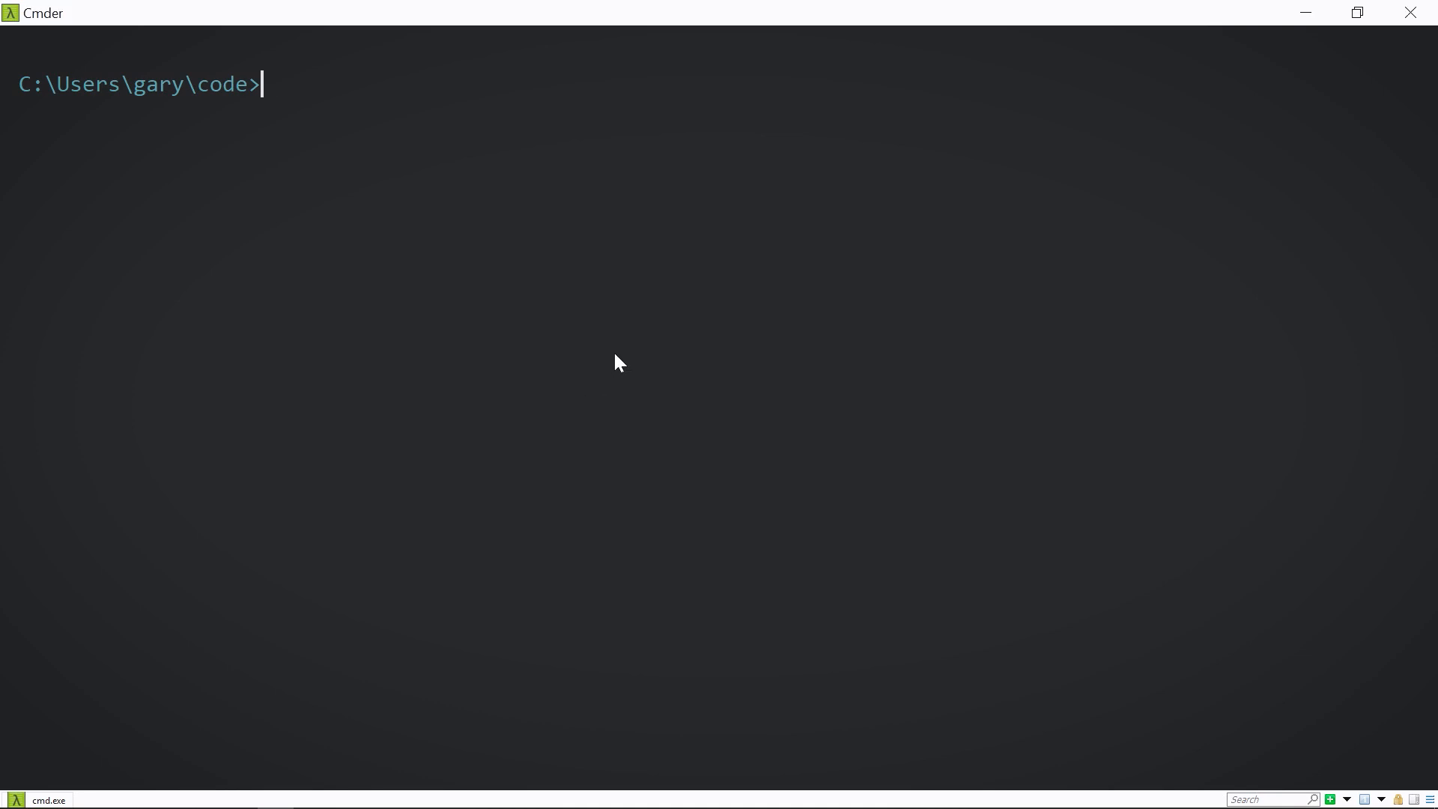
pyautogui.moveTo(514, 108)
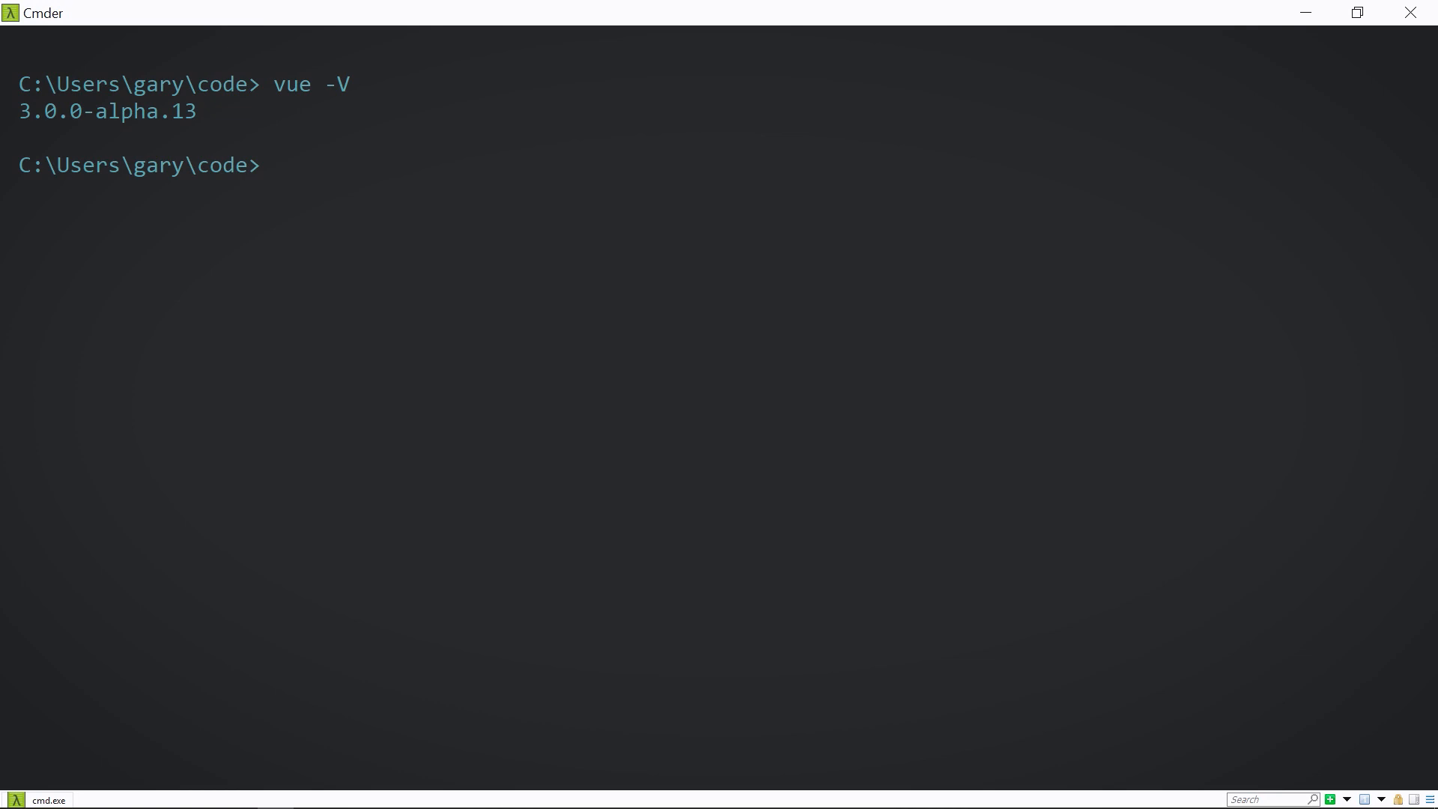
# Run vue create vue-router-anims to start a new Vue project.
pyautogui.write('v')
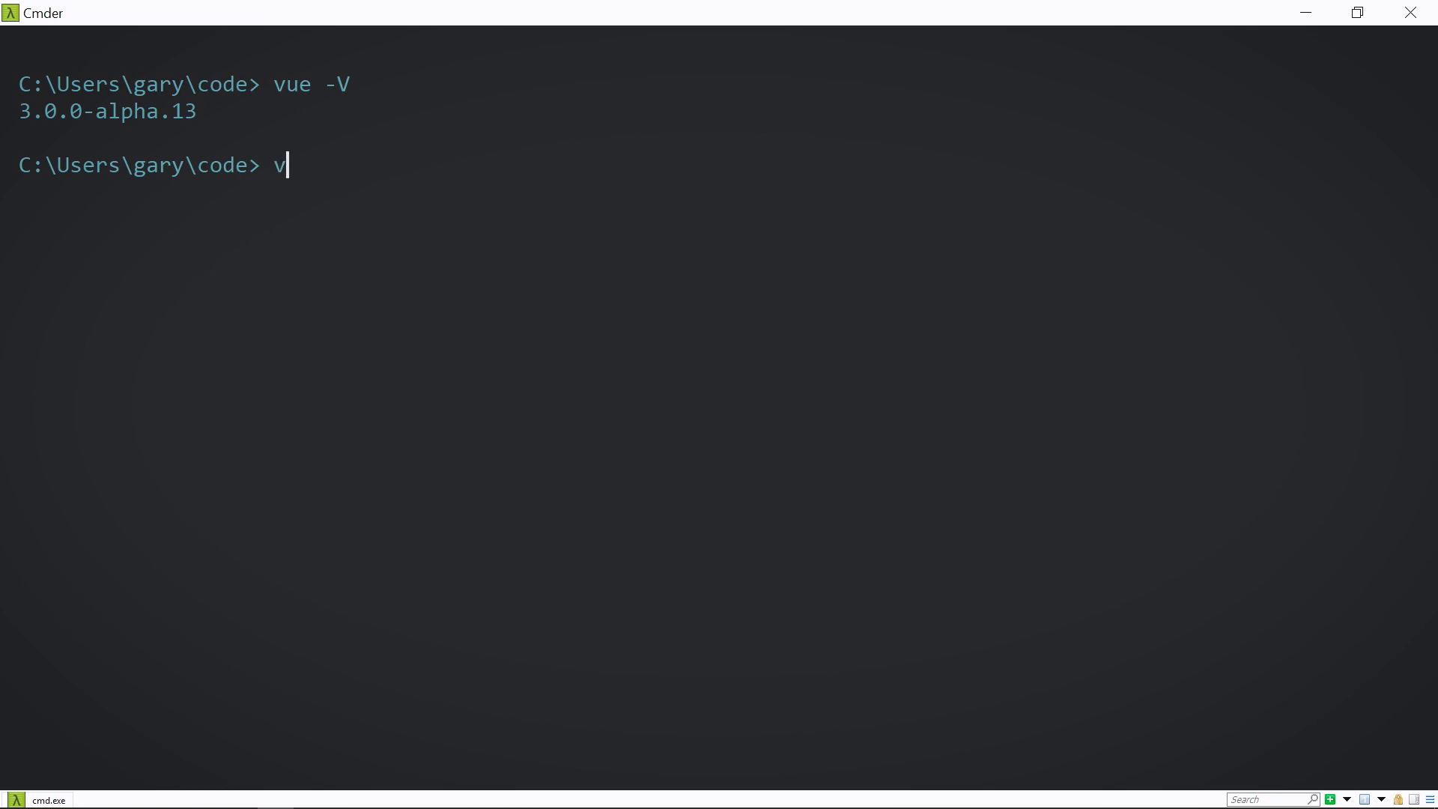
pyautogui.write('ue create')
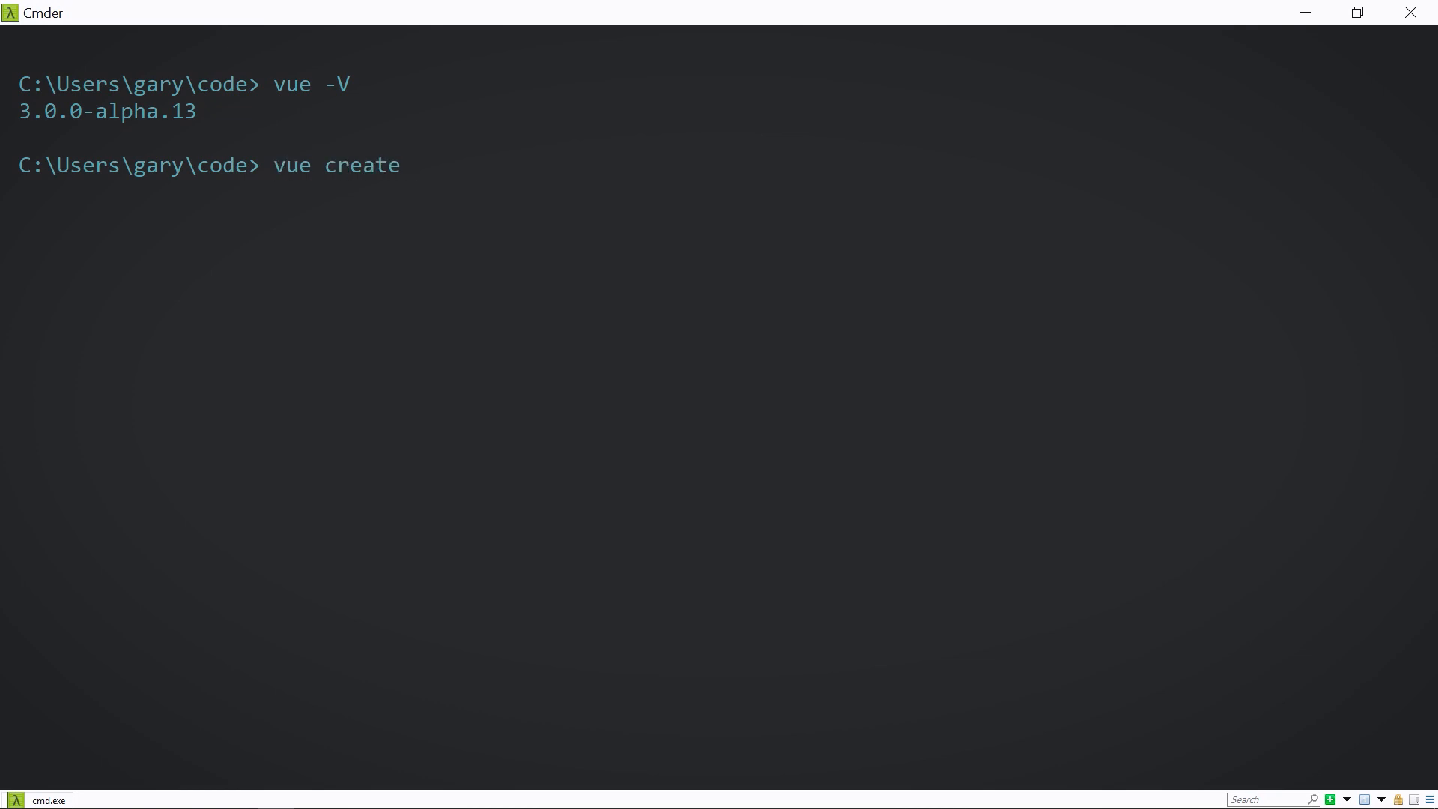
pyautogui.write('vue-router-')
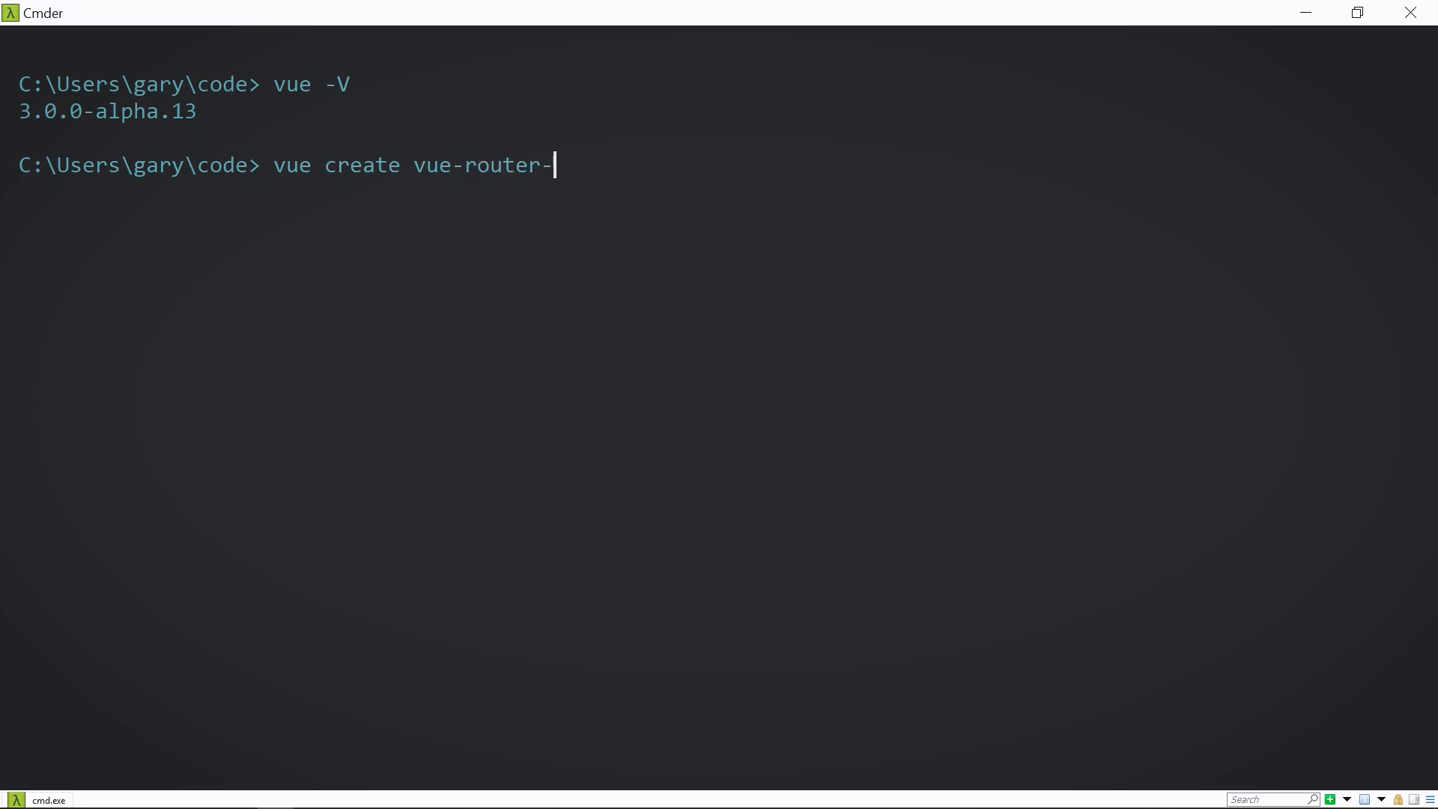
pyautogui.write('anims')
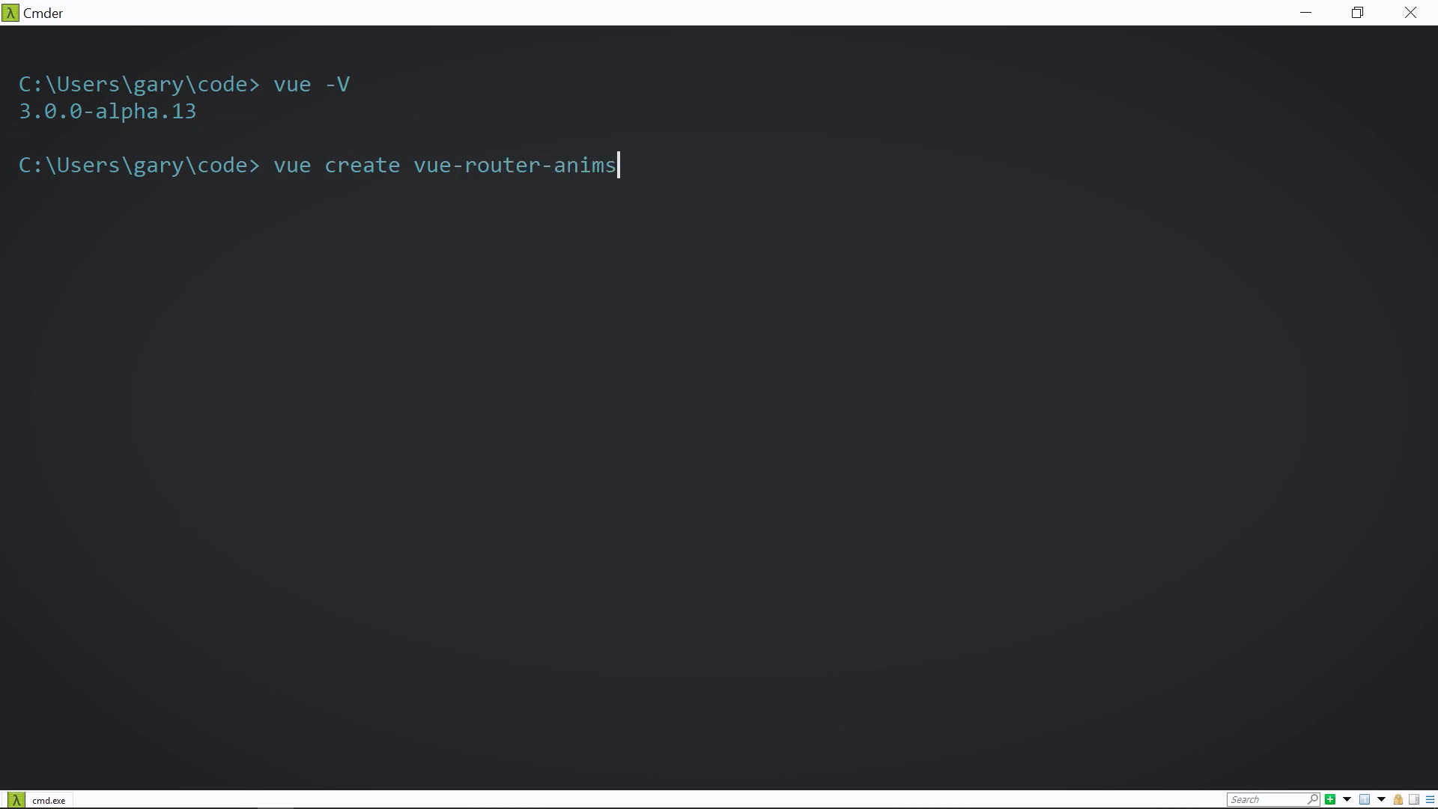
pyautogui.press('Return')
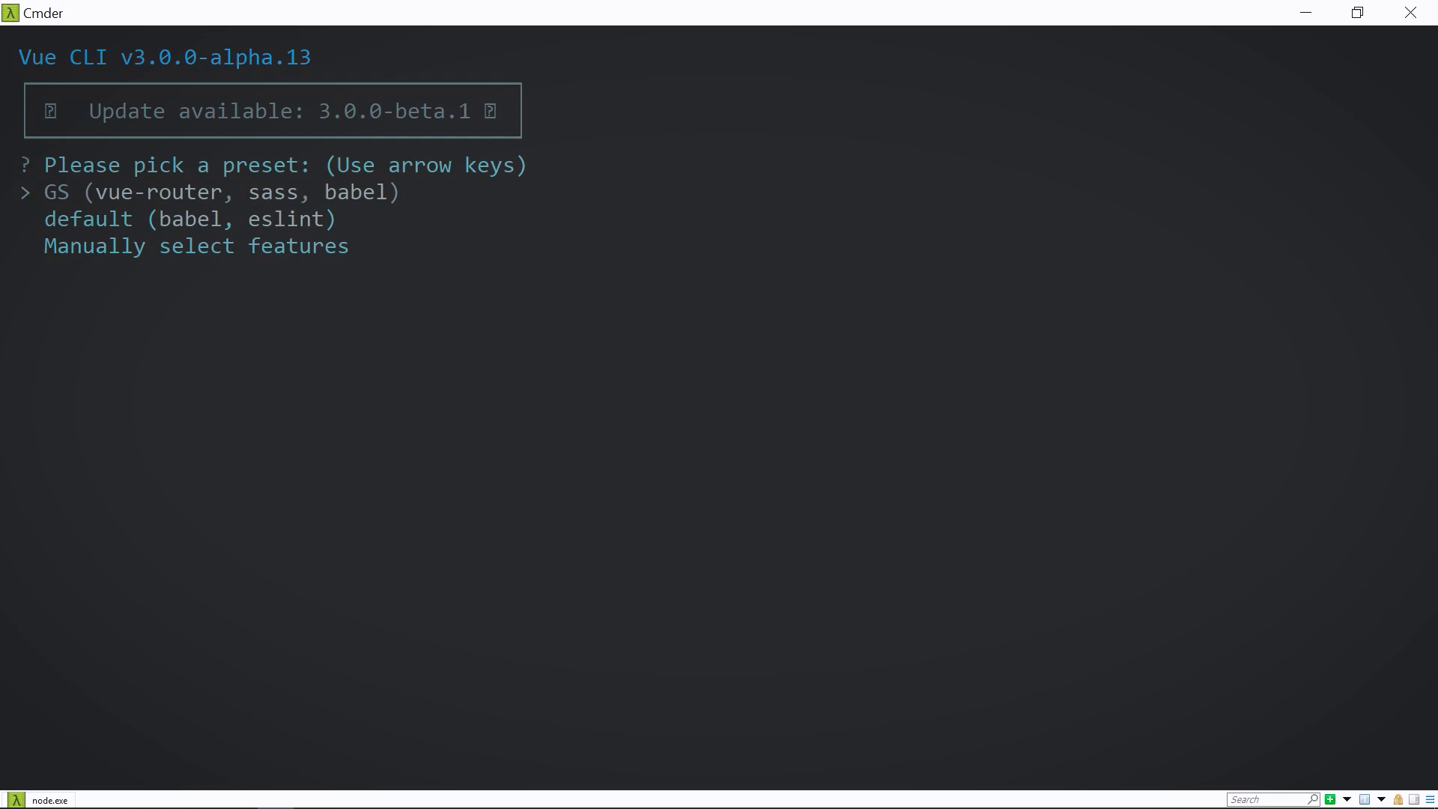
# Manually select Router as the only feature and keep config in dedicated files.
pyautogui.press('down')
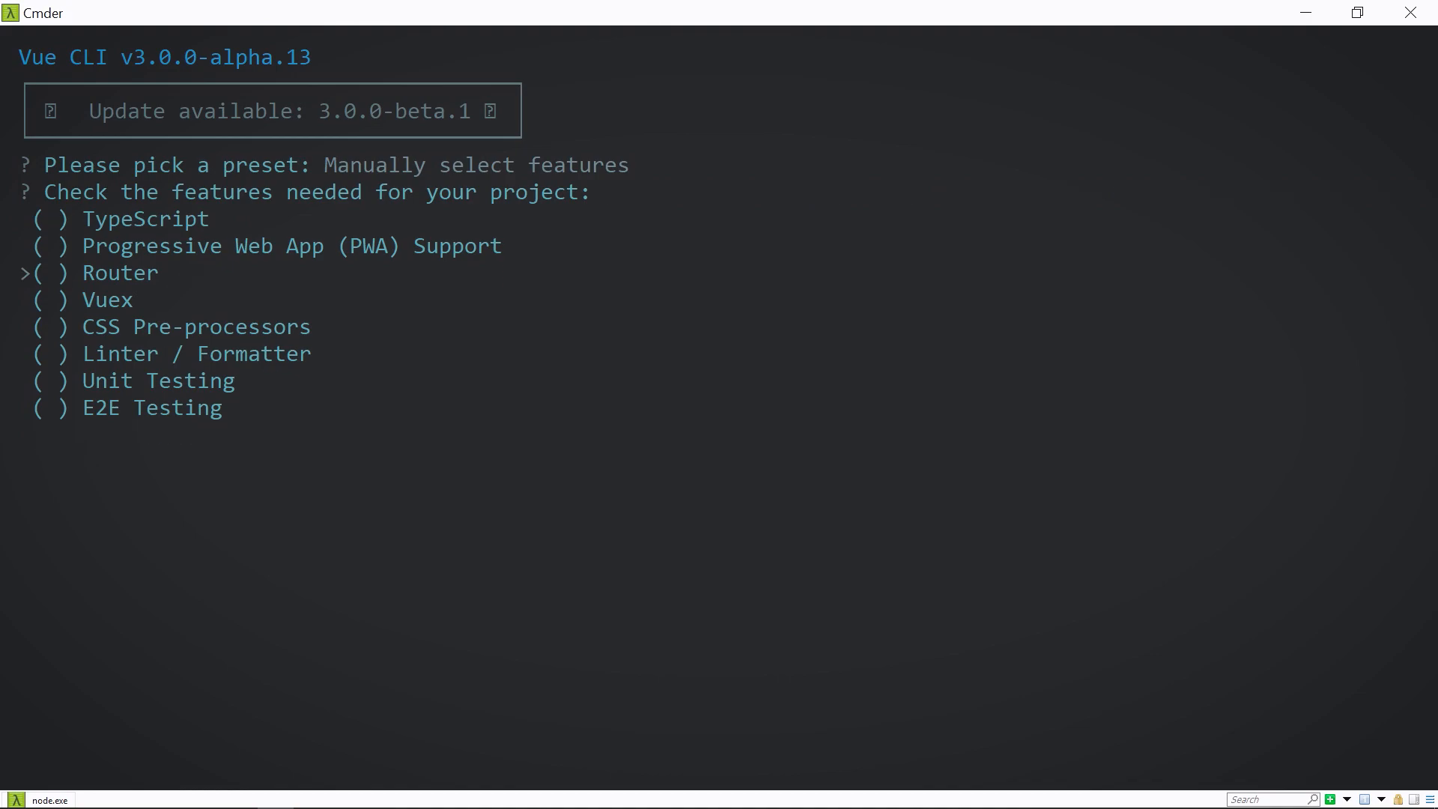
pyautogui.press('space')
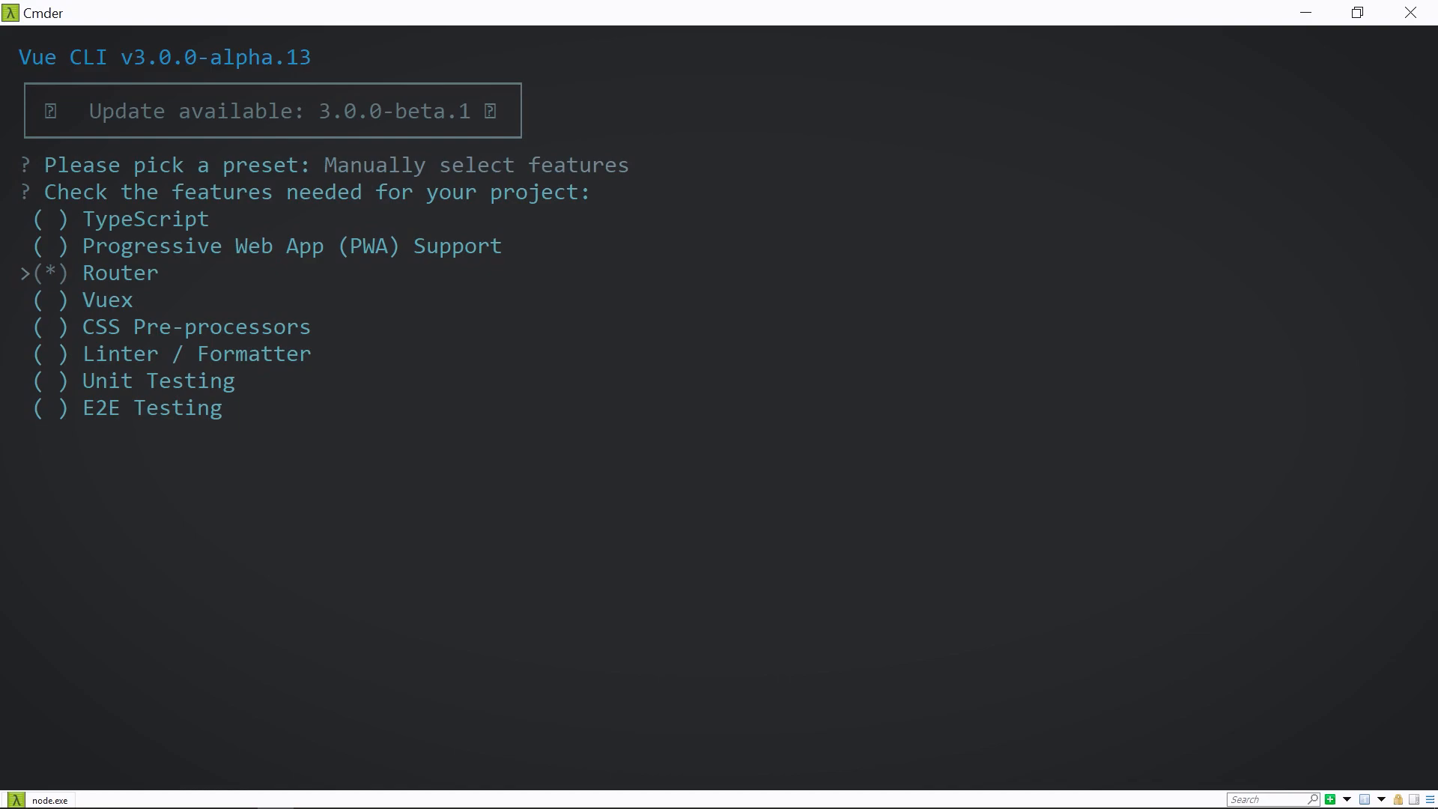
pyautogui.press('down')
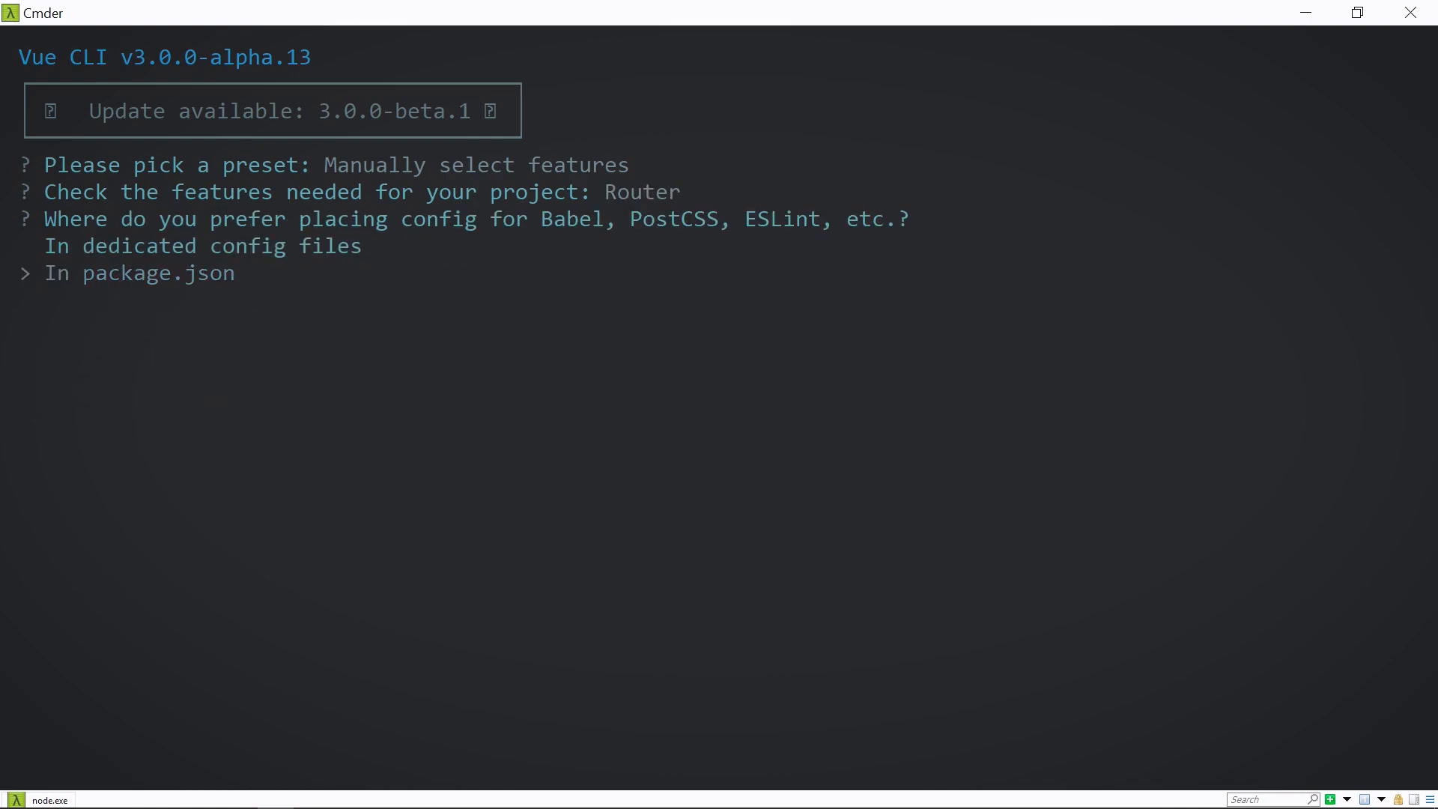
pyautogui.press('Up')
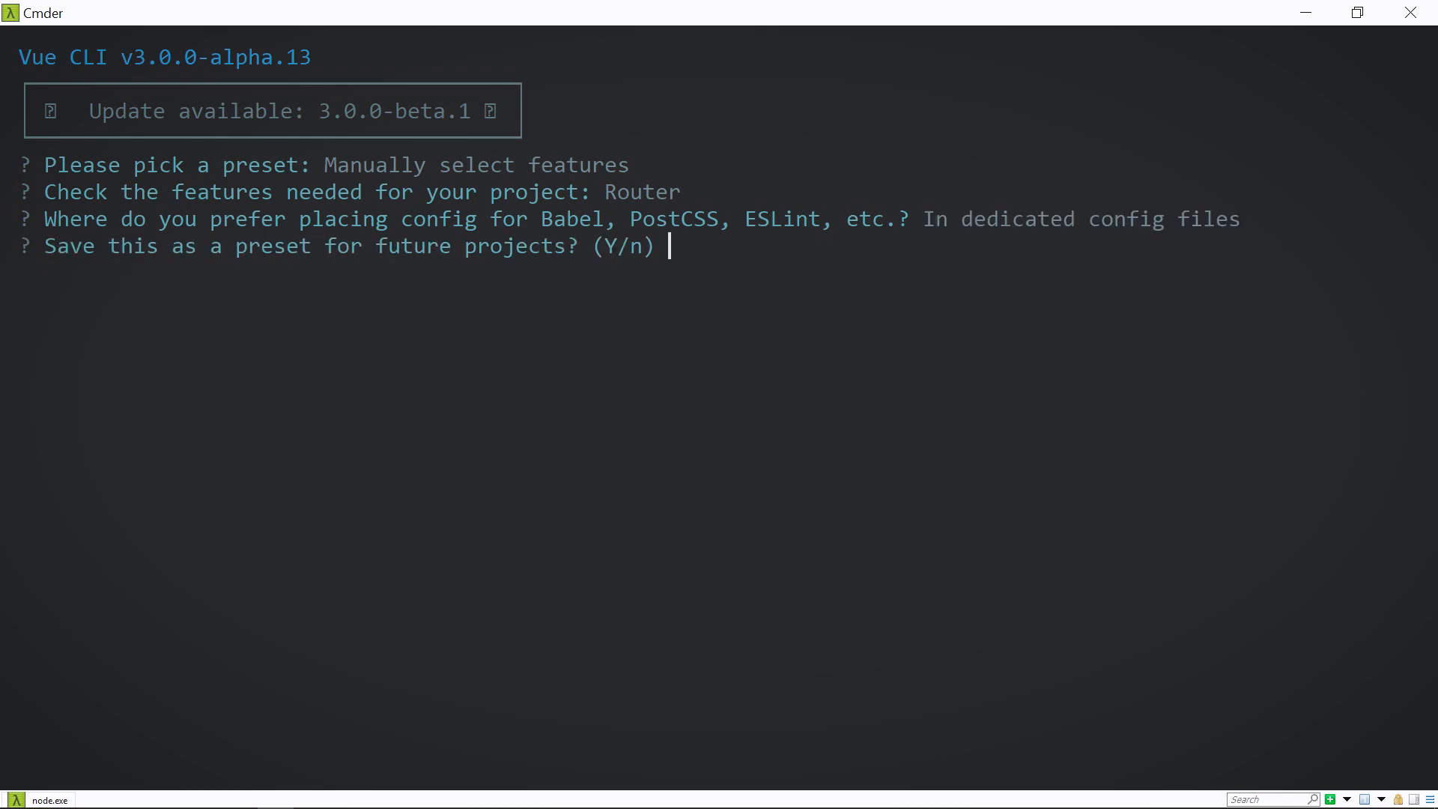
pyautogui.press('Return')
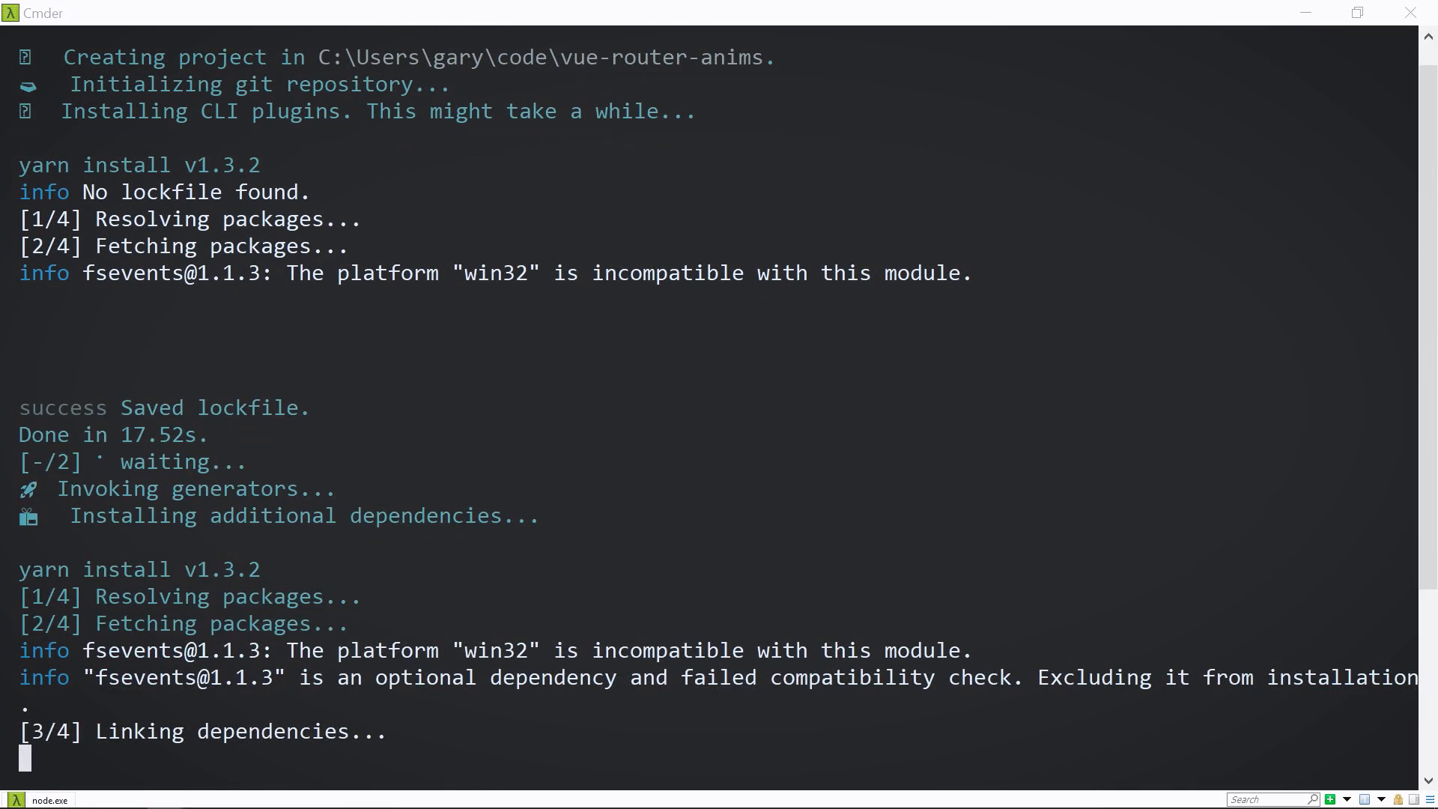
# Follow the yarn install output until the project is reported successfully created.
pyautogui.scroll(-3)
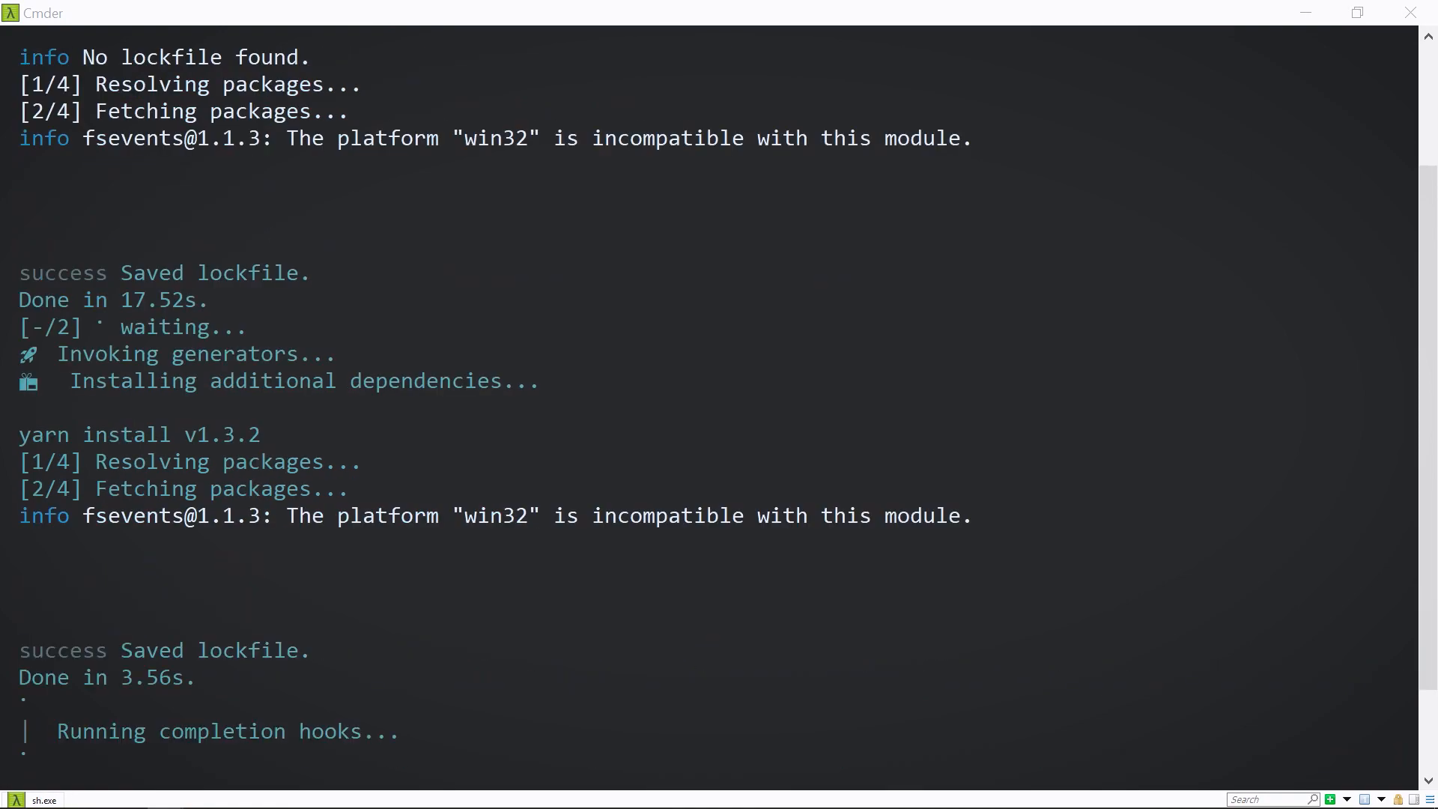
pyautogui.scroll(-3)
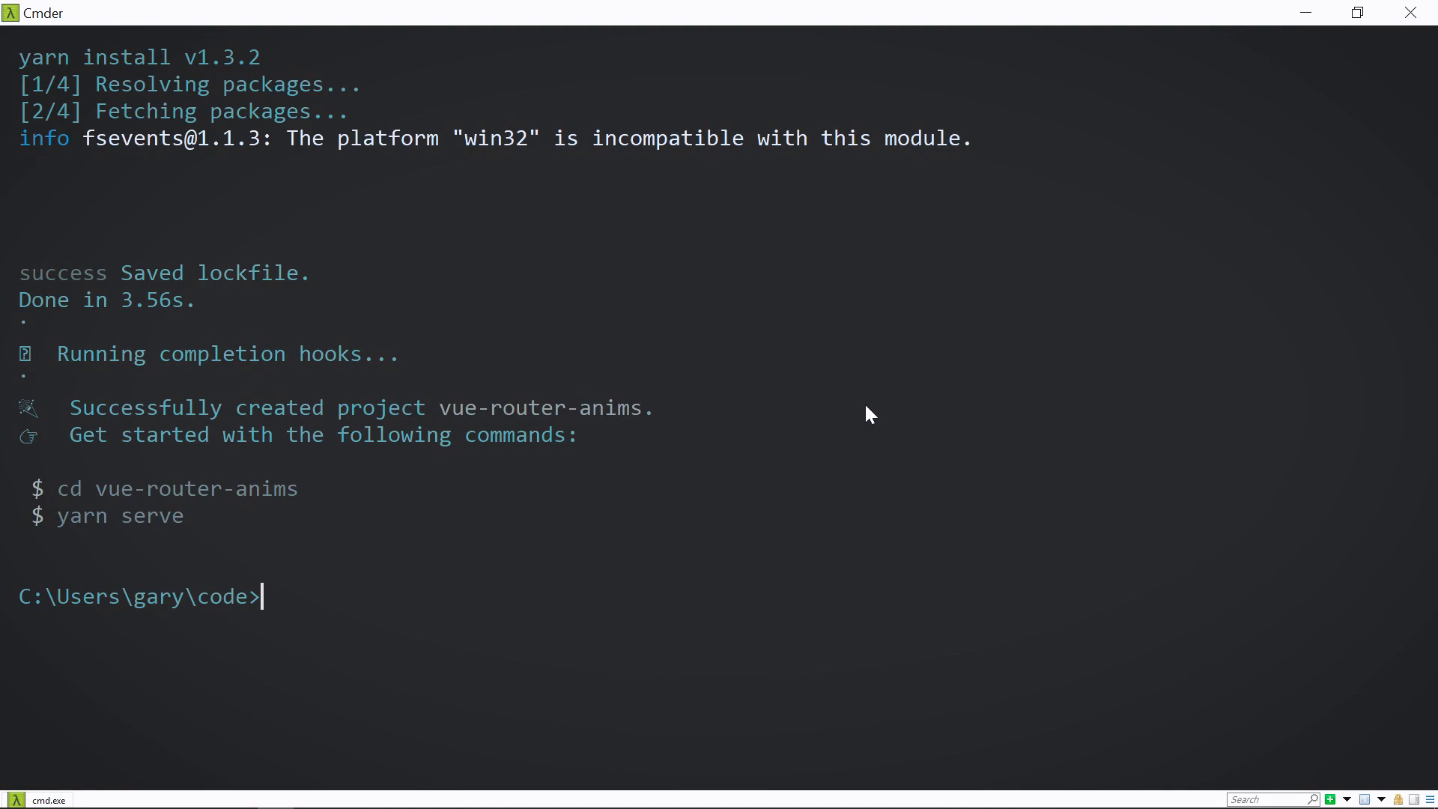
# Enter the vue-router-anims folder and start the dev server on localhost:8080.
pyautogui.write('cd vue-router-anim')
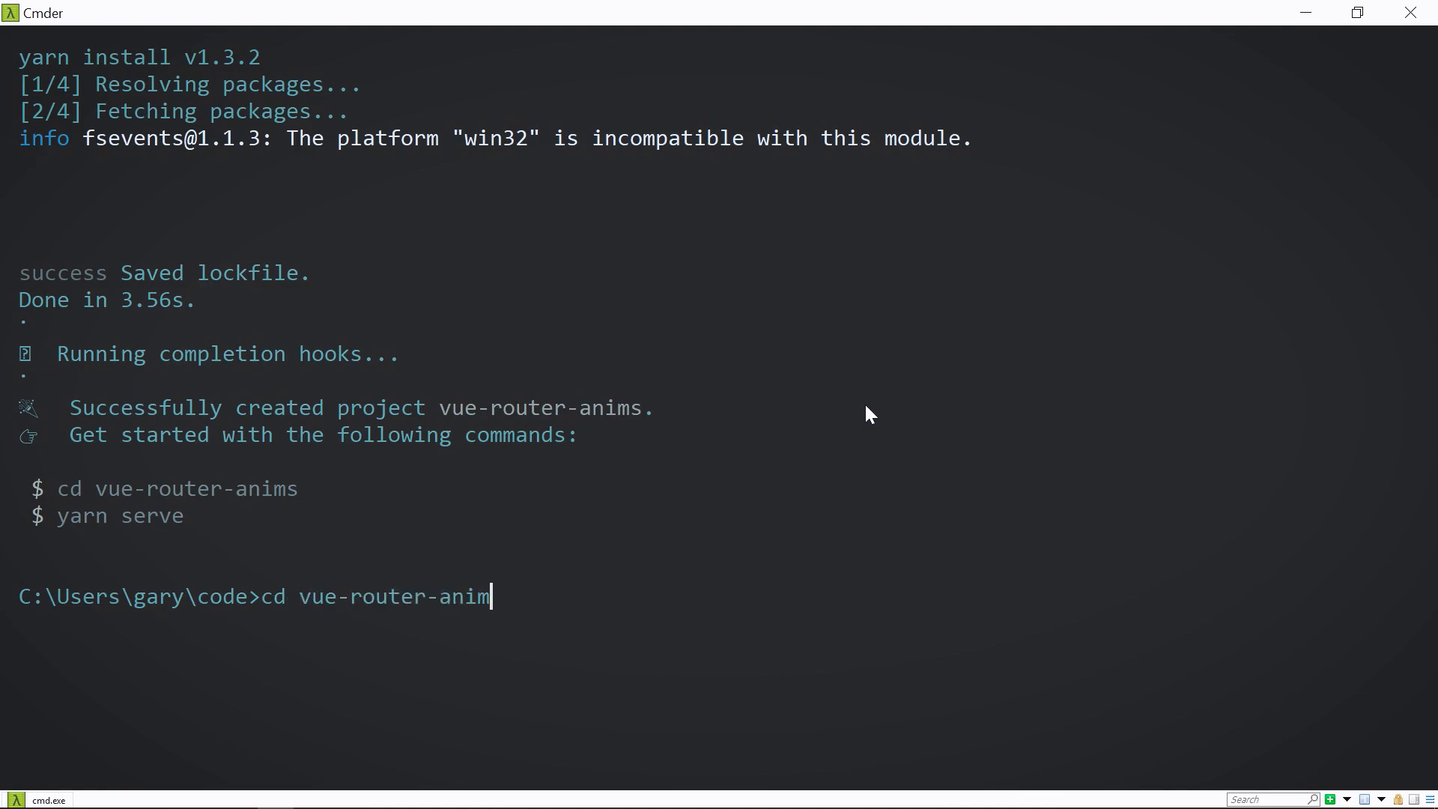
pyautogui.write('co')
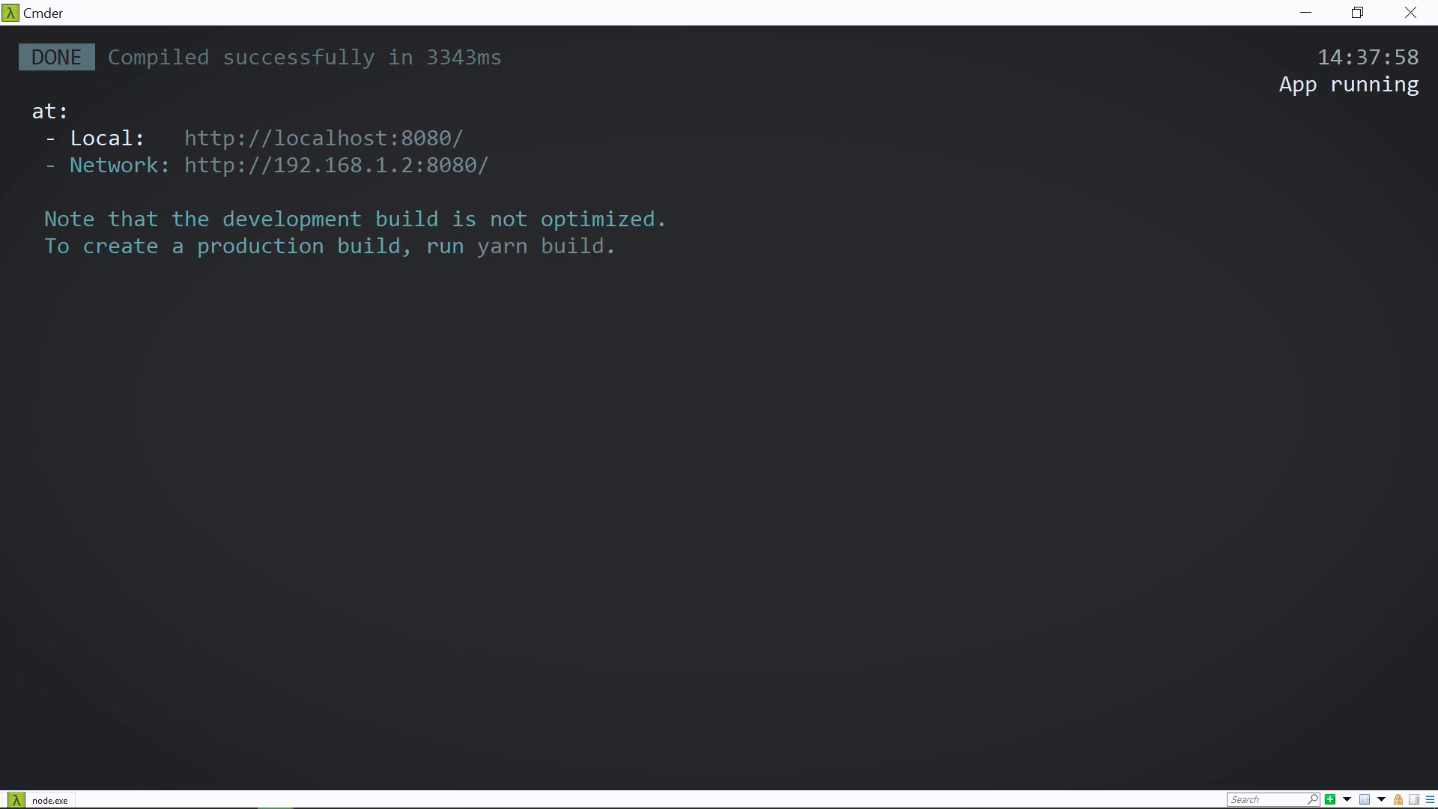
pyautogui.moveTo(634, 786)
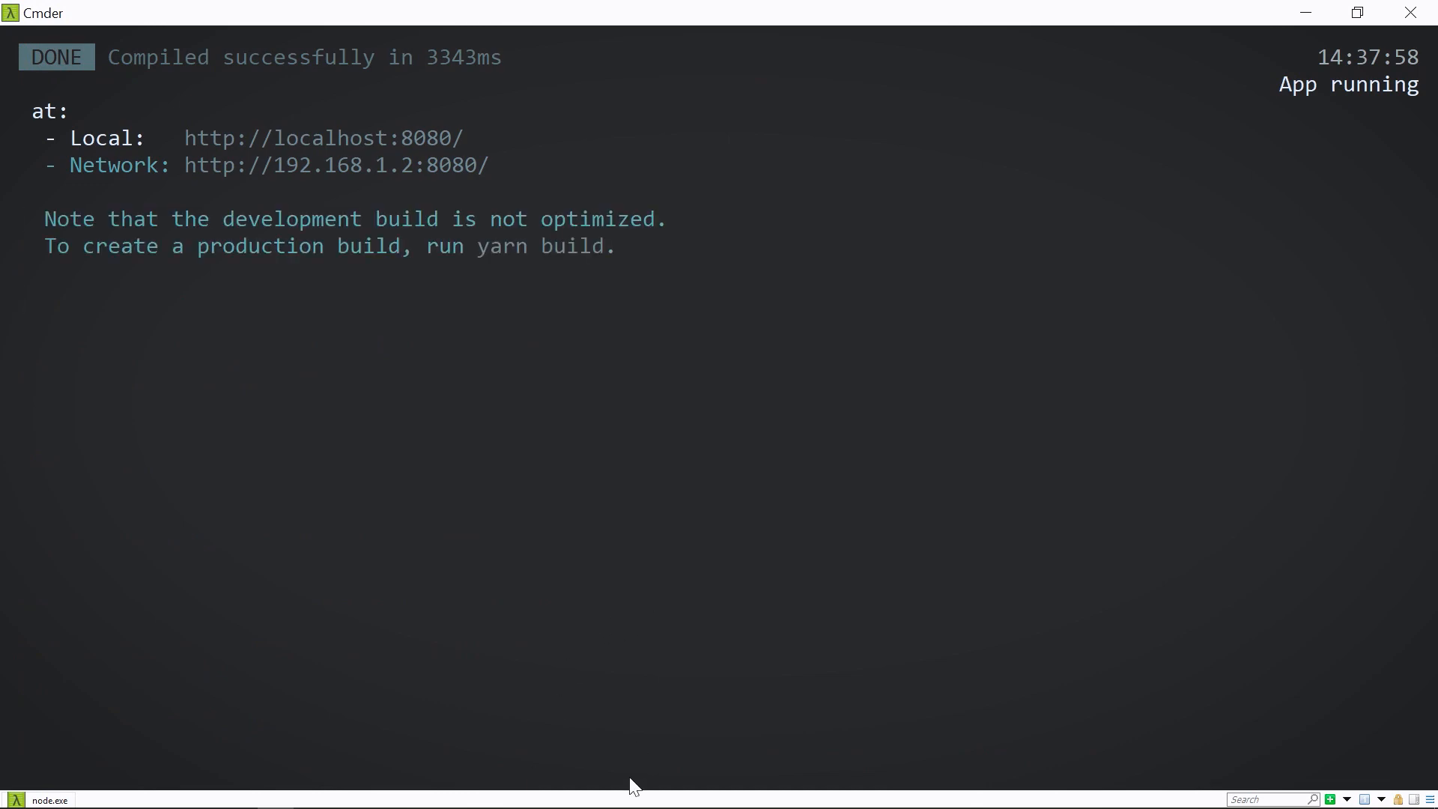
pyautogui.moveTo(441, 795)
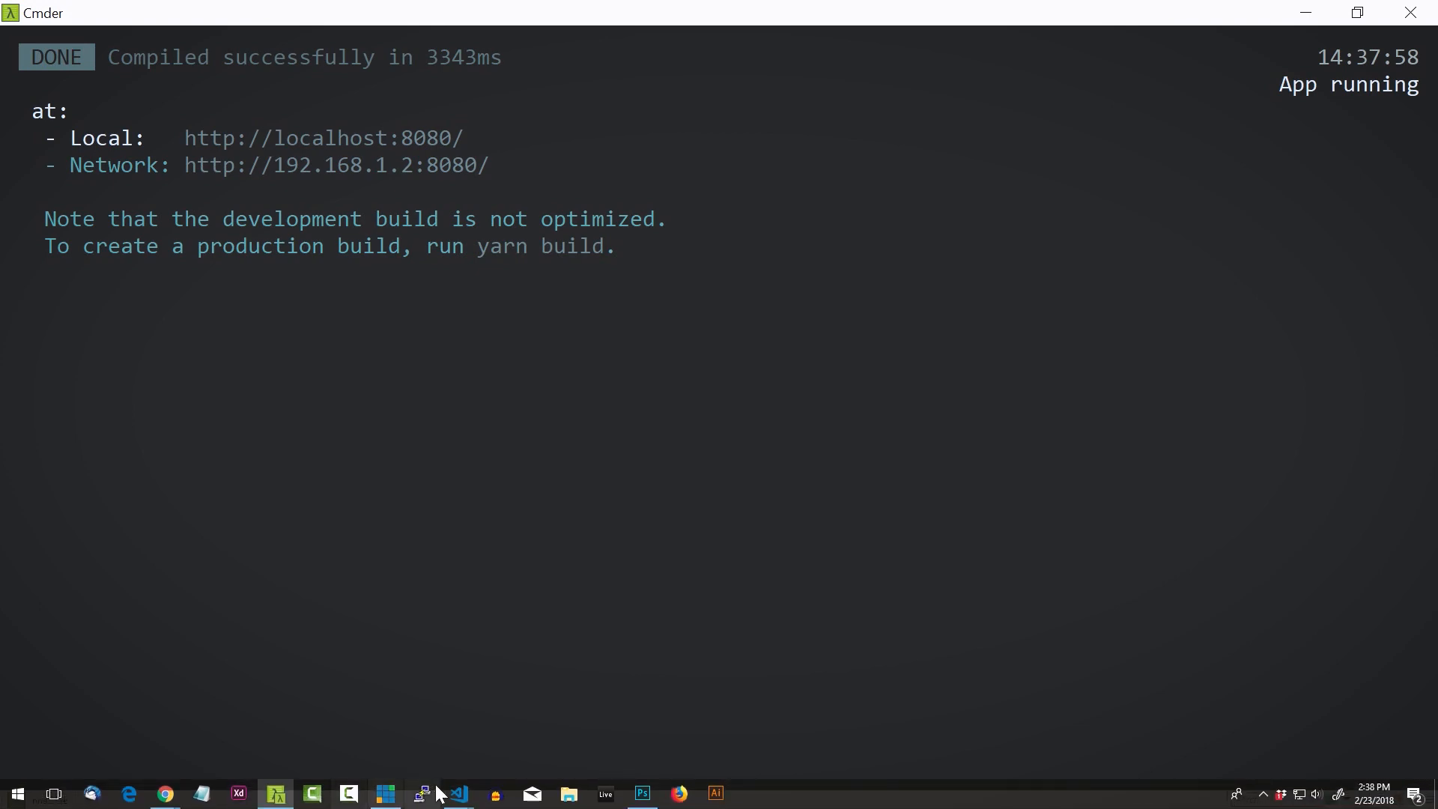
# Bring up the vue-router-anims project and load src/components/HelloWorld.vue.
pyautogui.click(455, 794)
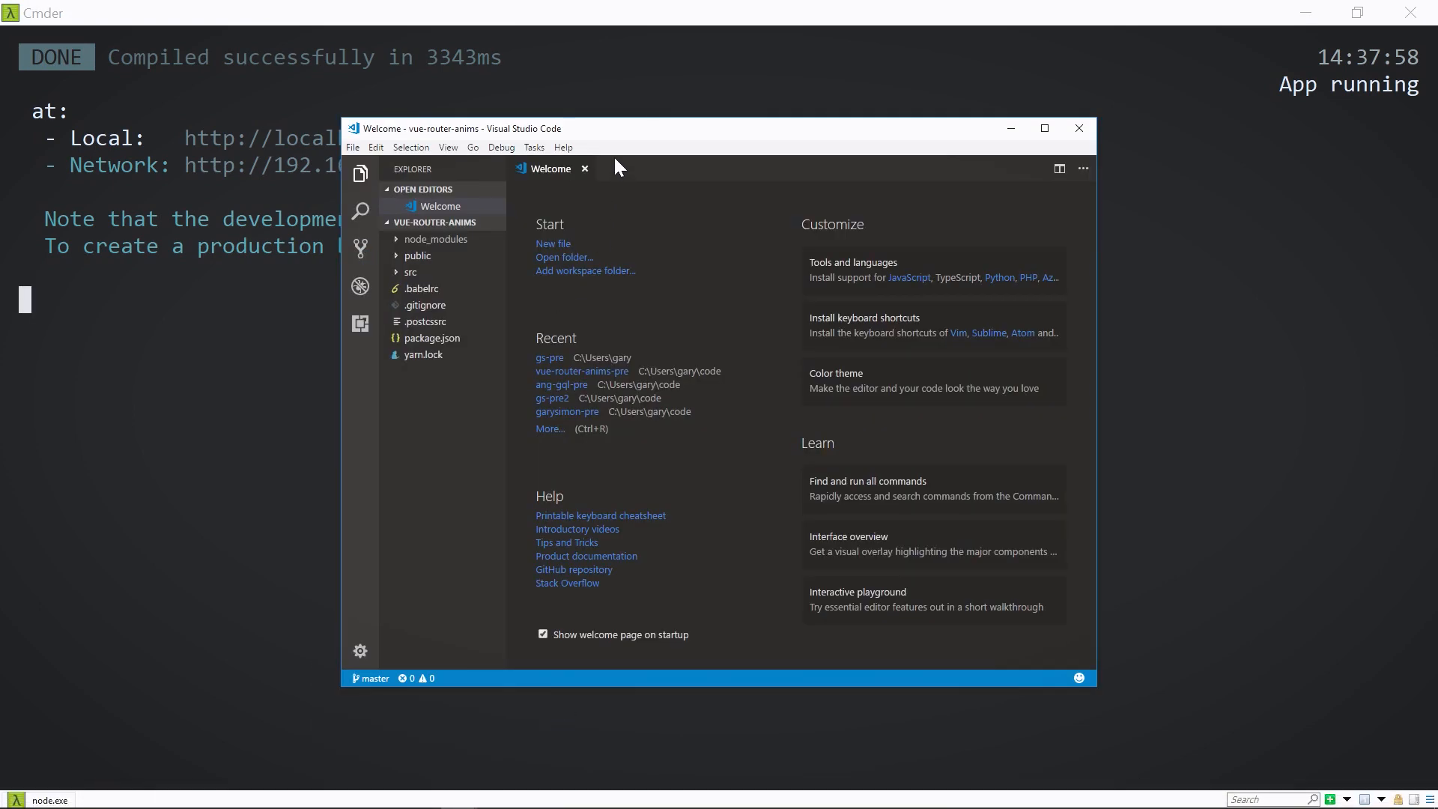
pyautogui.click(1043, 129)
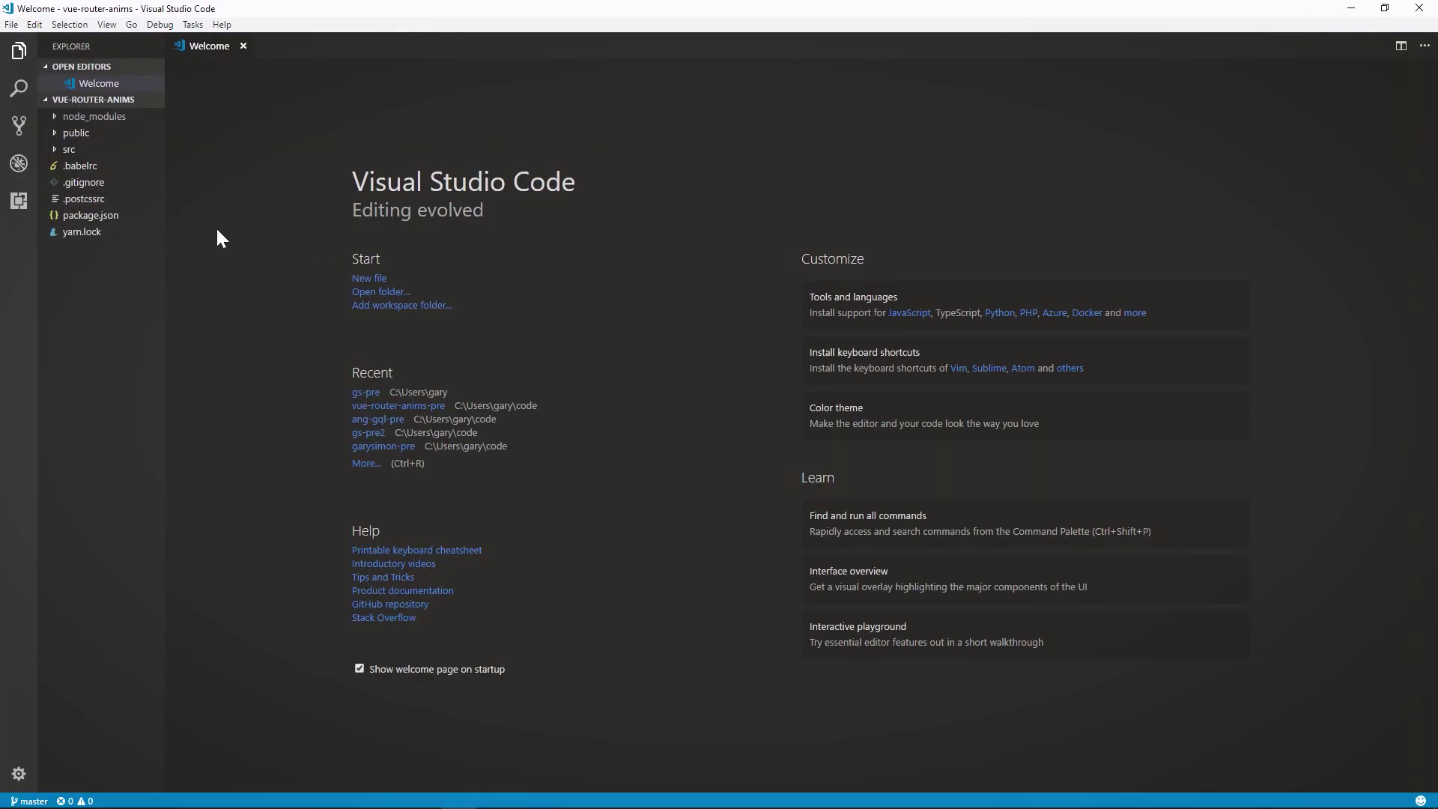
pyautogui.moveTo(307, 246)
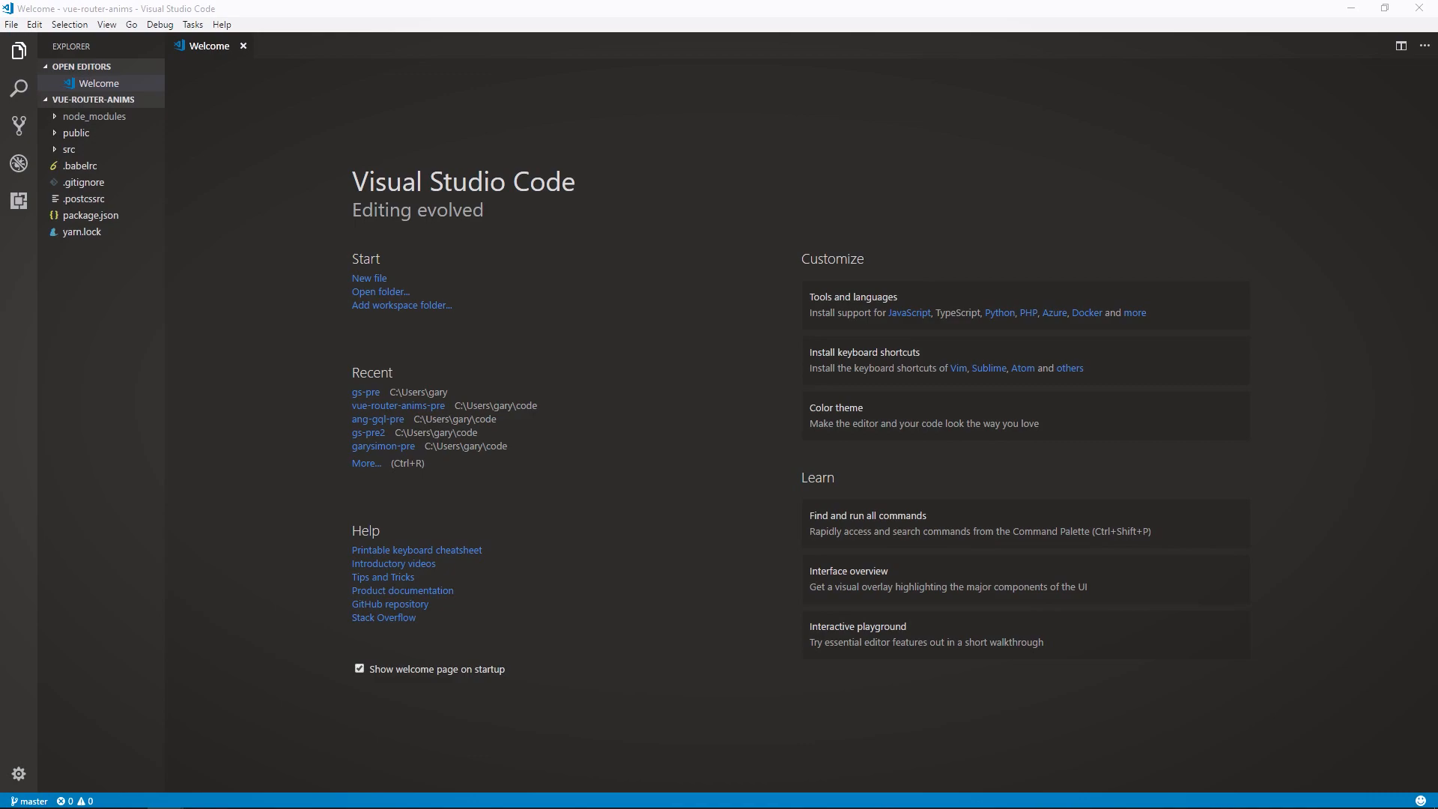
pyautogui.click(69, 149)
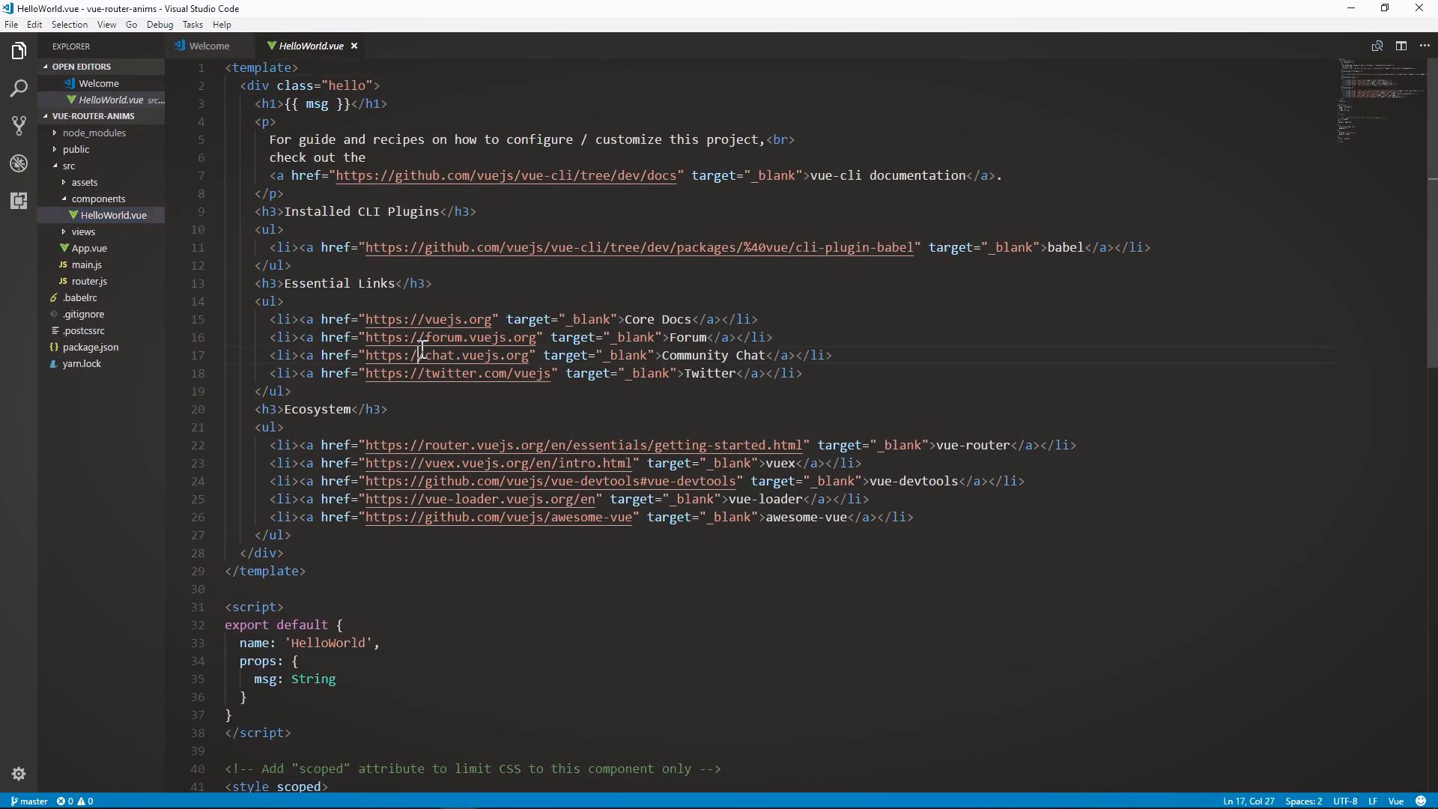
# Clear HelloWorld's template to an empty hello div and save.
pyautogui.press('ctrl+a')
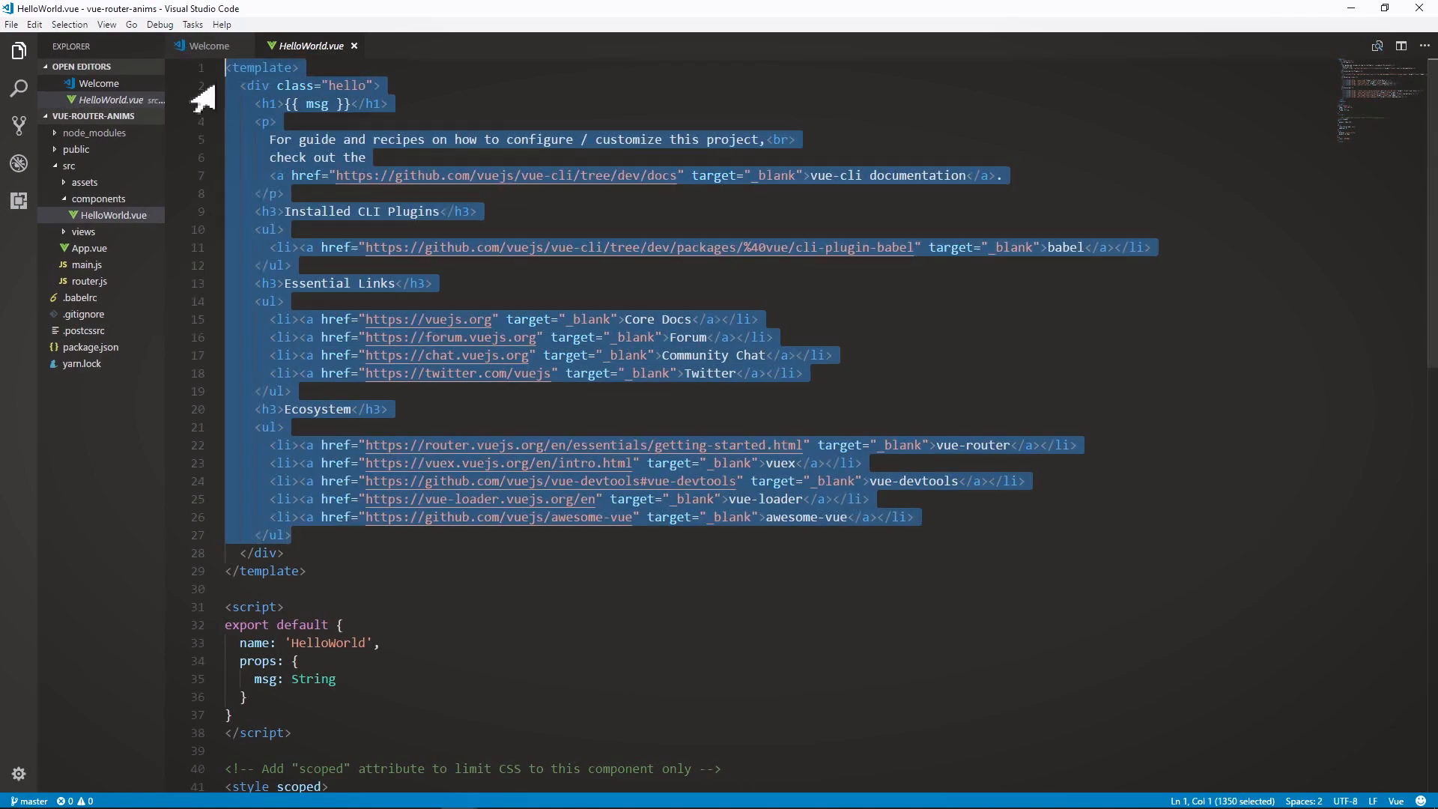
pyautogui.press('Delete')
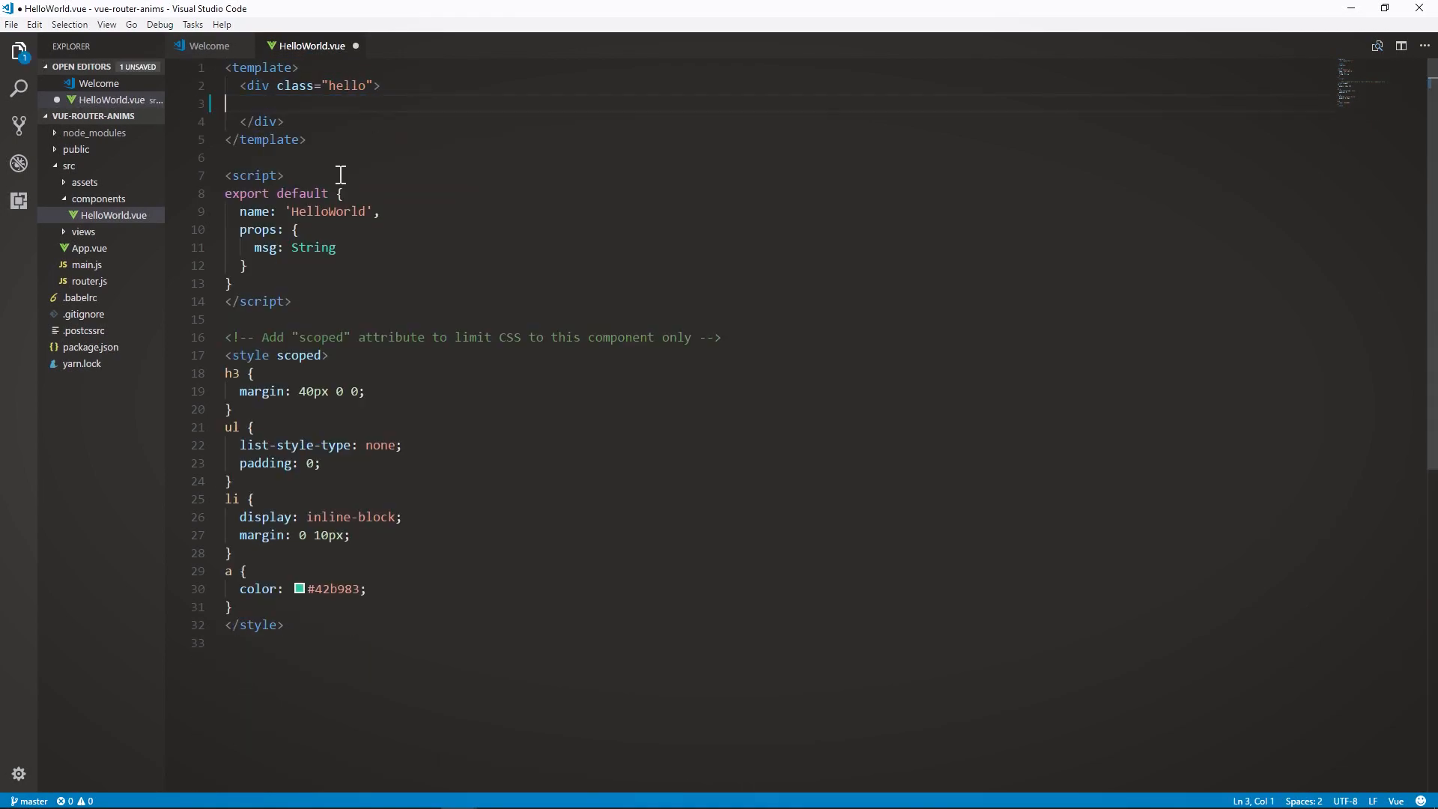
pyautogui.press('ctrl+=')
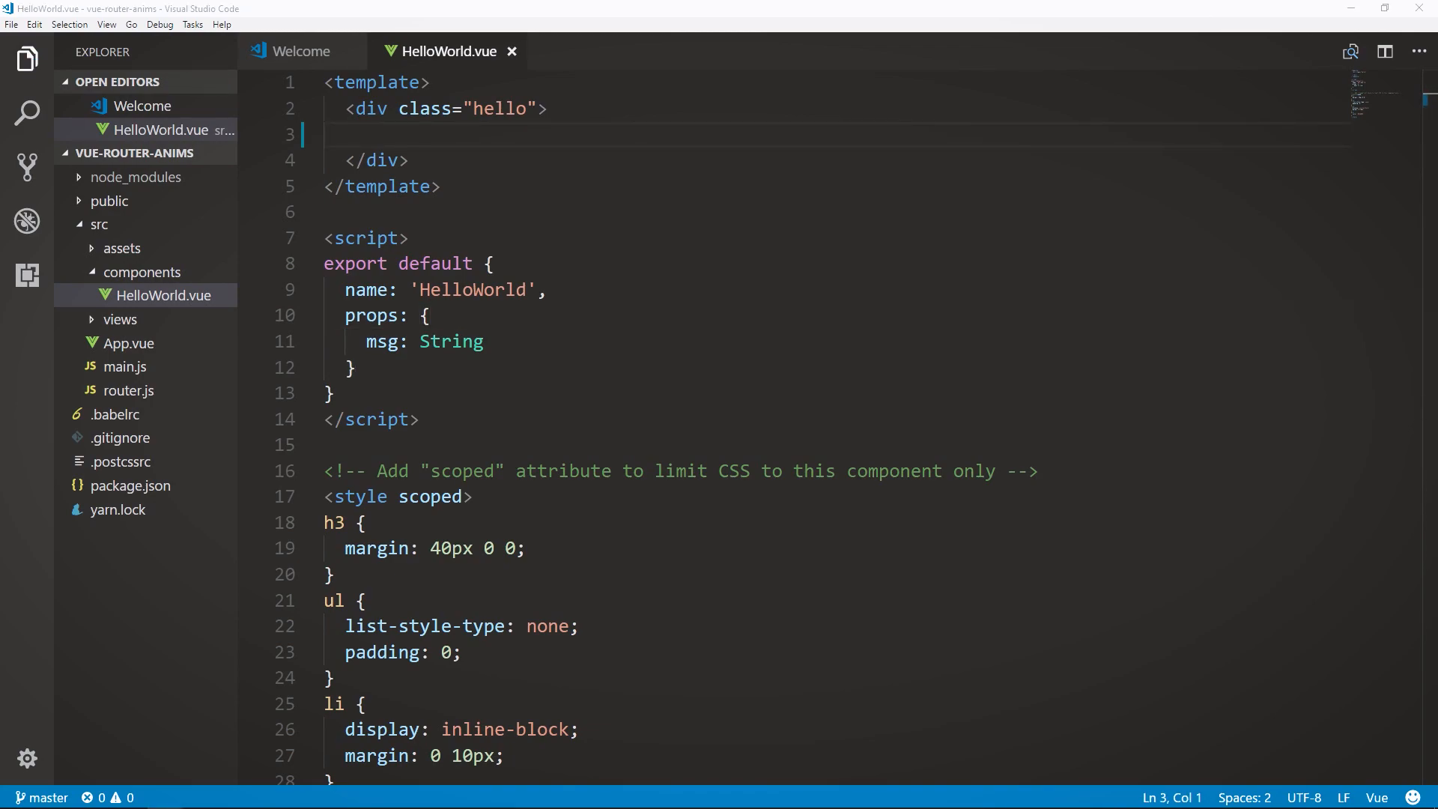
# Add a lorem ipsum paragraph wrapped in <p> tags under About.vue's heading.
pyautogui.click(120, 319)
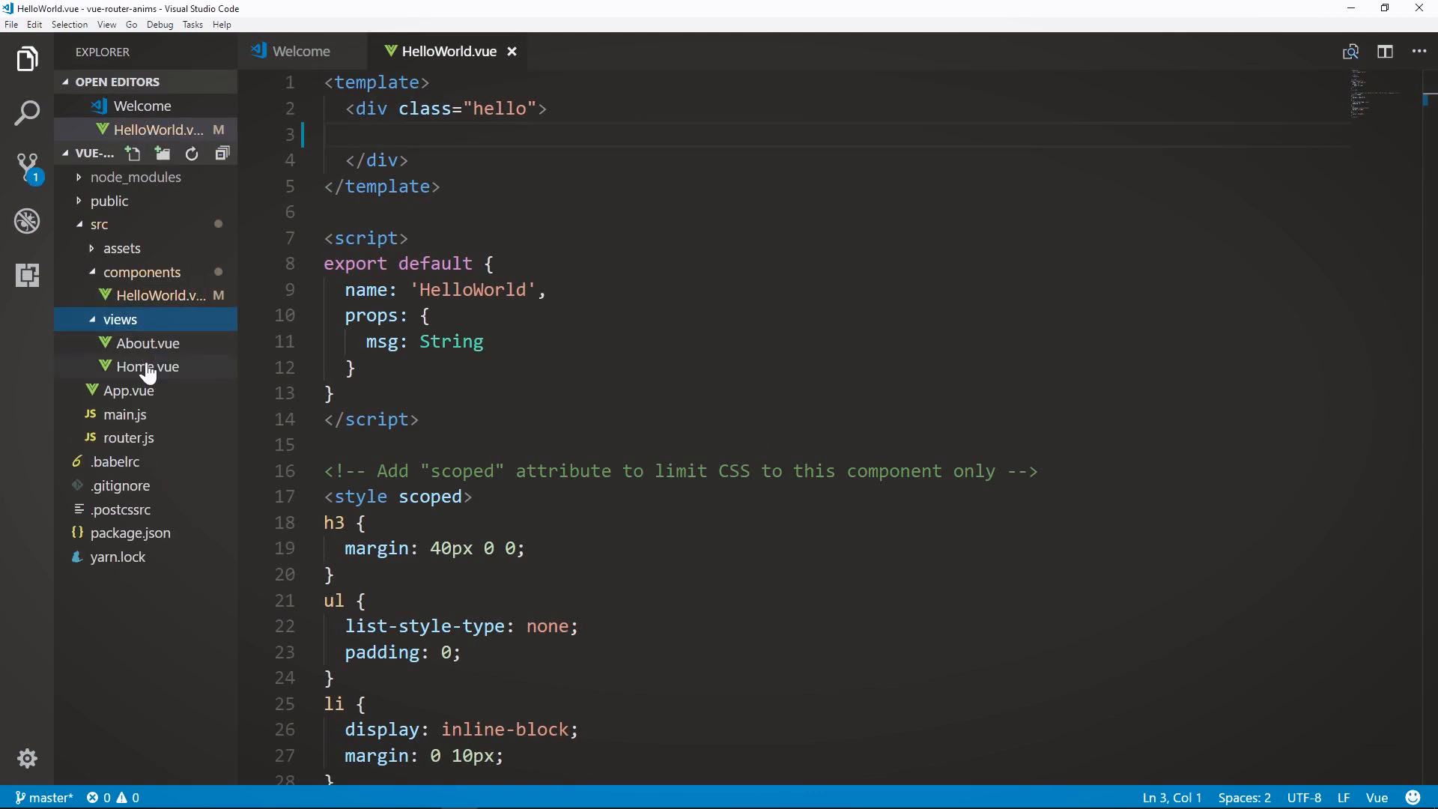
pyautogui.moveTo(147, 366)
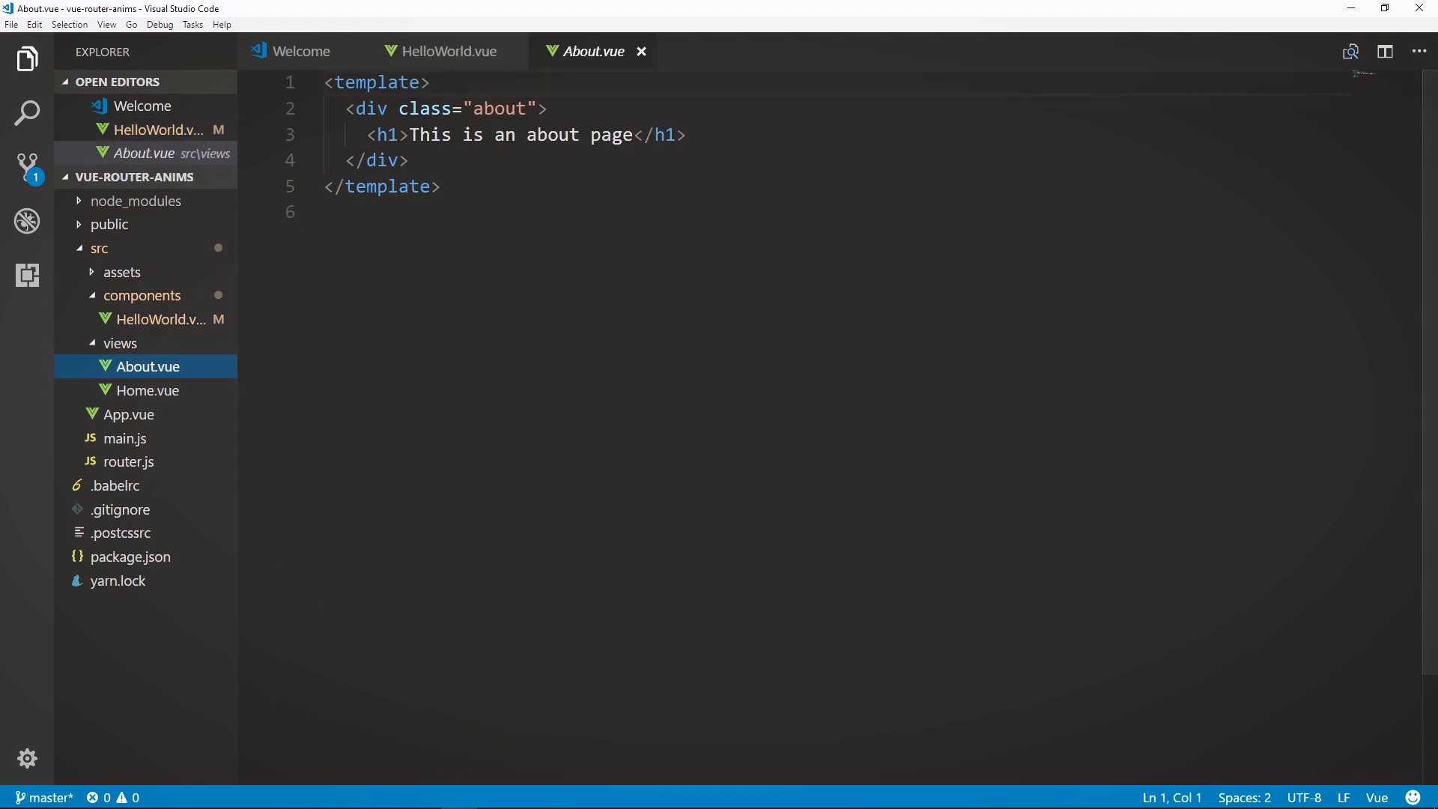
pyautogui.moveTo(771, 126)
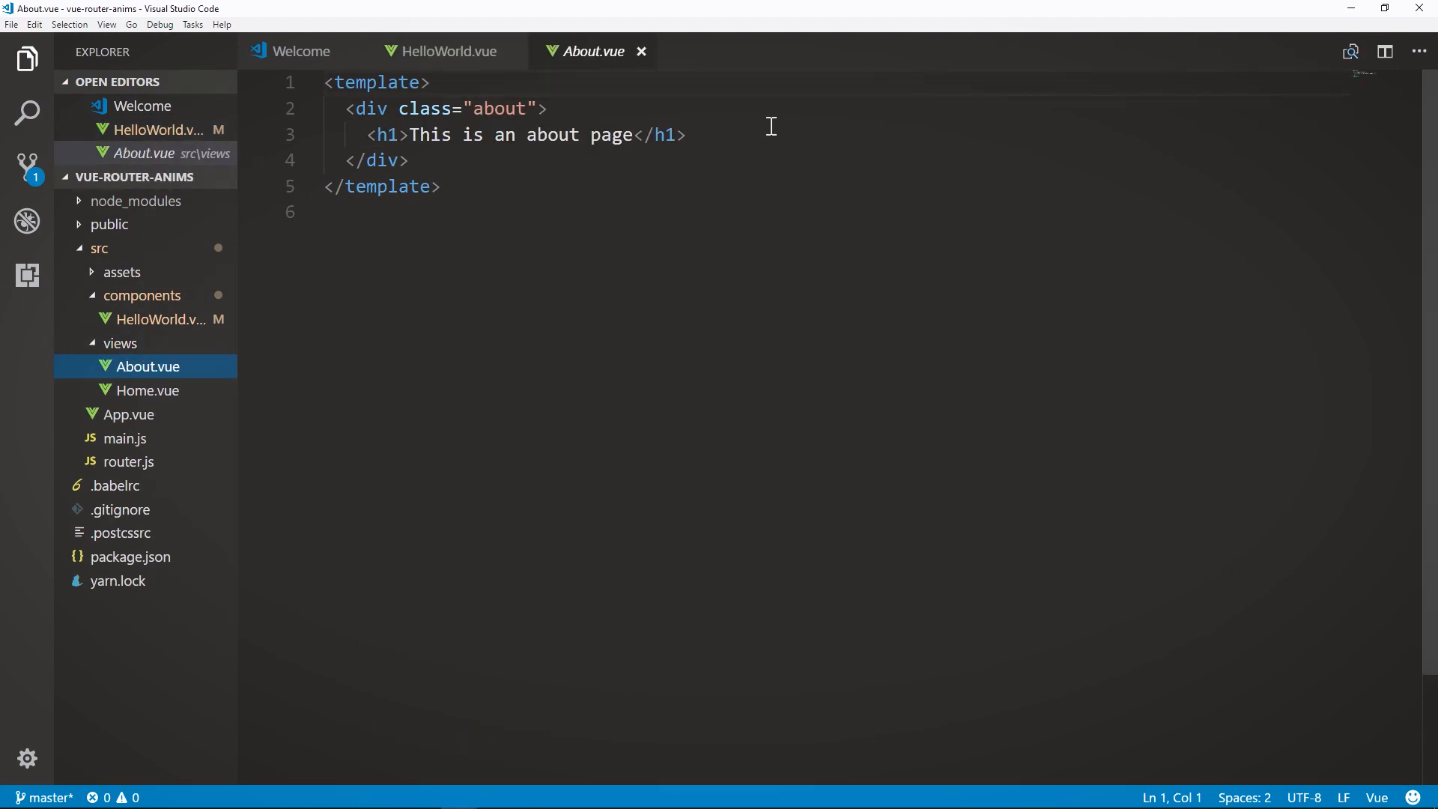
pyautogui.press('Enter')
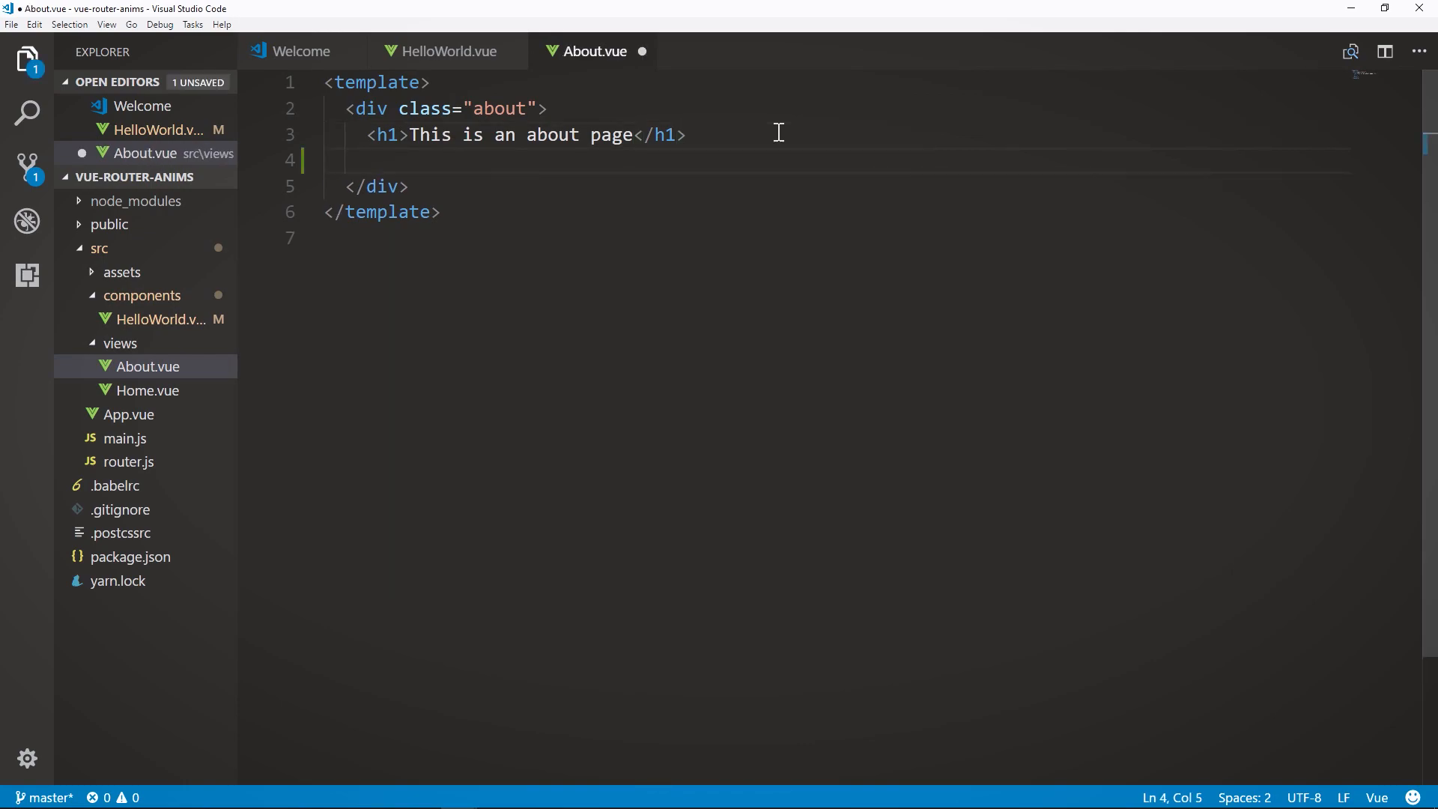
pyautogui.write('!lo')
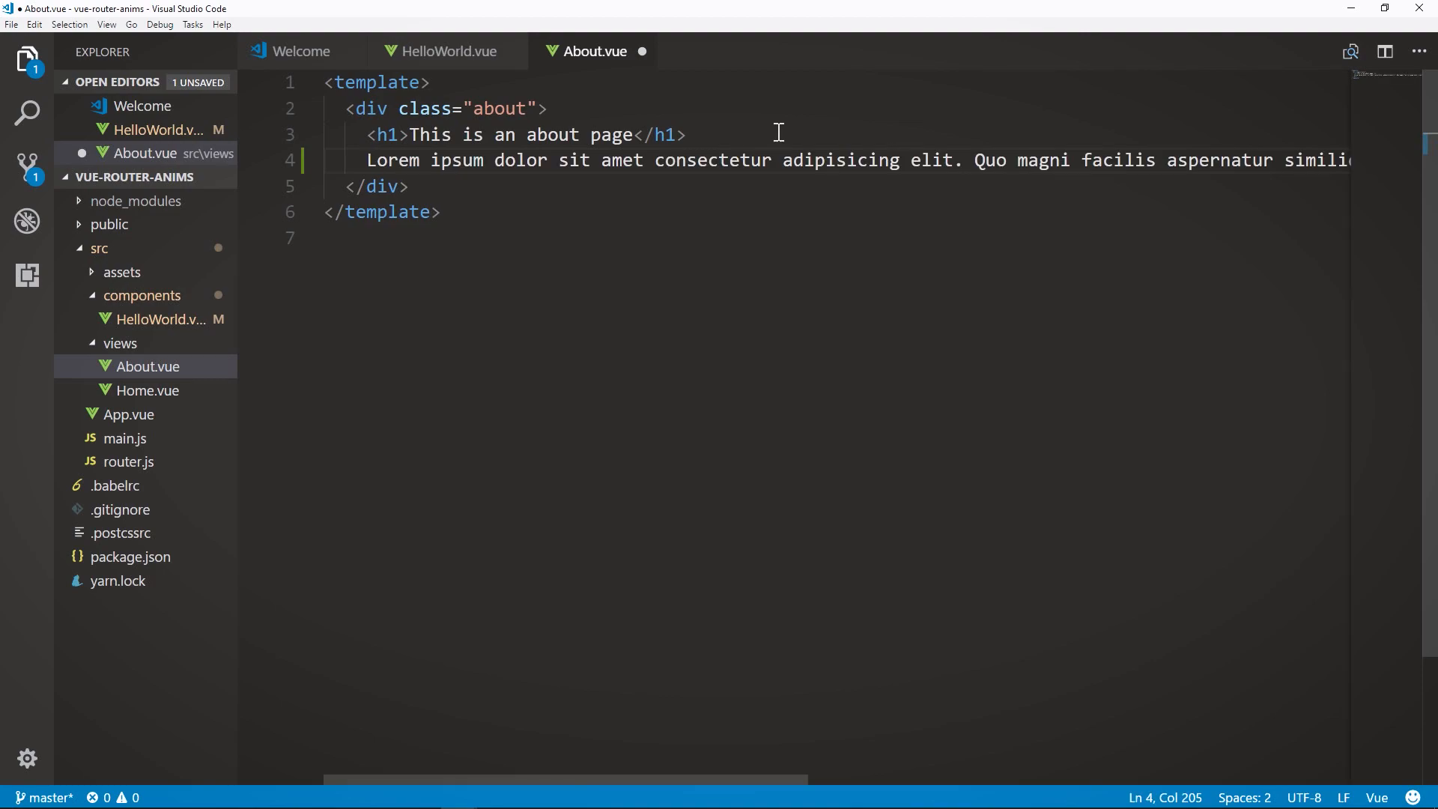
pyautogui.click(369, 160)
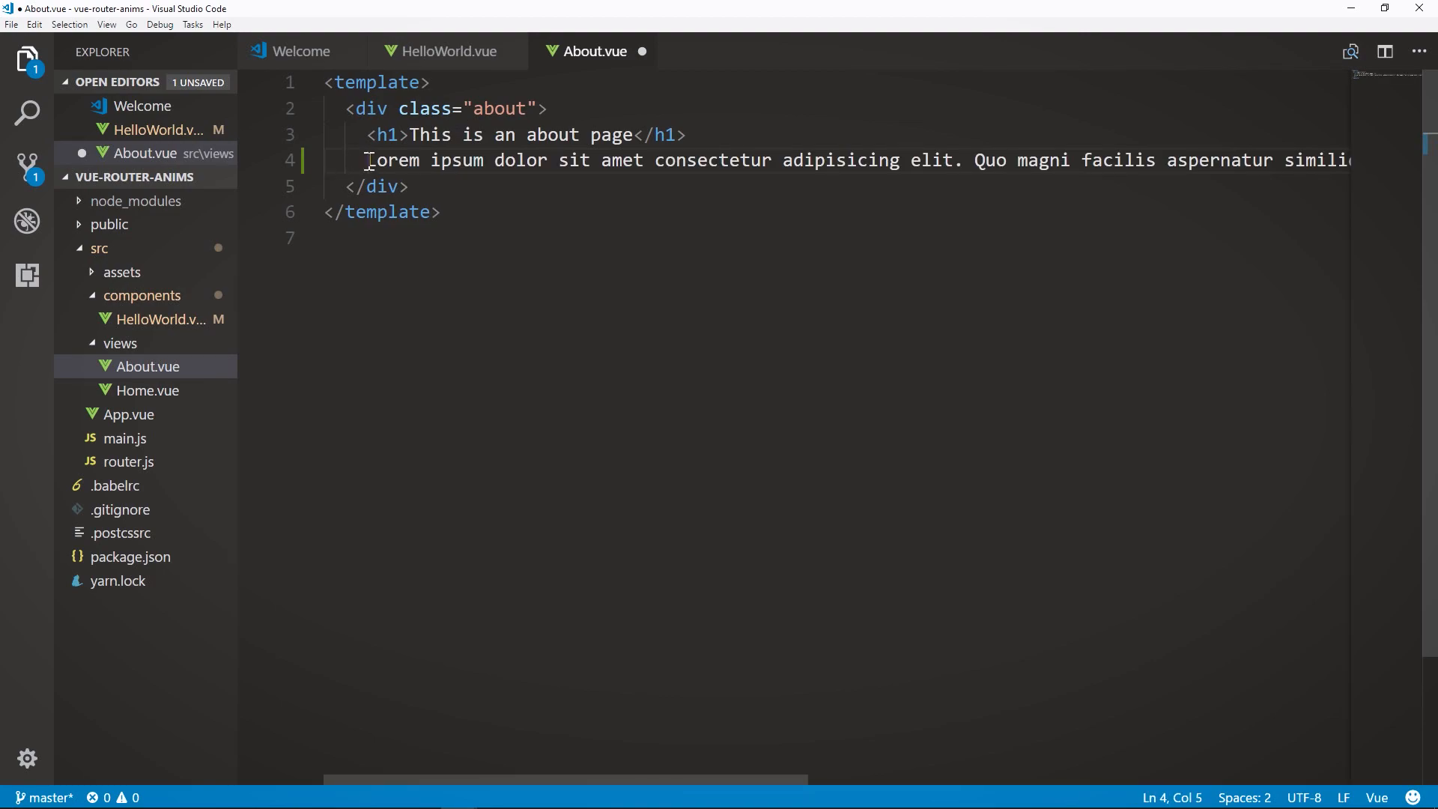
pyautogui.write('<p>')
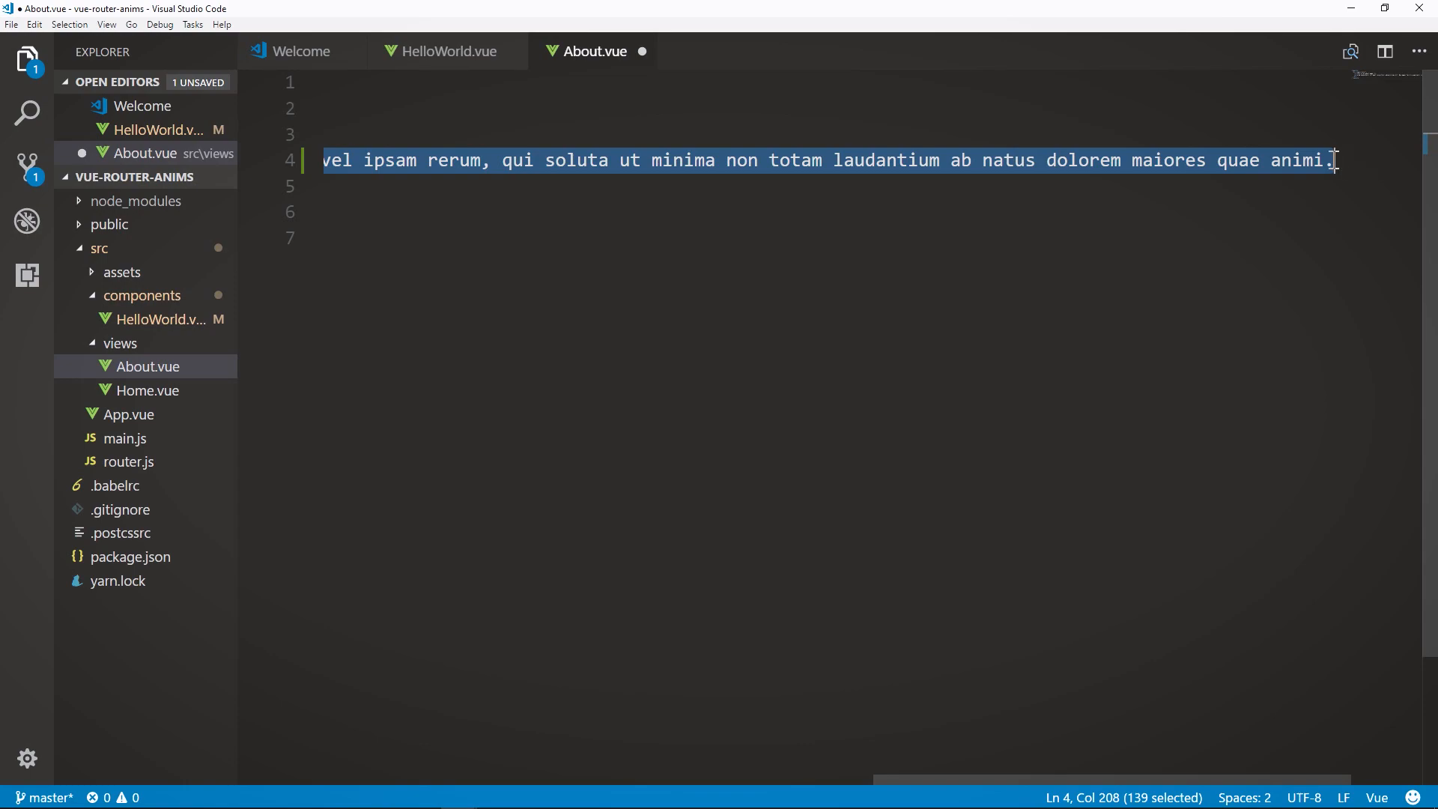
pyautogui.write('</p>')
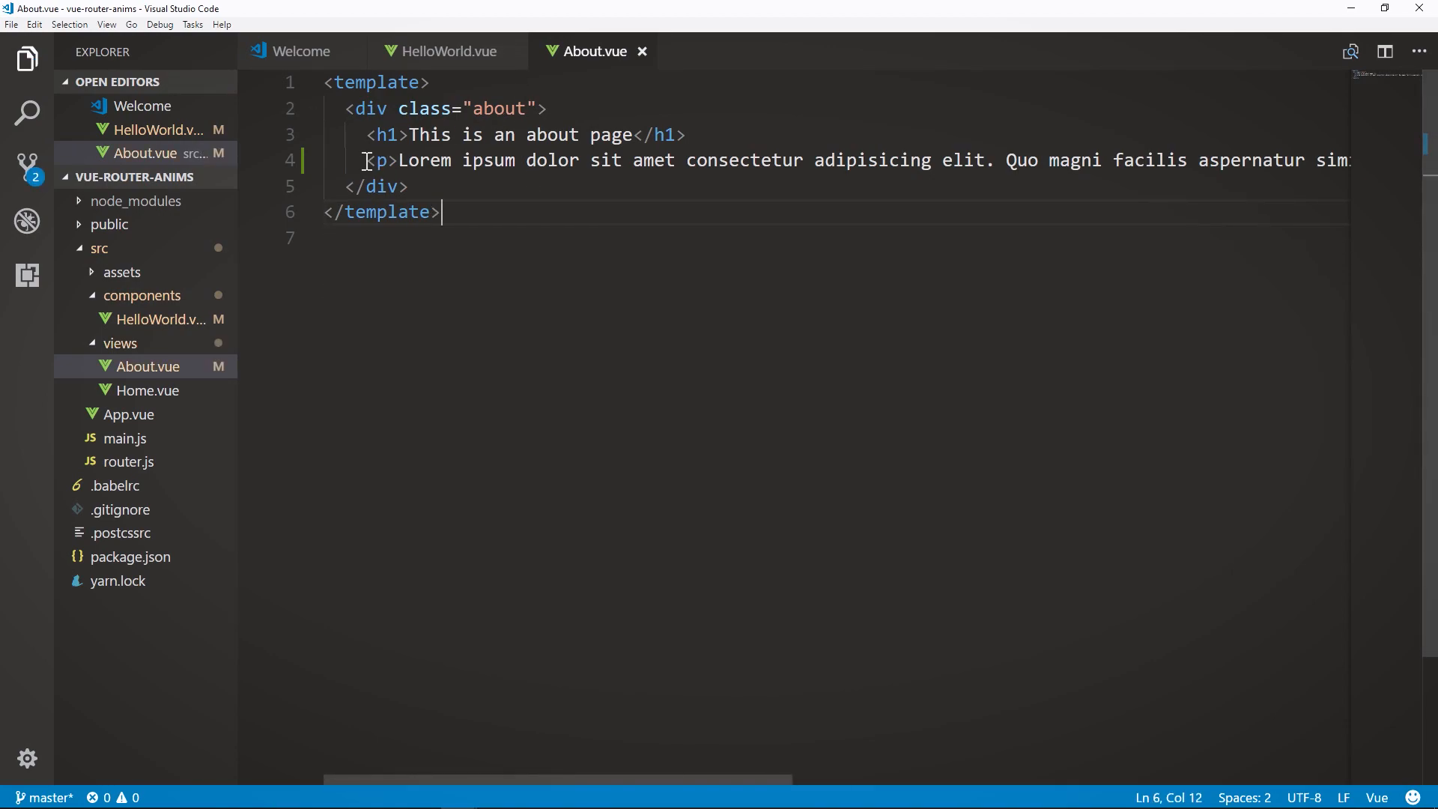
# Add a 'page' class to the about div.
pyautogui.click(545, 135)
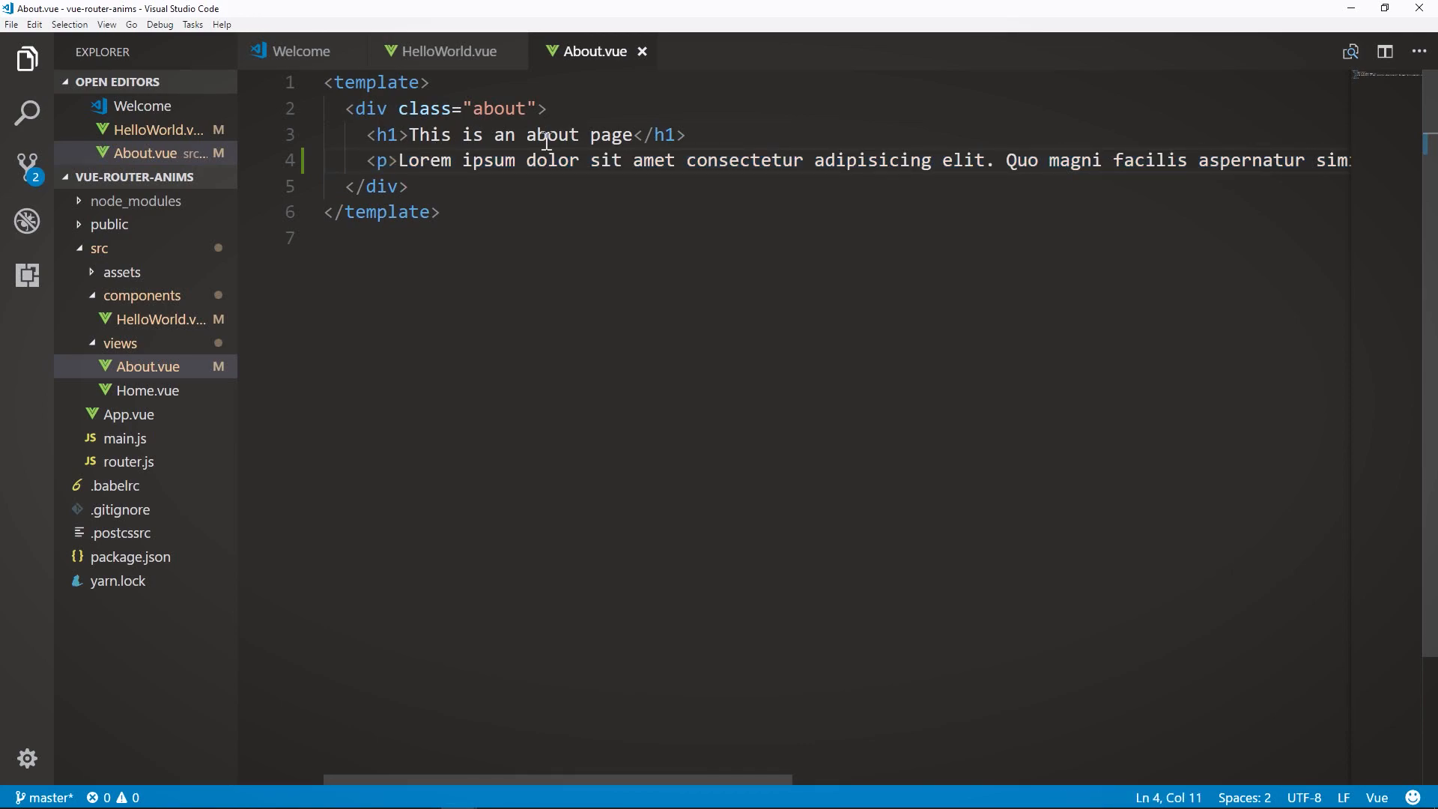
pyautogui.click(520, 107)
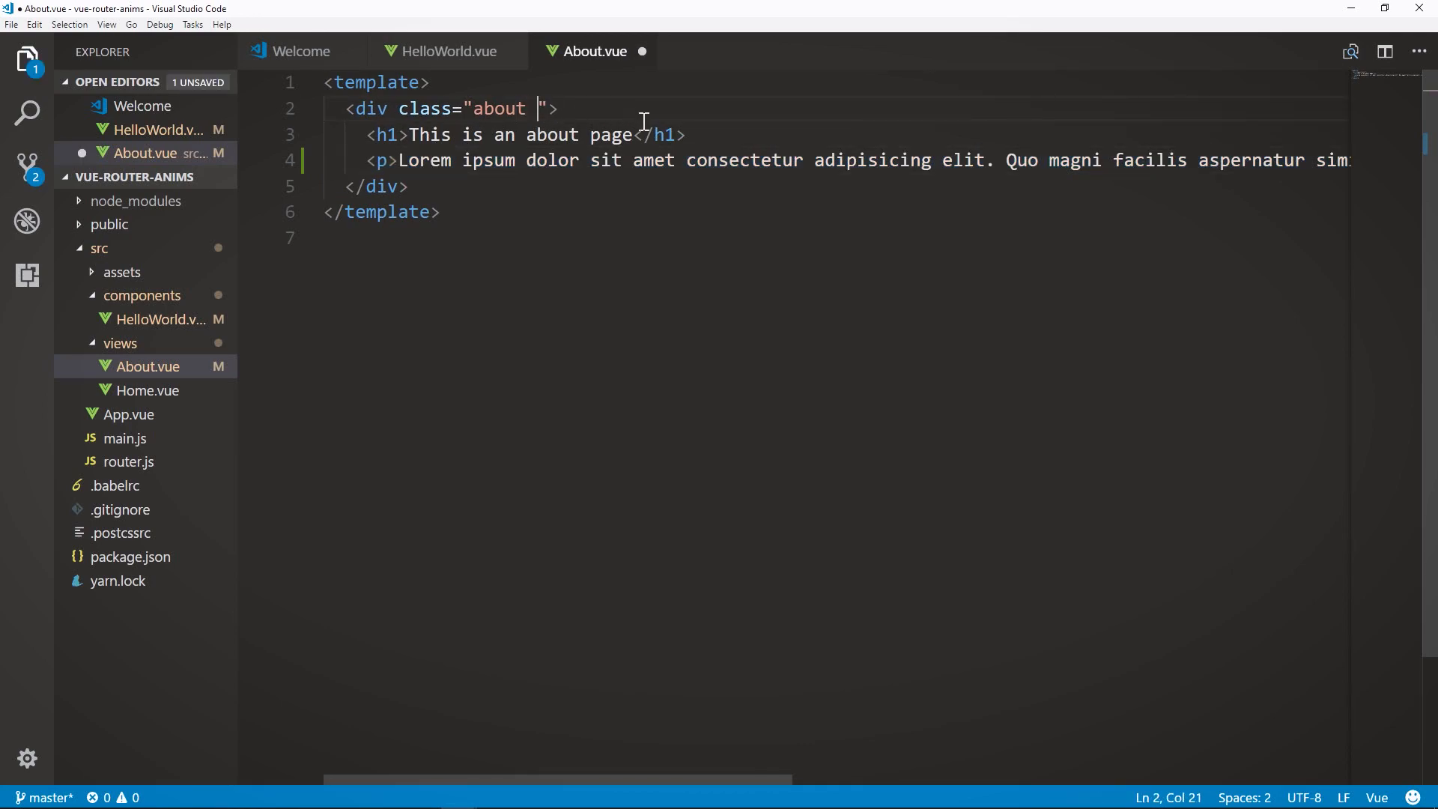
pyautogui.write('page')
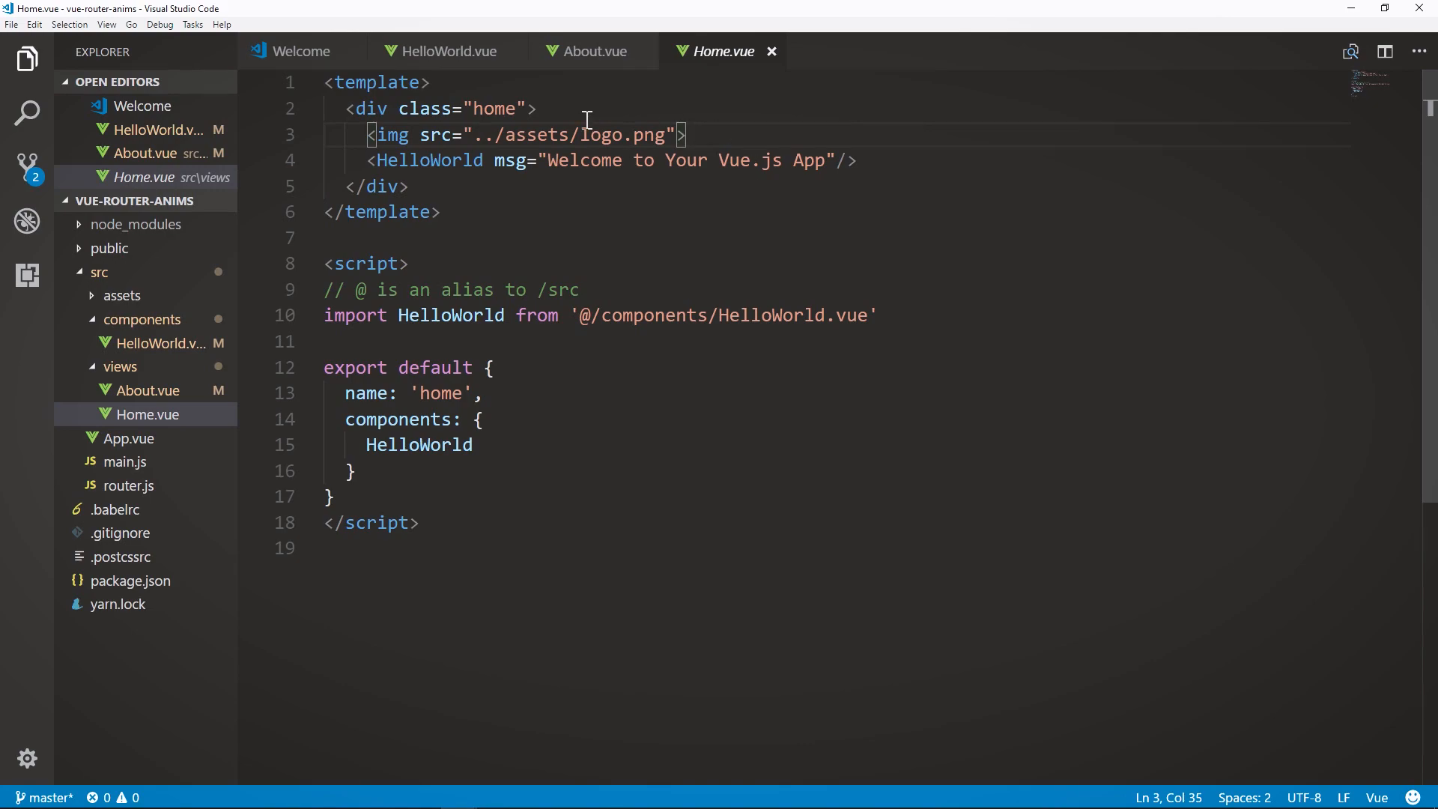
# Add a 'page' class to Home.vue and copy About's heading and paragraph over its logo markup.
pyautogui.write('page')
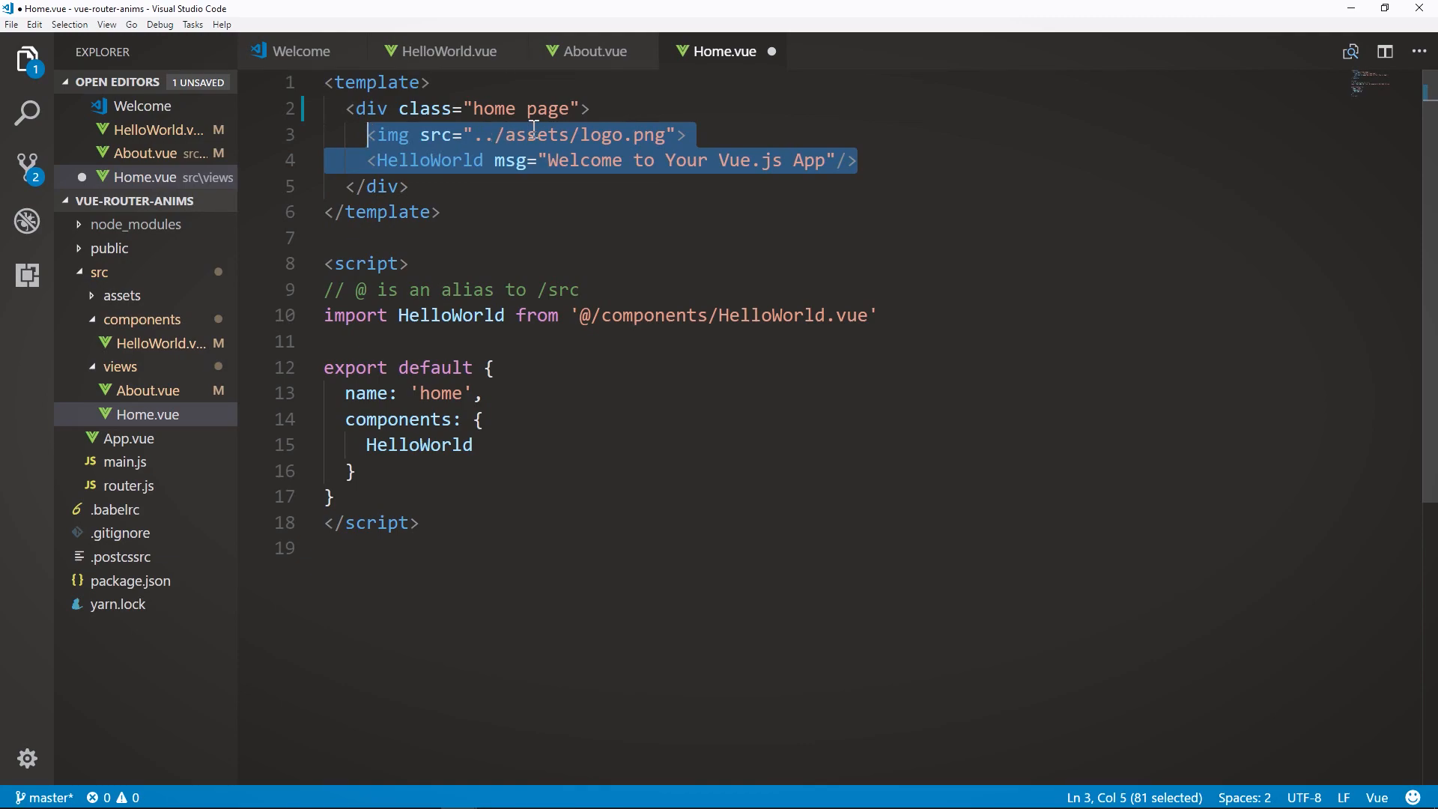
pyautogui.click(595, 51)
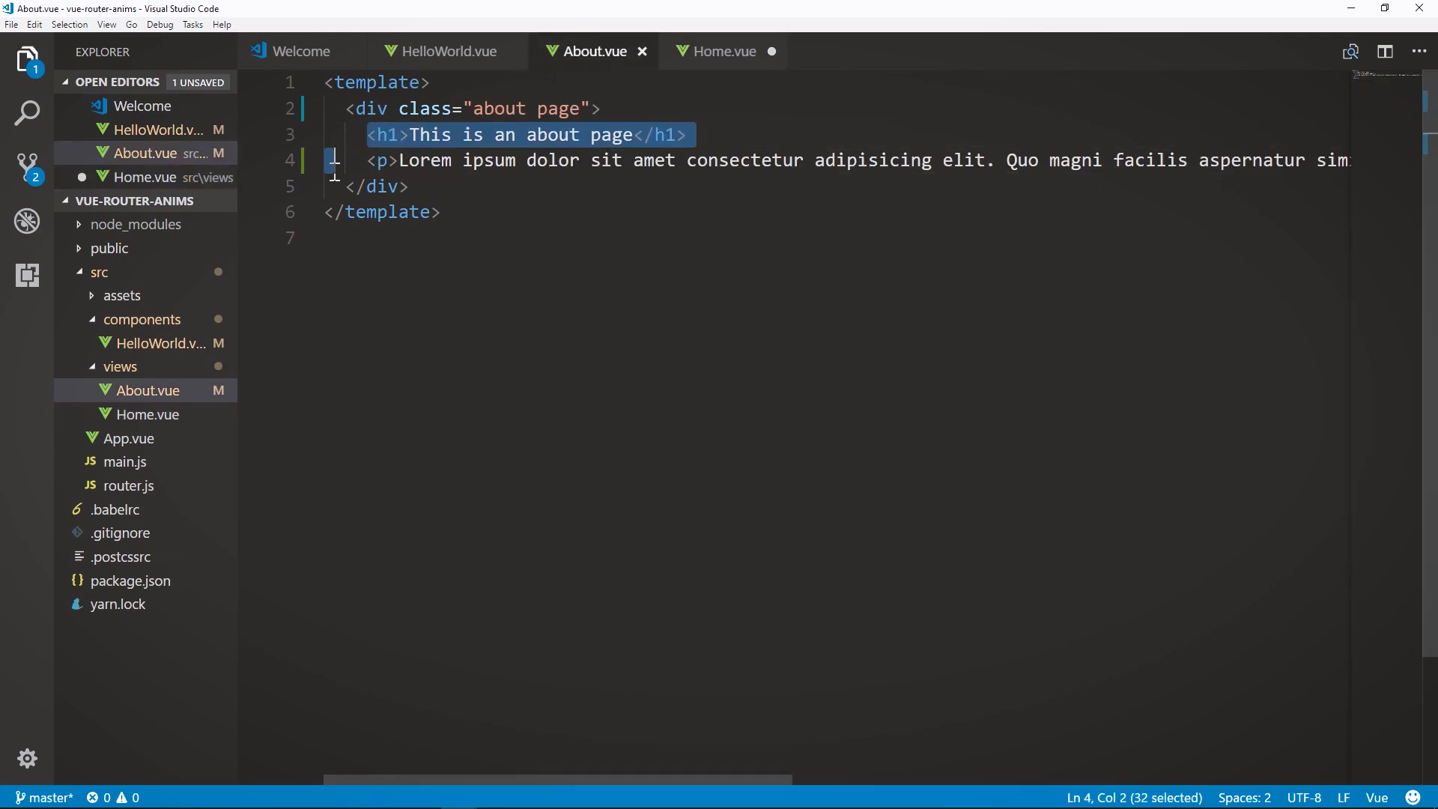
pyautogui.click(724, 51)
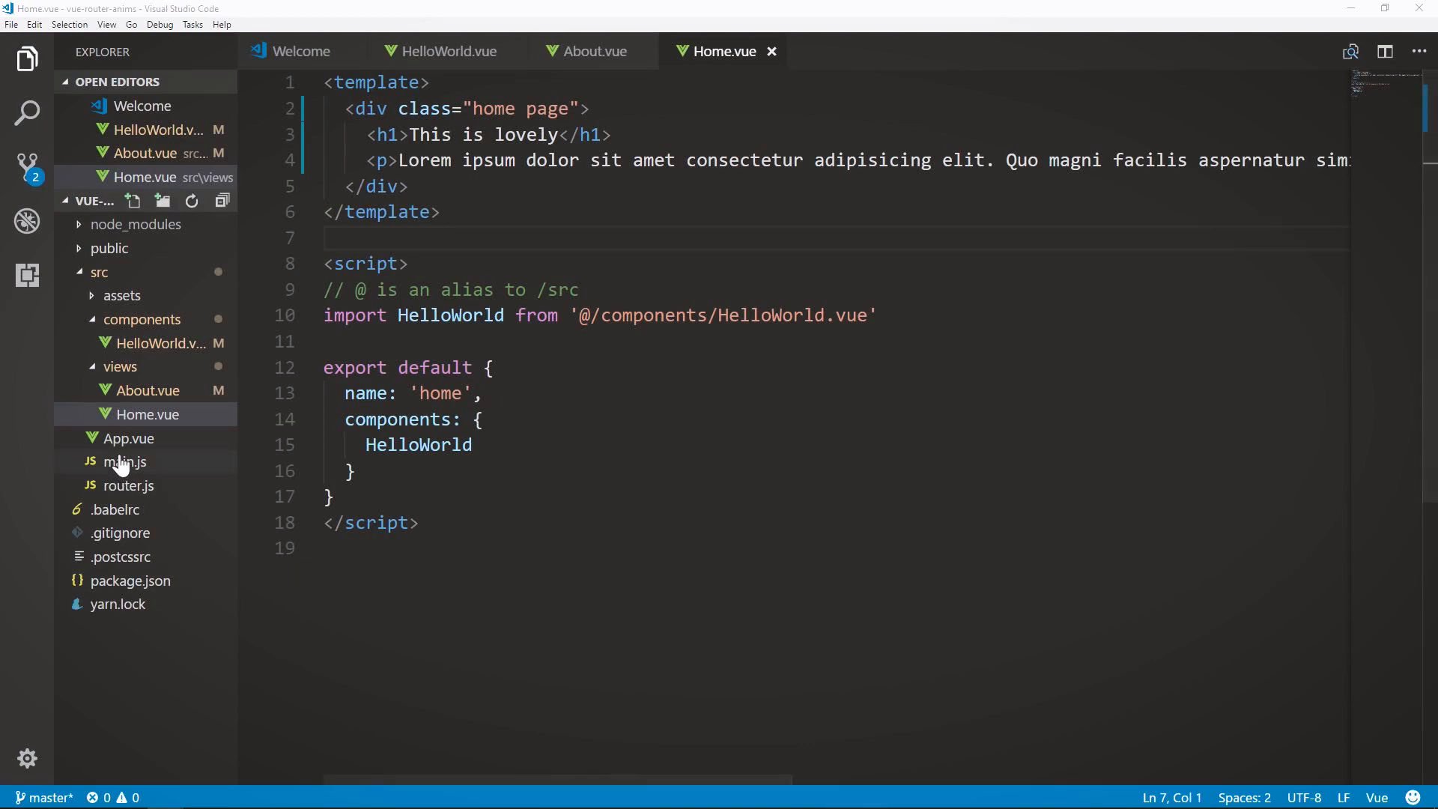
# Load App.vue at full window width and select its default style rules.
pyautogui.click(127, 437)
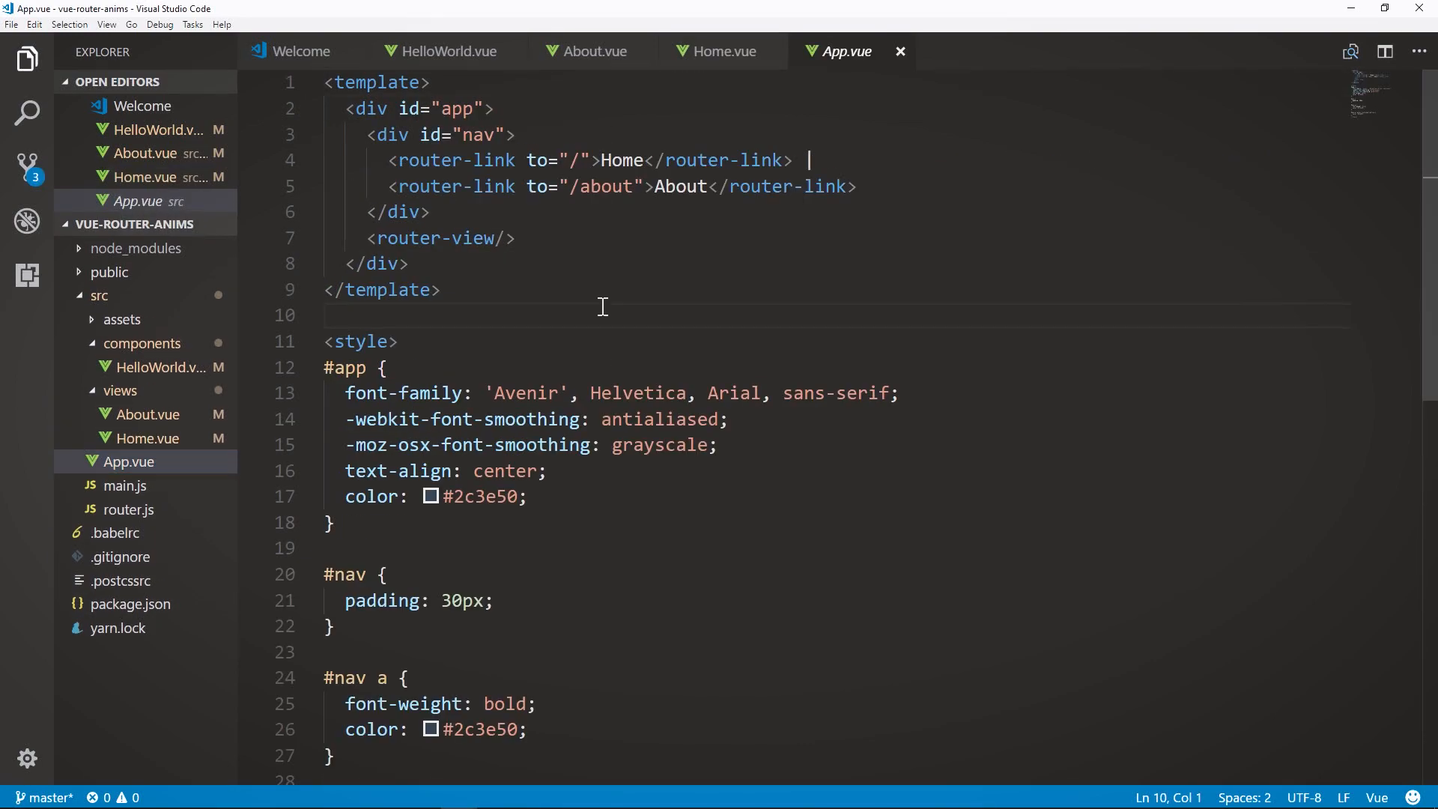
pyautogui.click(27, 59)
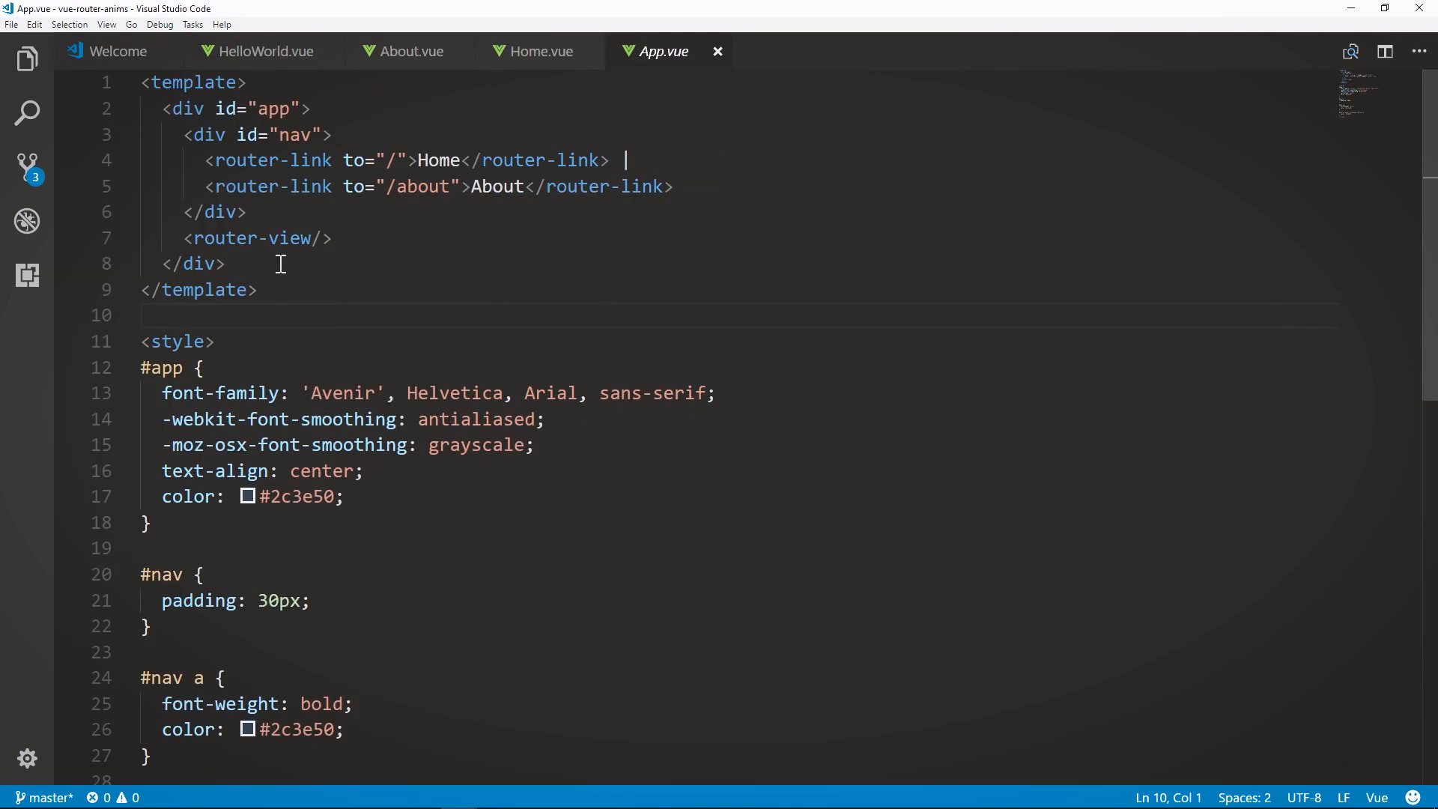
pyautogui.moveTo(902, 508)
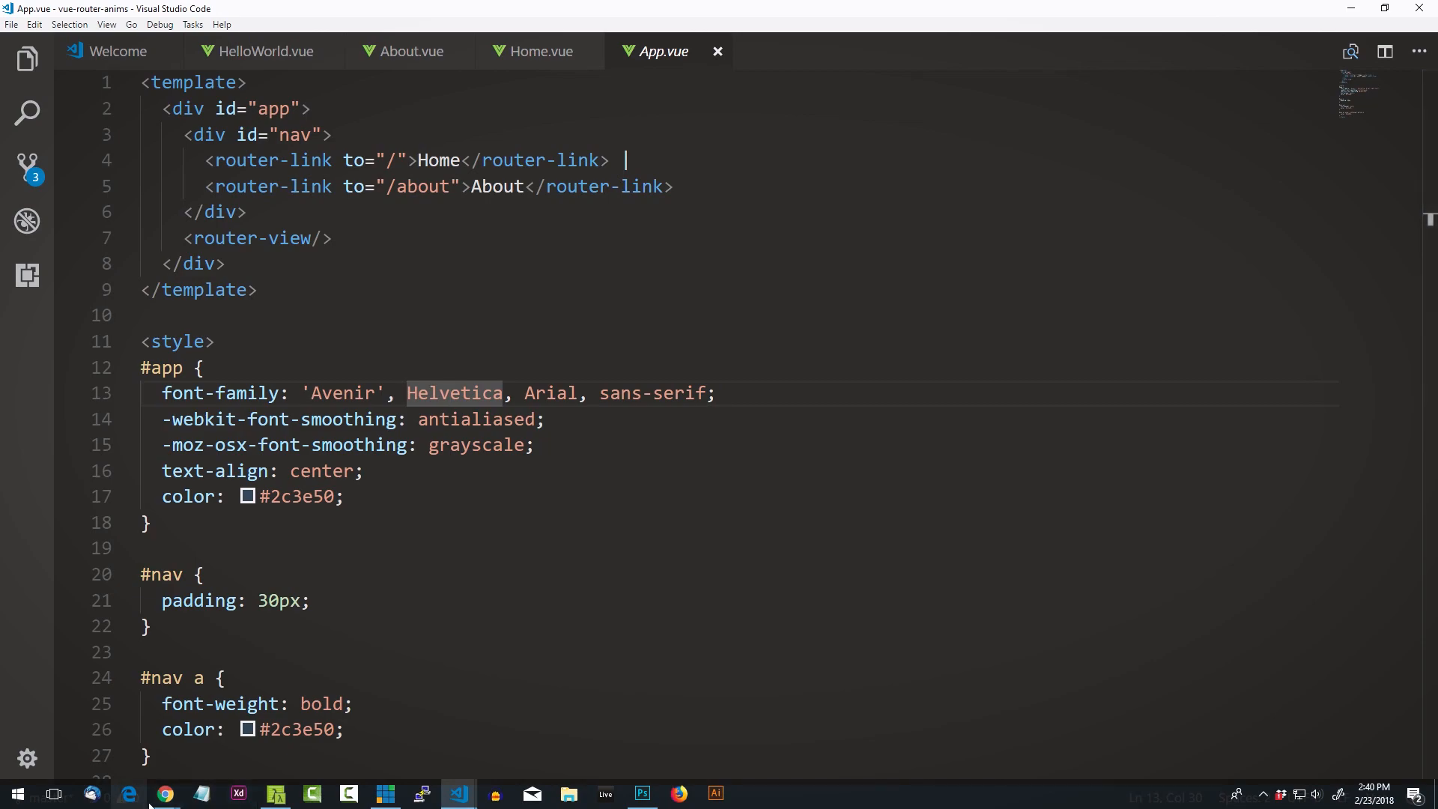
pyautogui.click(163, 794)
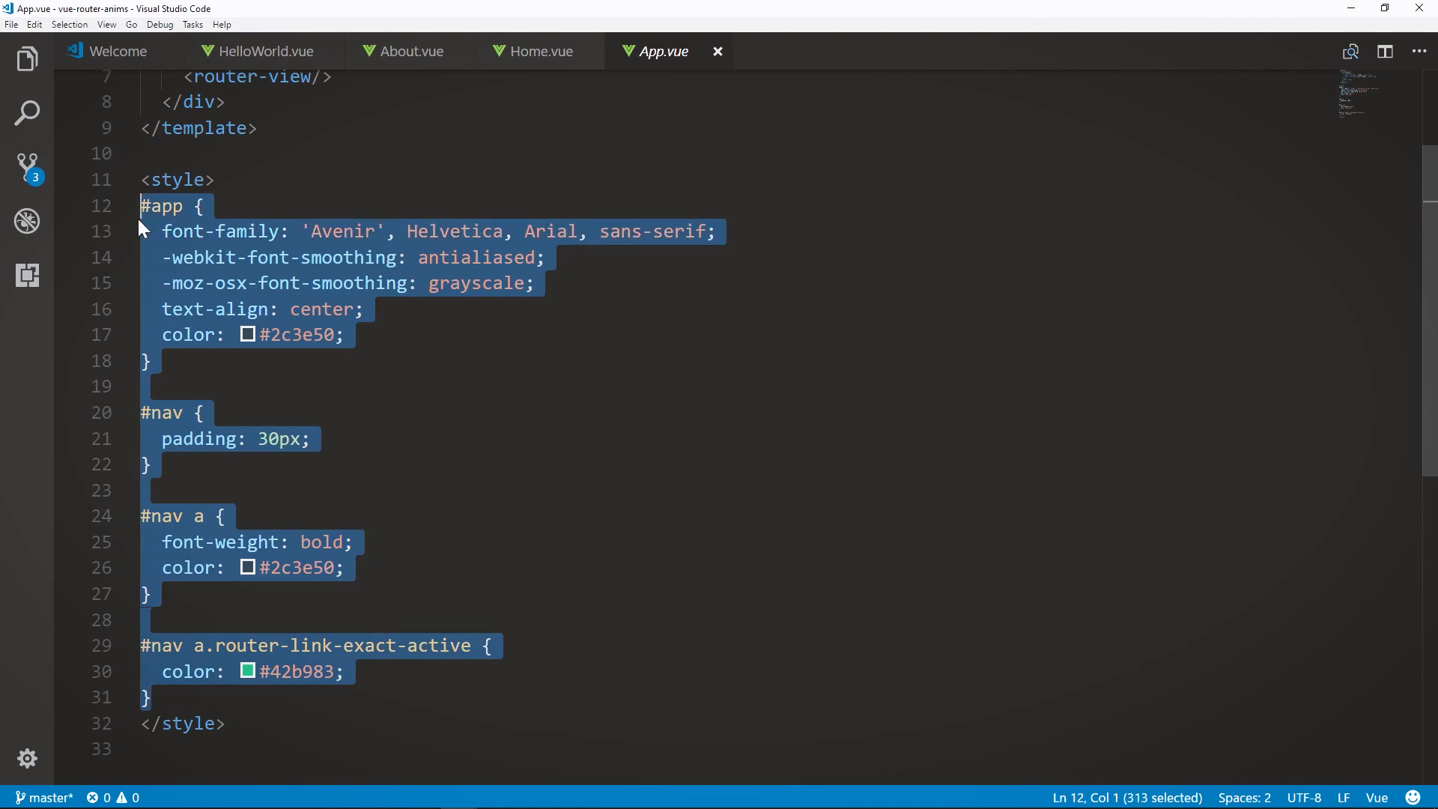
pyautogui.press('Delete')
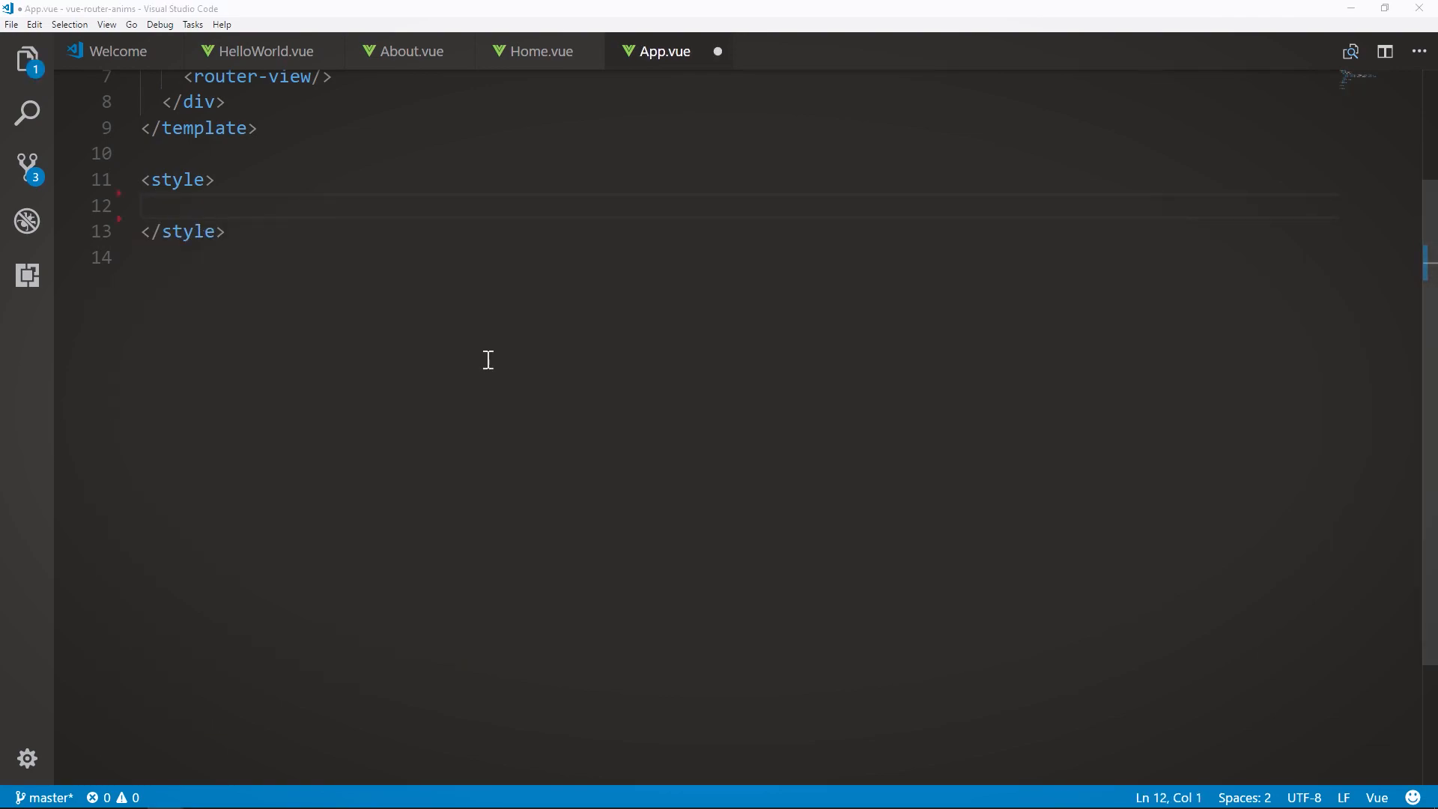
pyautogui.write('@import "https://cdn.jsdelivr.net/npm/animate.css@3.5.1";')
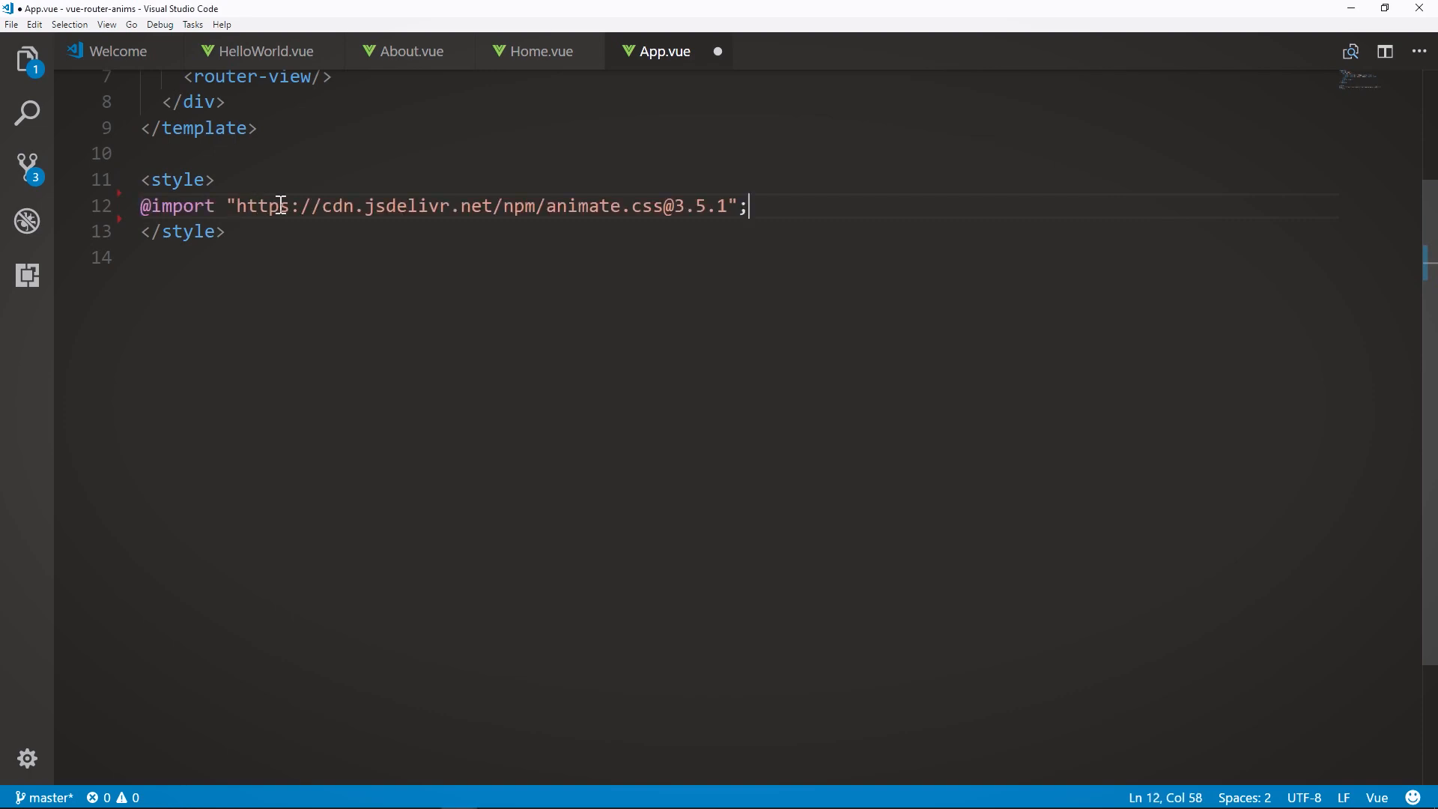
pyautogui.moveTo(820, 211)
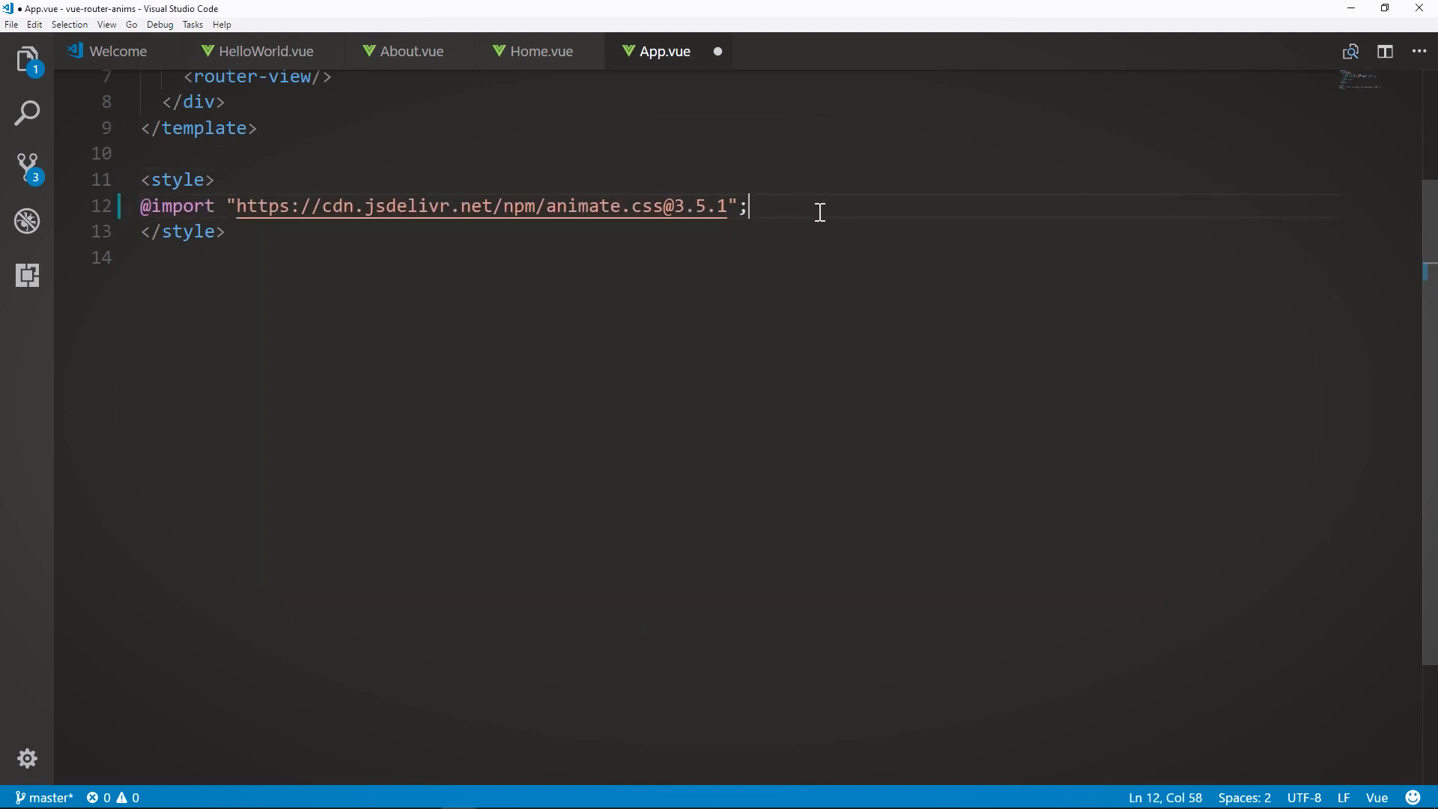
pyautogui.press('Enter')
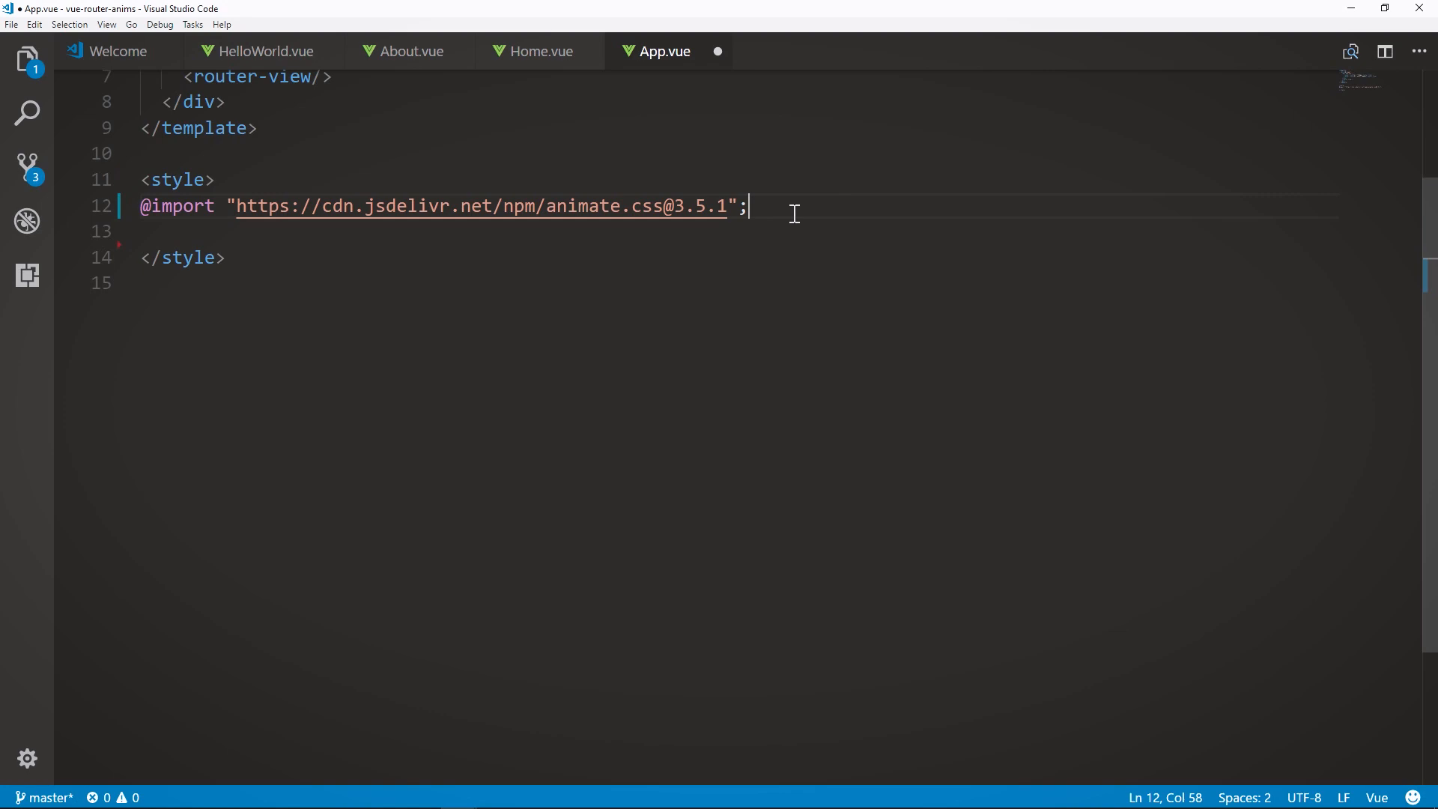
pyautogui.click(214, 180)
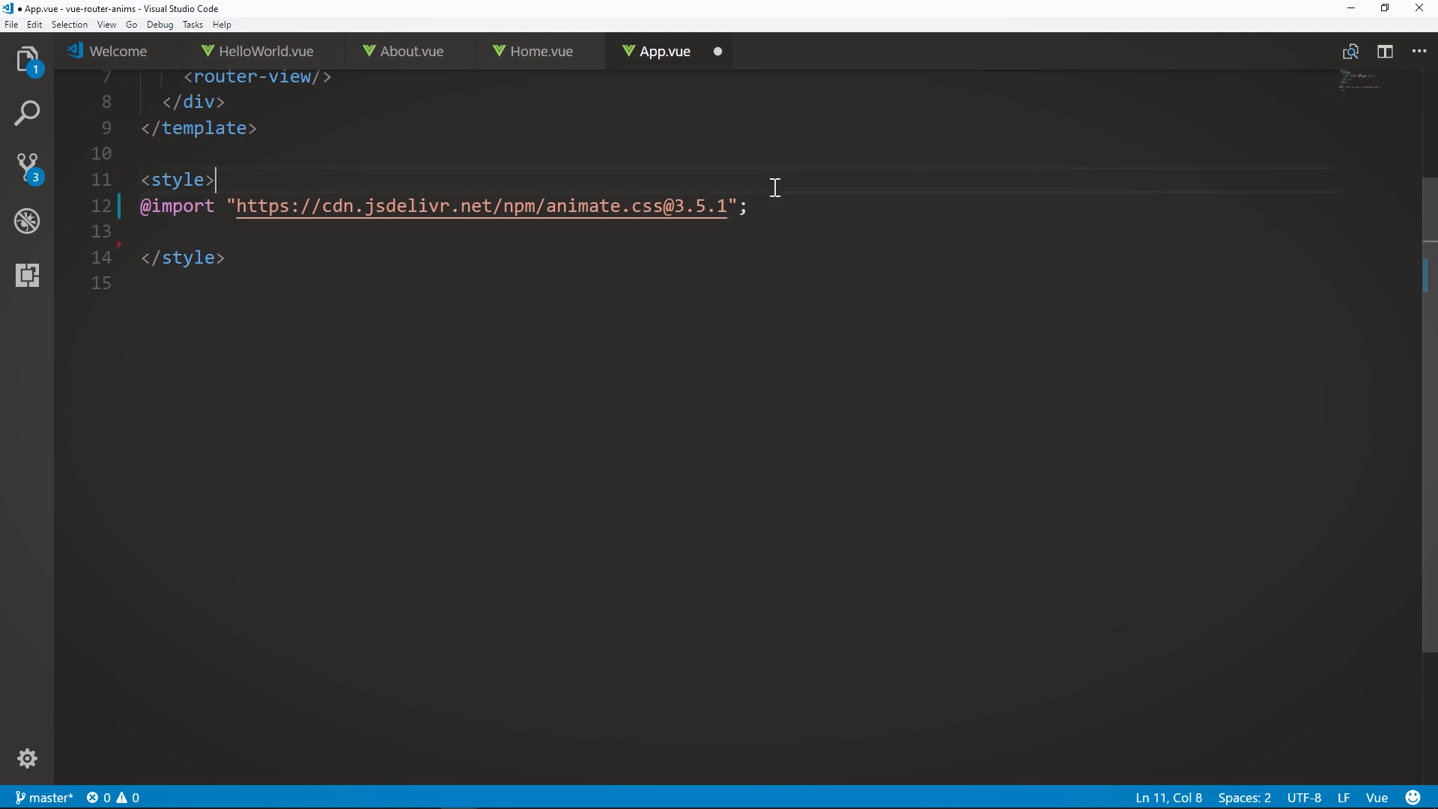
pyautogui.press('Enter')
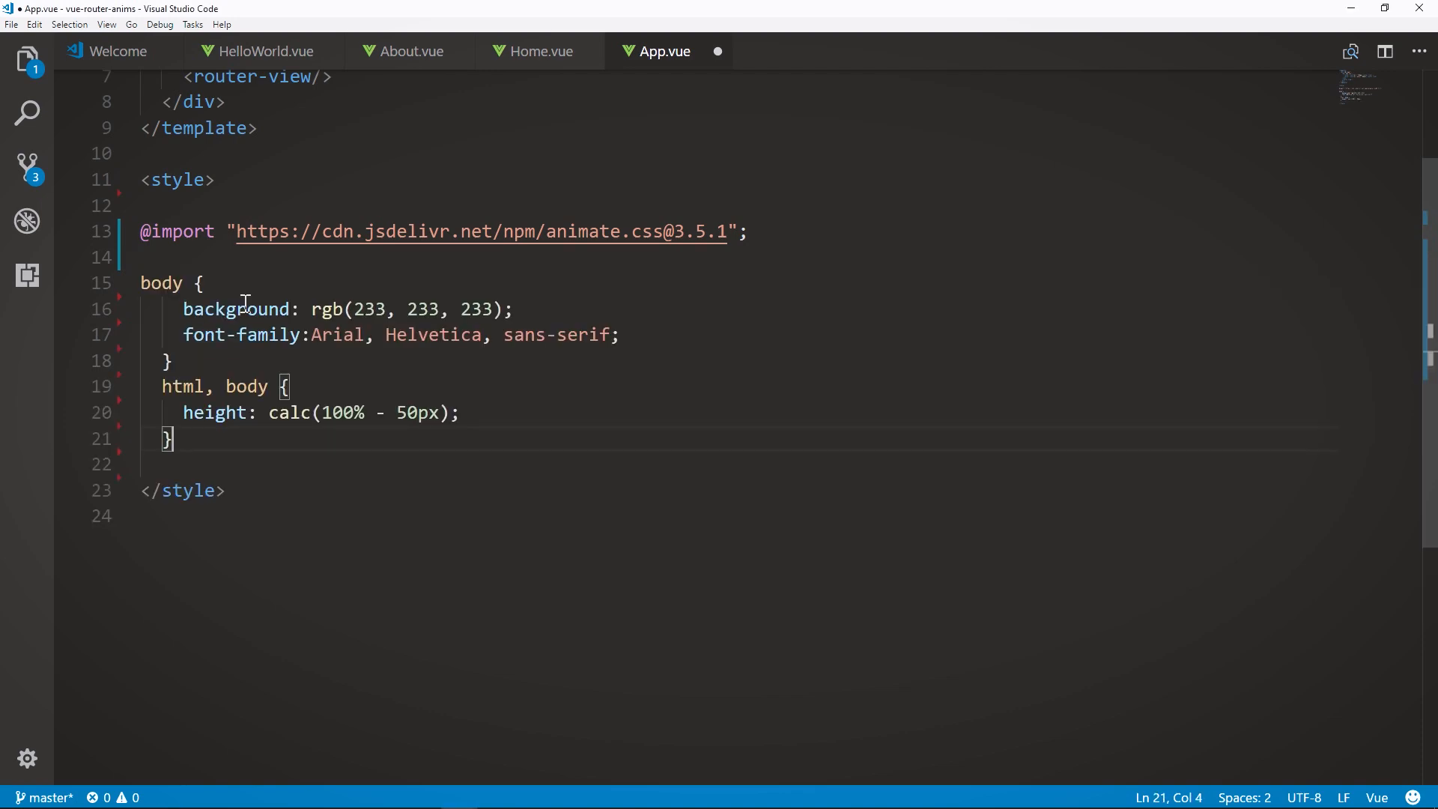
pyautogui.moveTo(240, 309)
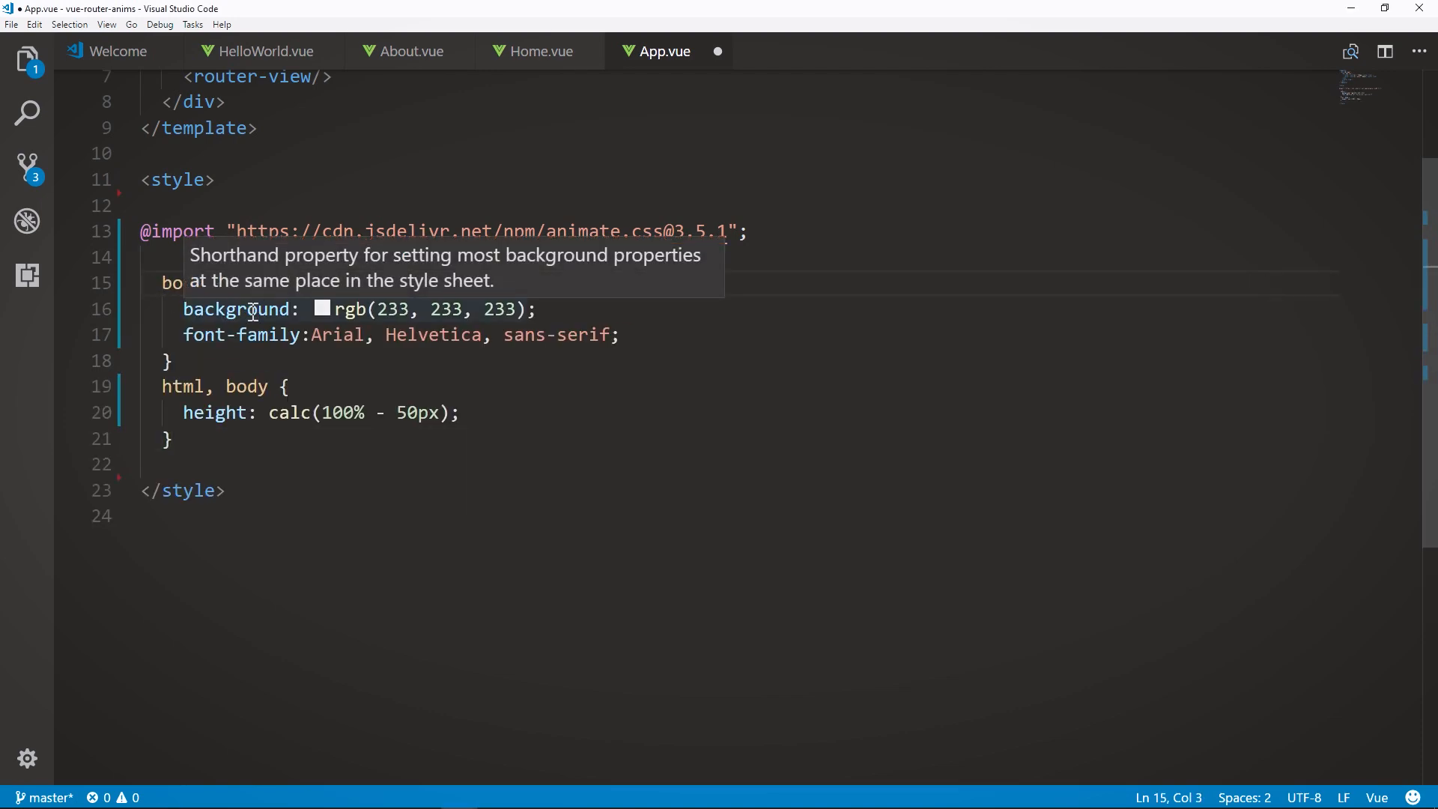
# Add an #app rule: background #fff, width 50%, padding 30px, border-radius 10px, centred margin, calc height.
pyautogui.click(557, 309)
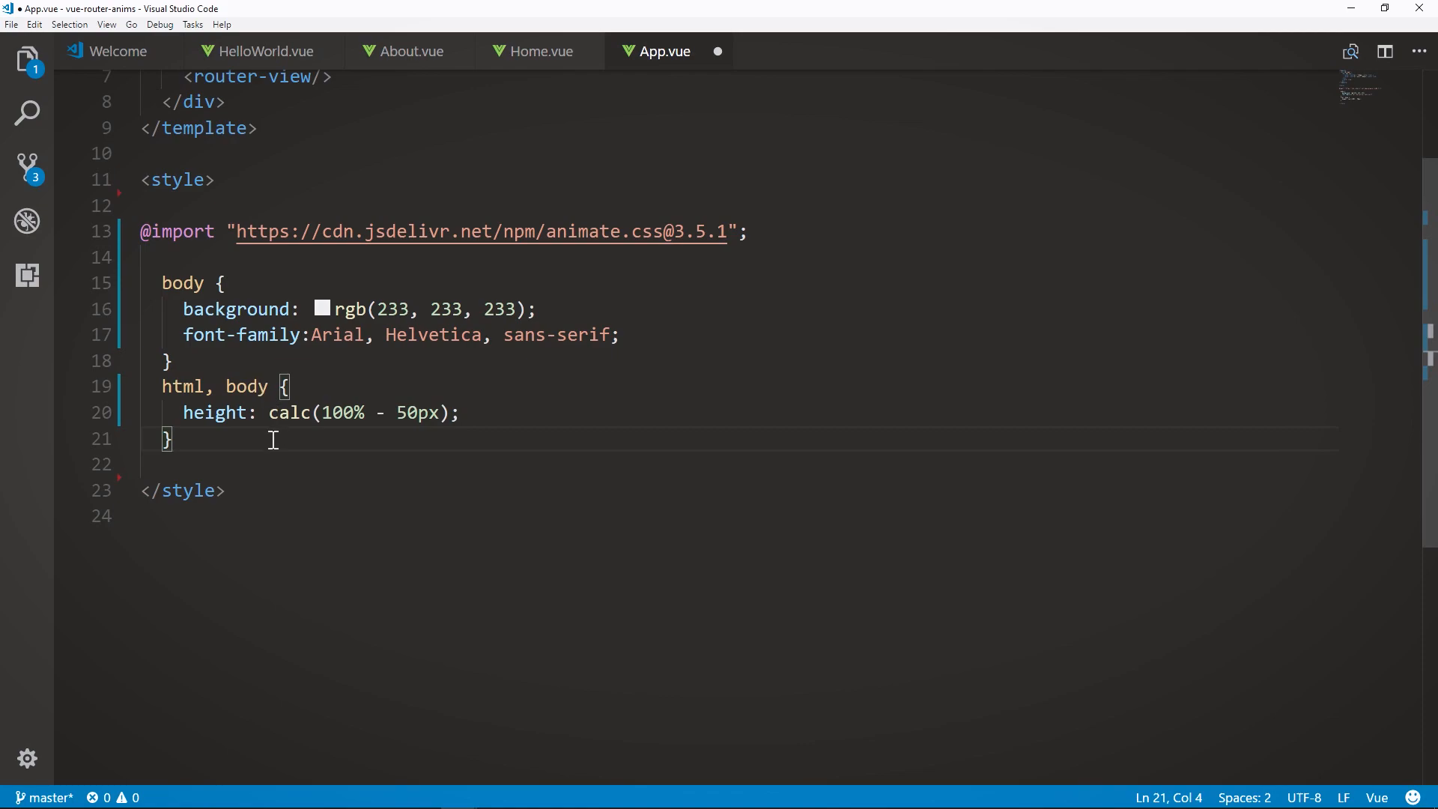
pyautogui.click(463, 414)
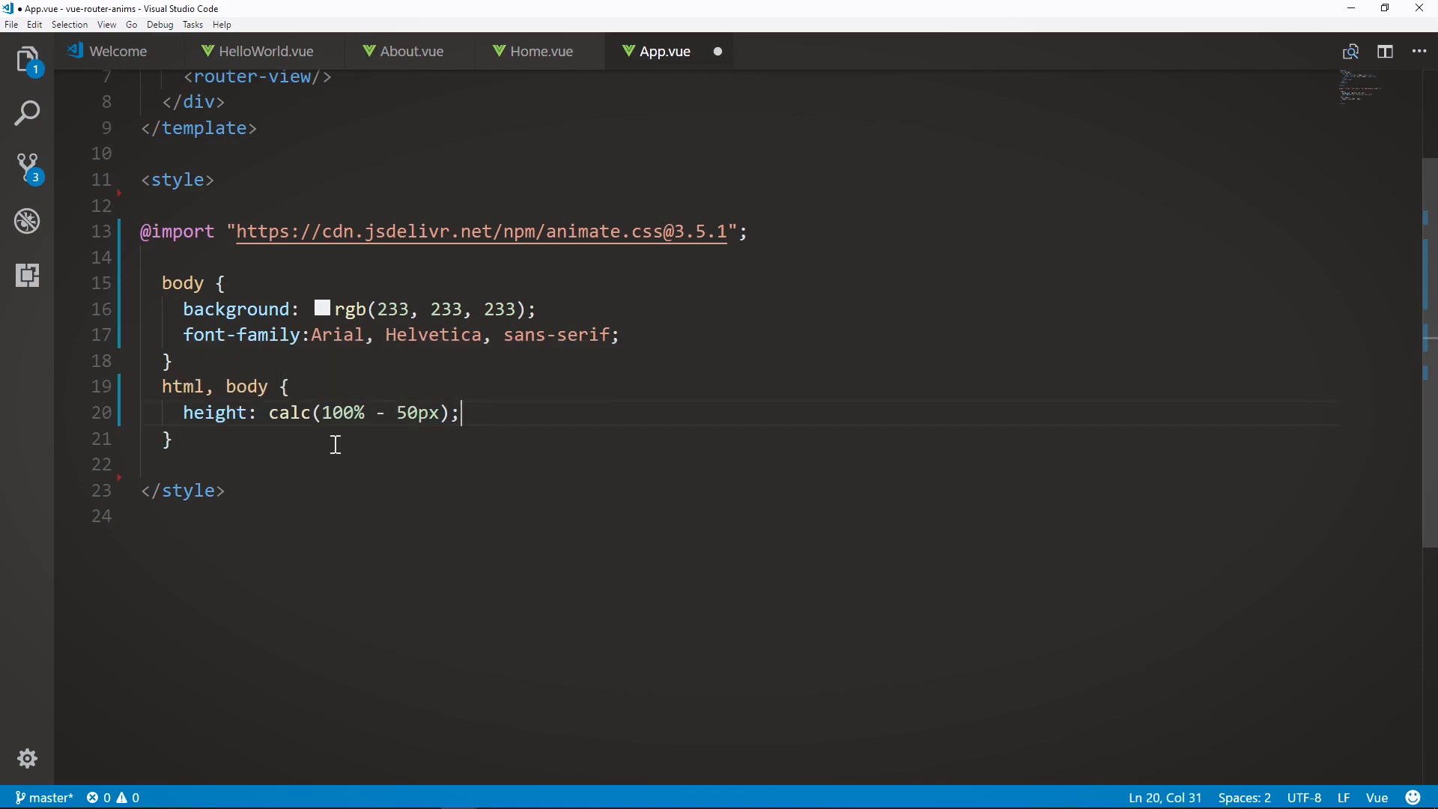
pyautogui.press('Enter')
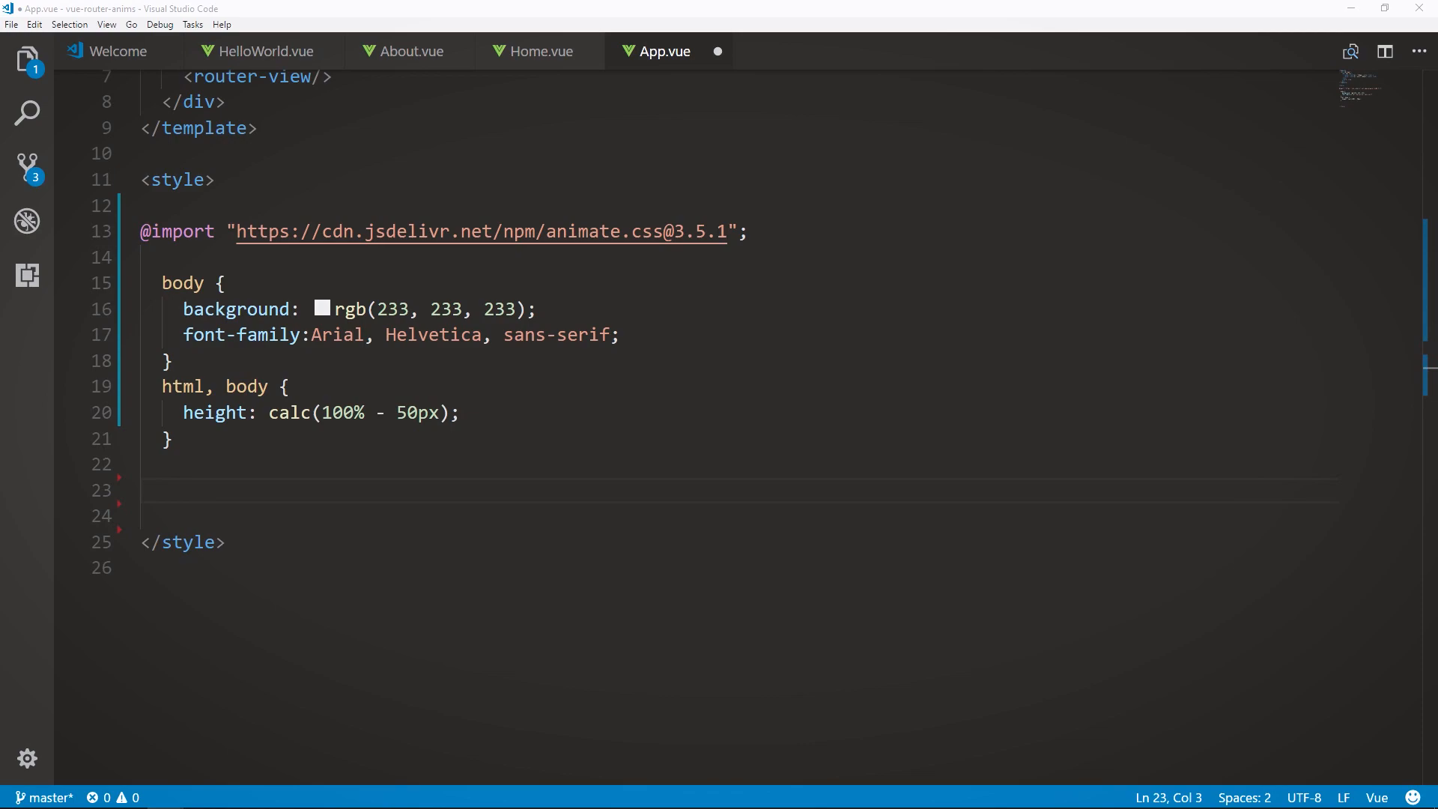
pyautogui.click(223, 543)
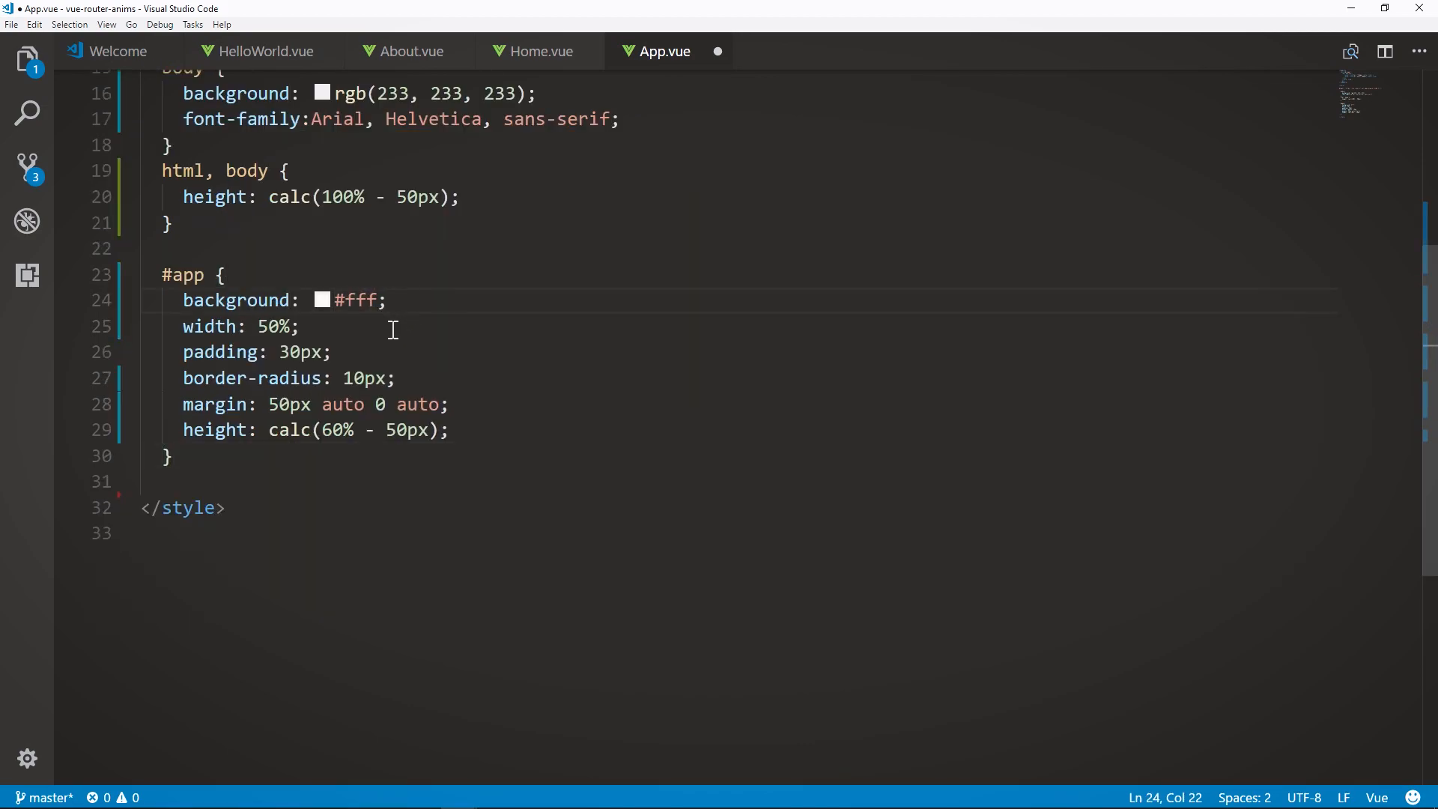
pyautogui.click(299, 326)
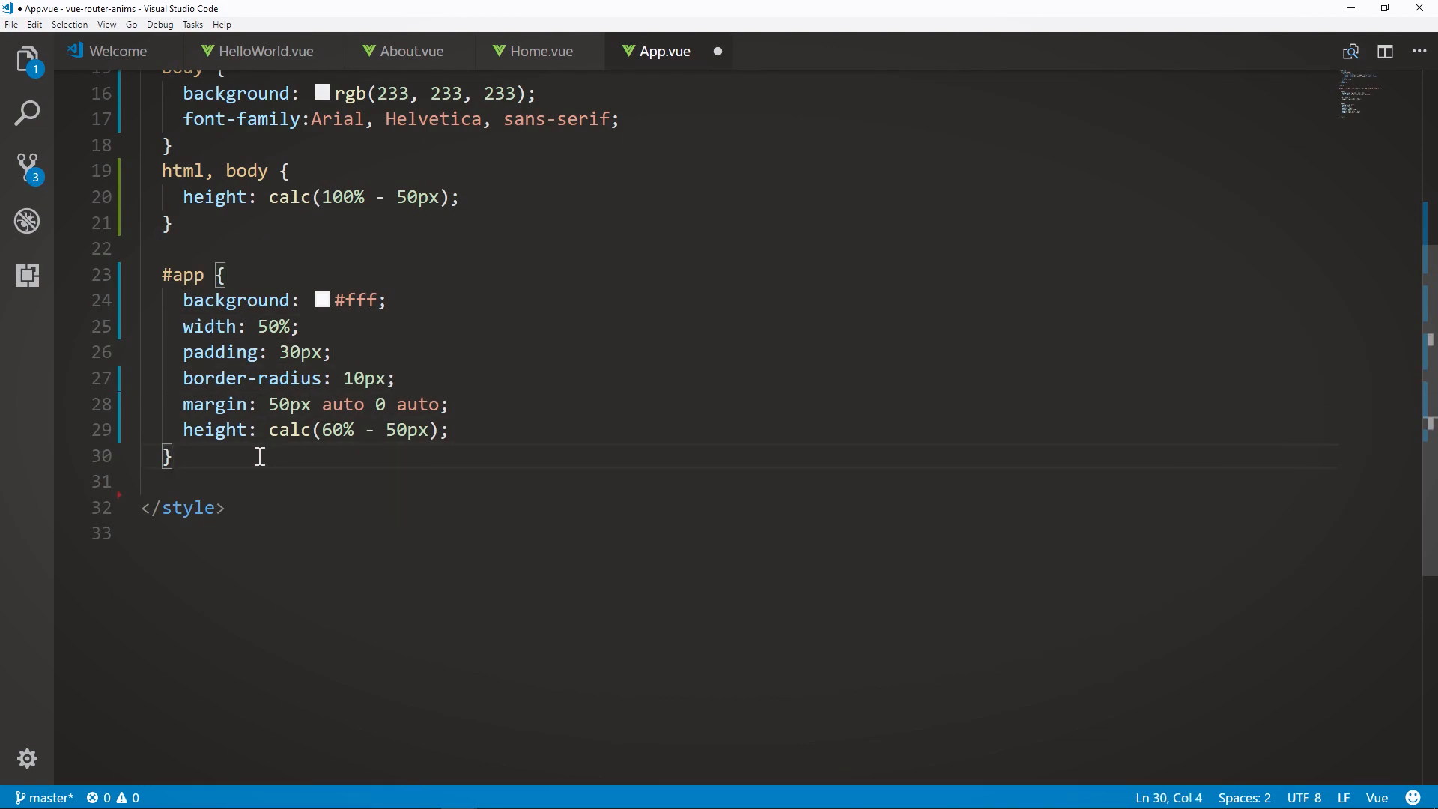
pyautogui.press('Enter')
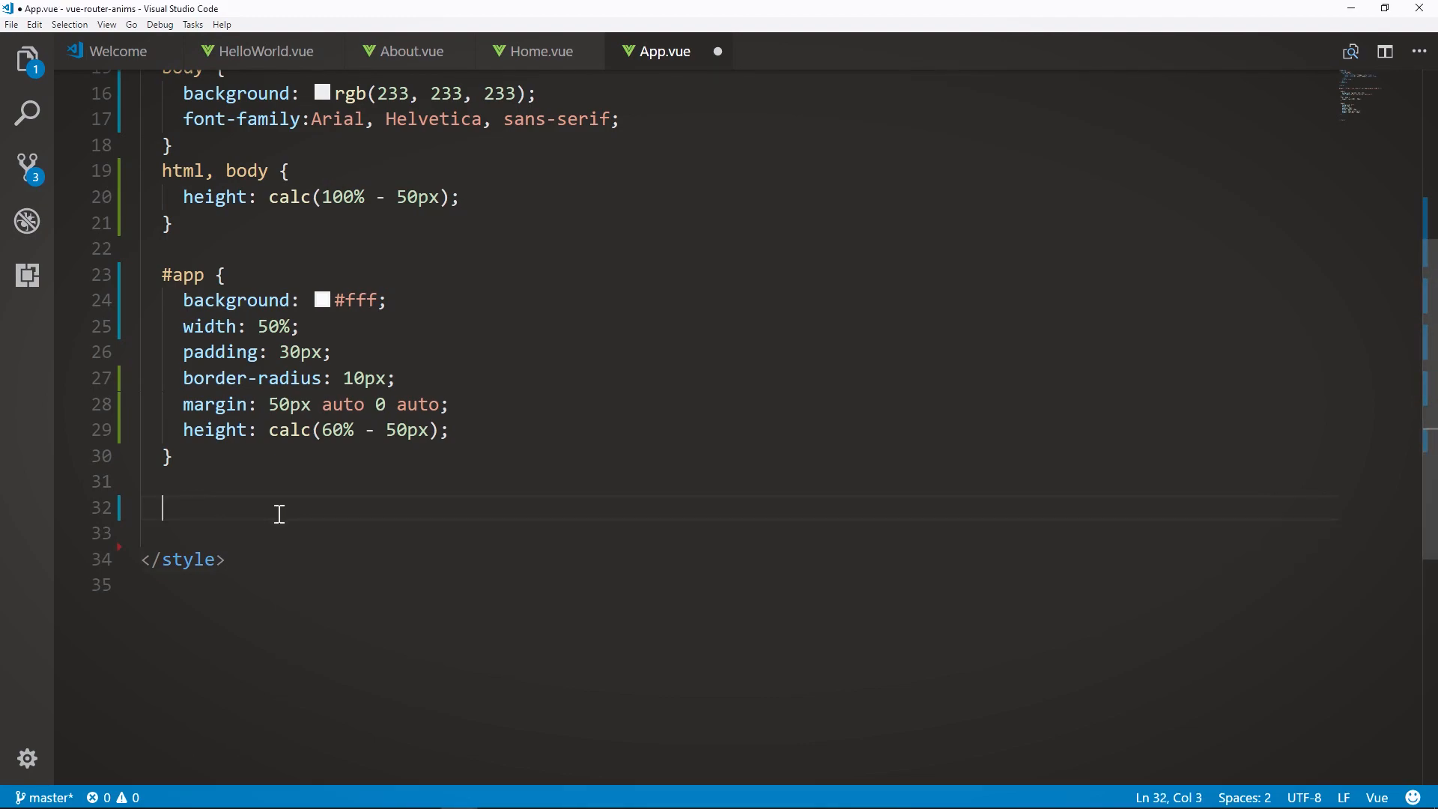
pyautogui.moveTo(306, 686)
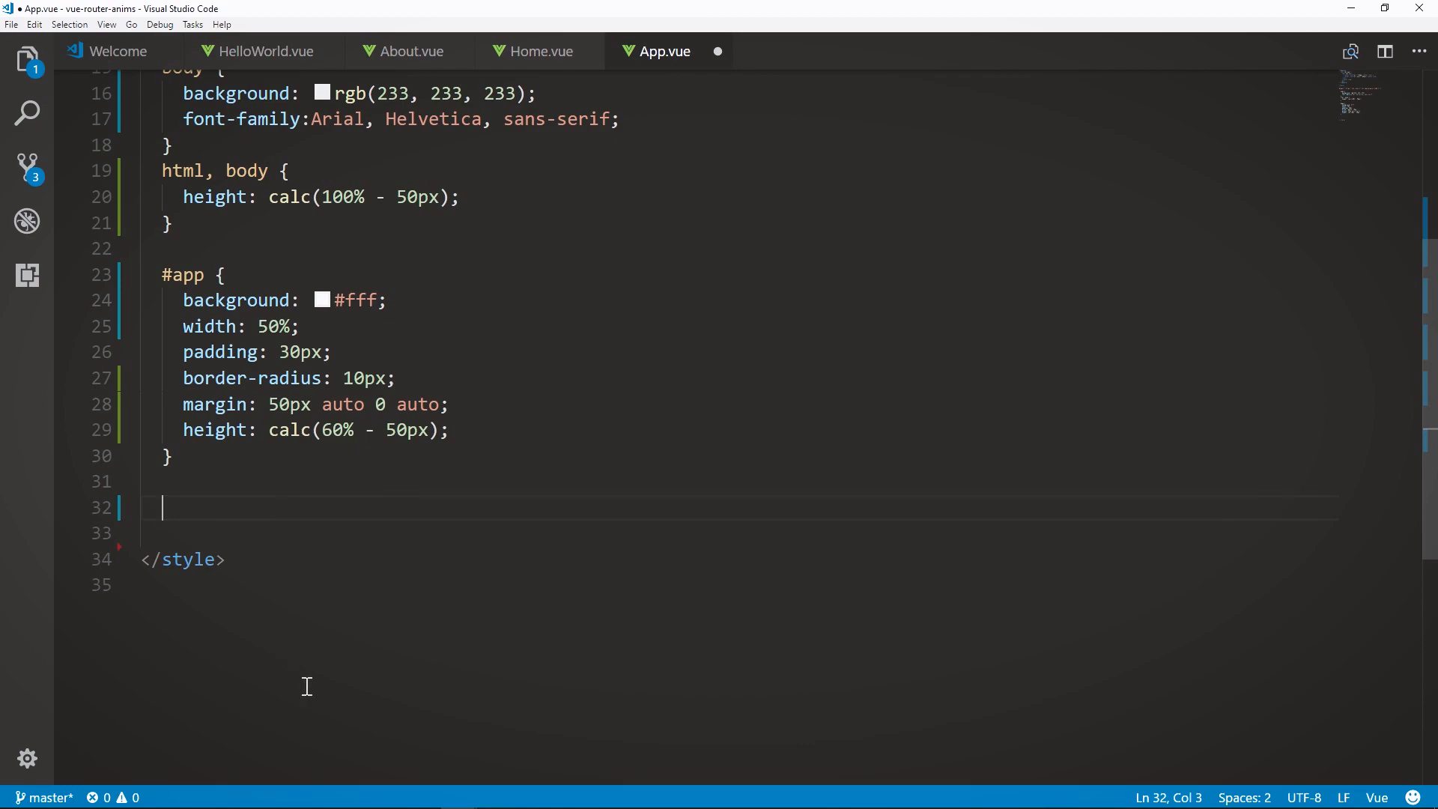
# Write a .page rule with position: fixed and width: inherit, then select the .page name.
pyautogui.write('.page {')
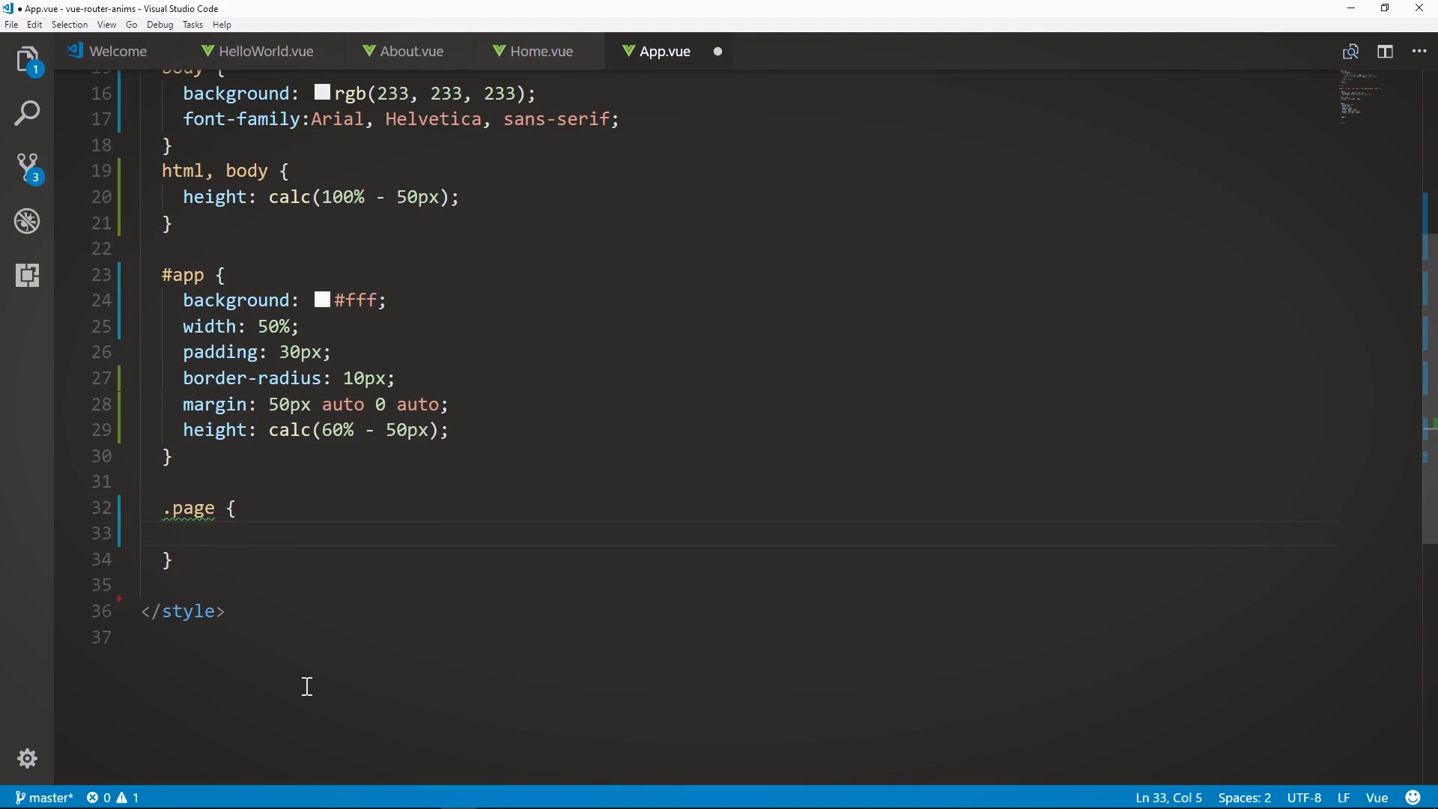
pyautogui.write('position')
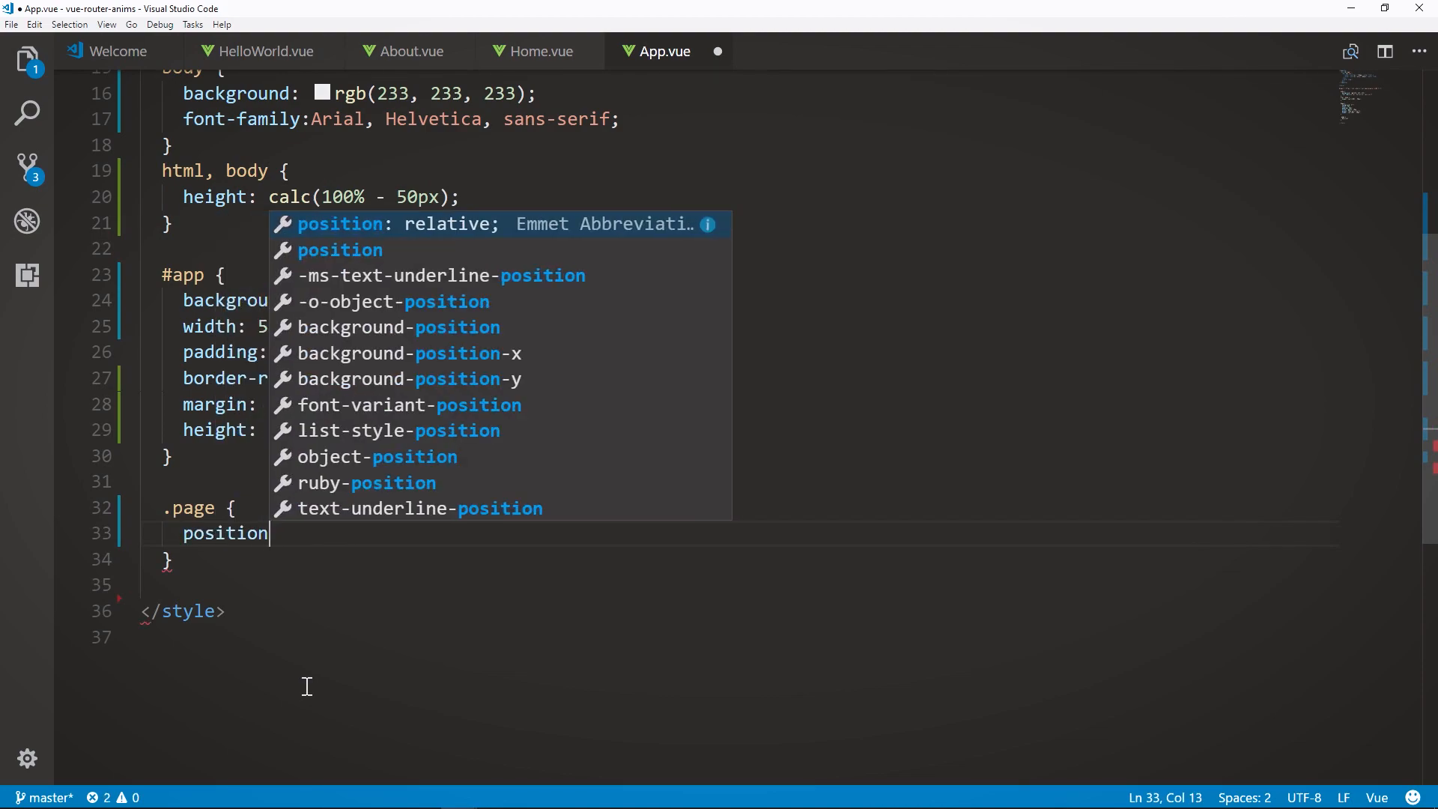
pyautogui.write('fixed;')
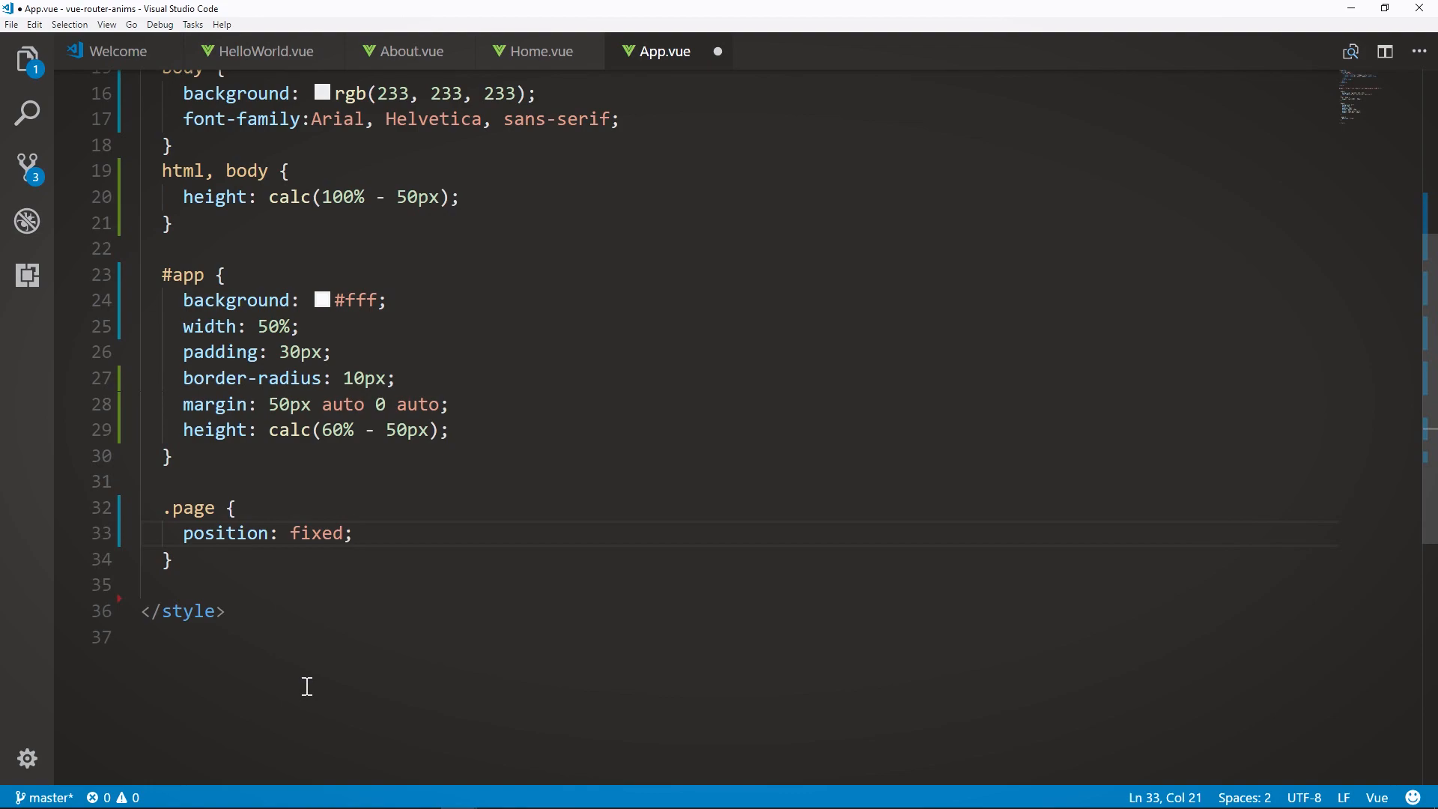
pyautogui.write('width: inherit;')
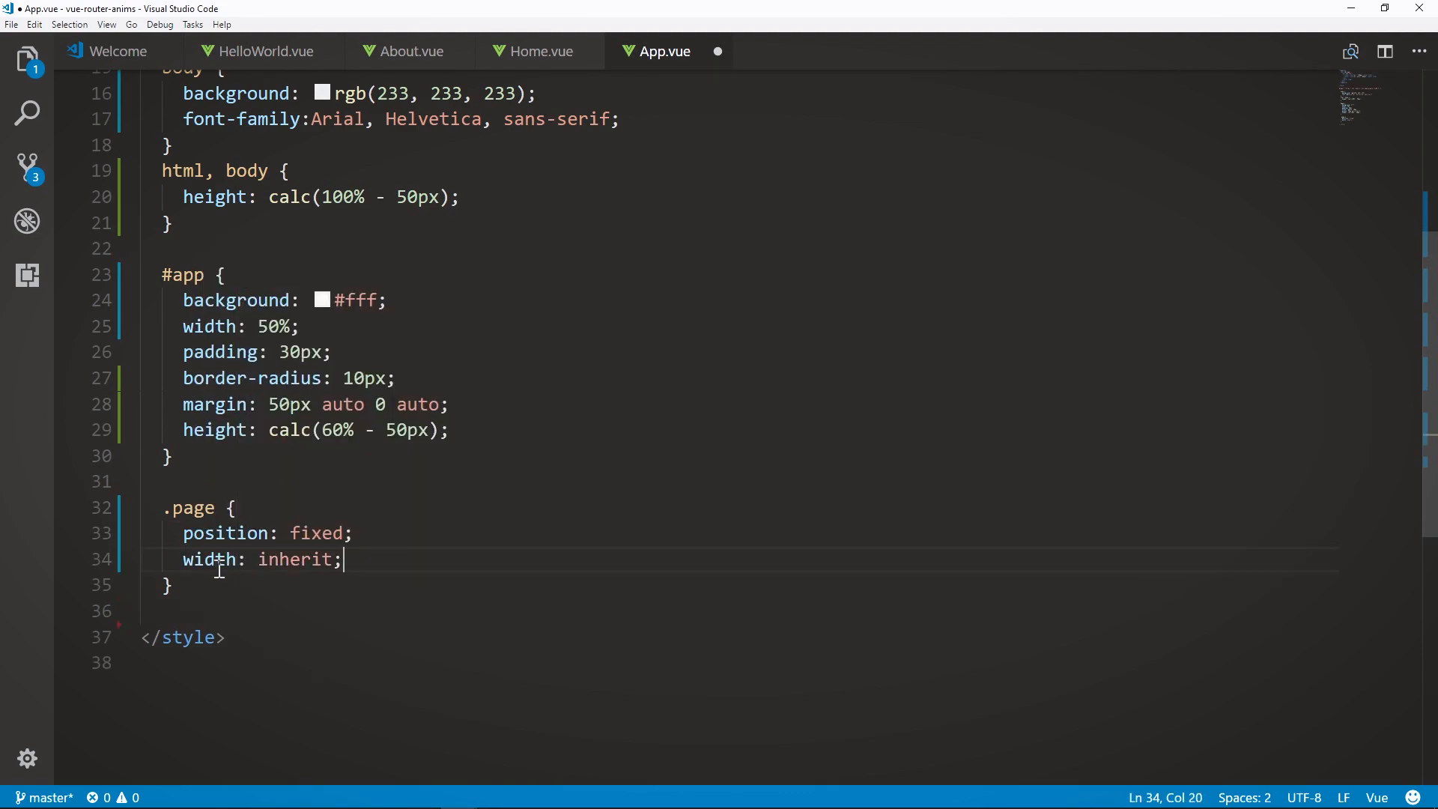
pyautogui.doubleClick(190, 508)
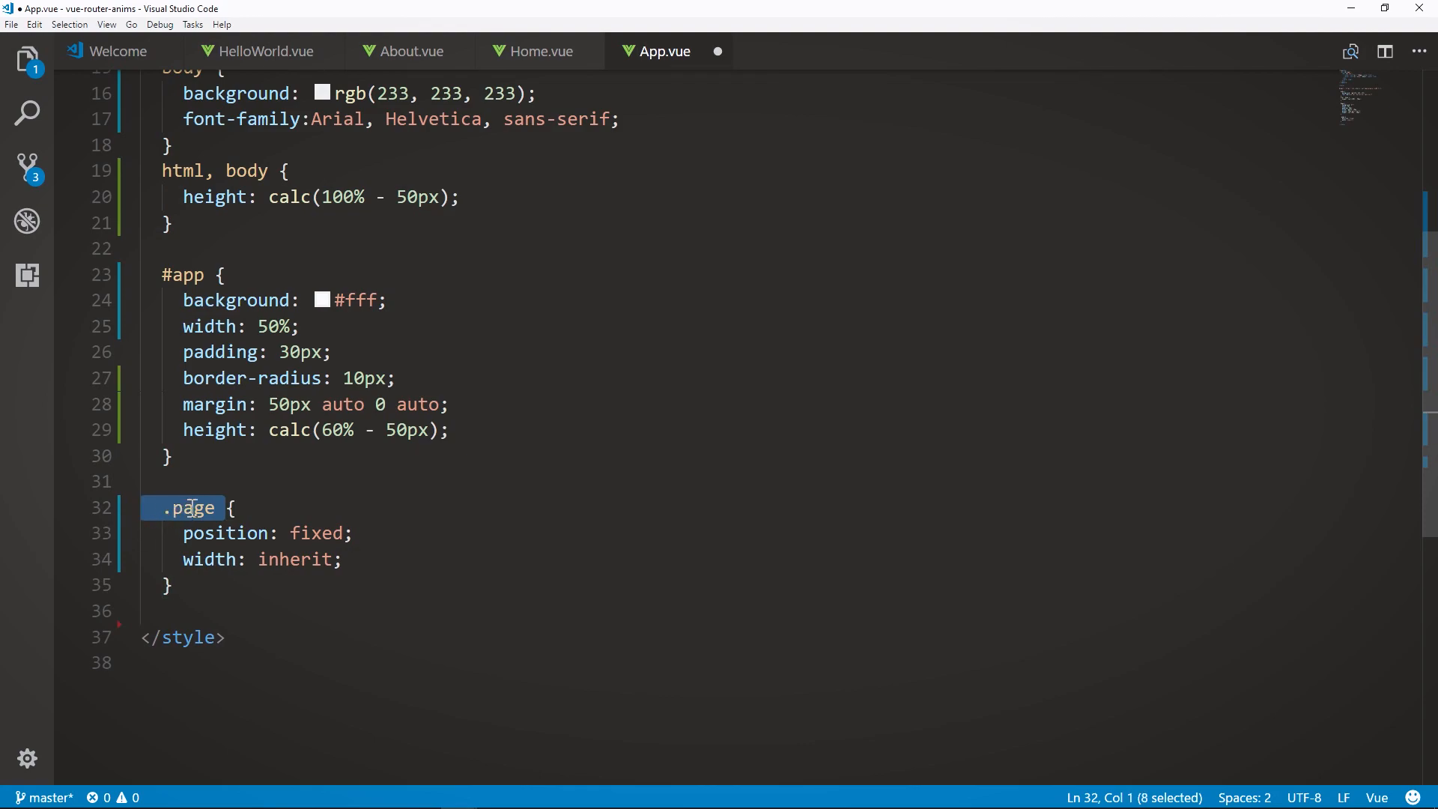
pyautogui.click(303, 508)
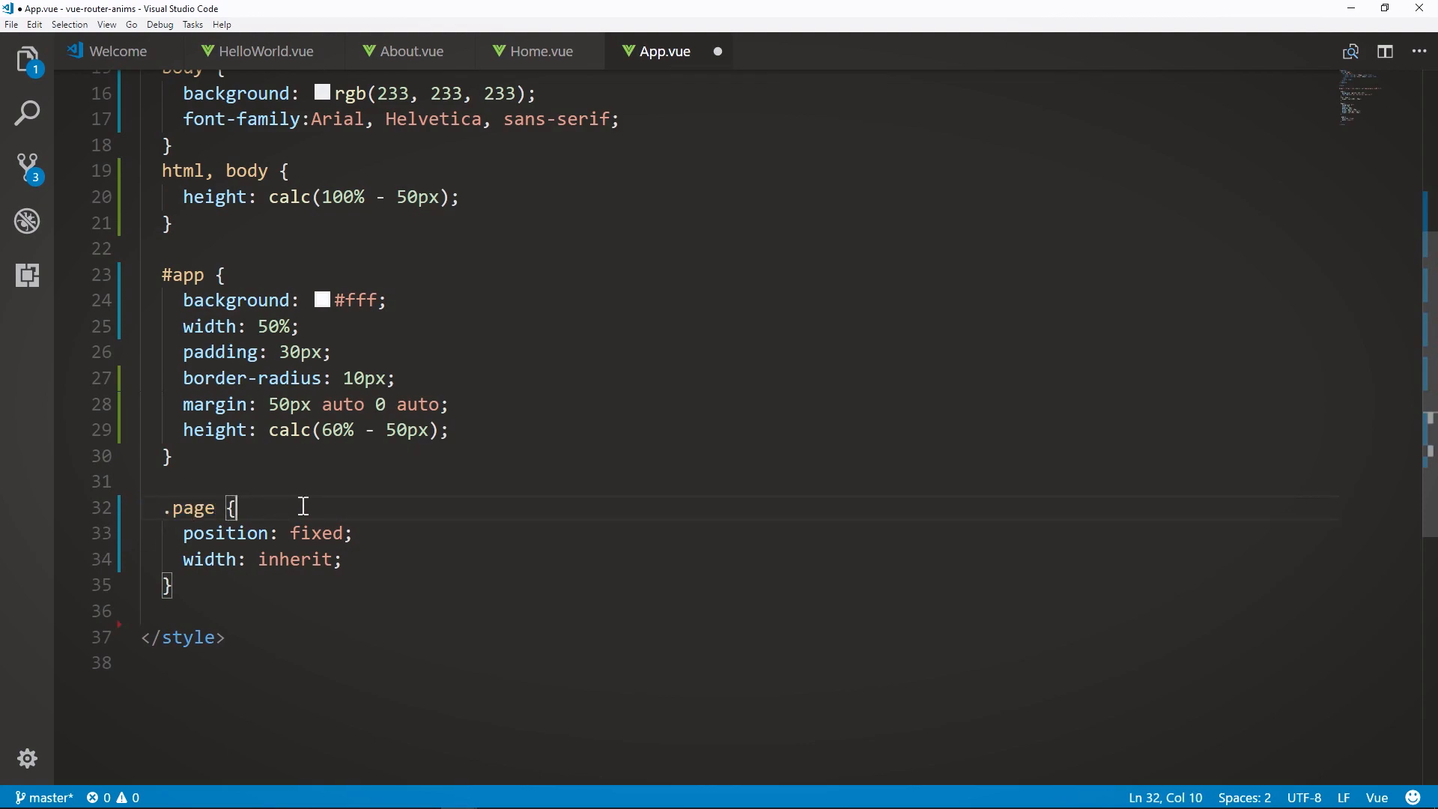
pyautogui.click(461, 481)
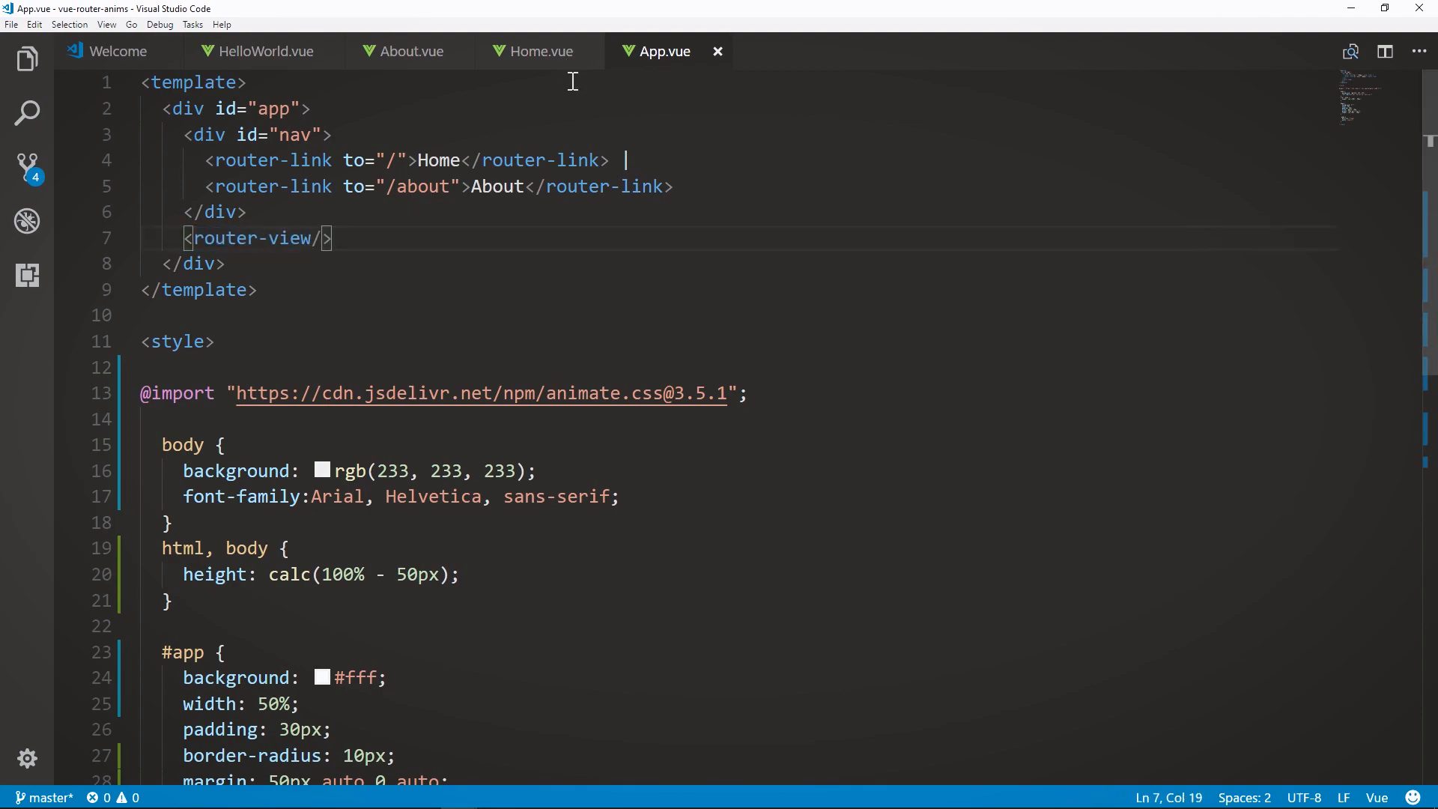
pyautogui.moveTo(237, 210)
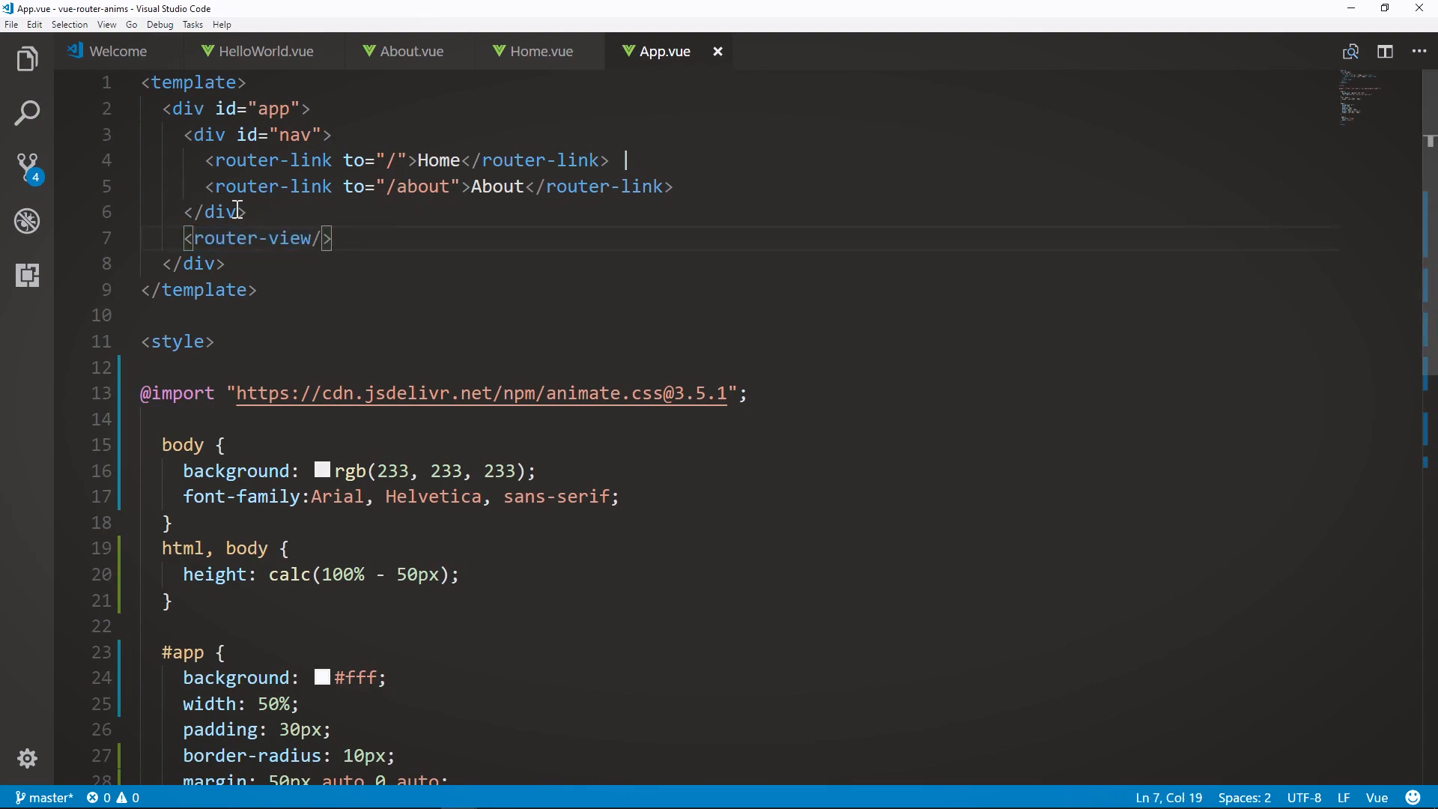
# Open blank lines around router-view in the template and place the caret above it.
pyautogui.click(27, 58)
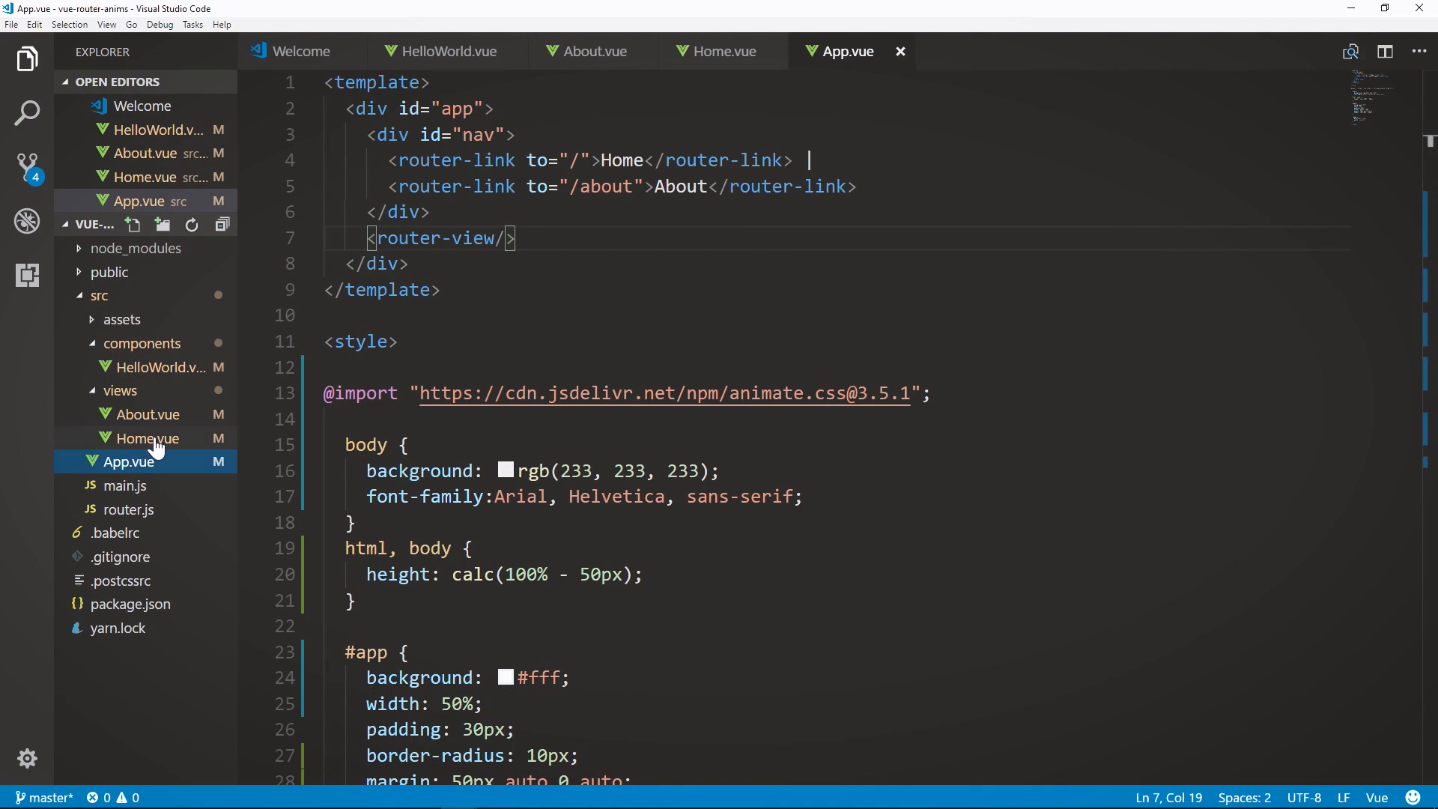
pyautogui.click(431, 211)
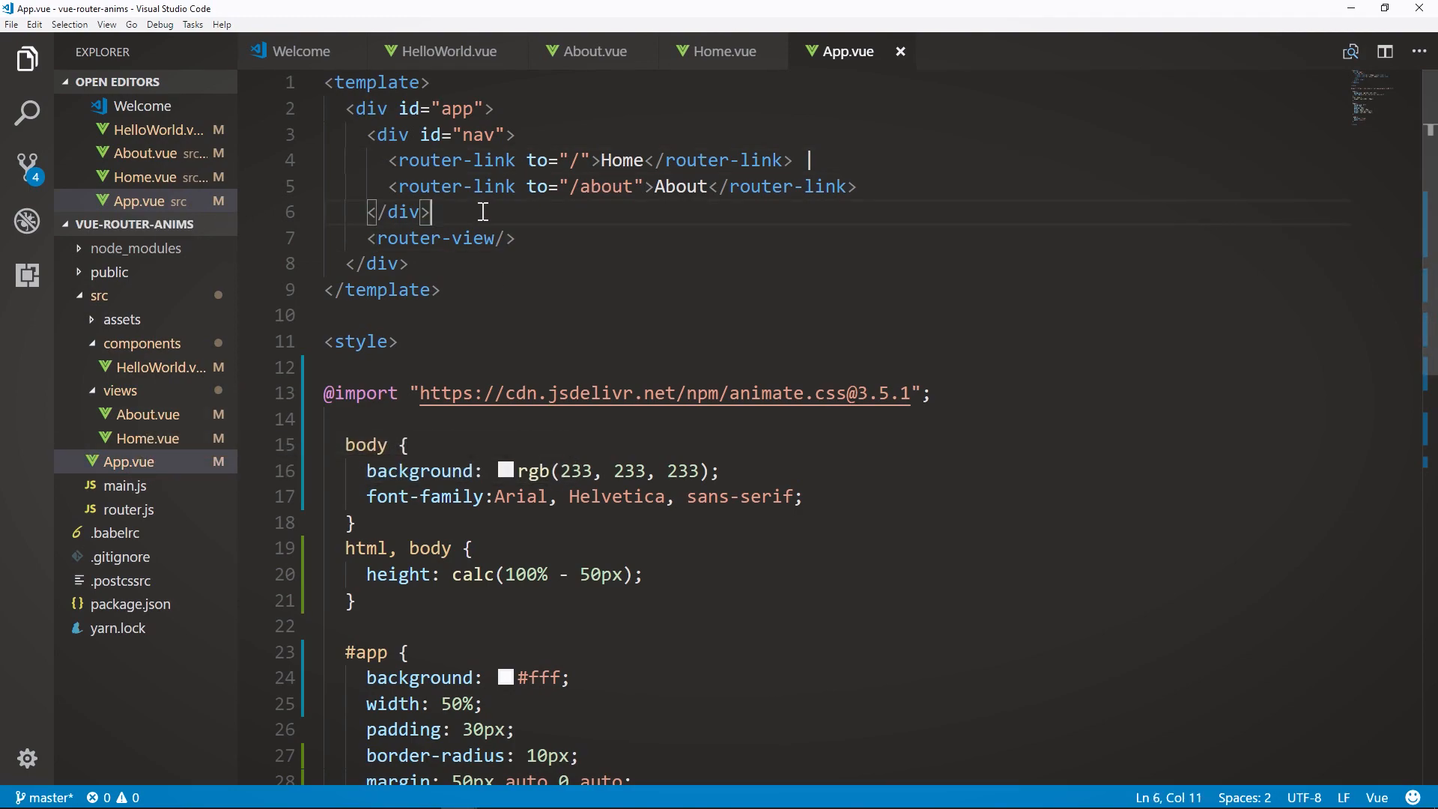
pyautogui.press('enter')
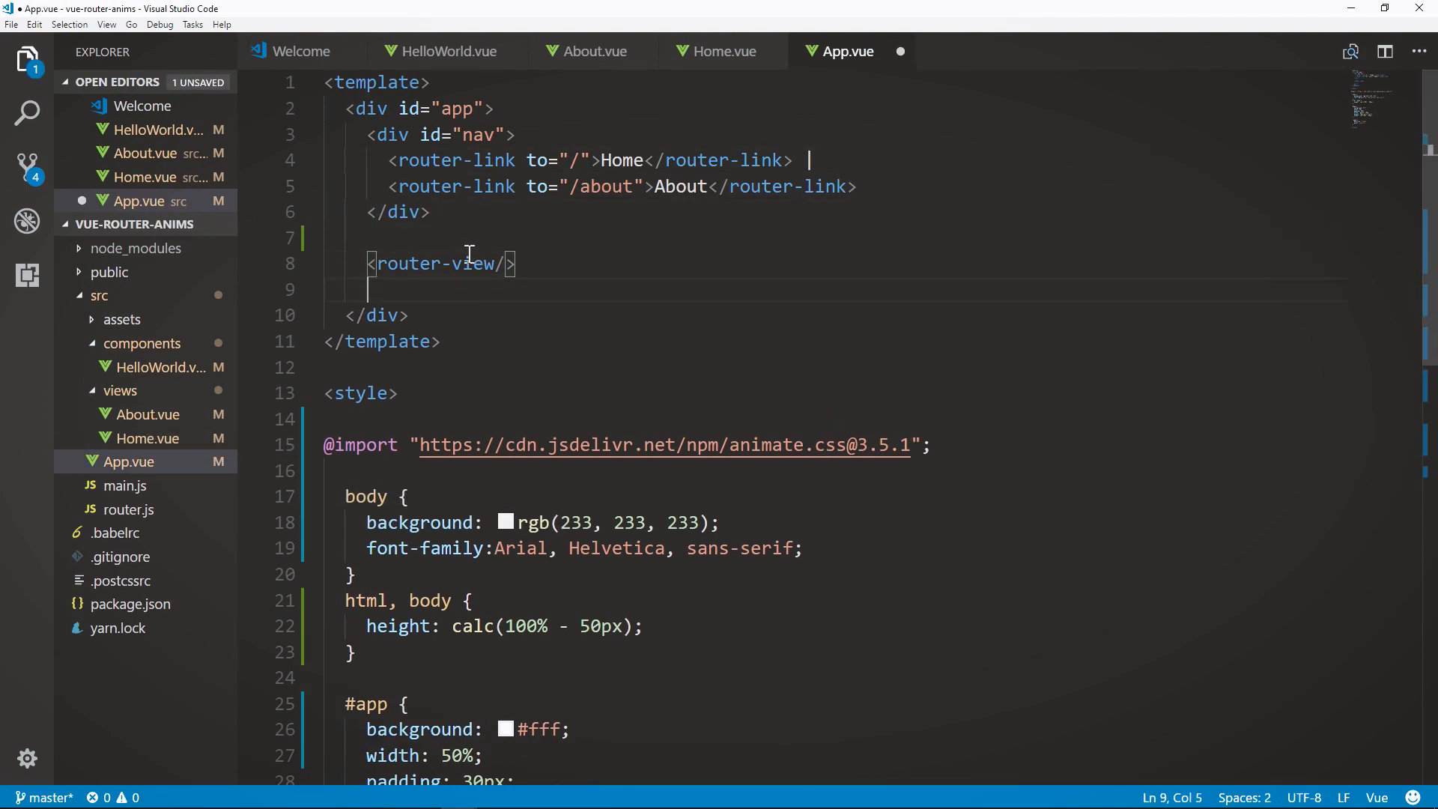
pyautogui.click(414, 237)
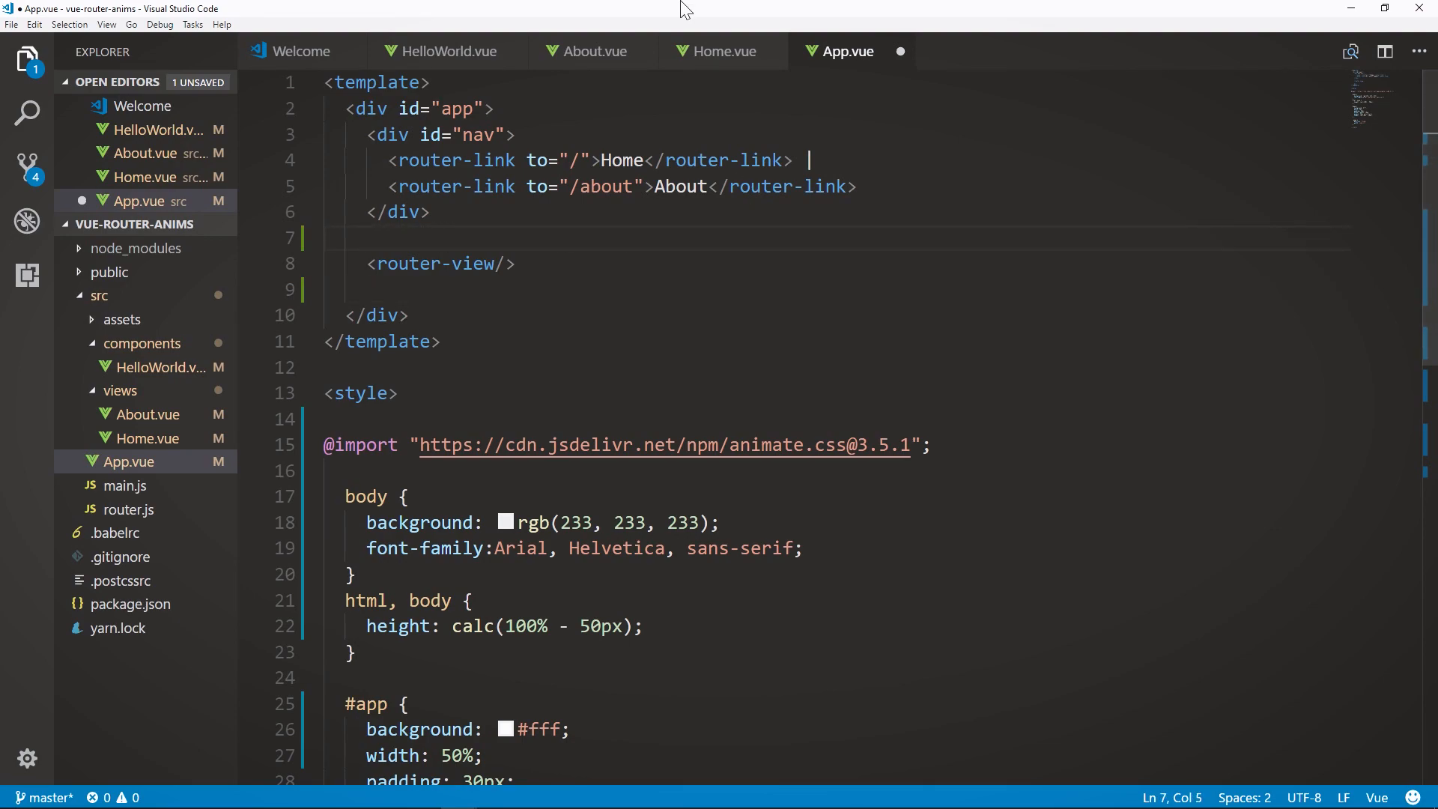
# Add a transition named router-anim with enter-active-class "animated fadeInDown".
pyautogui.write('<transitio')
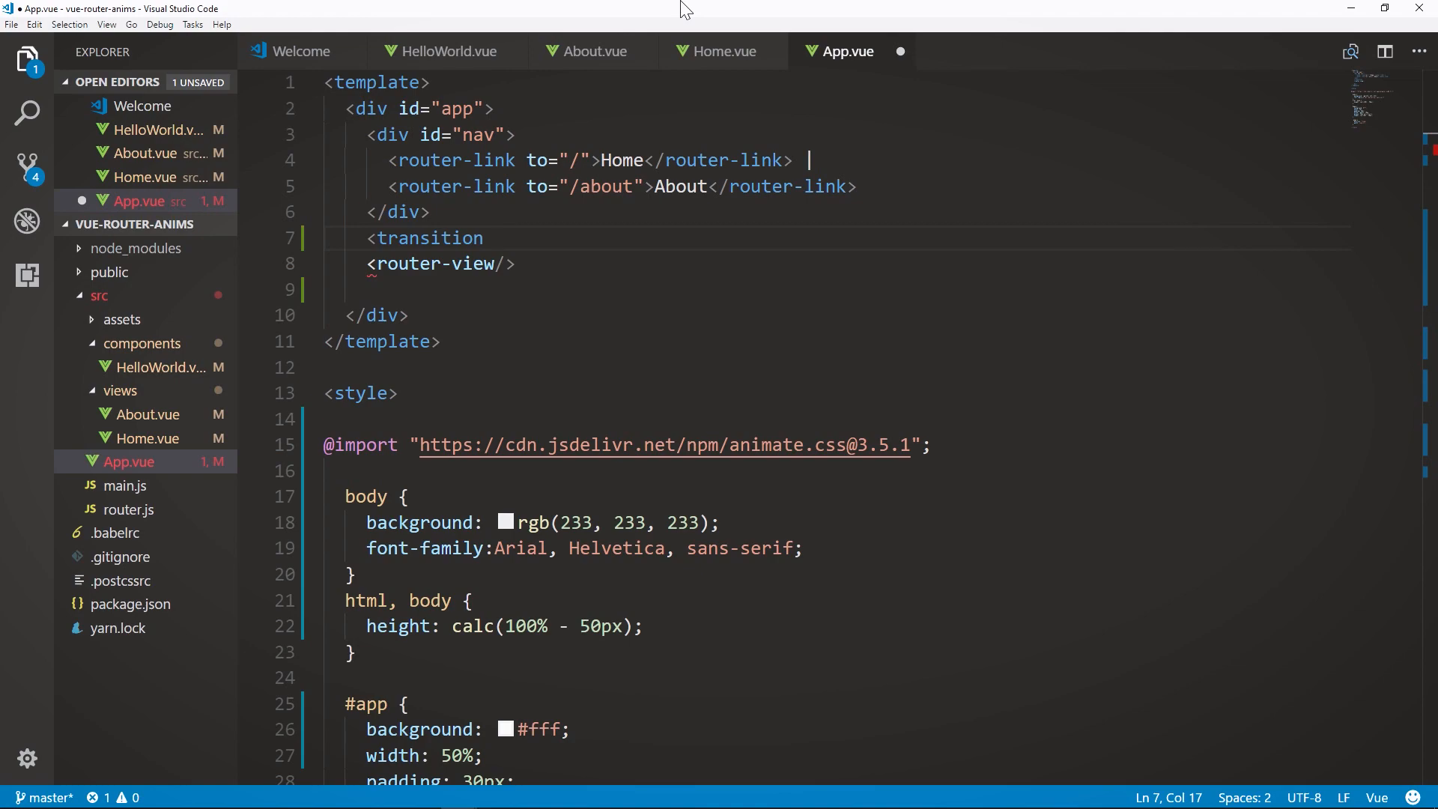
pyautogui.write('name="')
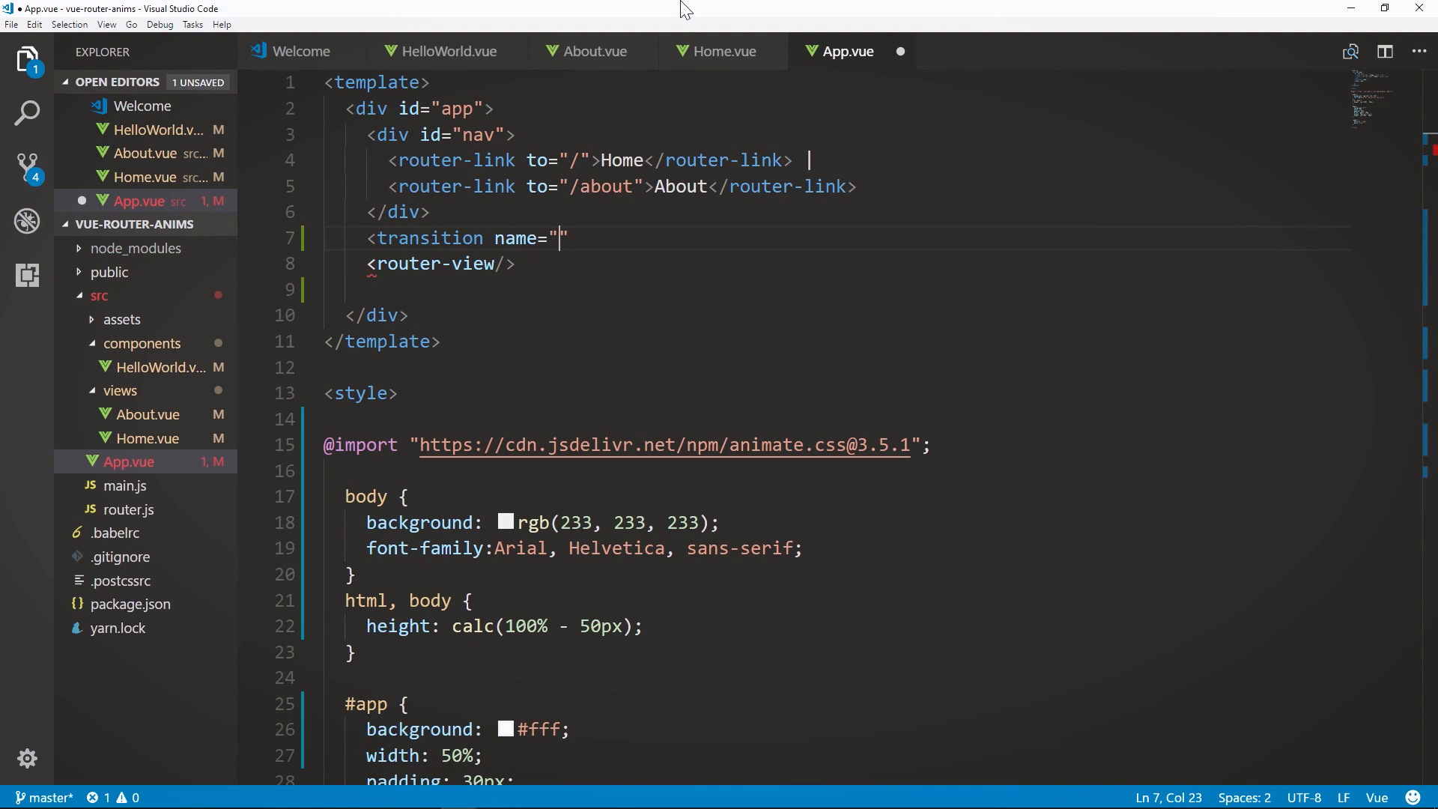
pyautogui.write('router-anim')
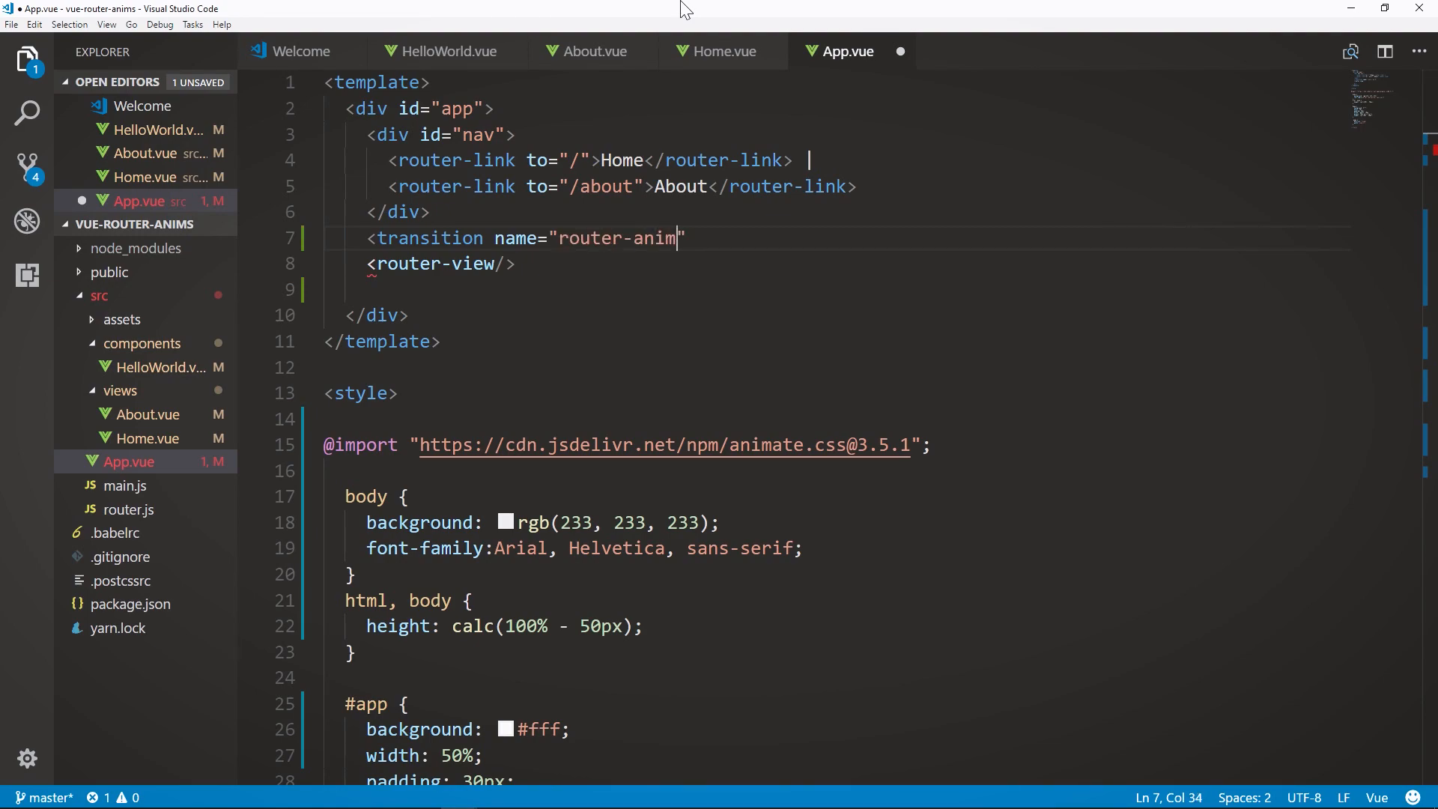
pyautogui.write('"')
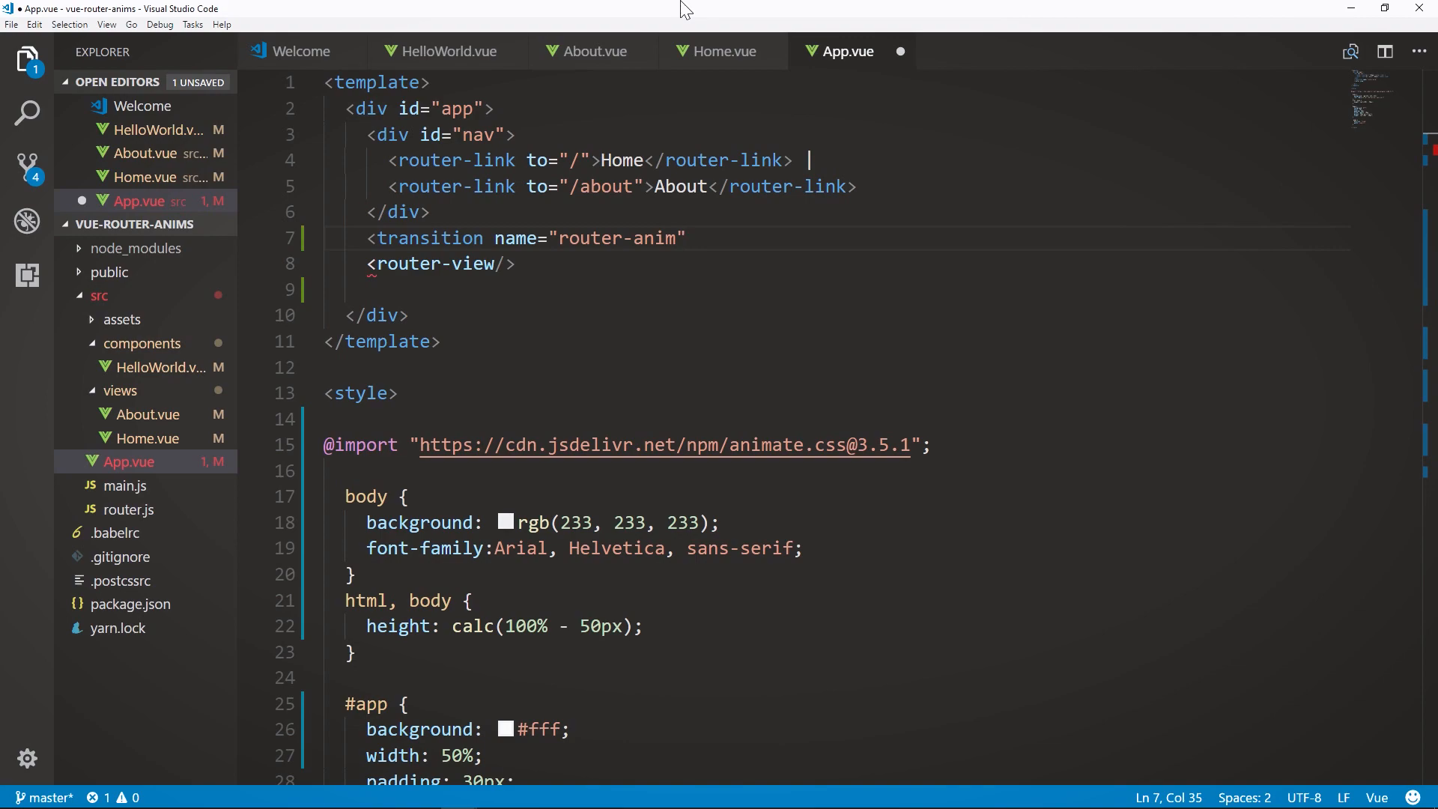
pyautogui.moveTo(863, 285)
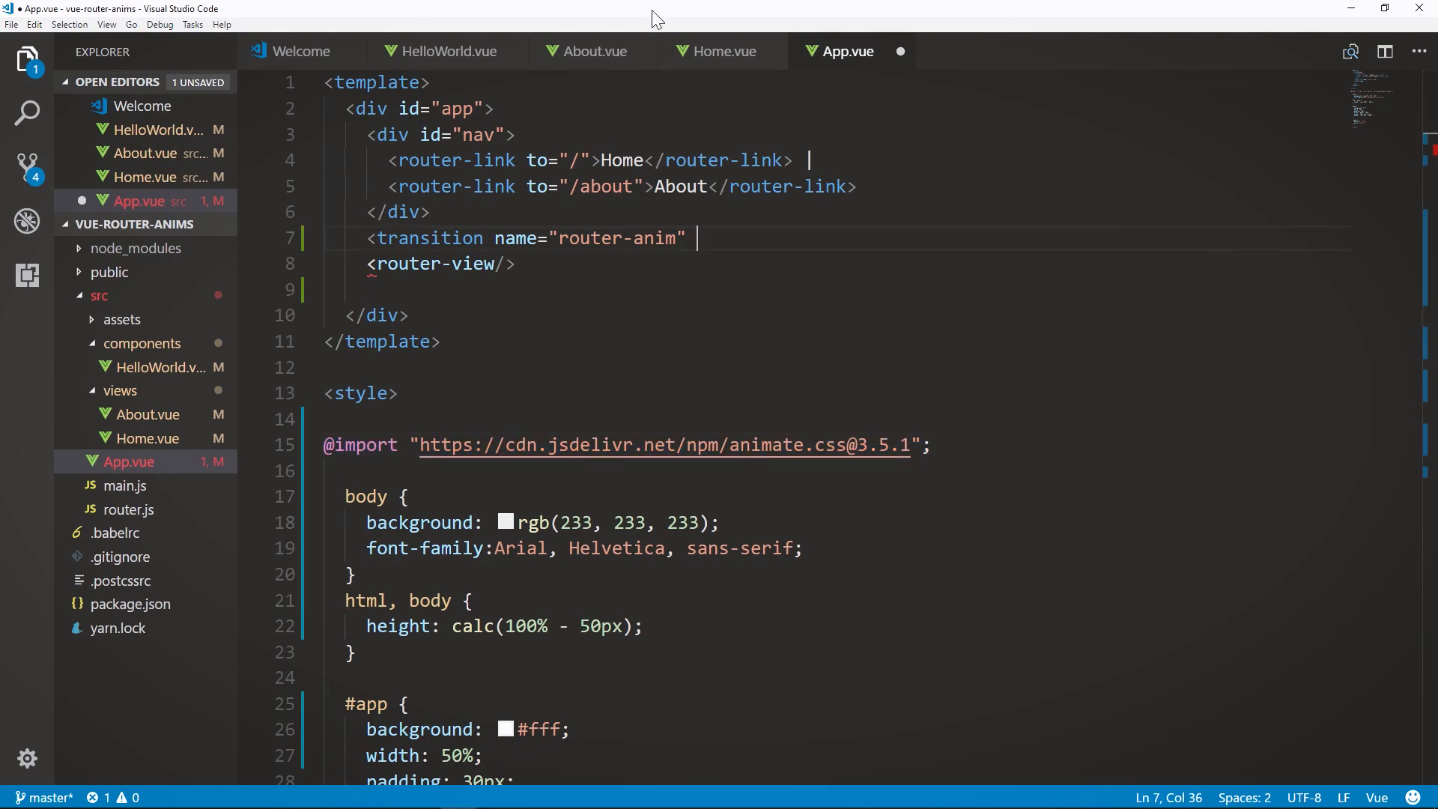
pyautogui.write('enter-active-class="')
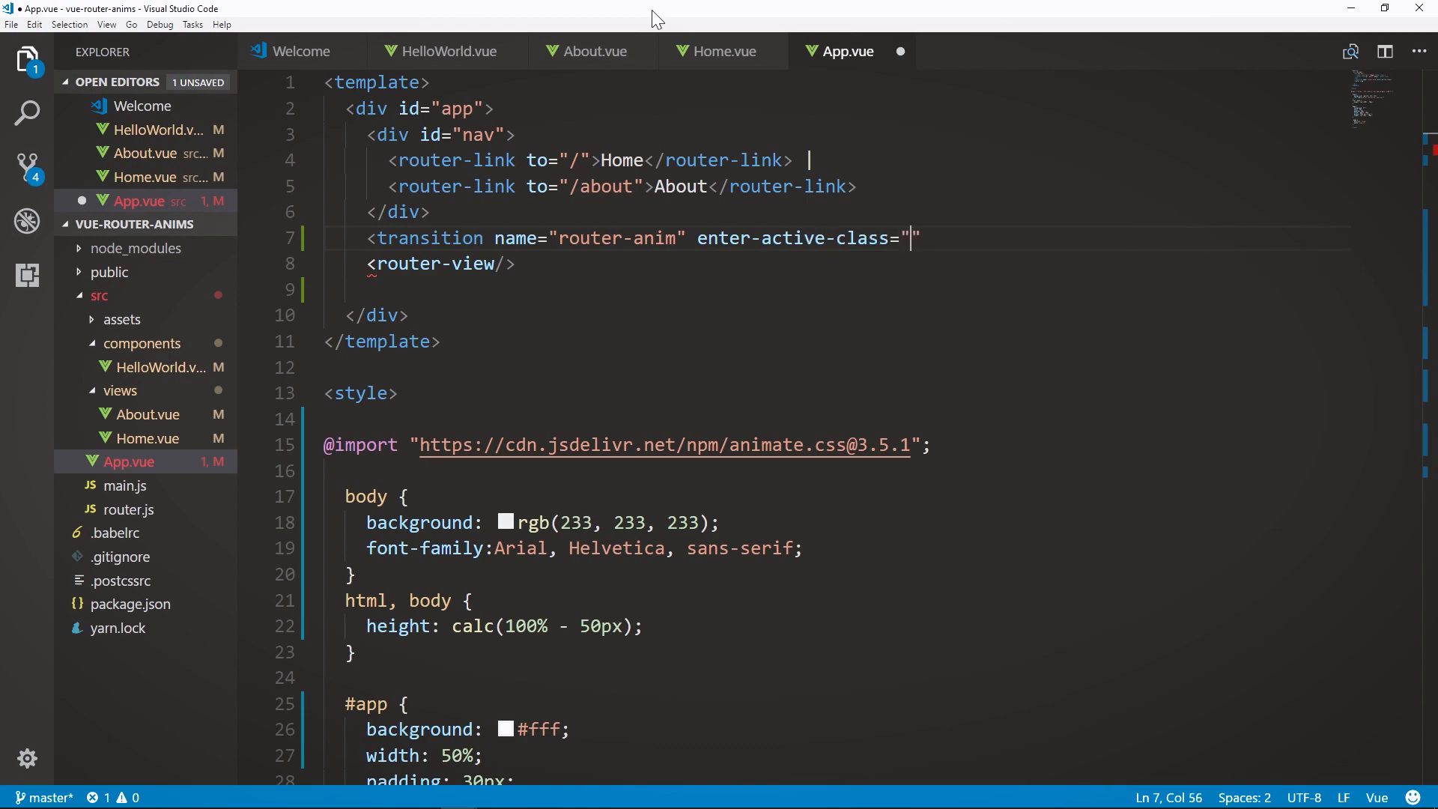
pyautogui.write('animated fad')
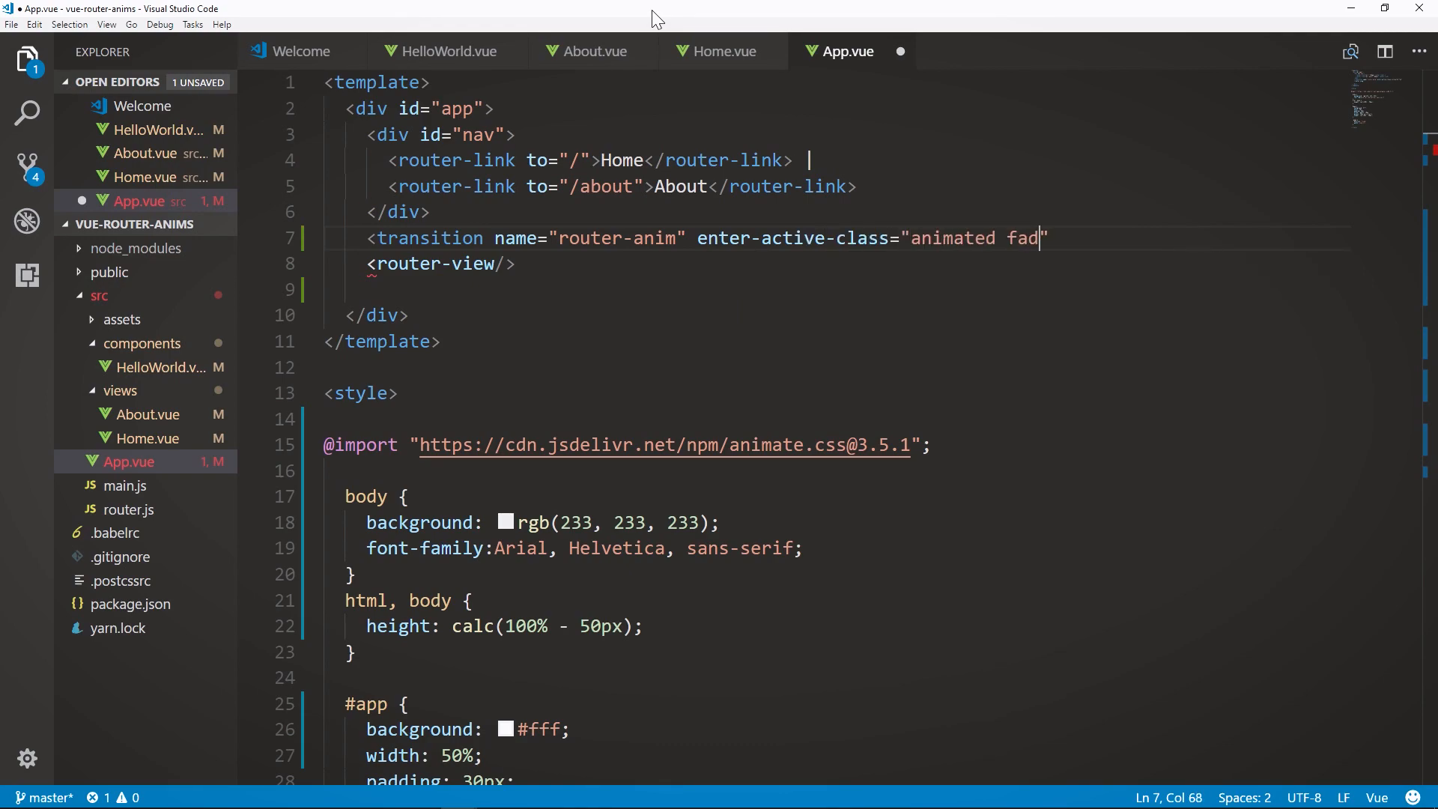
pyautogui.write('eInDown')
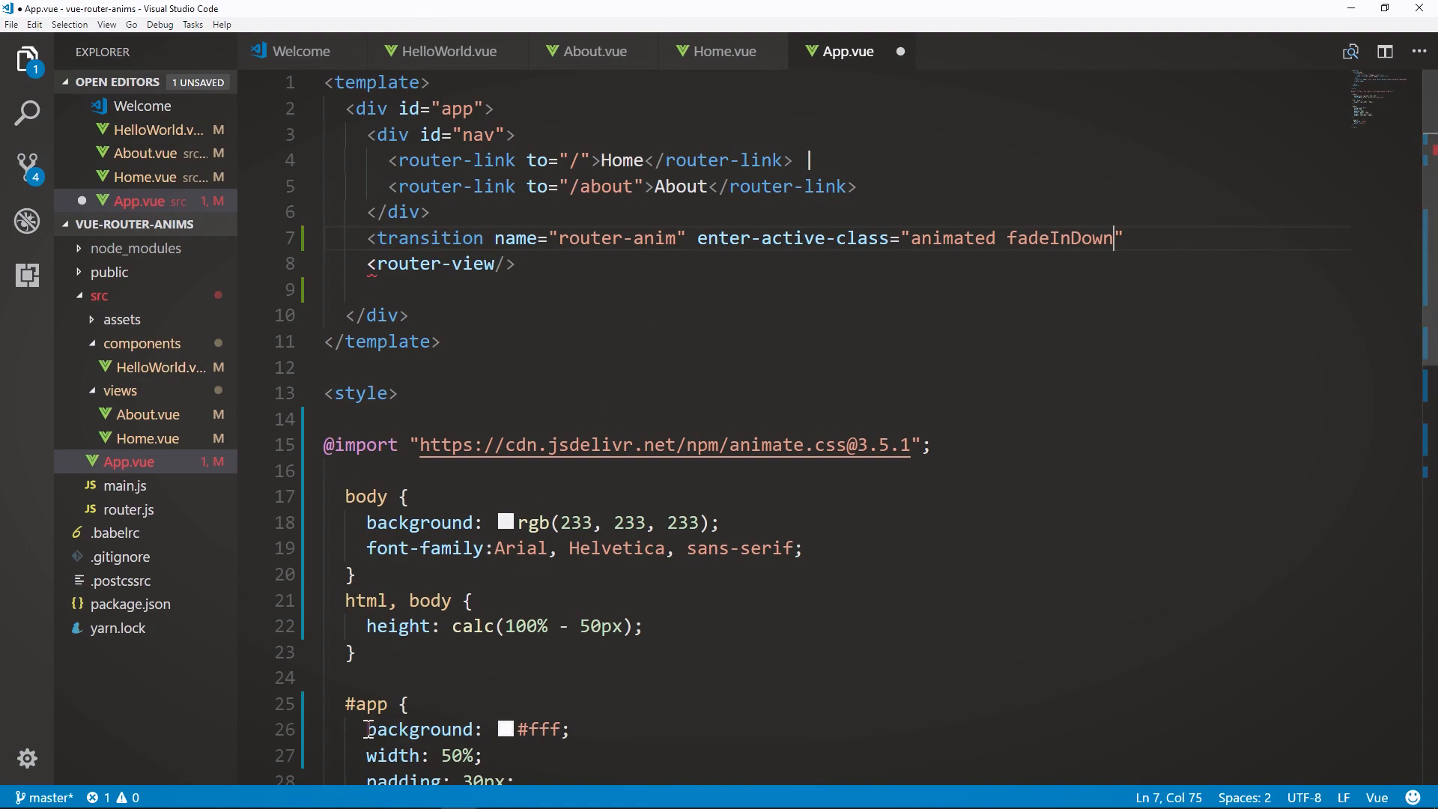
pyautogui.moveTo(163, 791)
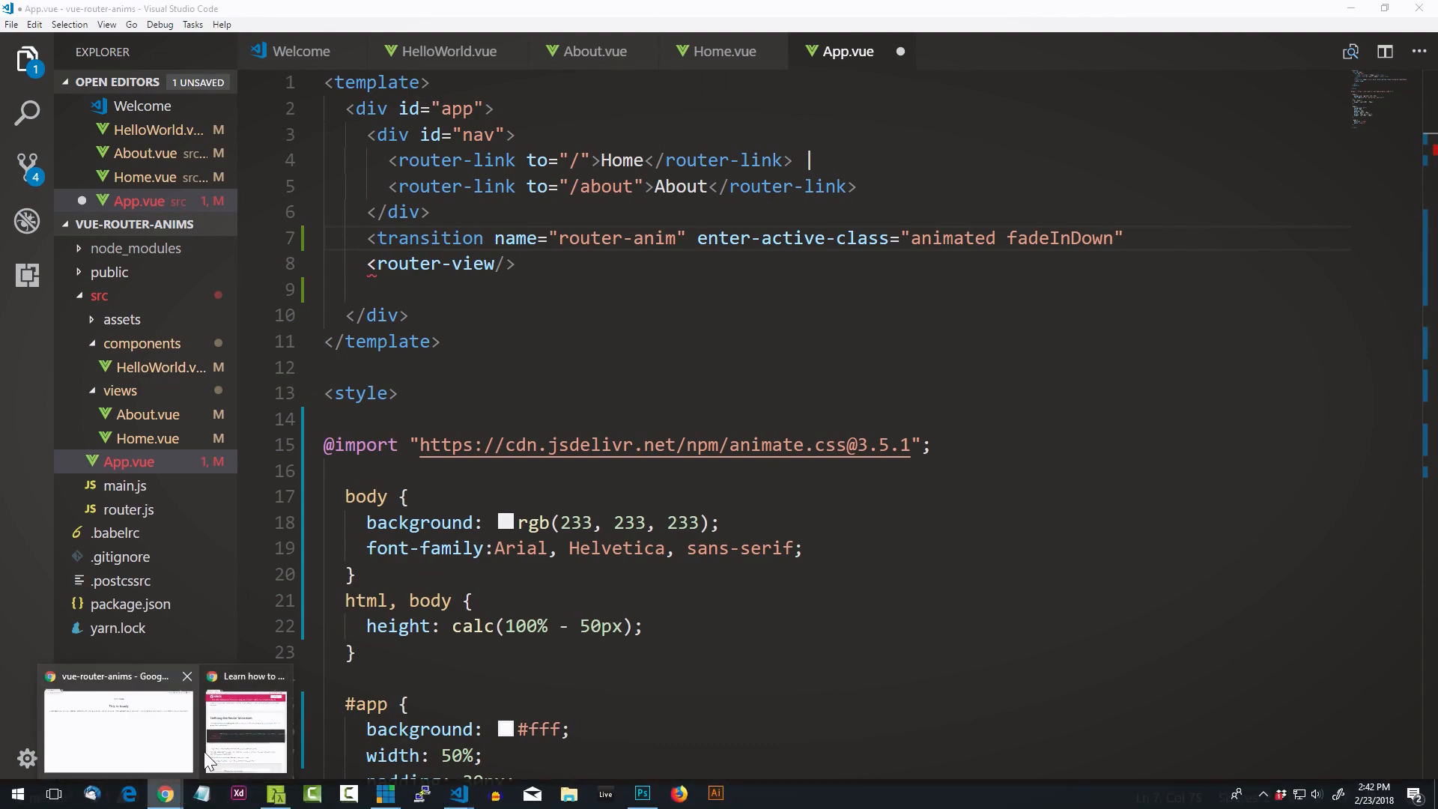
# Browse the Animate.css animation list, previewing flash and then fadeInDown.
pyautogui.click(117, 726)
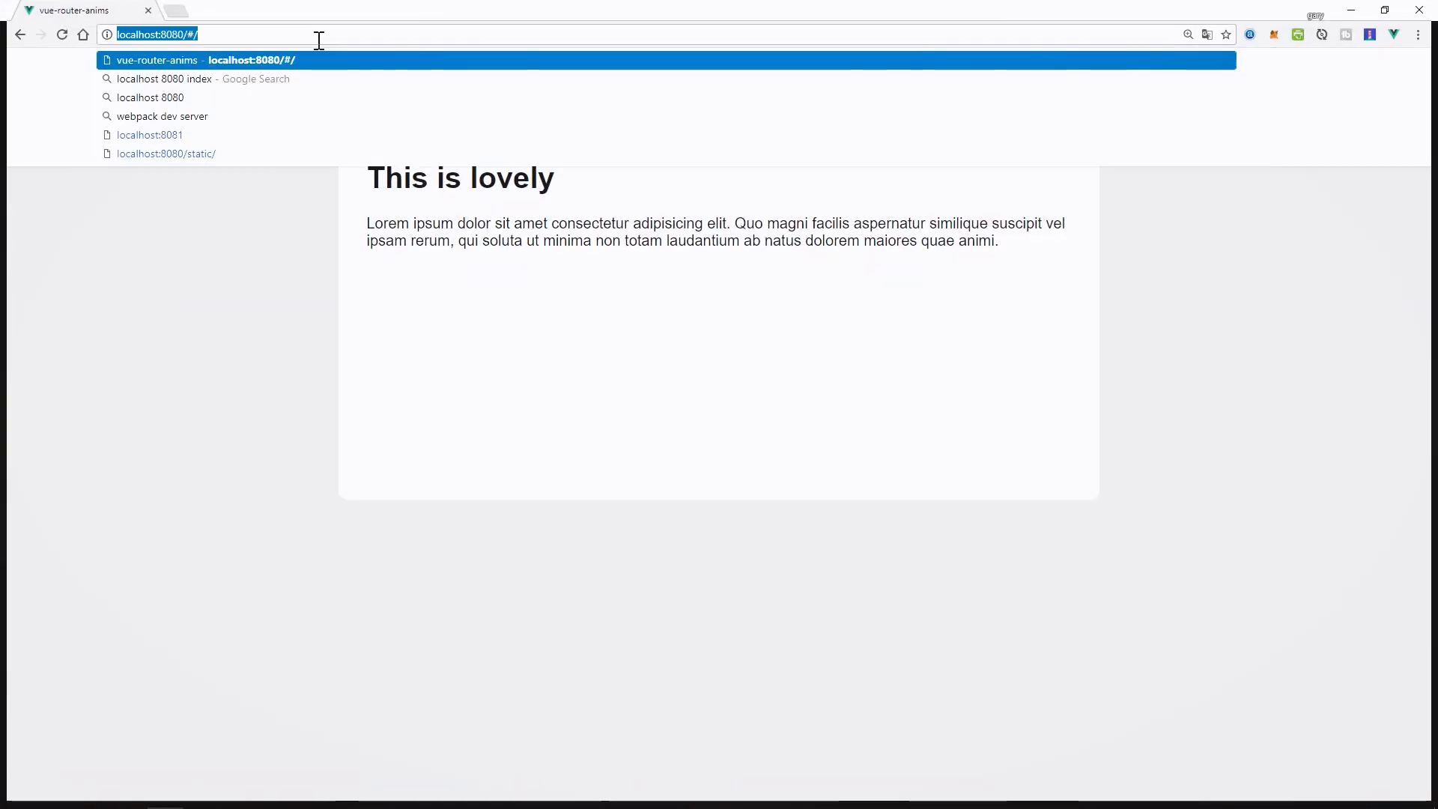
pyautogui.click(229, 10)
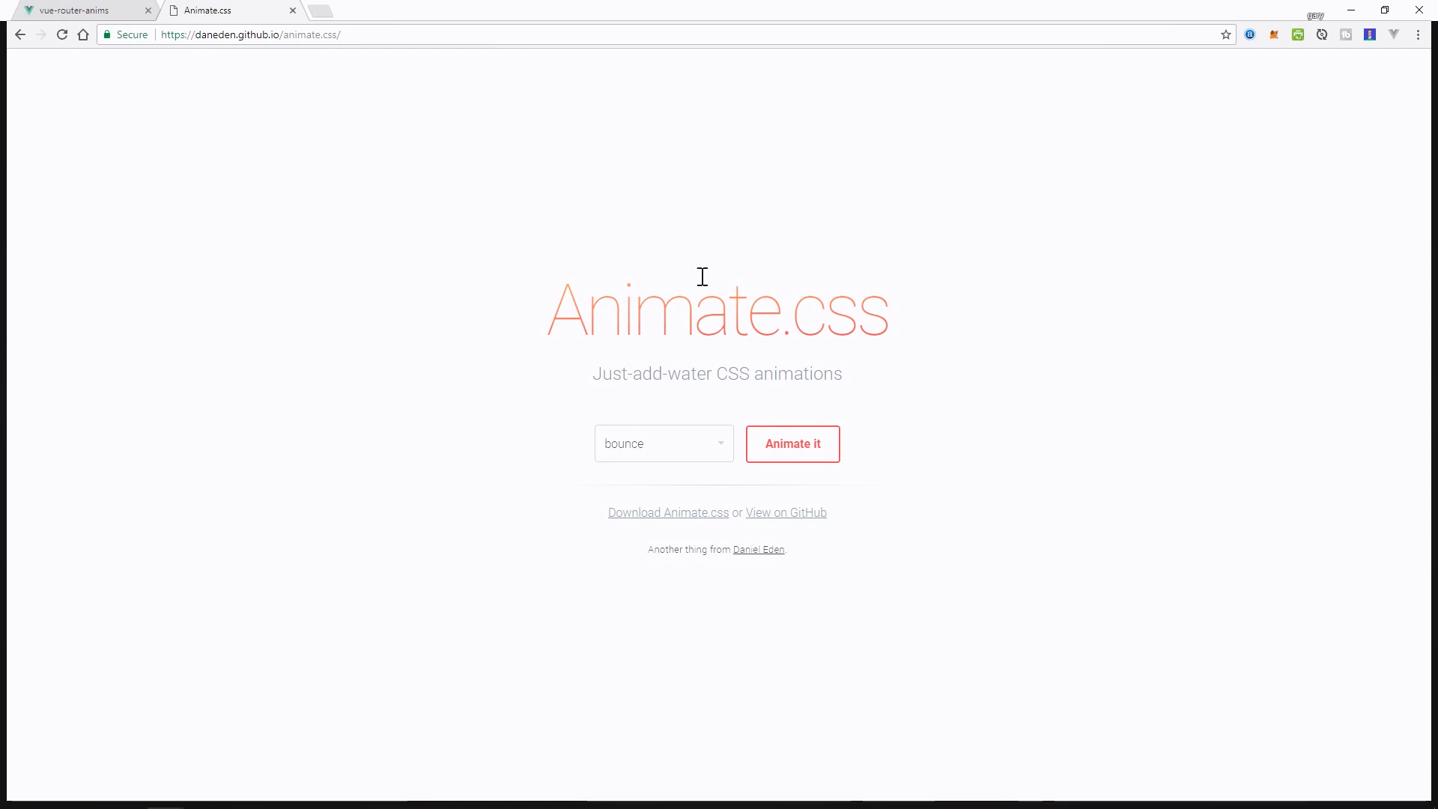
pyautogui.click(662, 444)
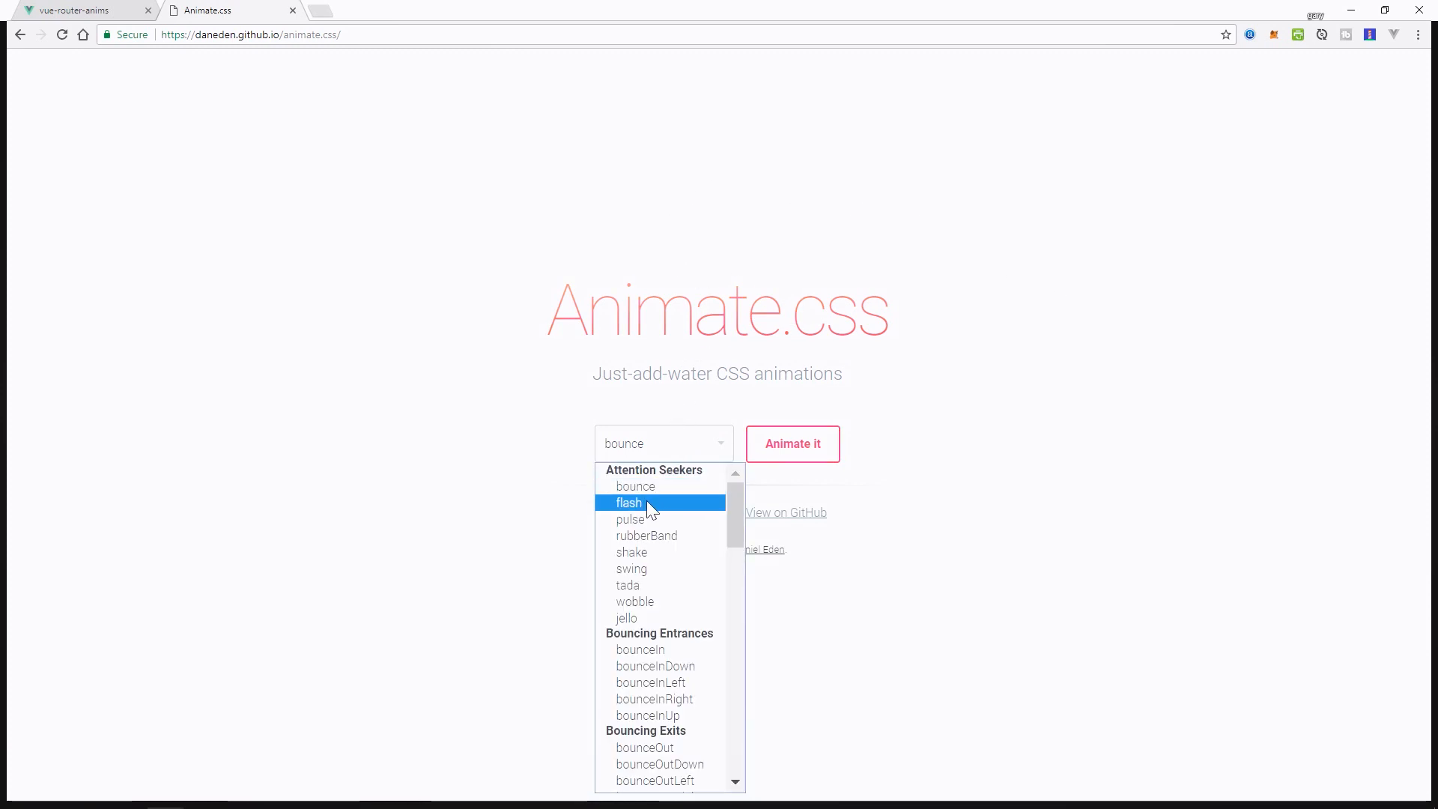
pyautogui.click(629, 503)
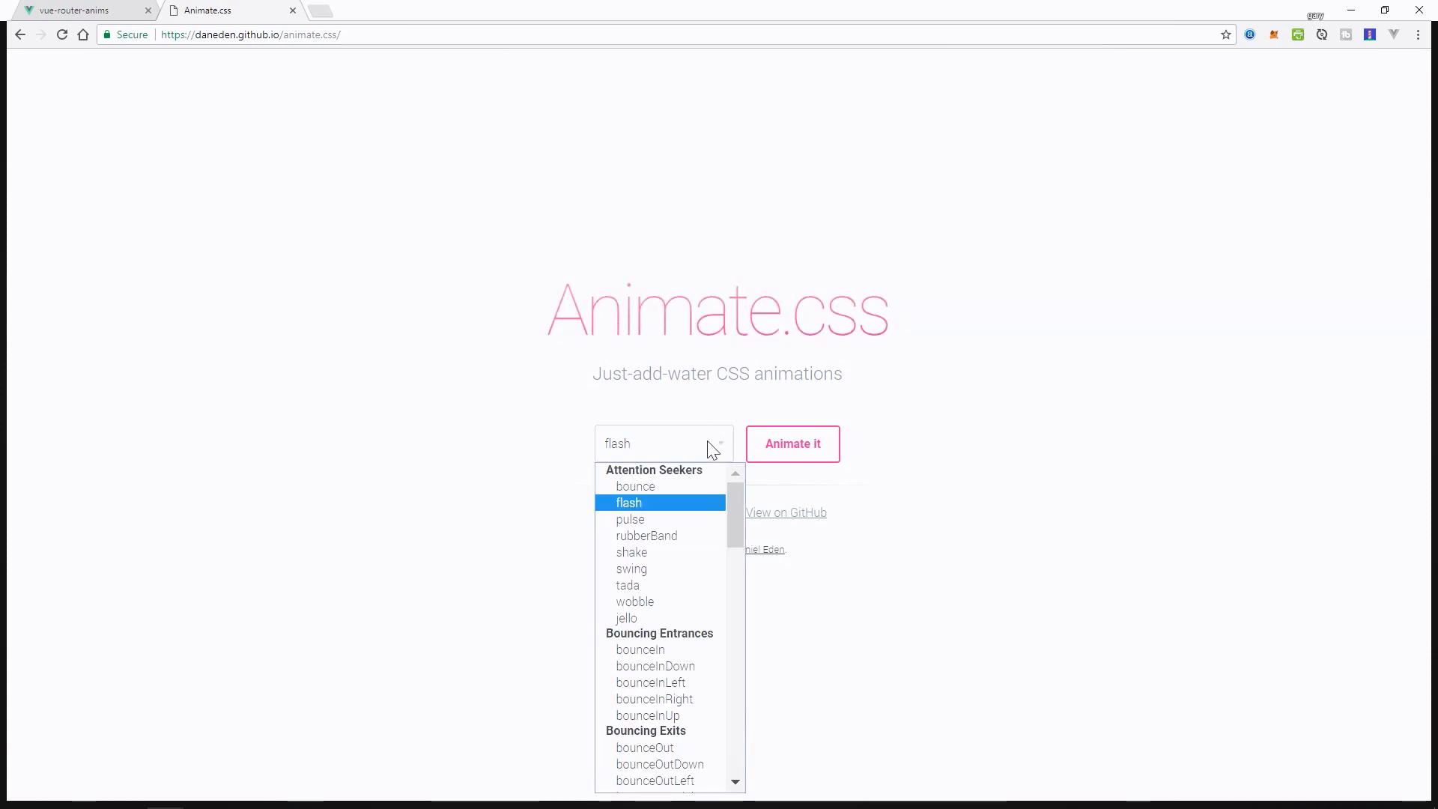
pyautogui.moveTo(659, 552)
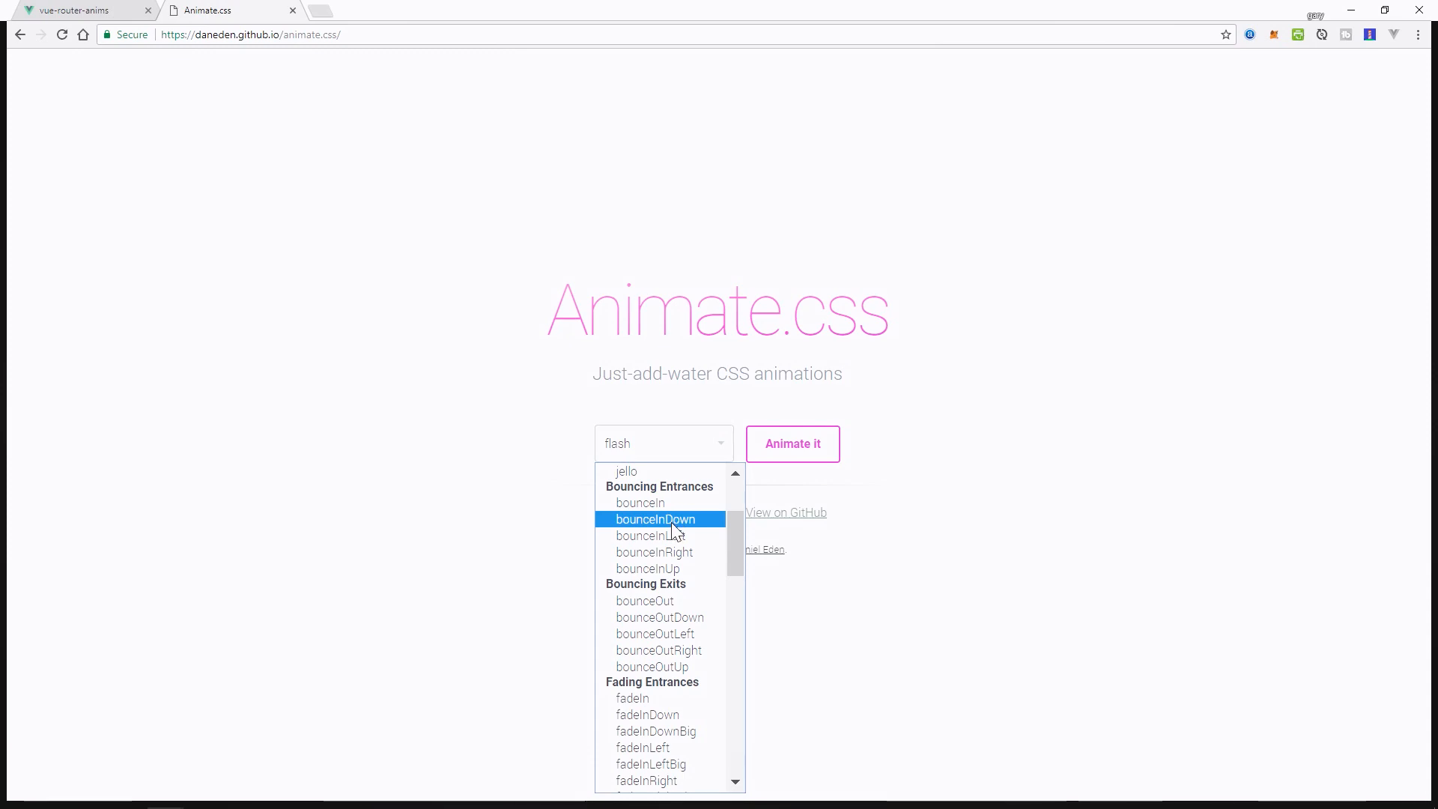
pyautogui.scroll(-3)
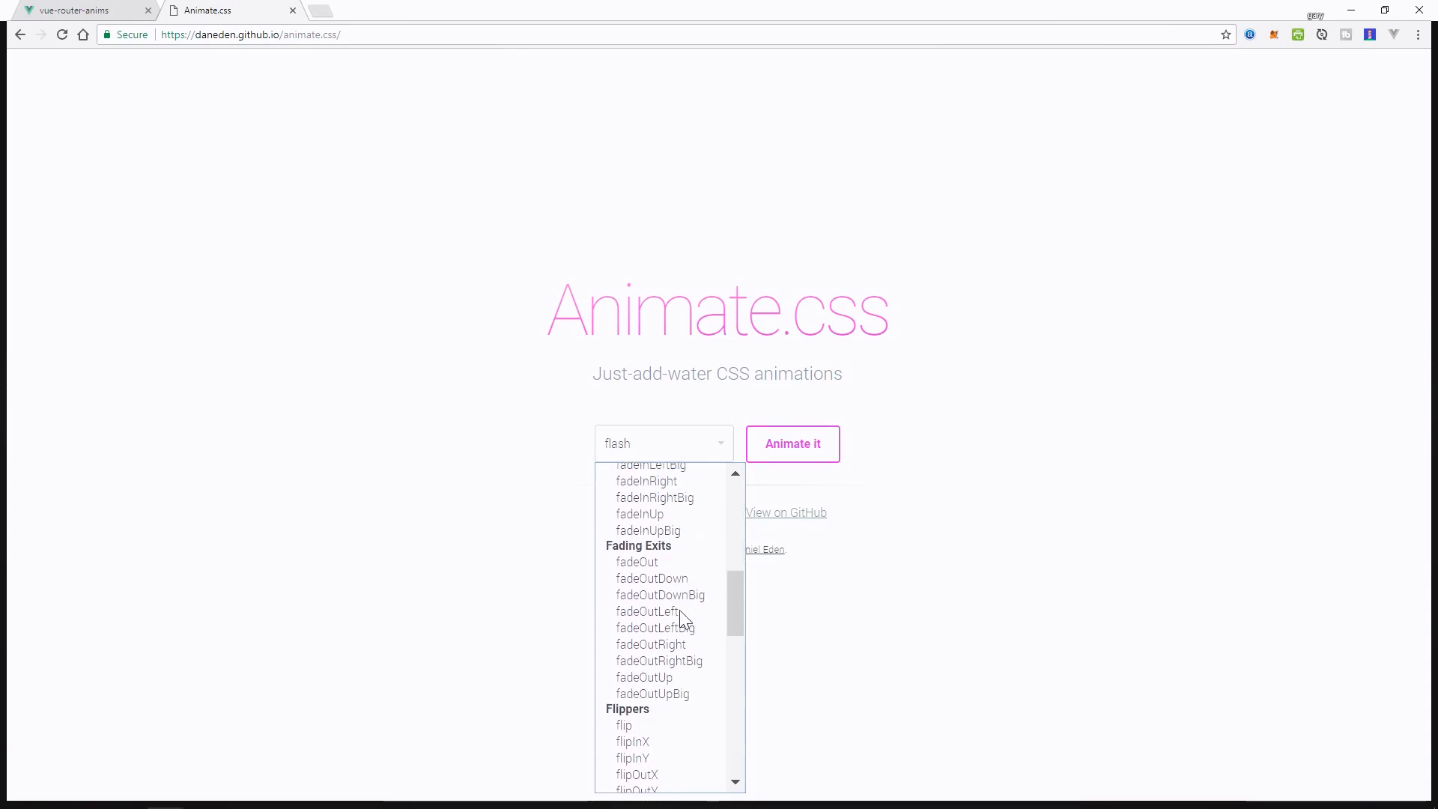
pyautogui.scroll(3)
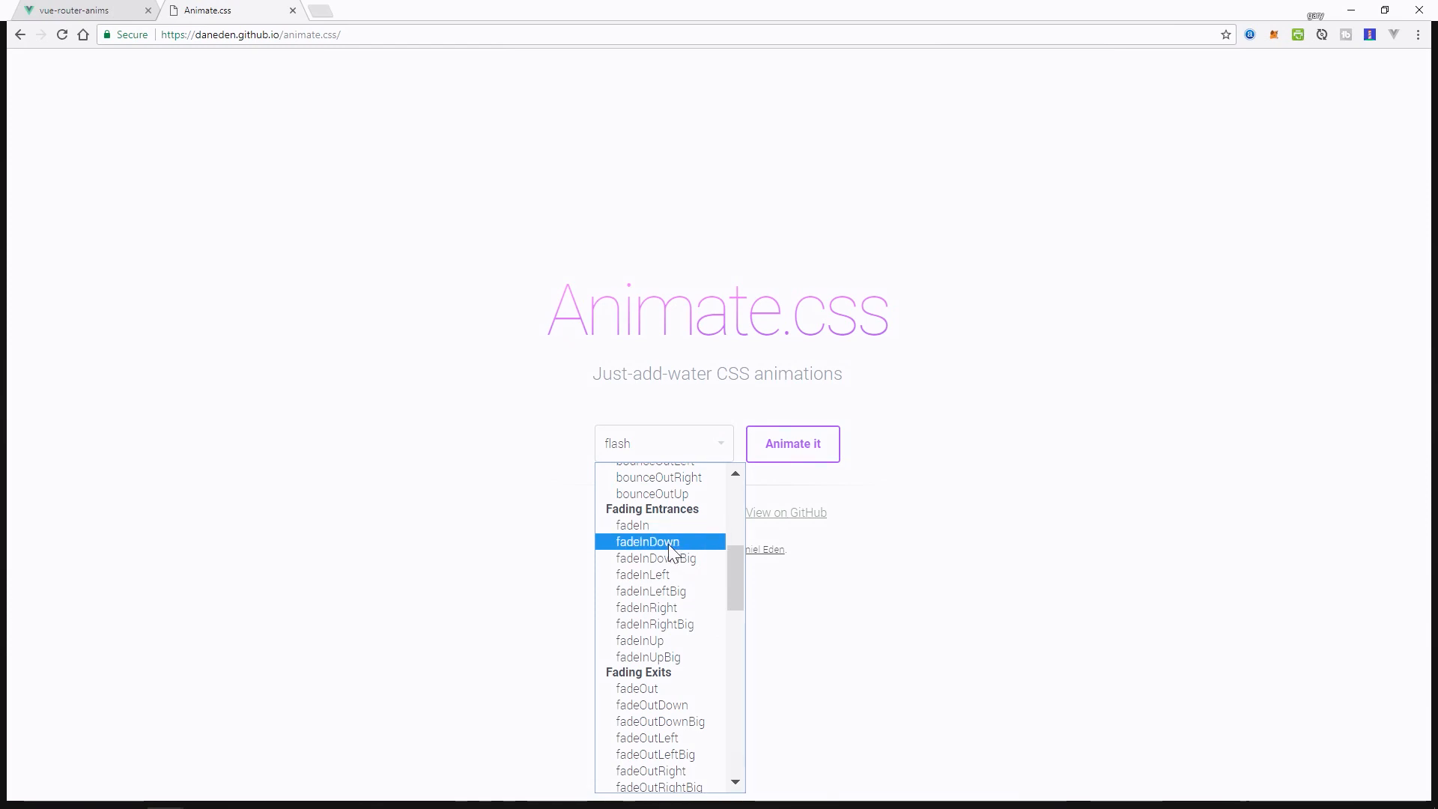
pyautogui.click(648, 541)
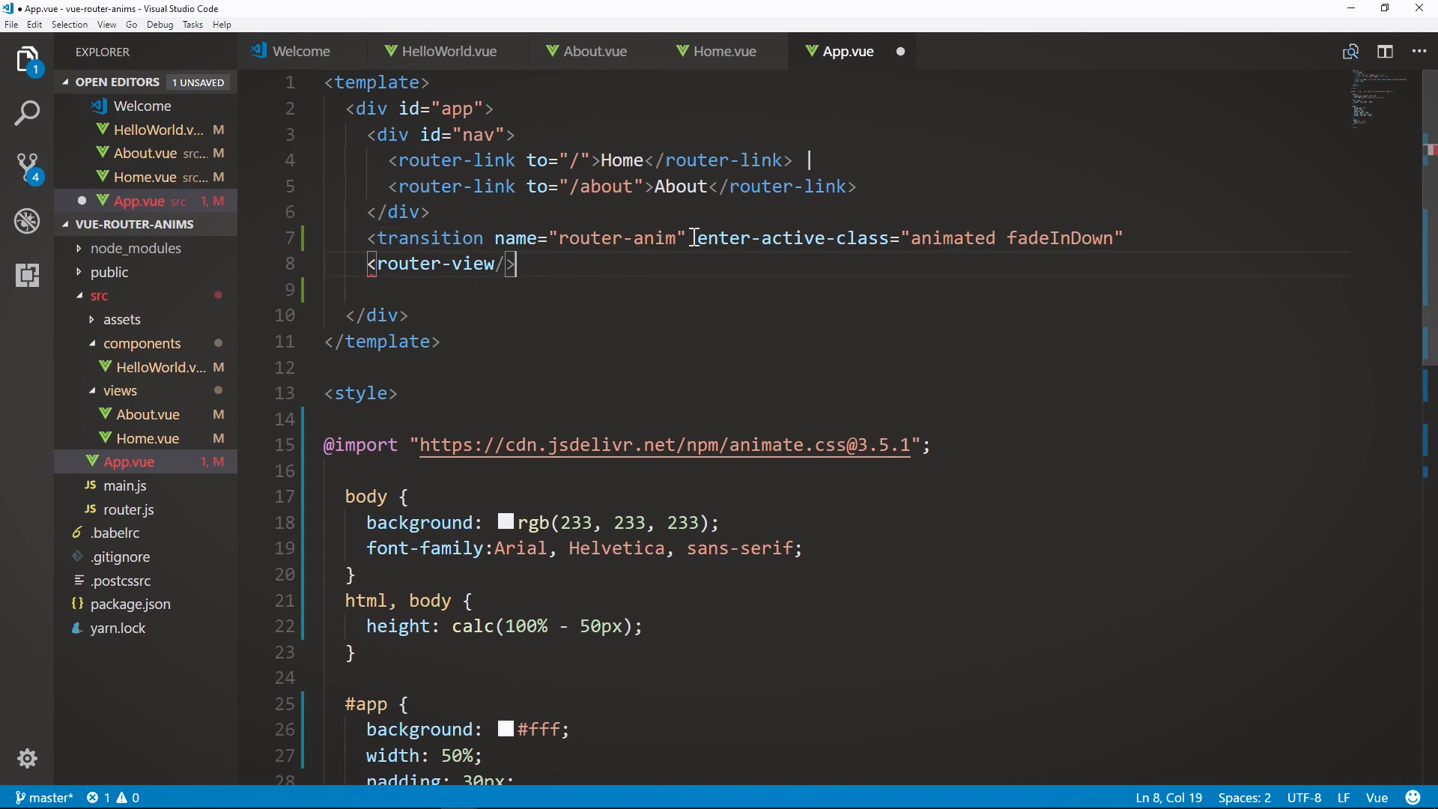
# Add leave-active-class "animated fadeOut…" after the enter classes on the transition.
pyautogui.click(957, 239)
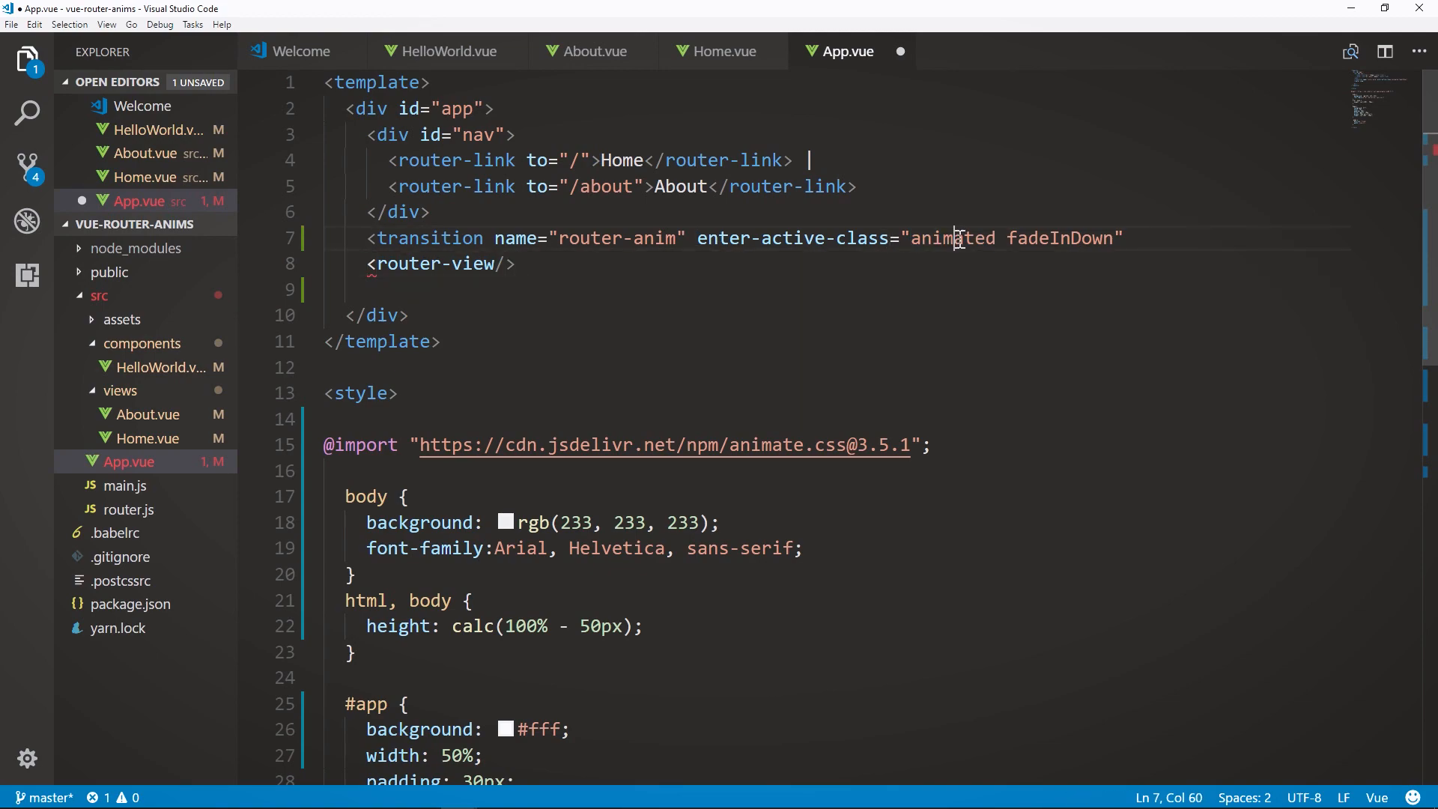
pyautogui.doubleClick(953, 239)
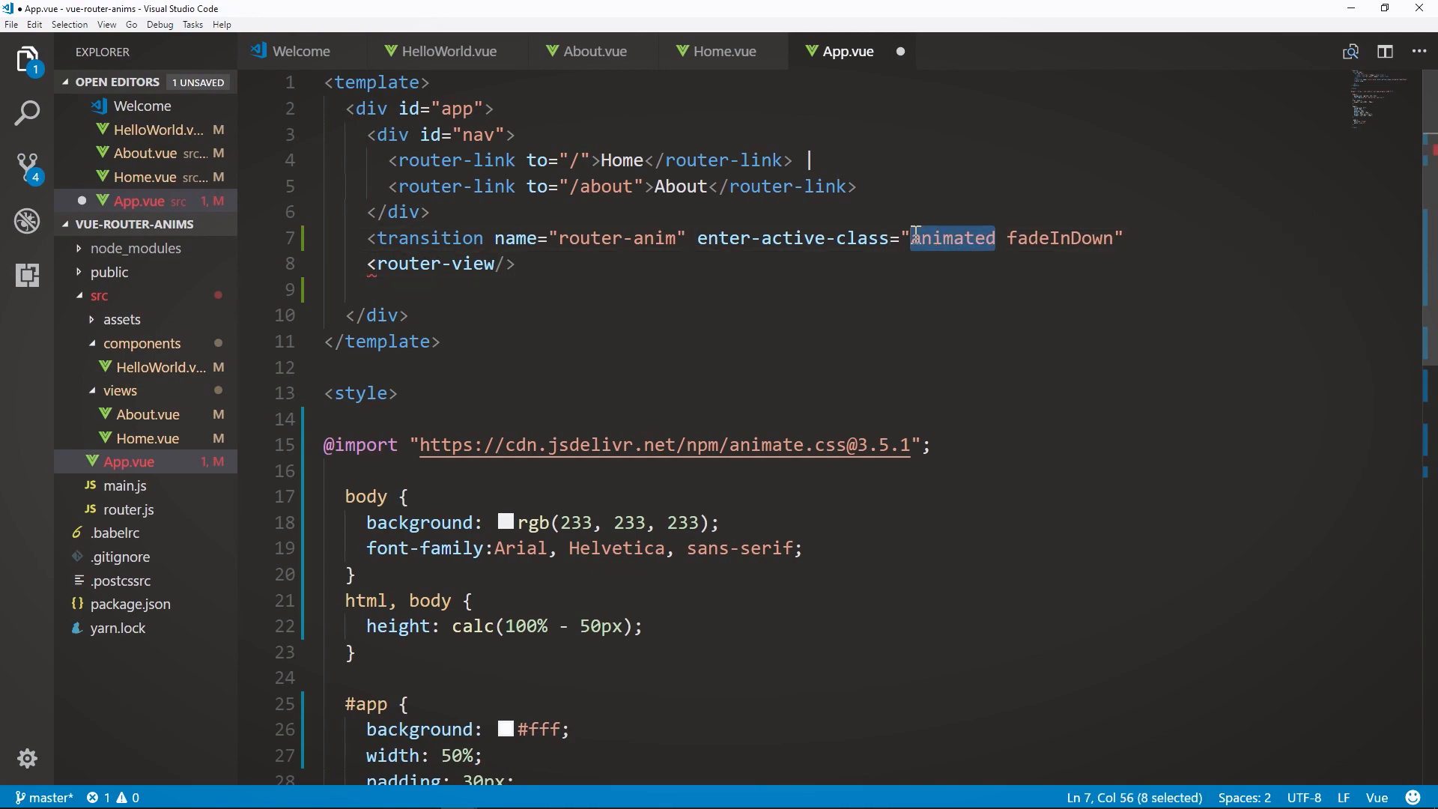
pyautogui.doubleClick(1059, 238)
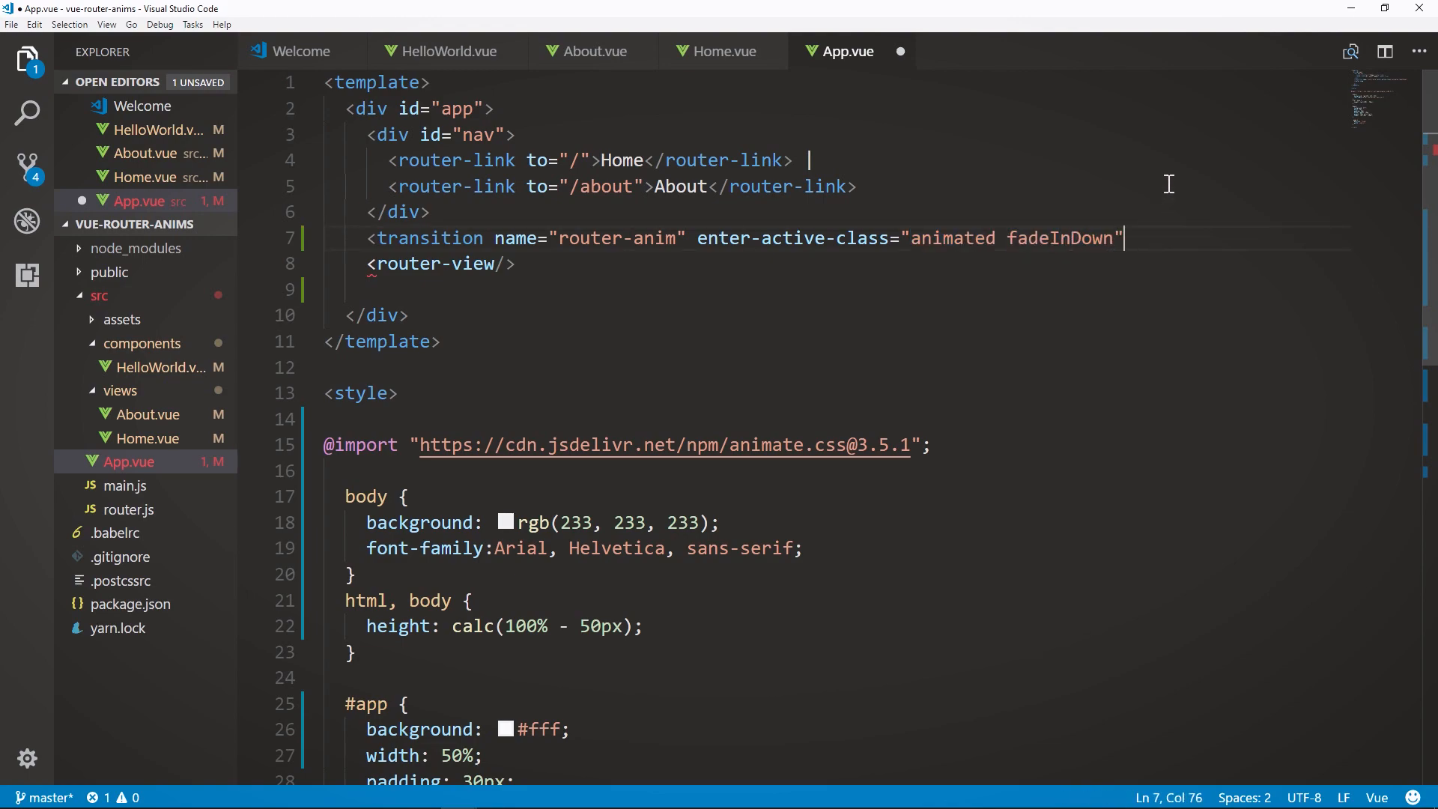
pyautogui.moveTo(1127, 104)
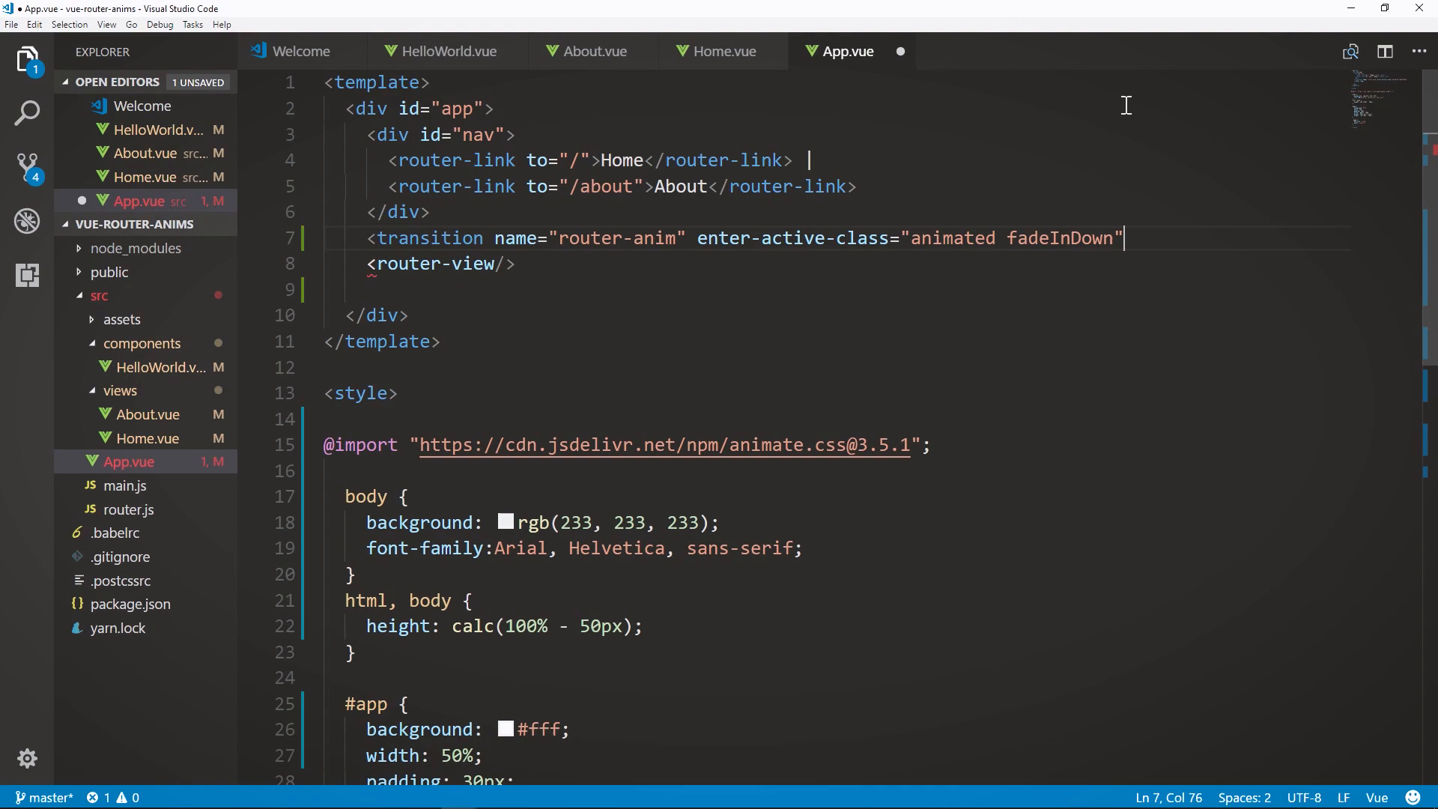
pyautogui.write('leave-active-class')
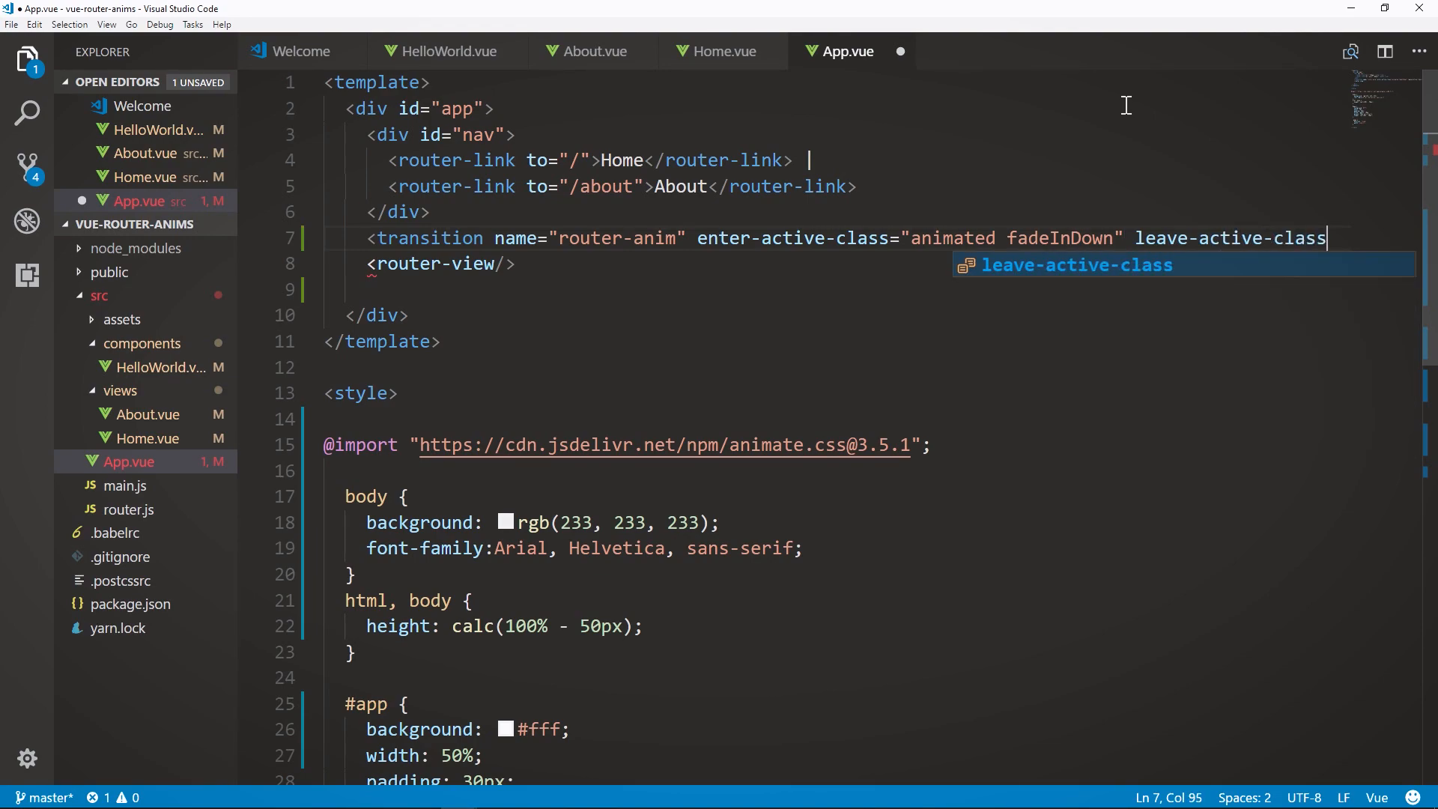
pyautogui.write('=')
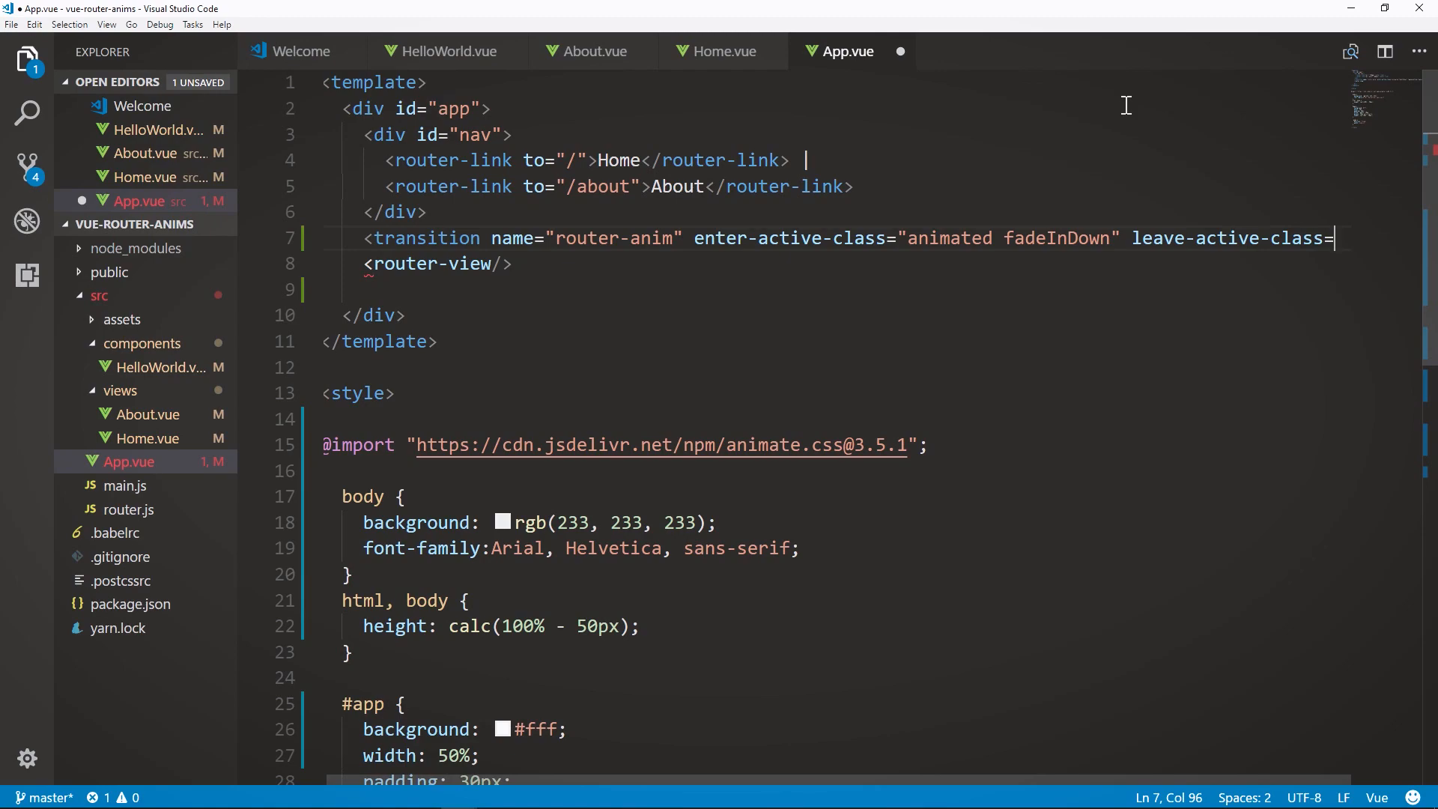
pyautogui.moveTo(455, 265)
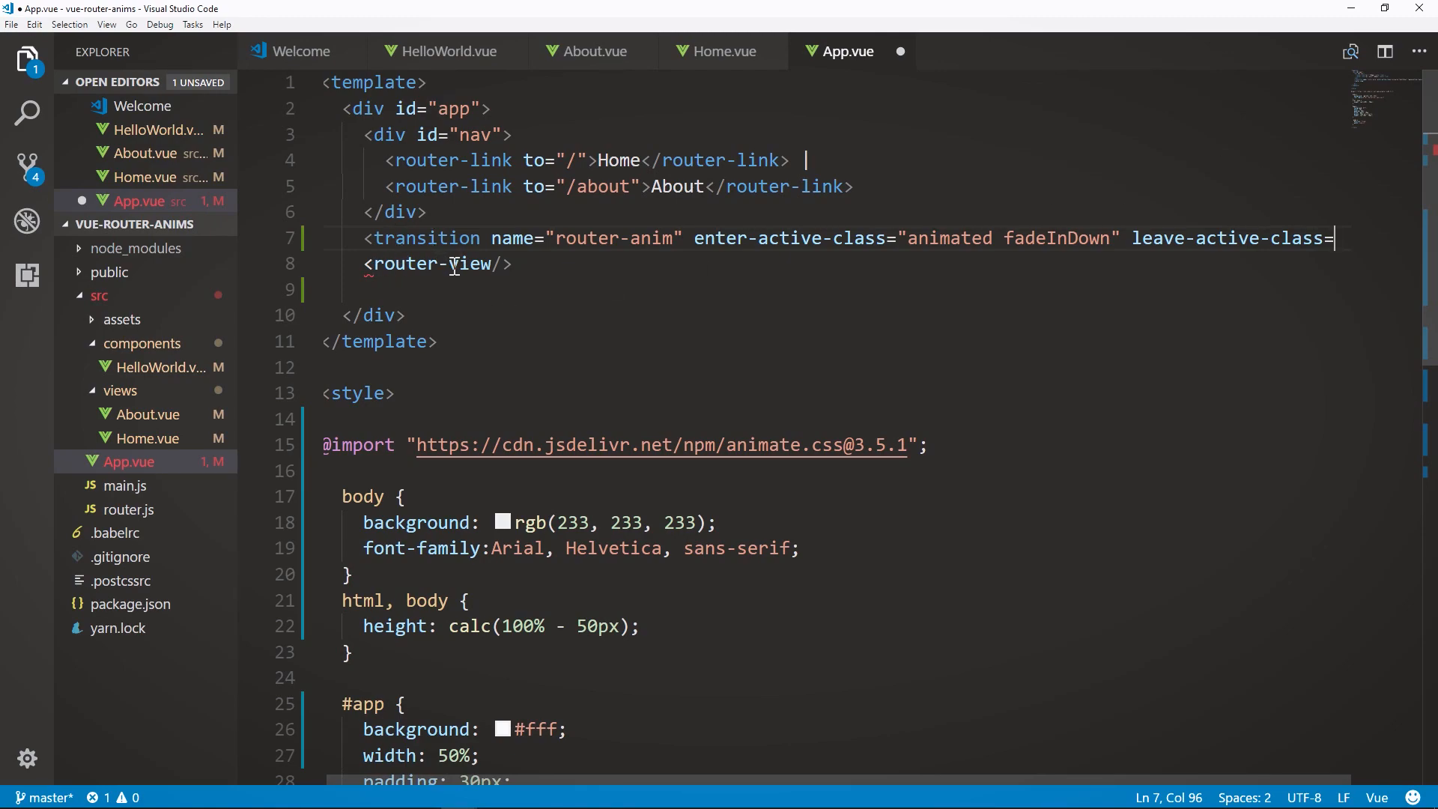
pyautogui.write('"')
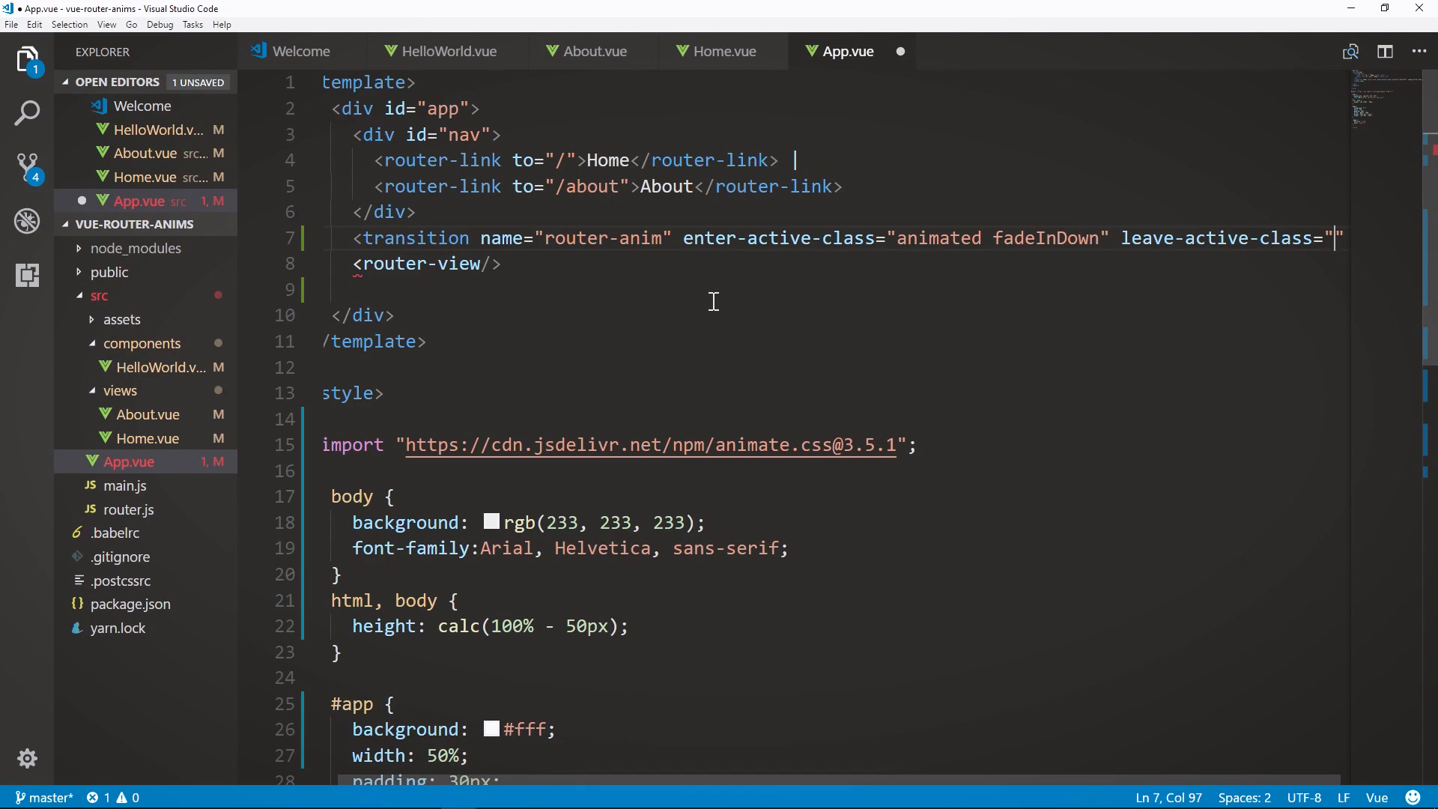
pyautogui.write('animated')
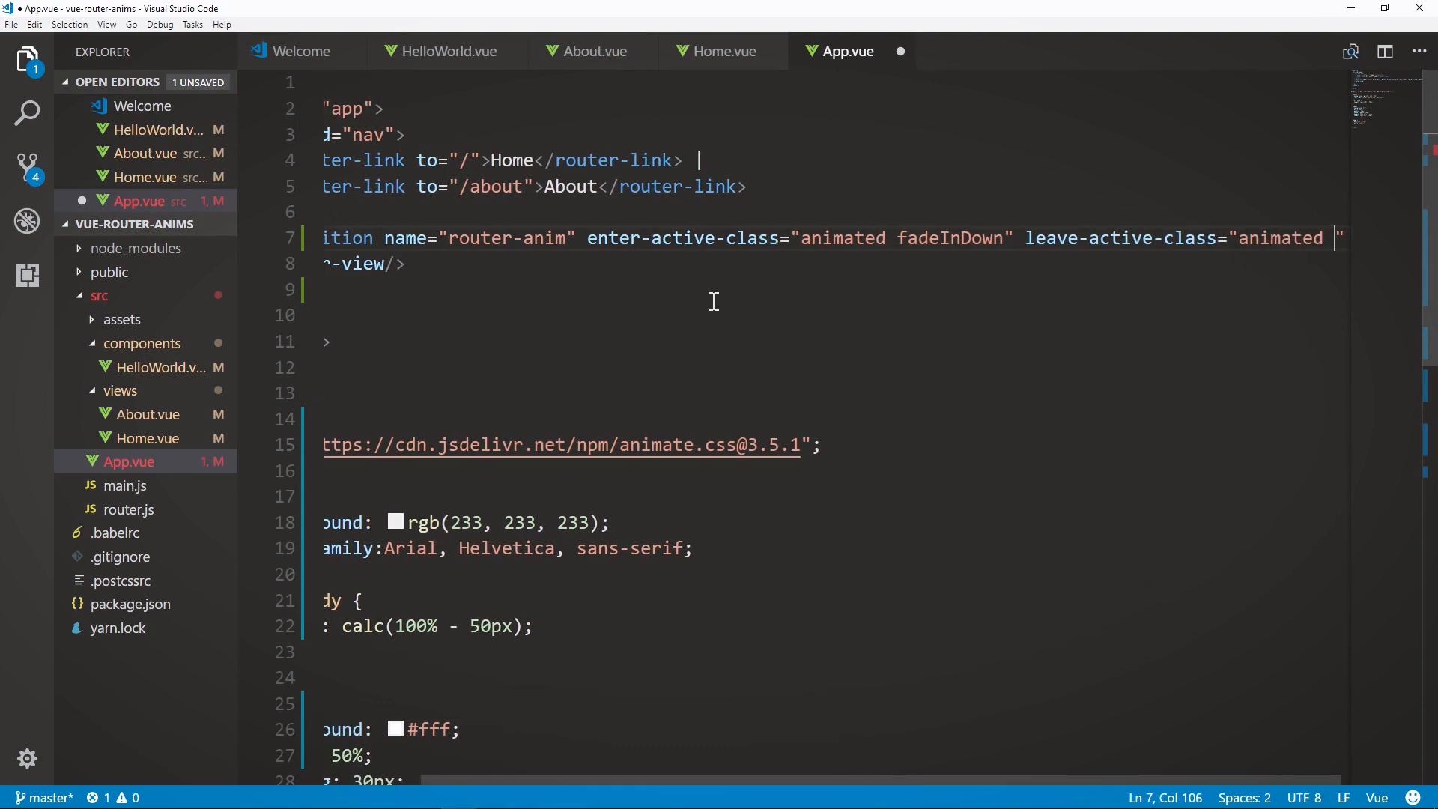
pyautogui.write('fadeOutD')
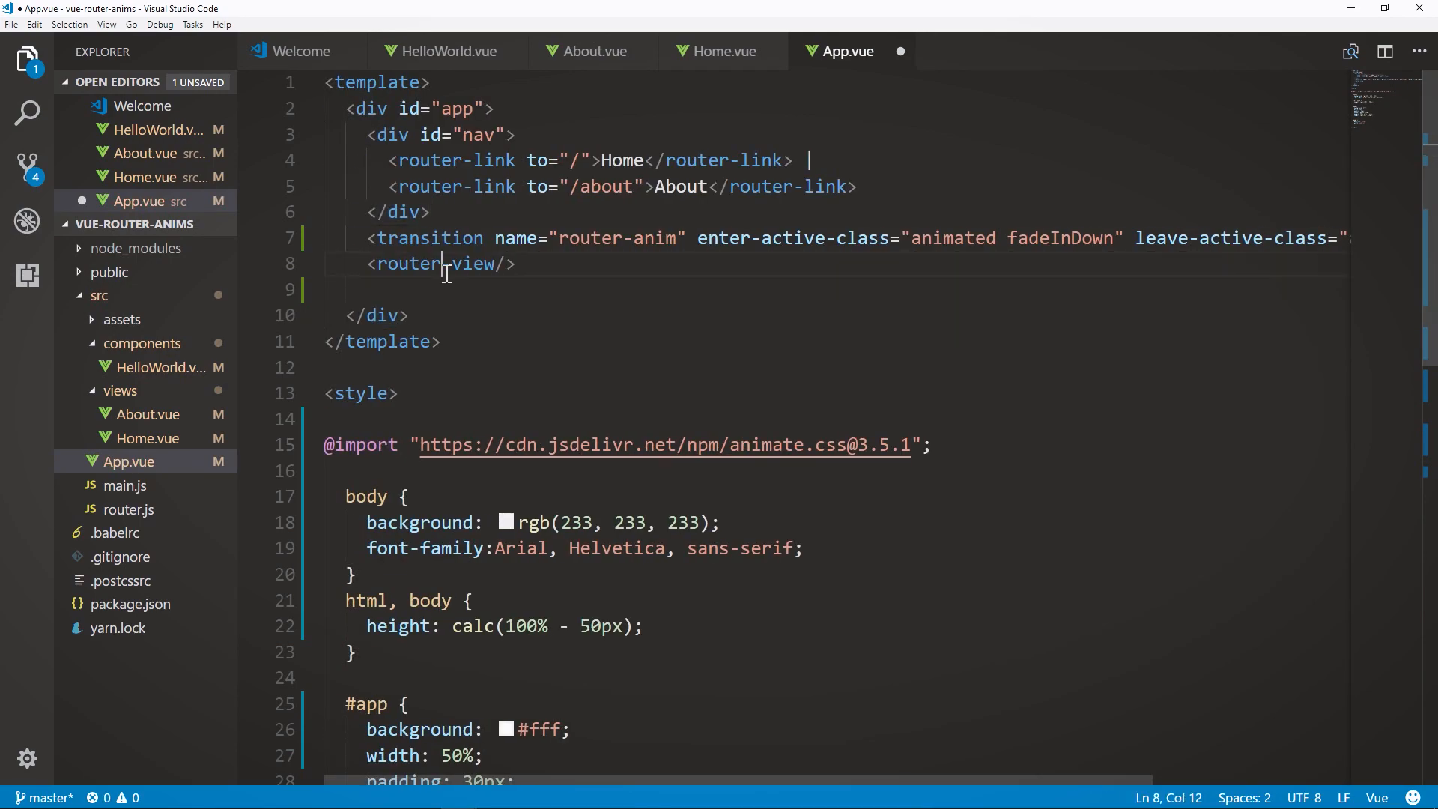
# Close the transition with </transition> below router-view and save App.vue.
pyautogui.write('</transition>')
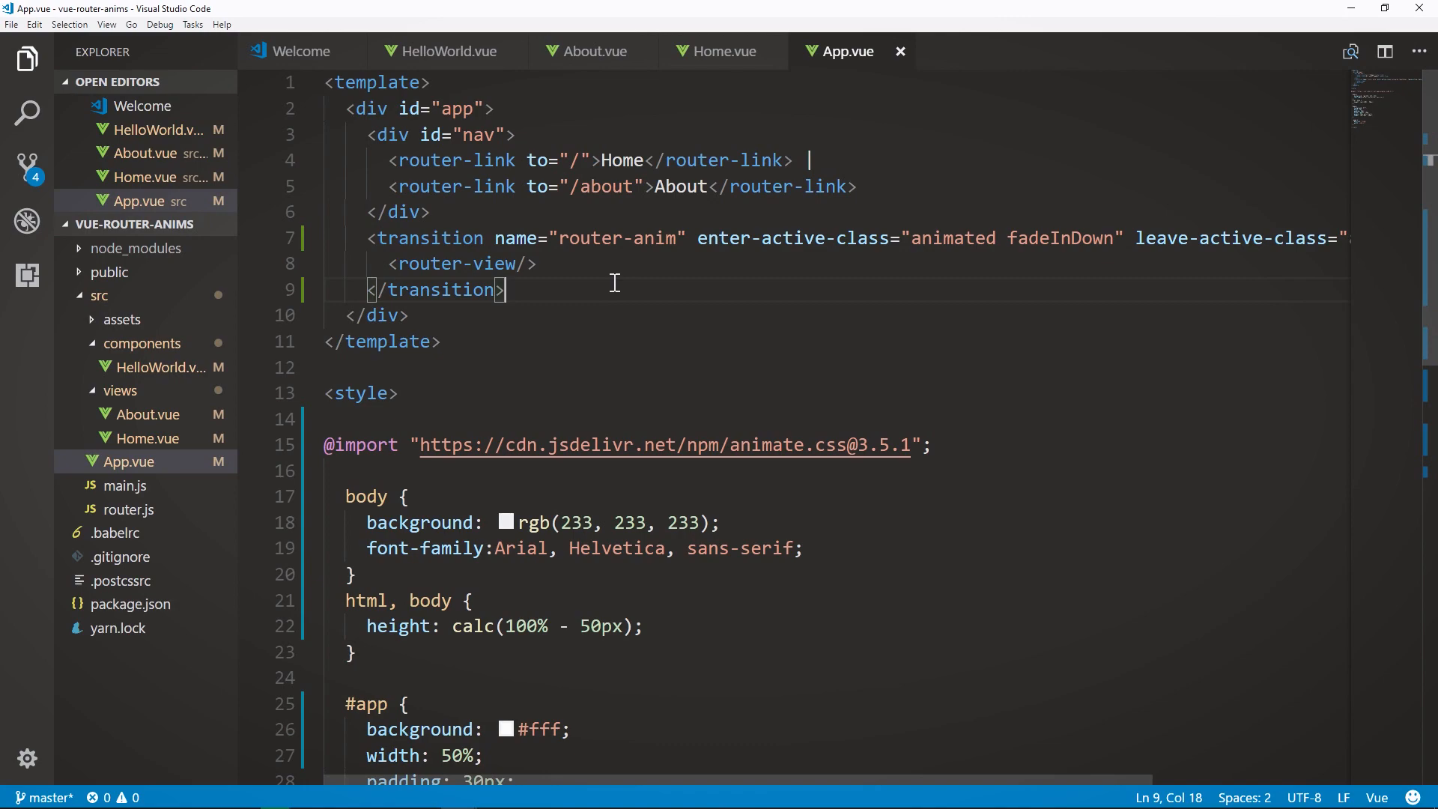
pyautogui.moveTo(165, 793)
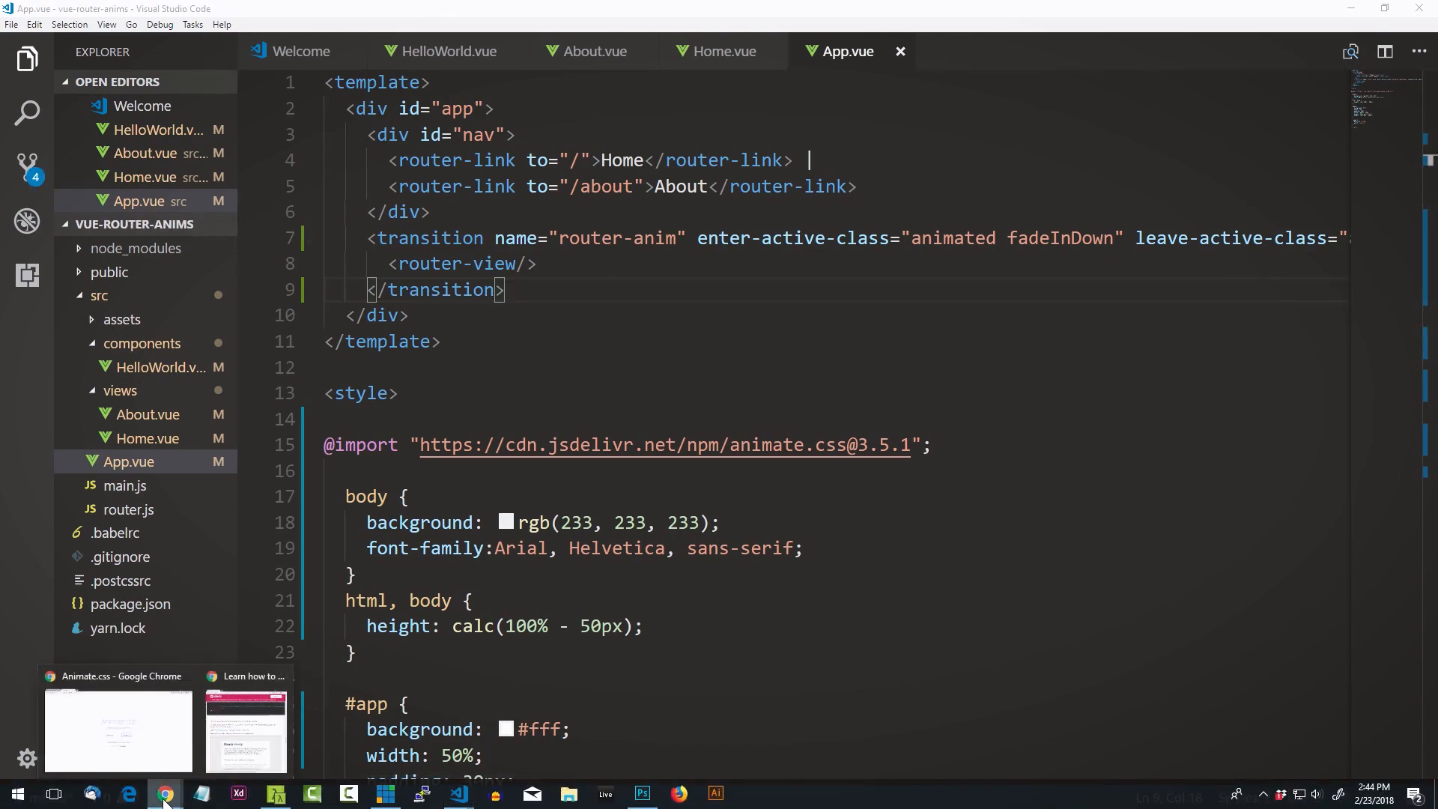
# Switch Home and About back and forth in the vue-router-anims tab to watch the fades, ending on About.
pyautogui.click(117, 732)
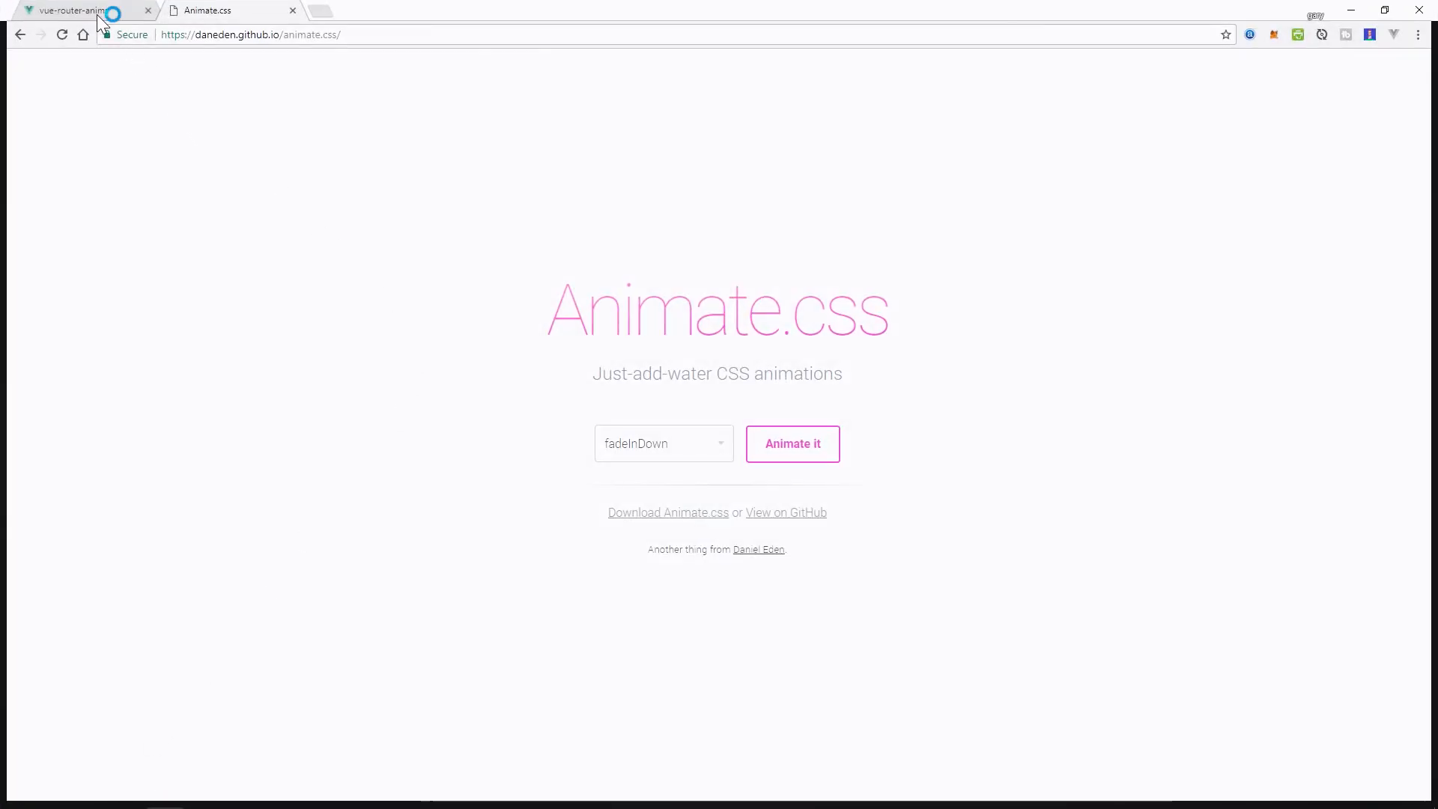
pyautogui.click(73, 10)
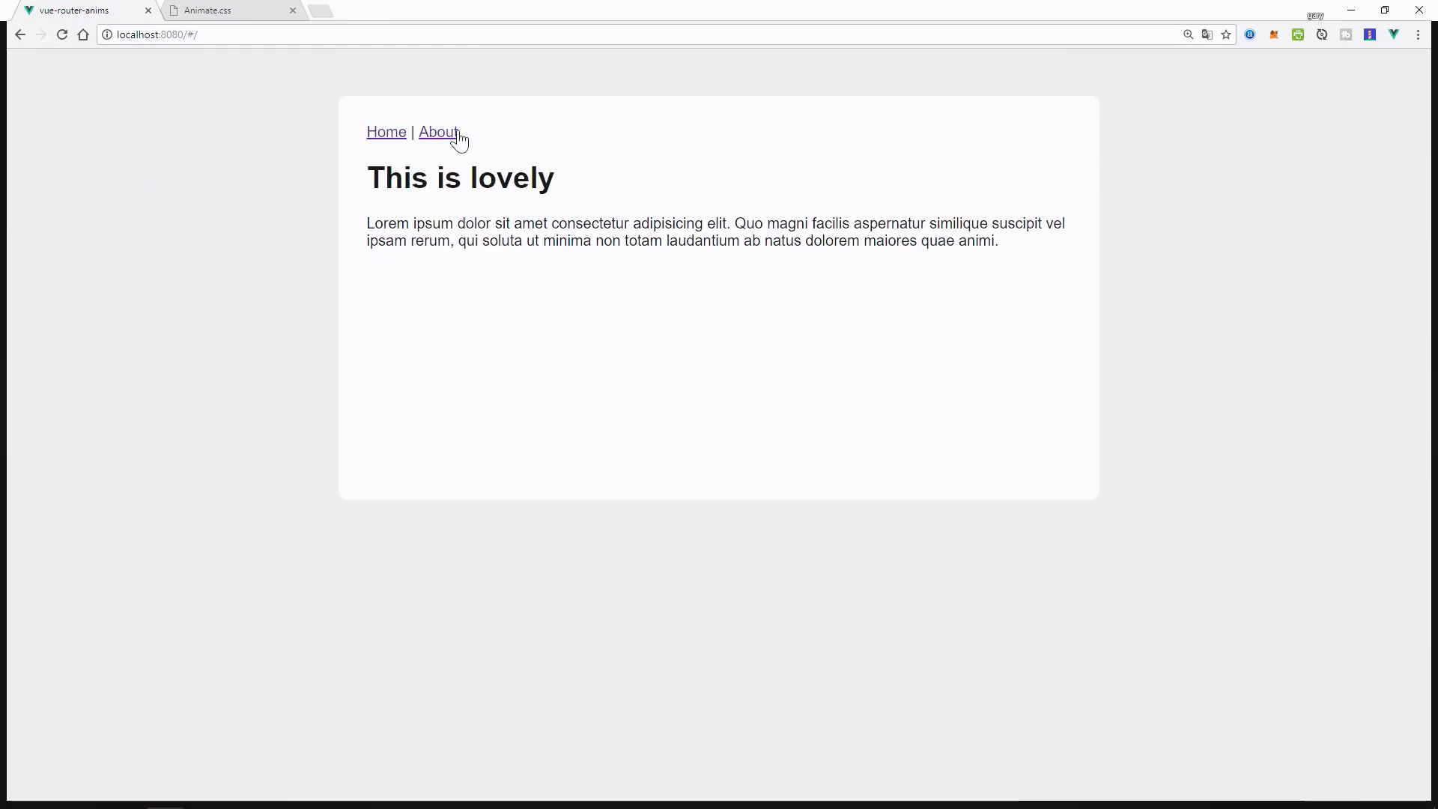
pyautogui.moveTo(446, 139)
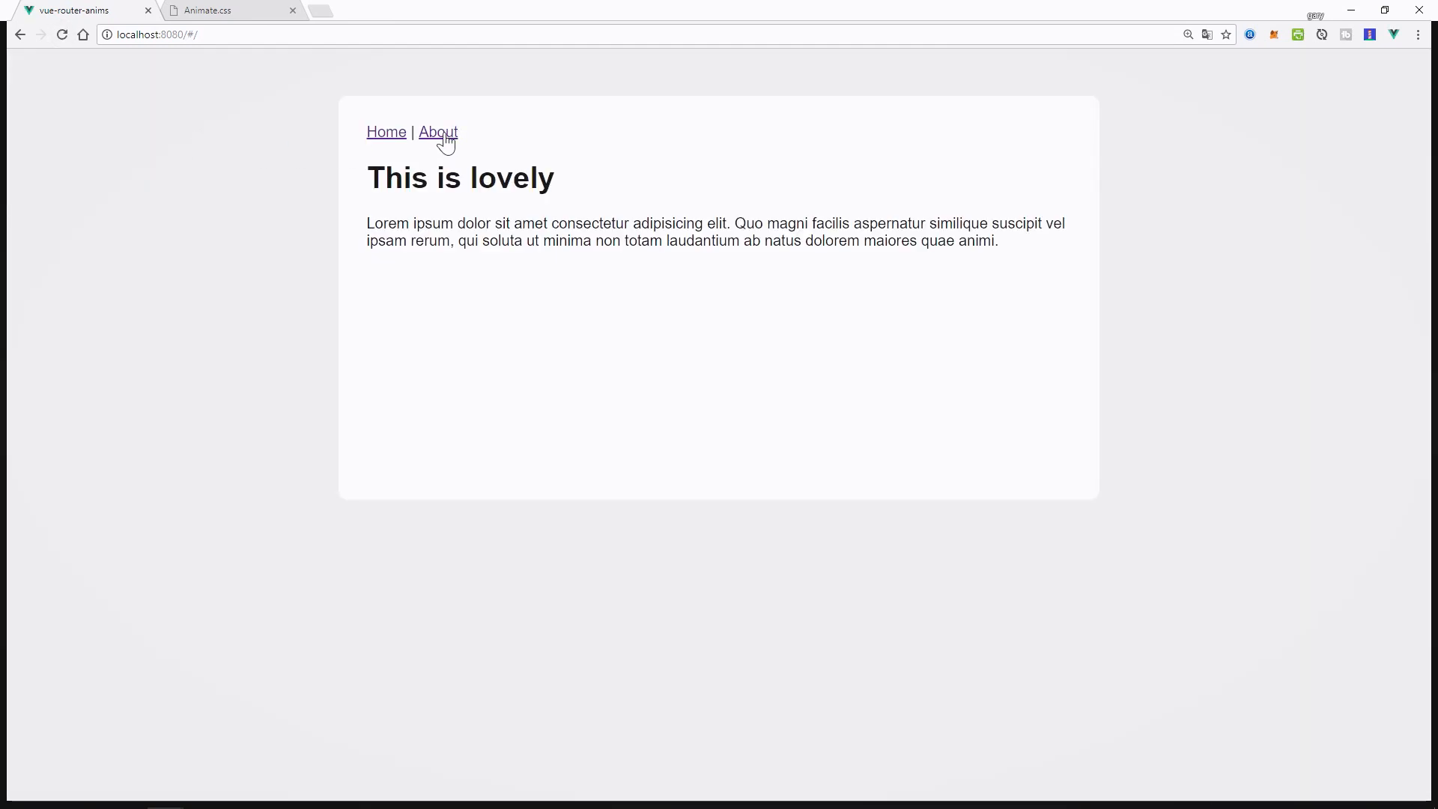
pyautogui.click(438, 132)
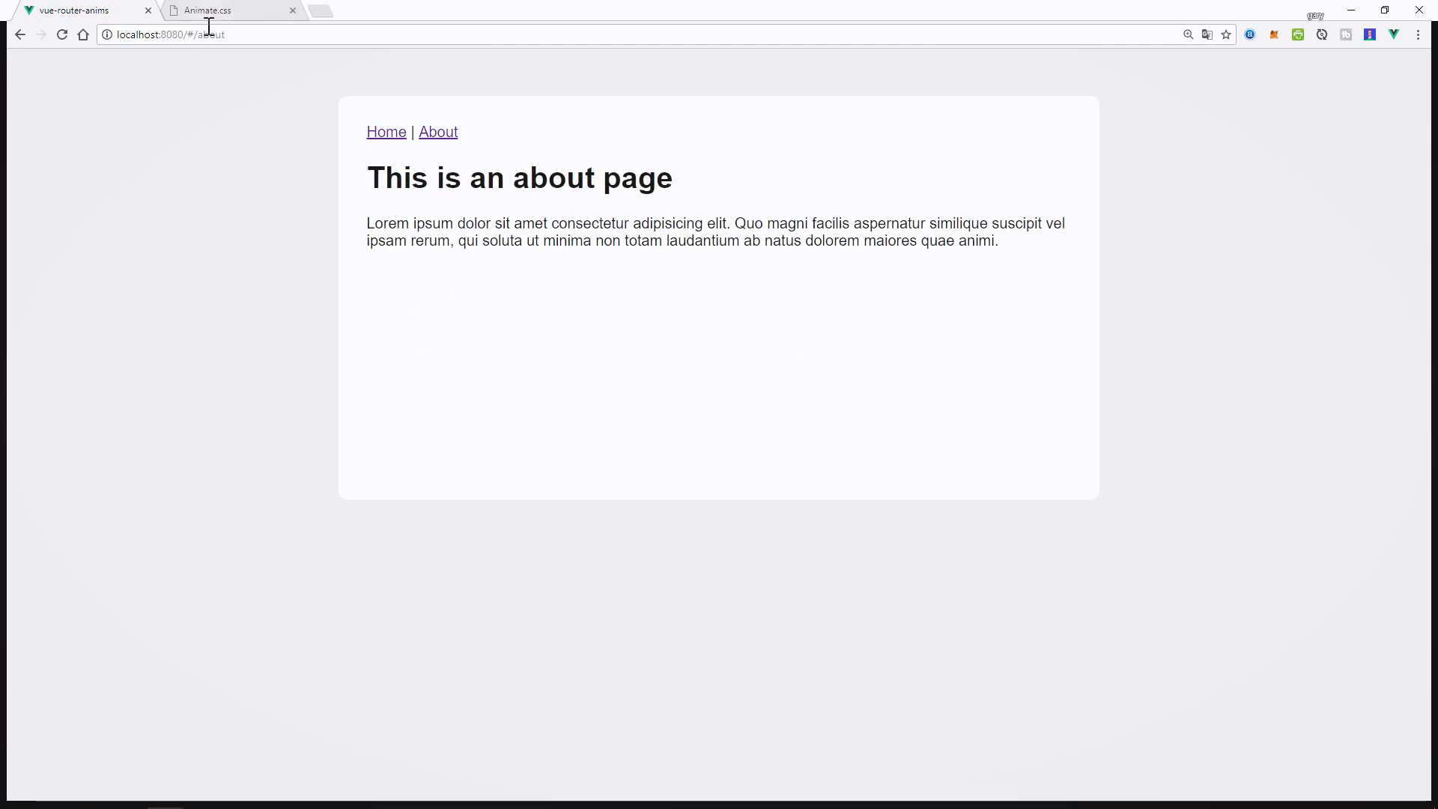
pyautogui.click(386, 132)
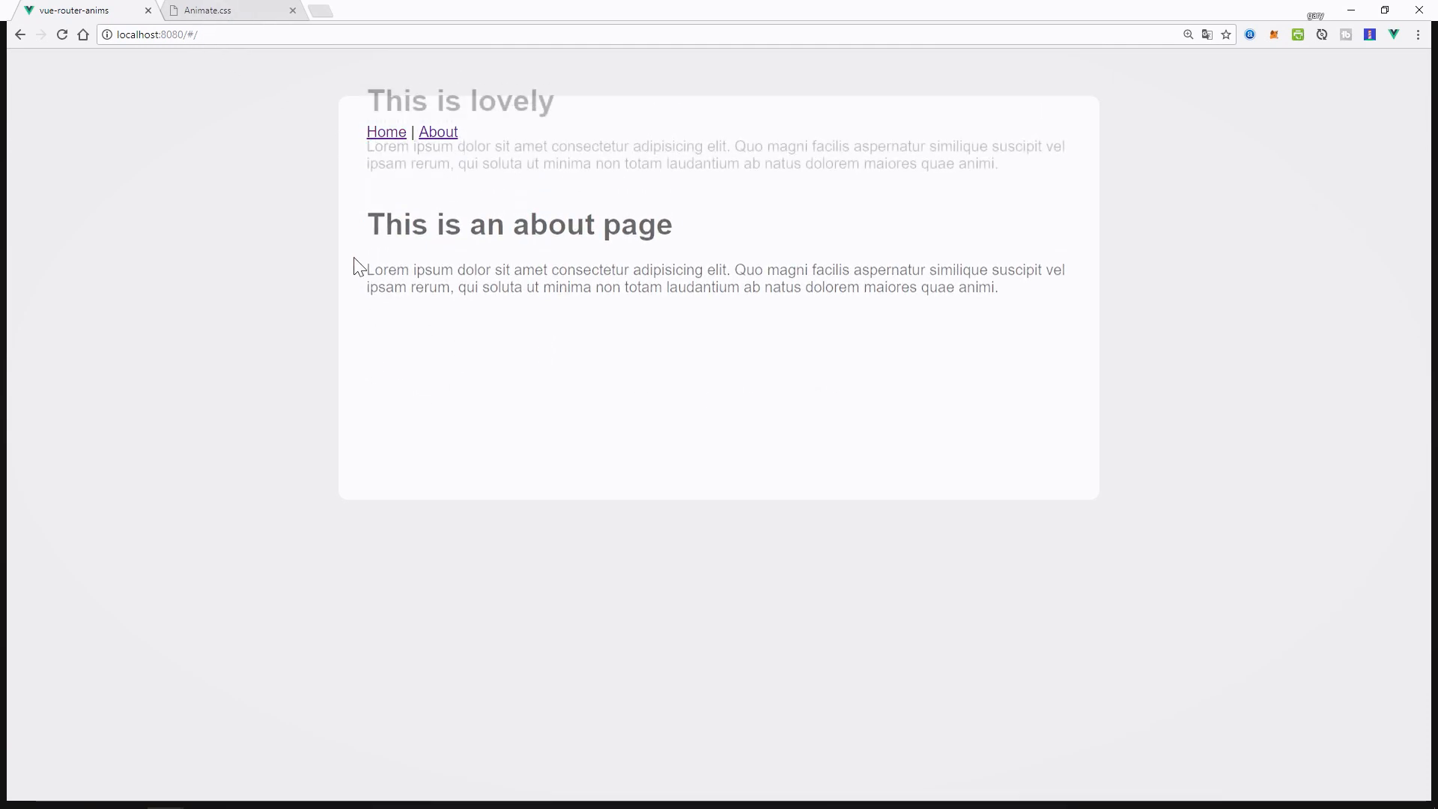
pyautogui.click(437, 132)
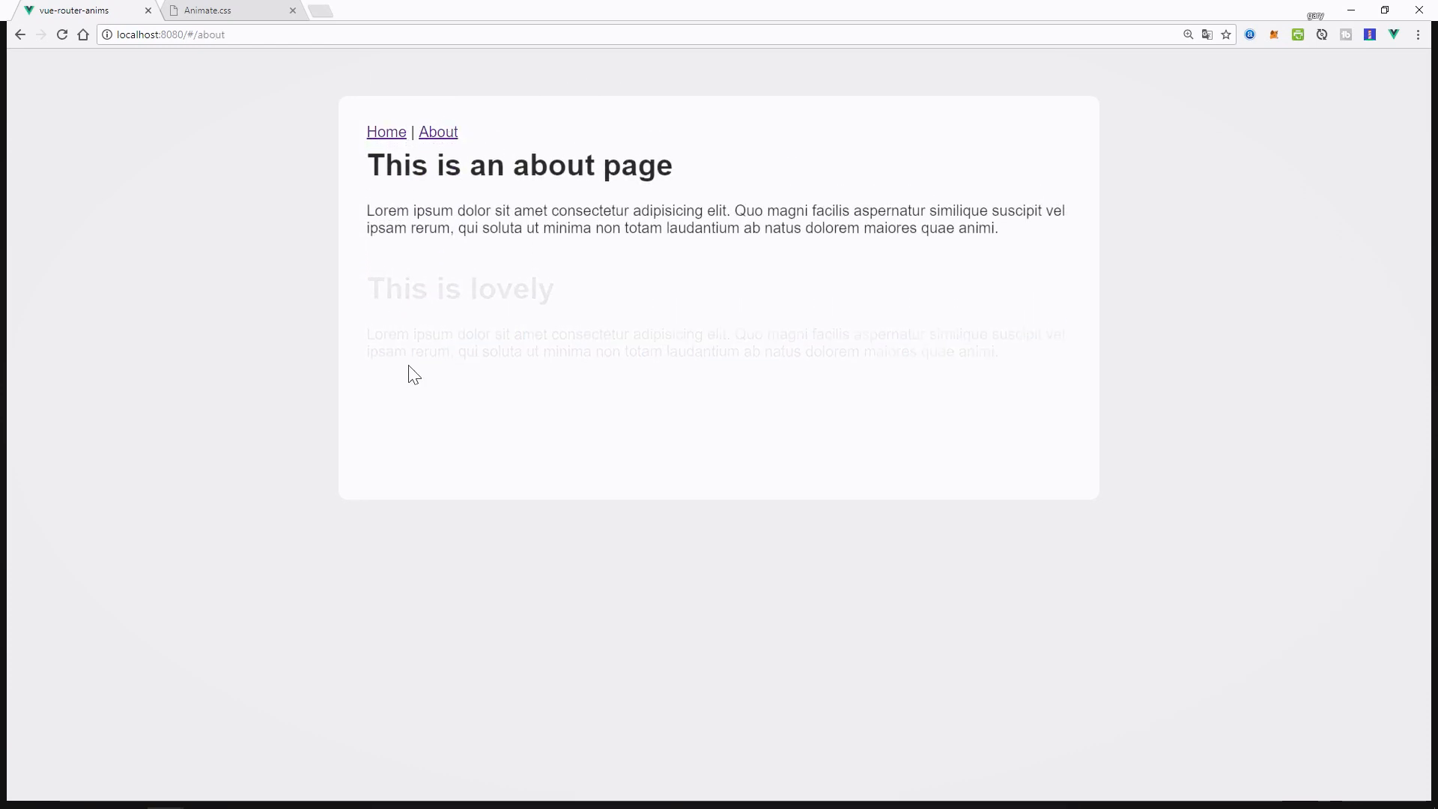
pyautogui.click(386, 132)
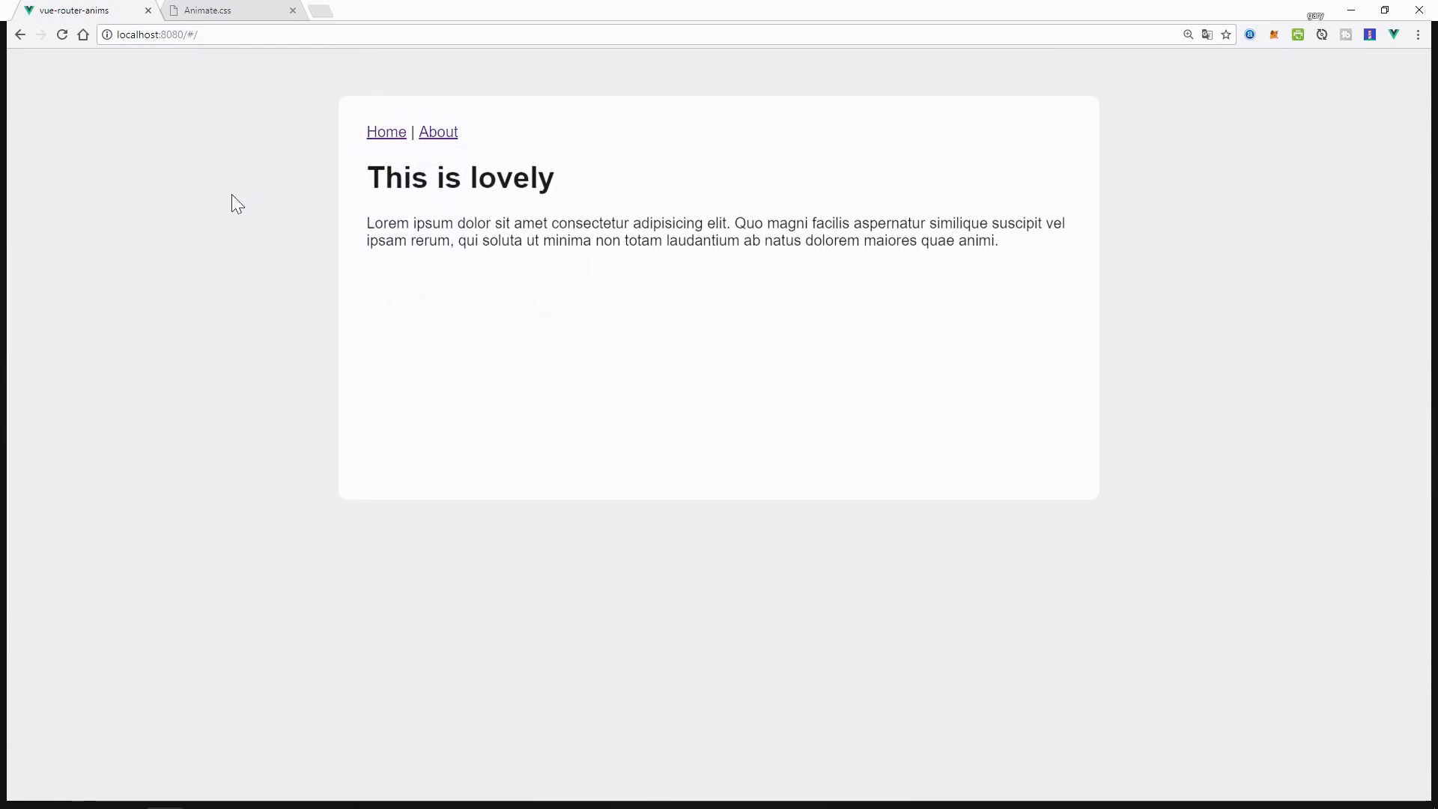
pyautogui.click(437, 132)
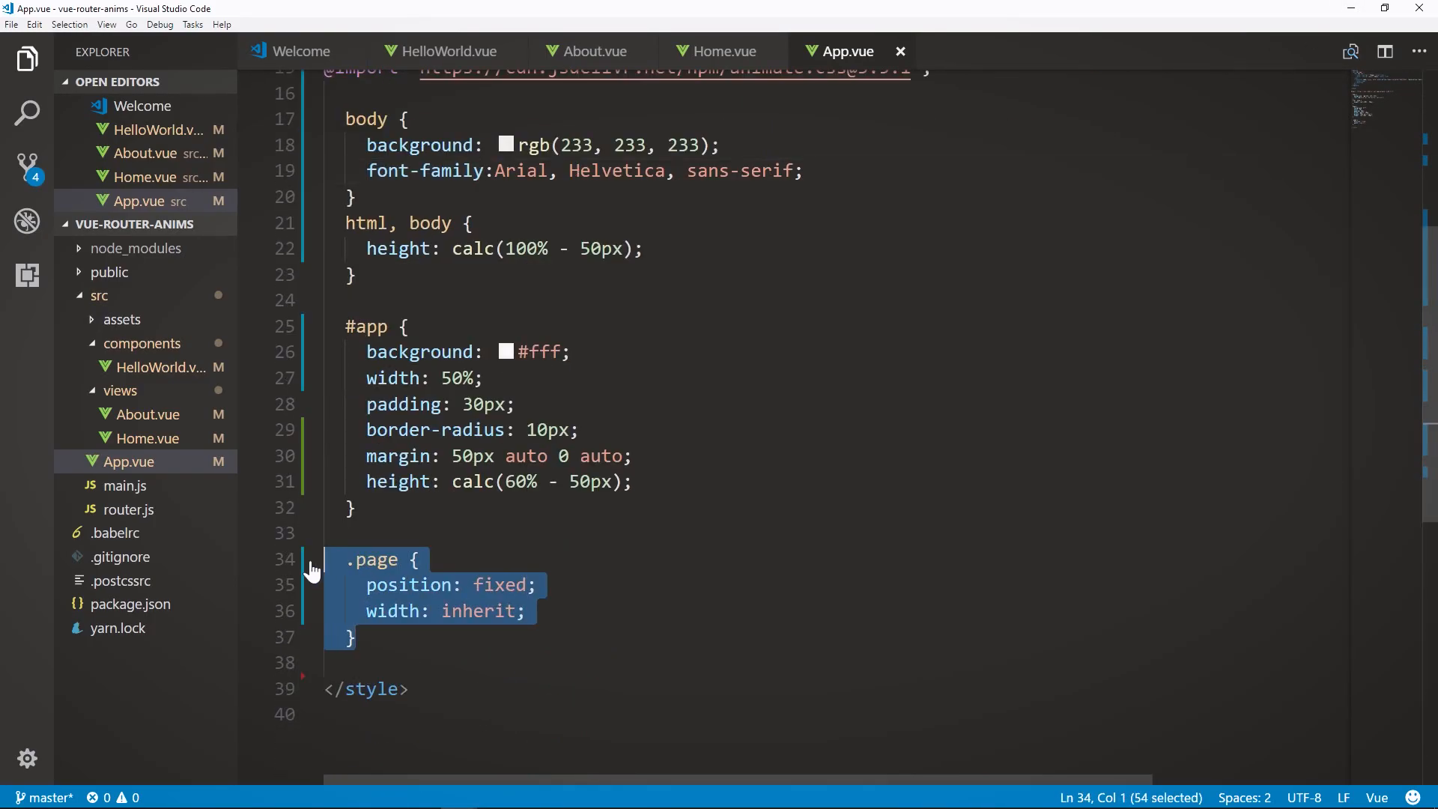
pyautogui.press('Delete')
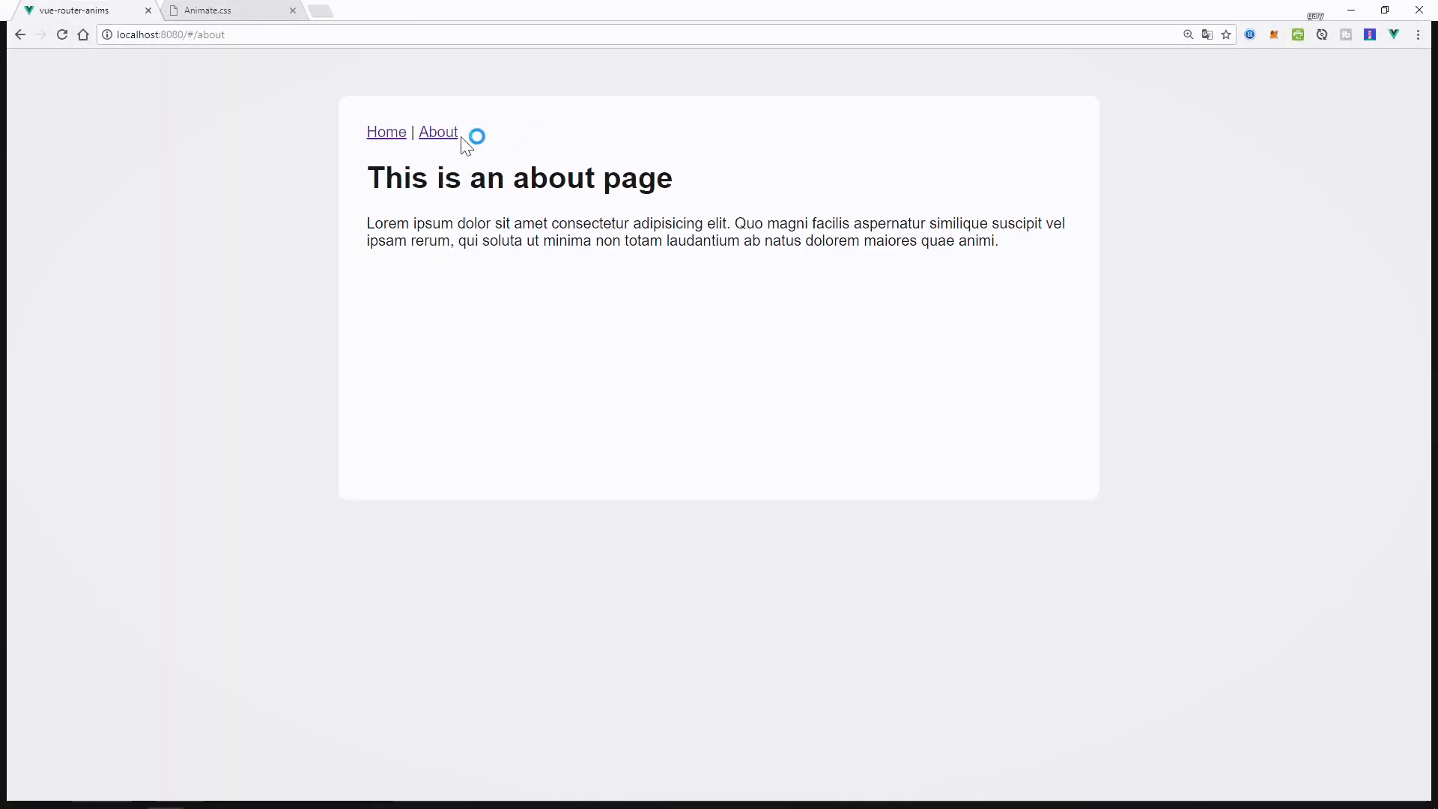
# Alternate Home and About several more times to compare the transitions, then return to App.vue.
pyautogui.click(385, 132)
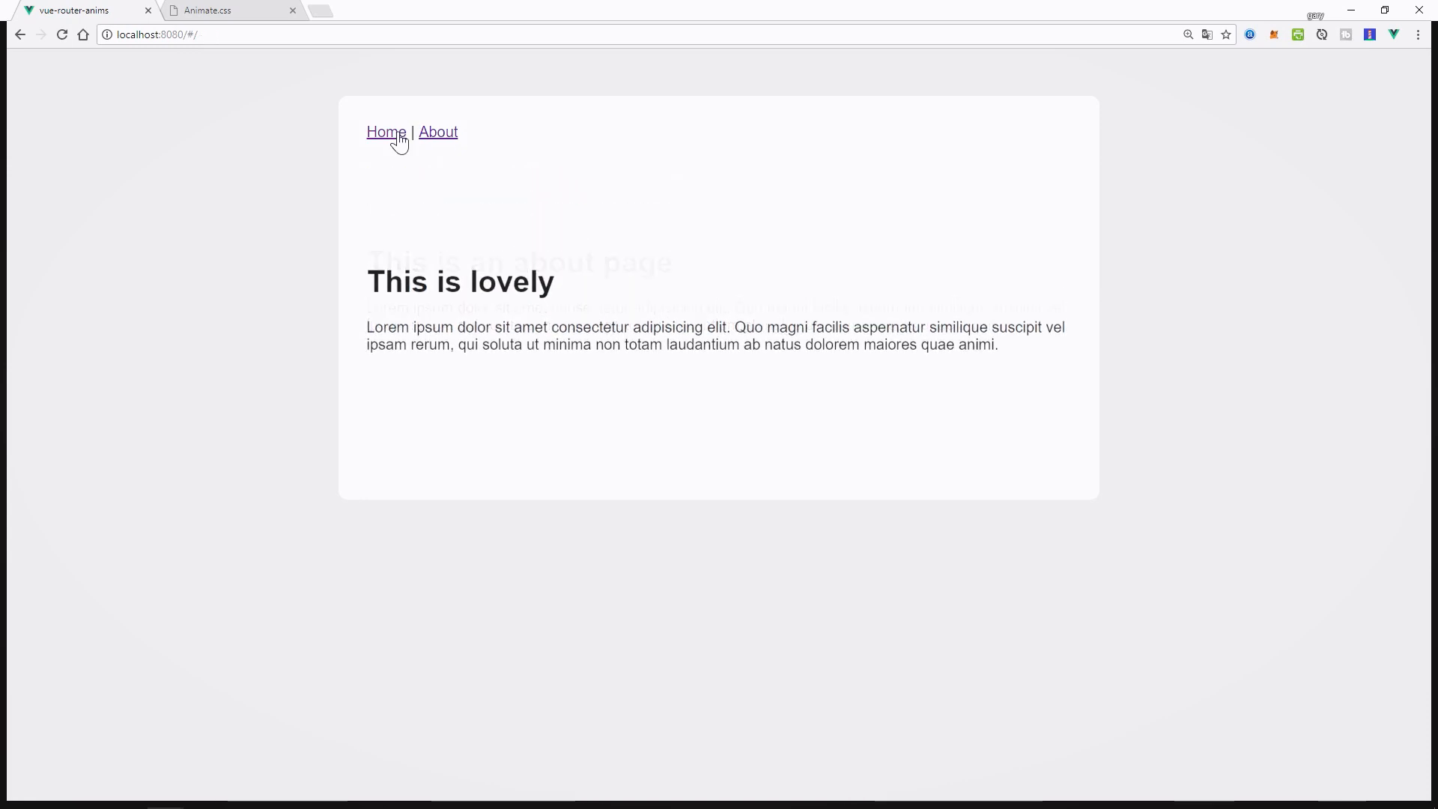
pyautogui.click(438, 132)
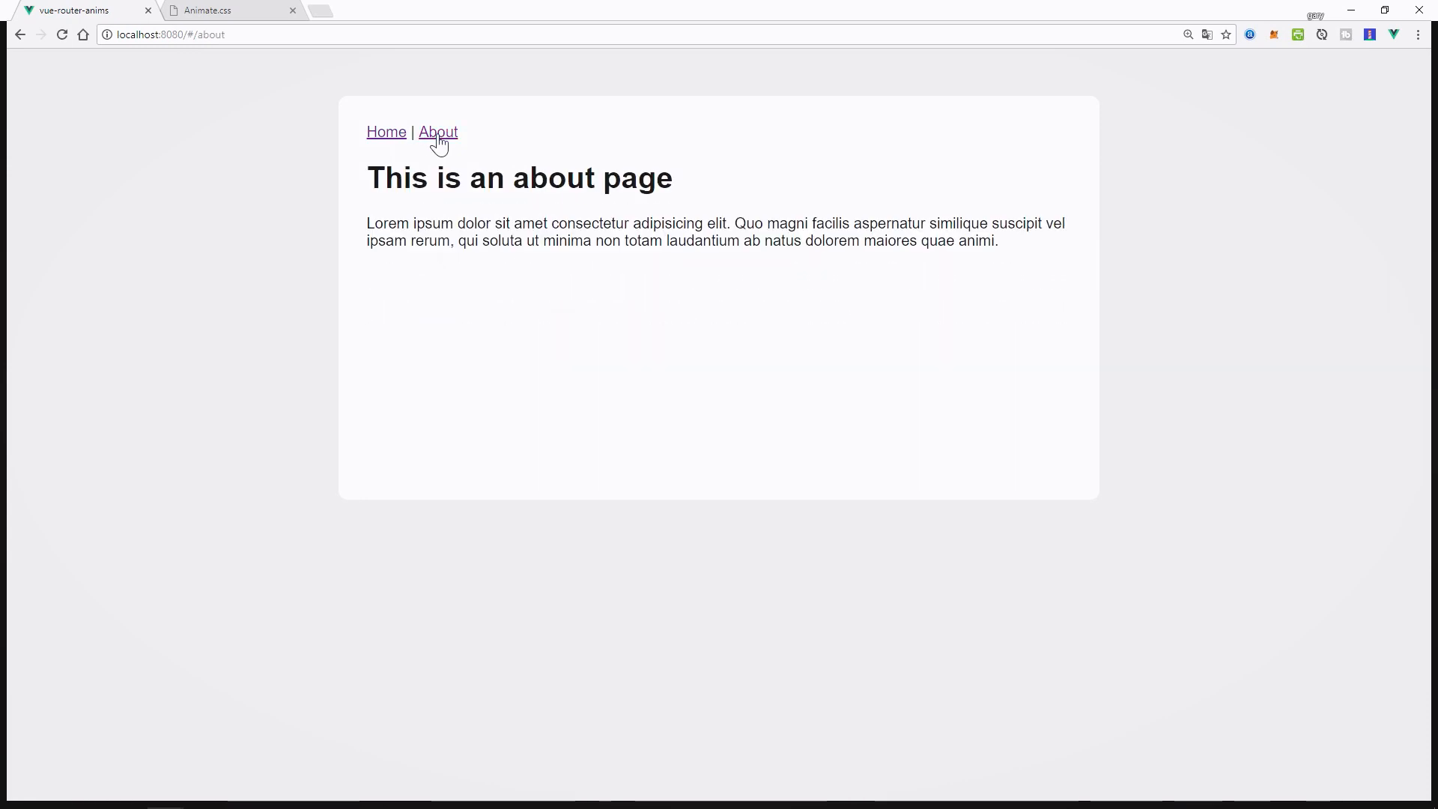
pyautogui.click(385, 132)
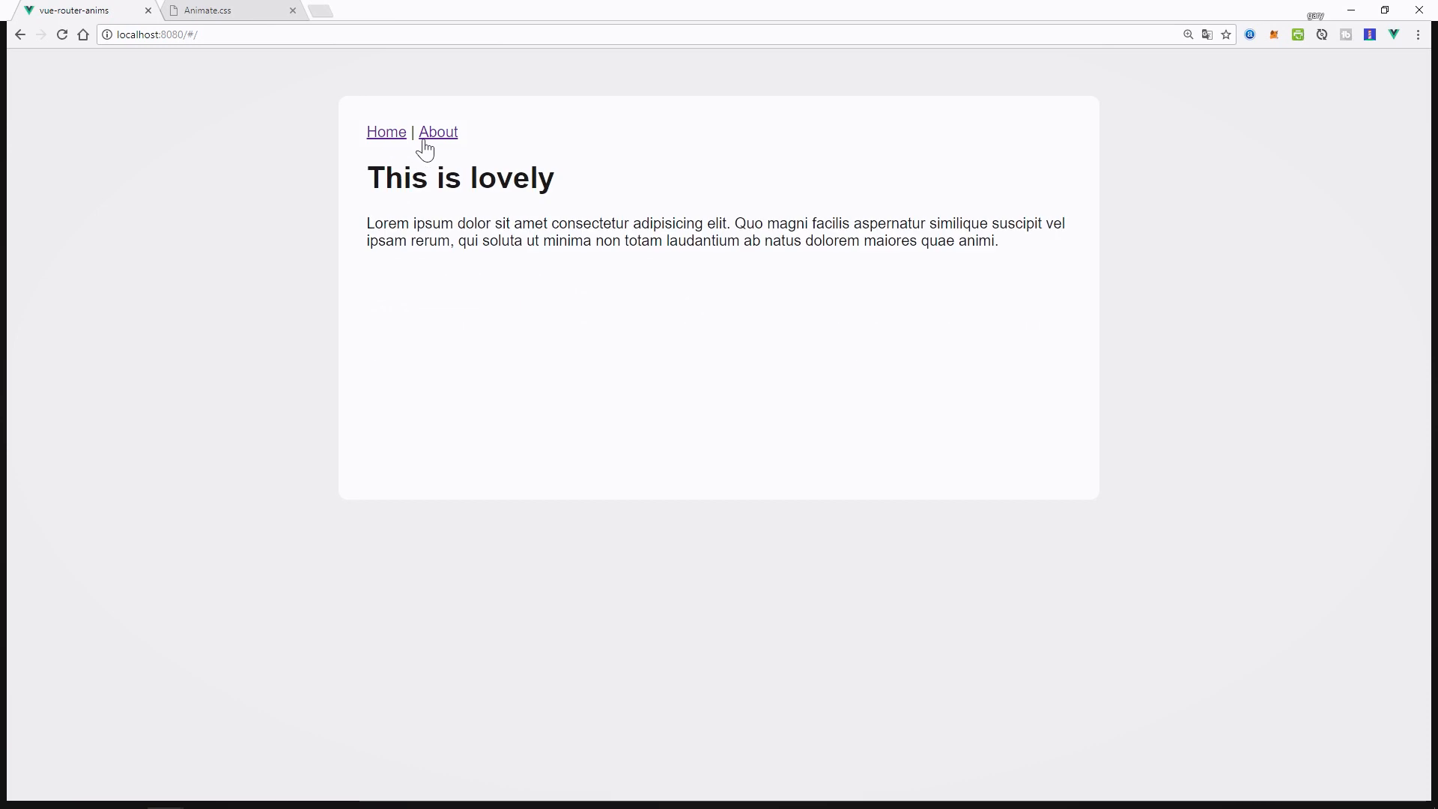
pyautogui.click(437, 132)
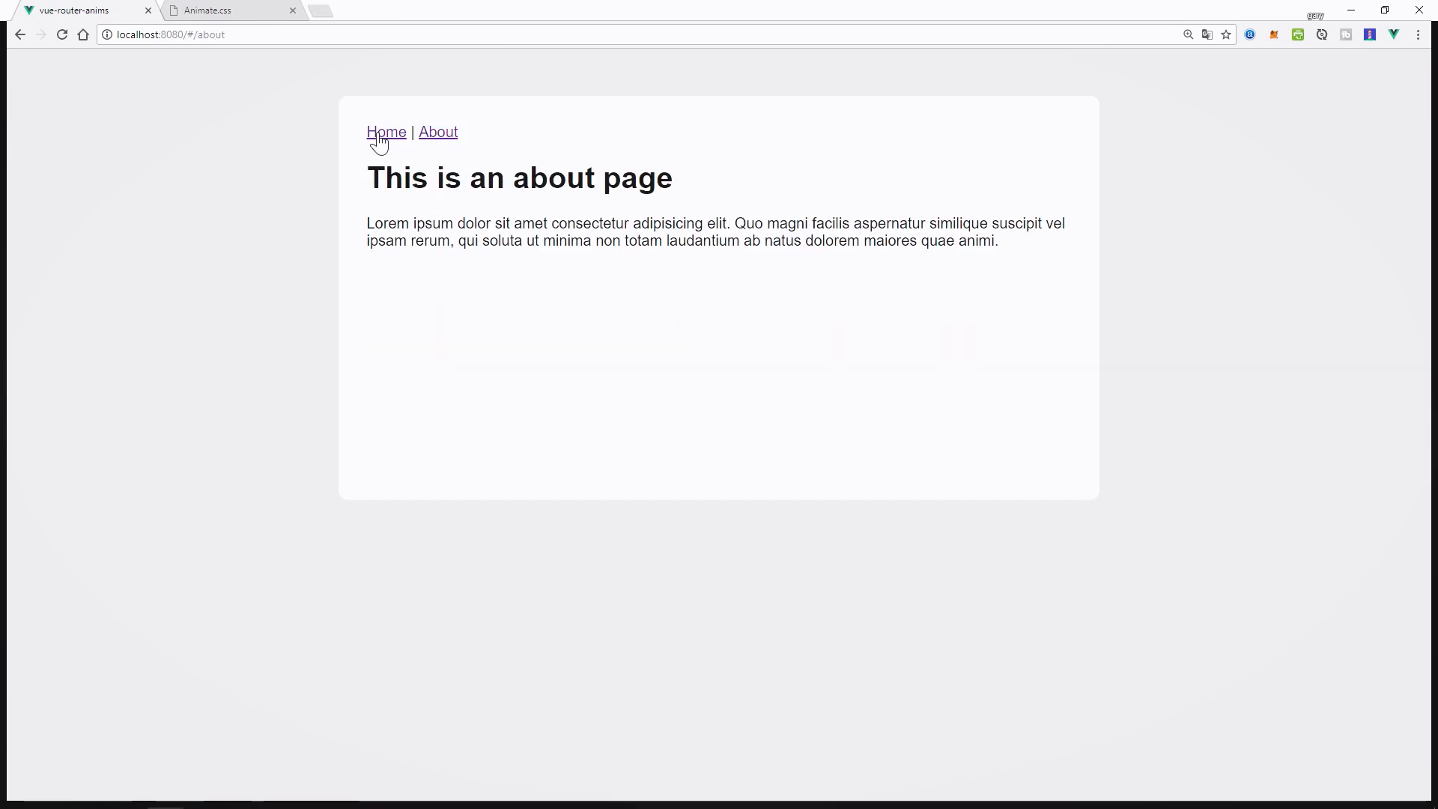
pyautogui.click(385, 132)
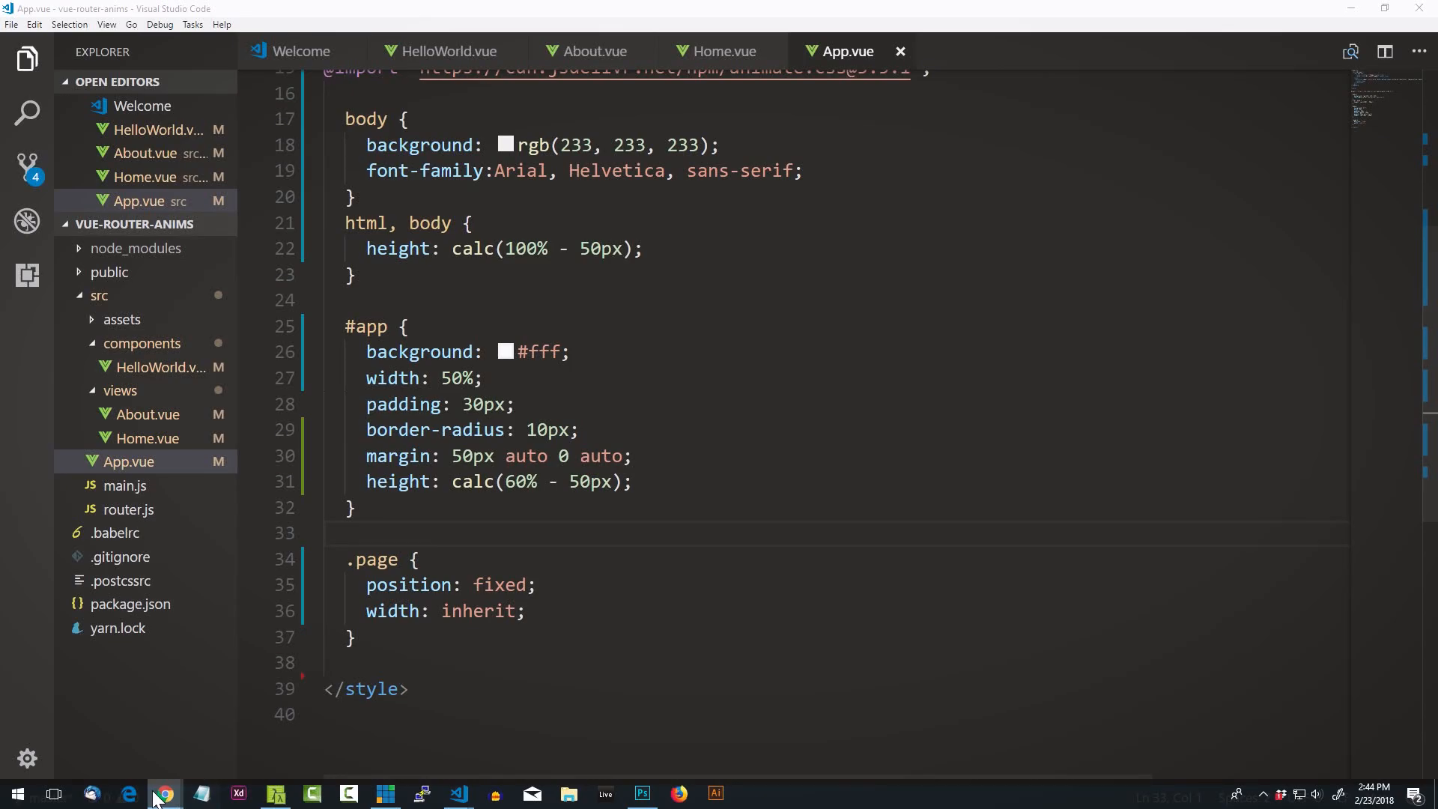
# Scroll the Animate.css animation list and preview flipInX.
pyautogui.click(162, 795)
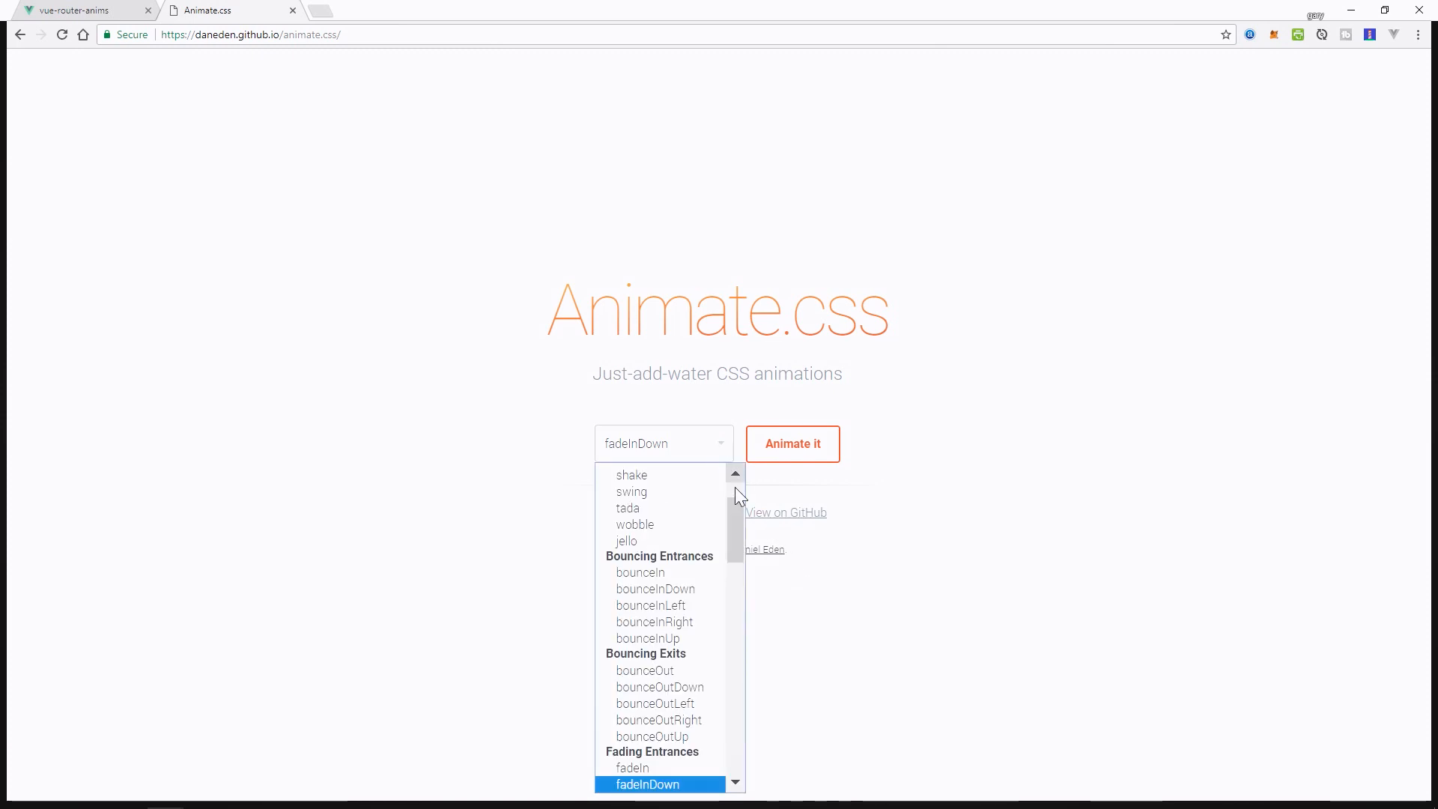
pyautogui.scroll(-3)
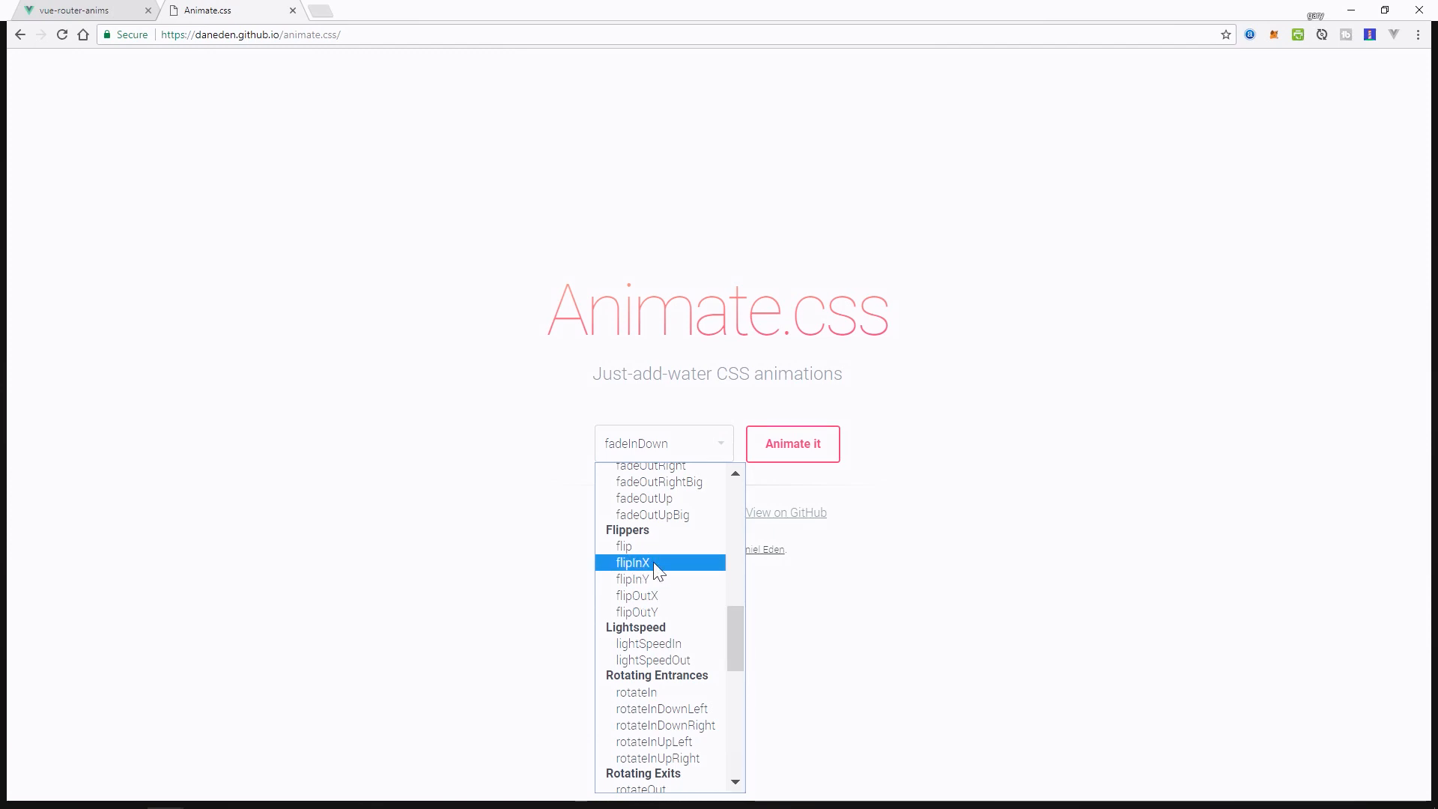
pyautogui.click(632, 562)
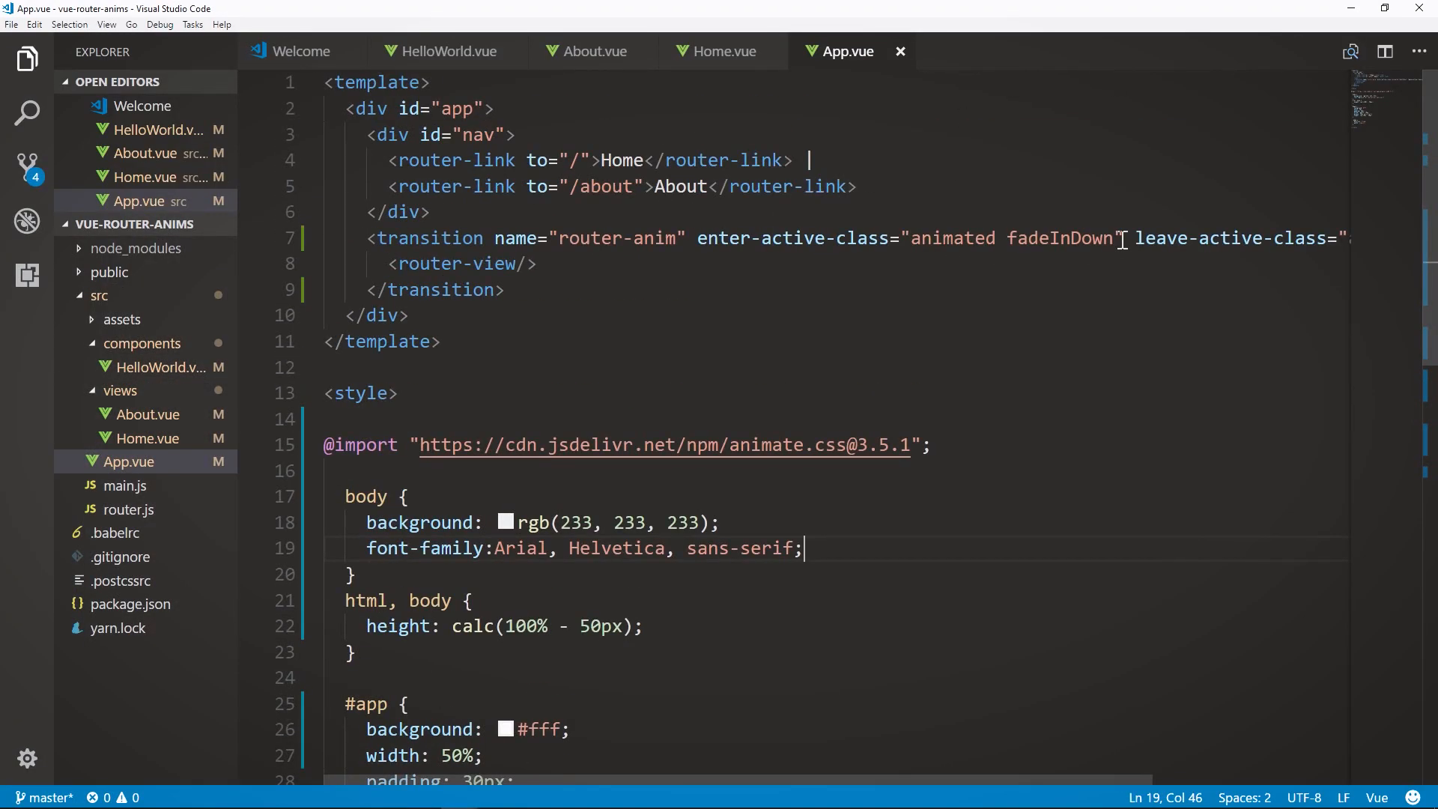
# Change the transition to enter with flipInX and leave with flipInY, save, and go to the browser.
pyautogui.write('fl')
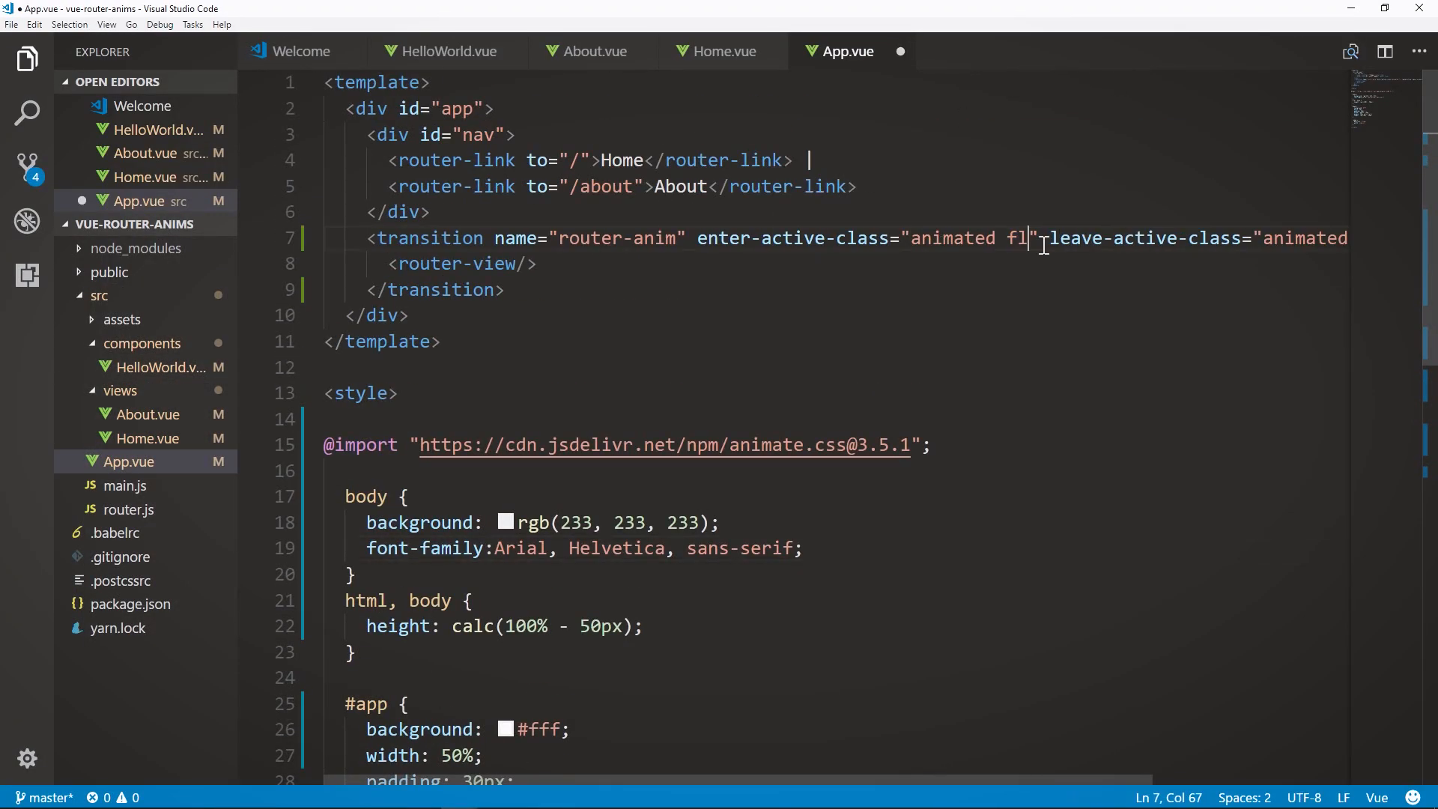
pyautogui.write('ipInX')
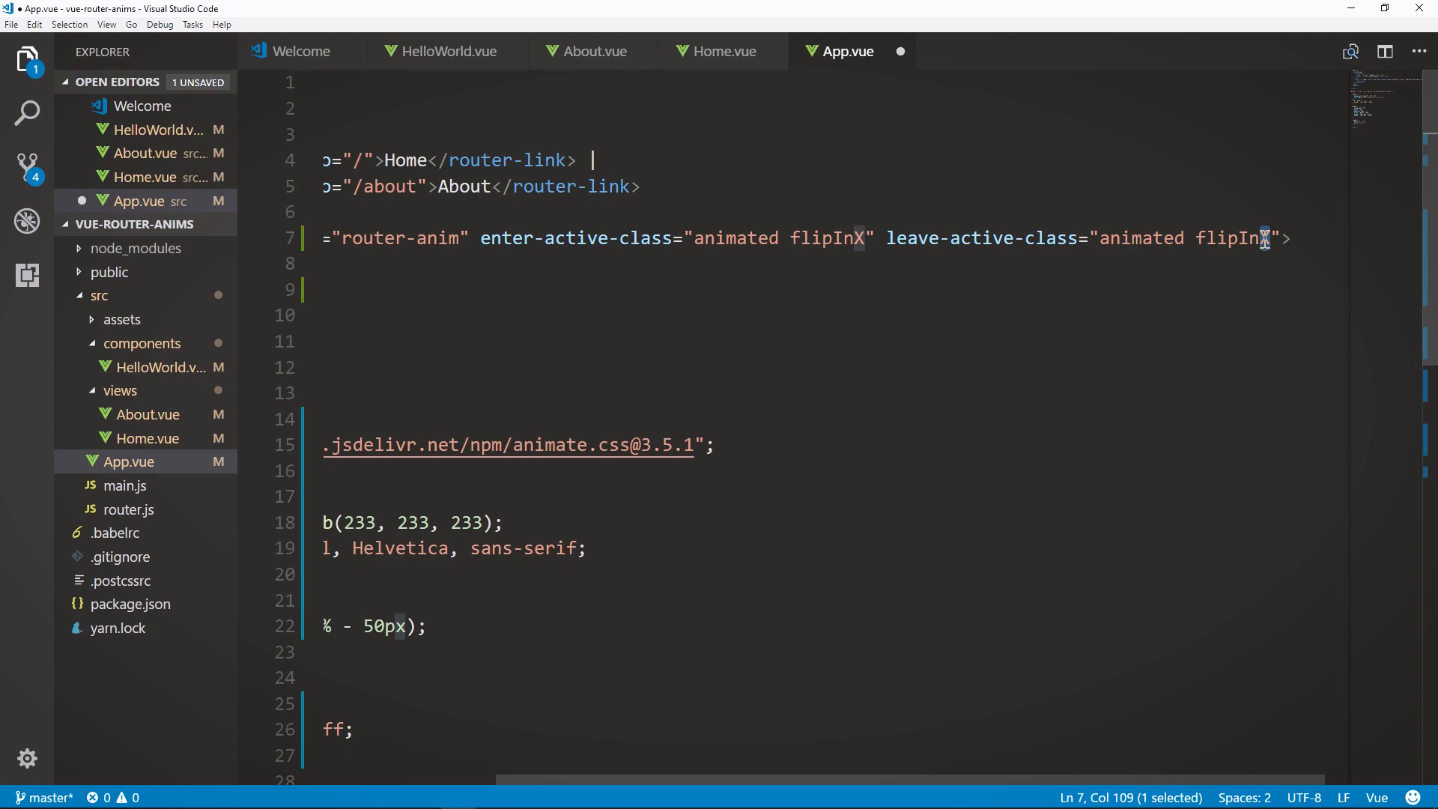
pyautogui.write('Y')
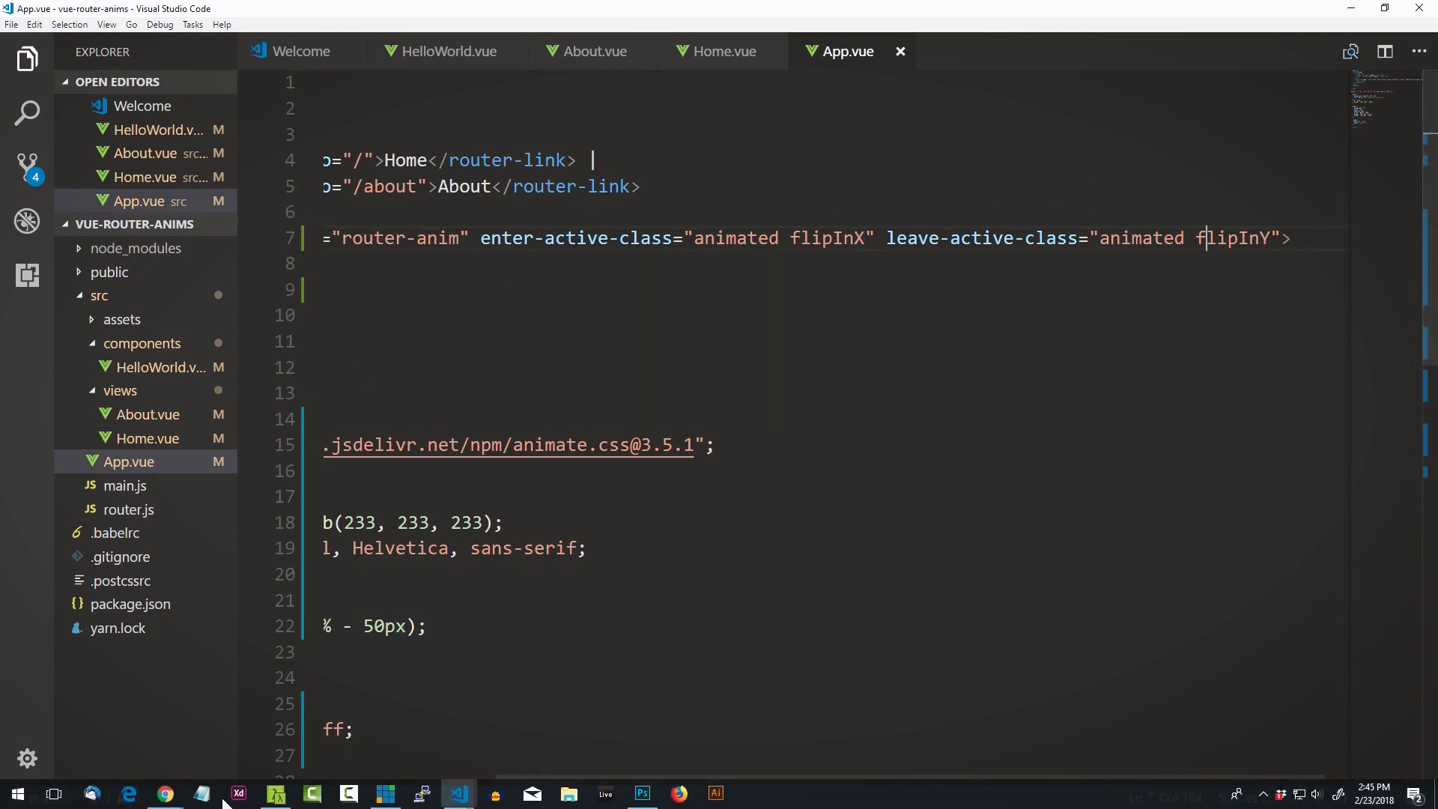
pyautogui.click(161, 794)
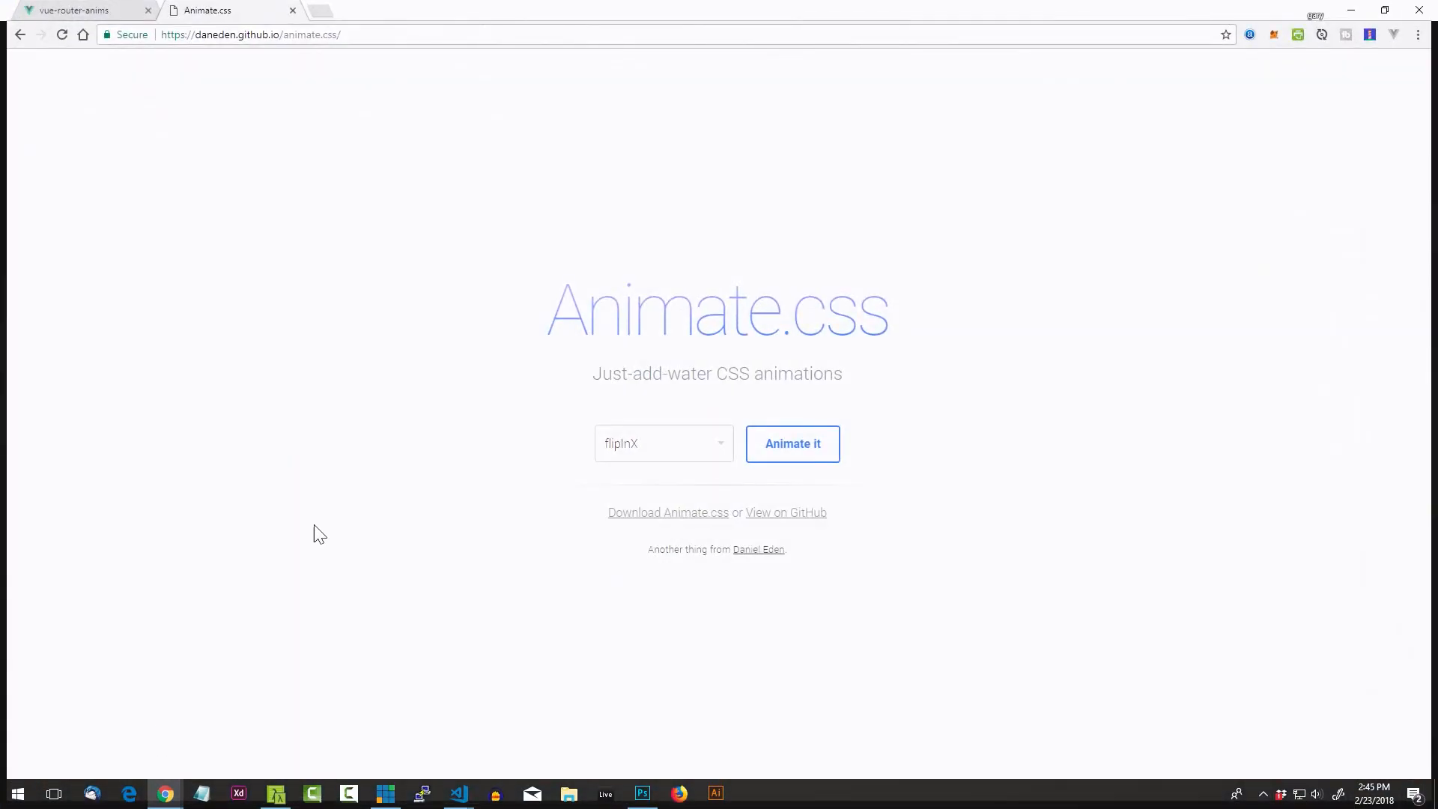
# Navigate to About and Home in the vue-router-anims tab to watch the flip transitions.
pyautogui.click(78, 11)
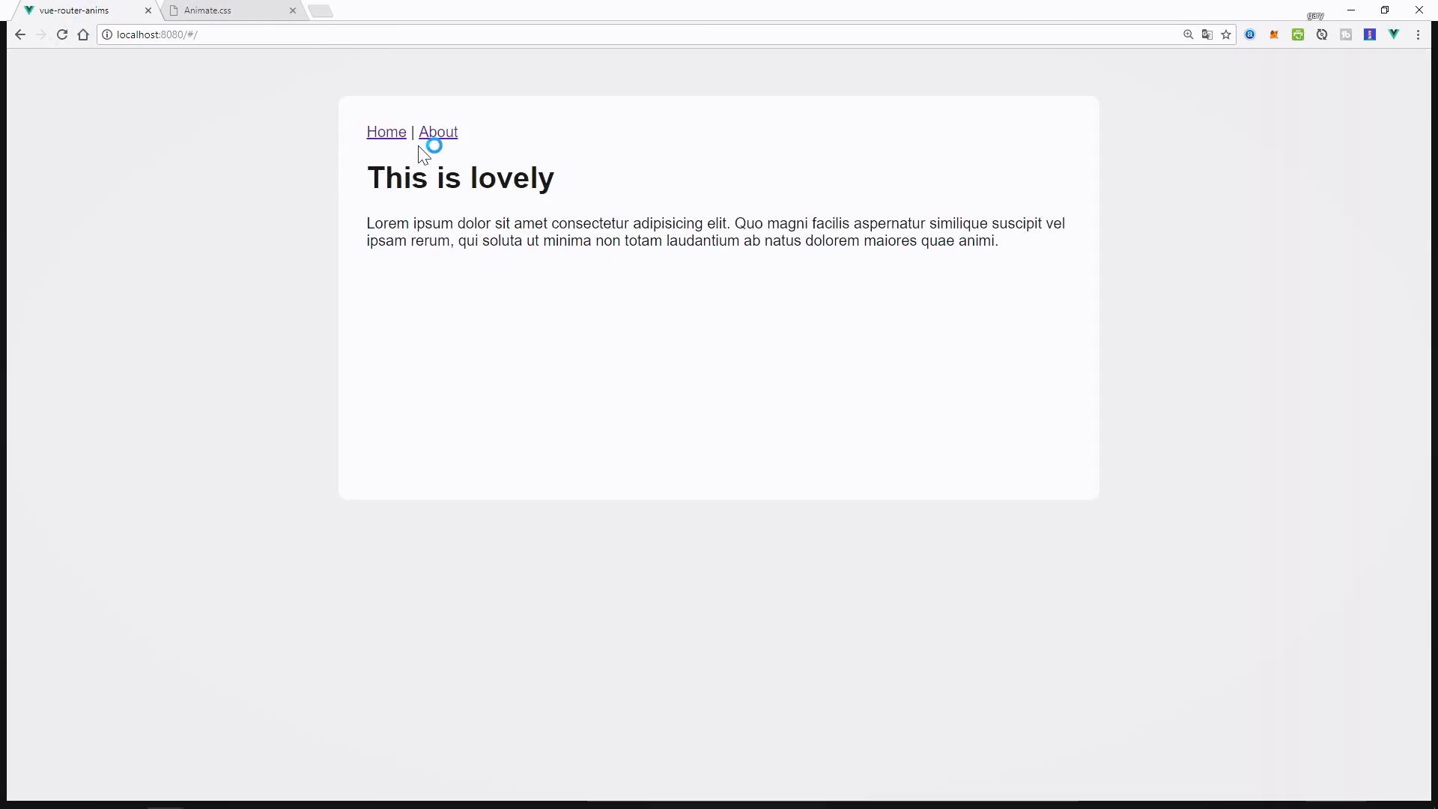
pyautogui.click(437, 132)
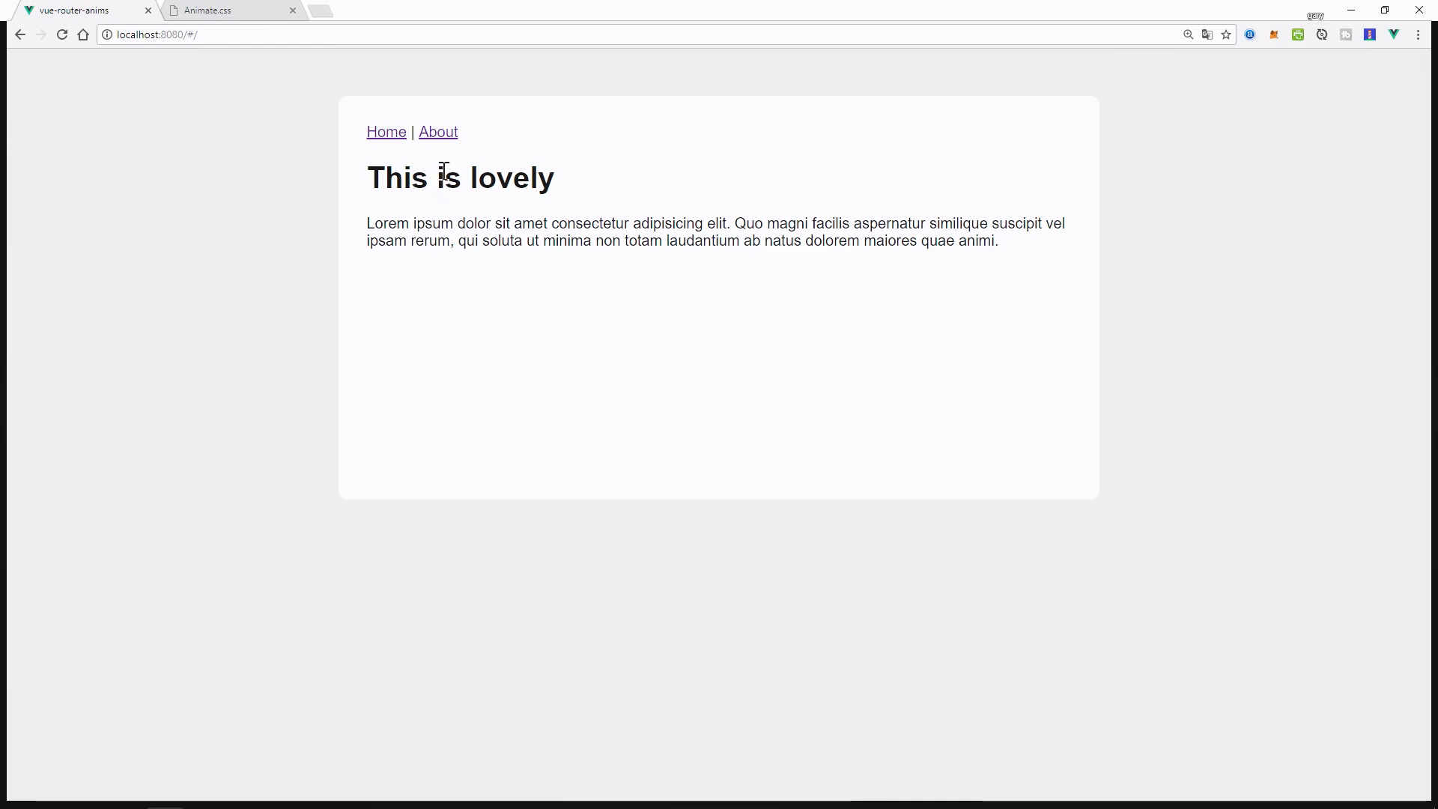
pyautogui.moveTo(445, 138)
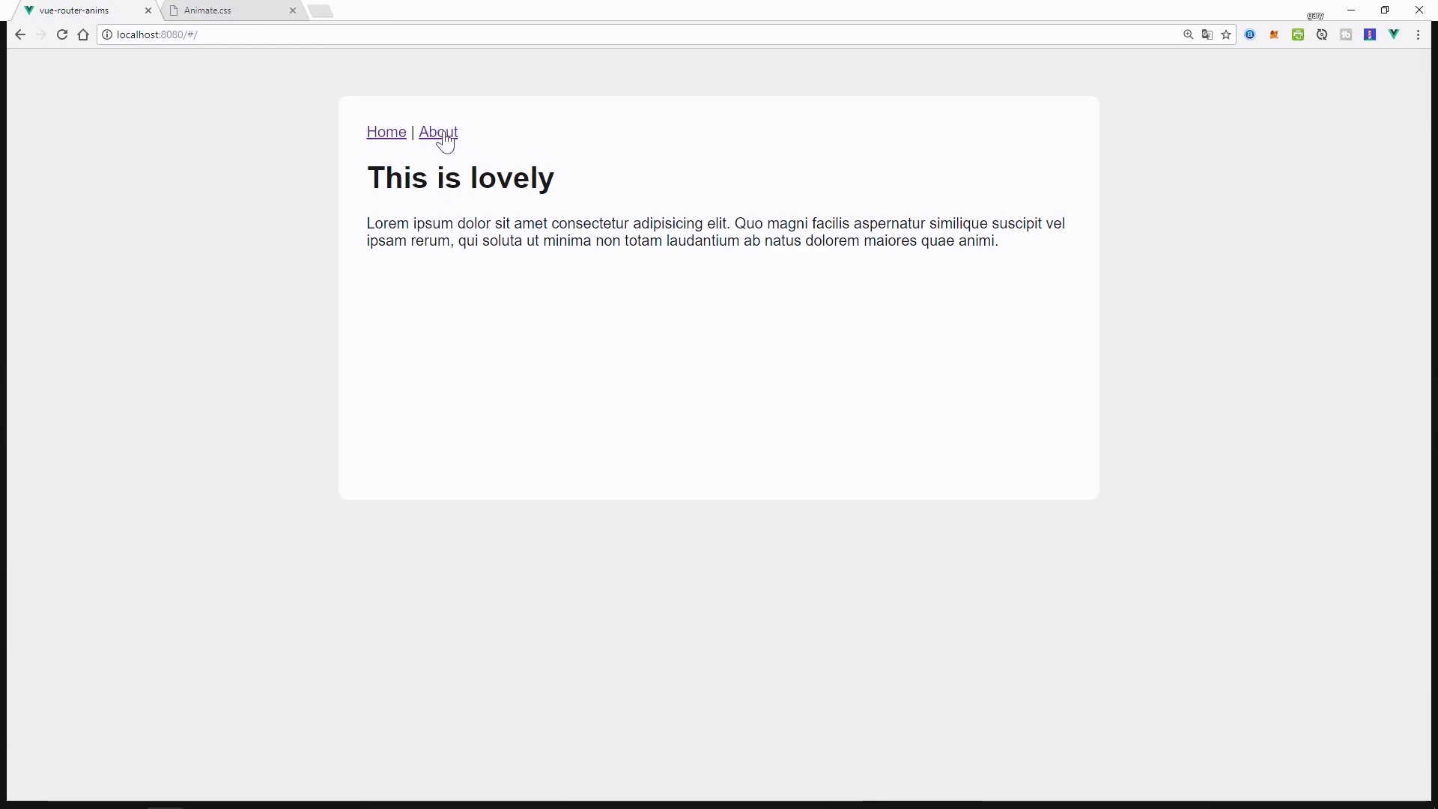
pyautogui.click(438, 131)
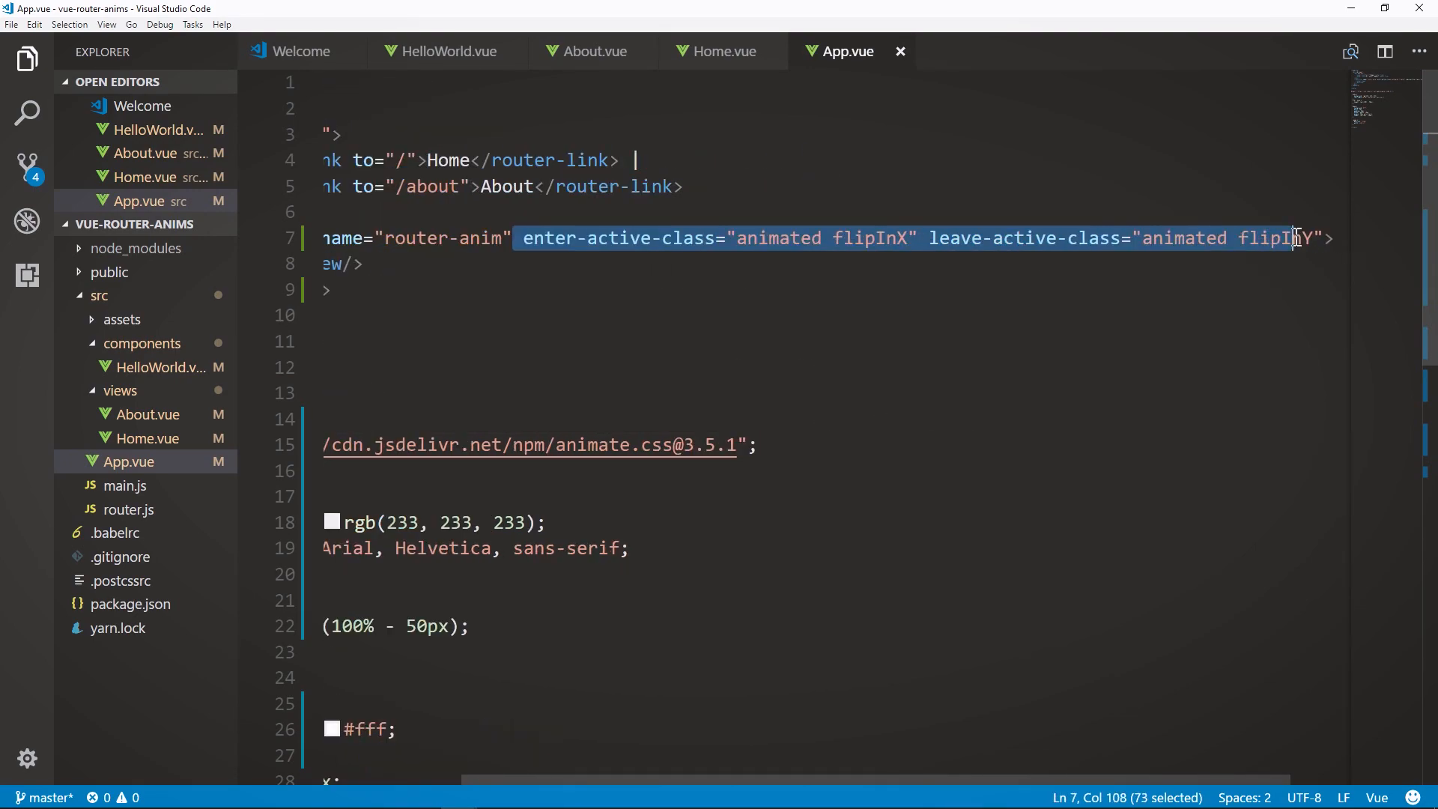
# Delete the enter/leave-active-class attributes leaving name="router-anim", copy the name, and move below the .page rule.
pyautogui.press('Delete')
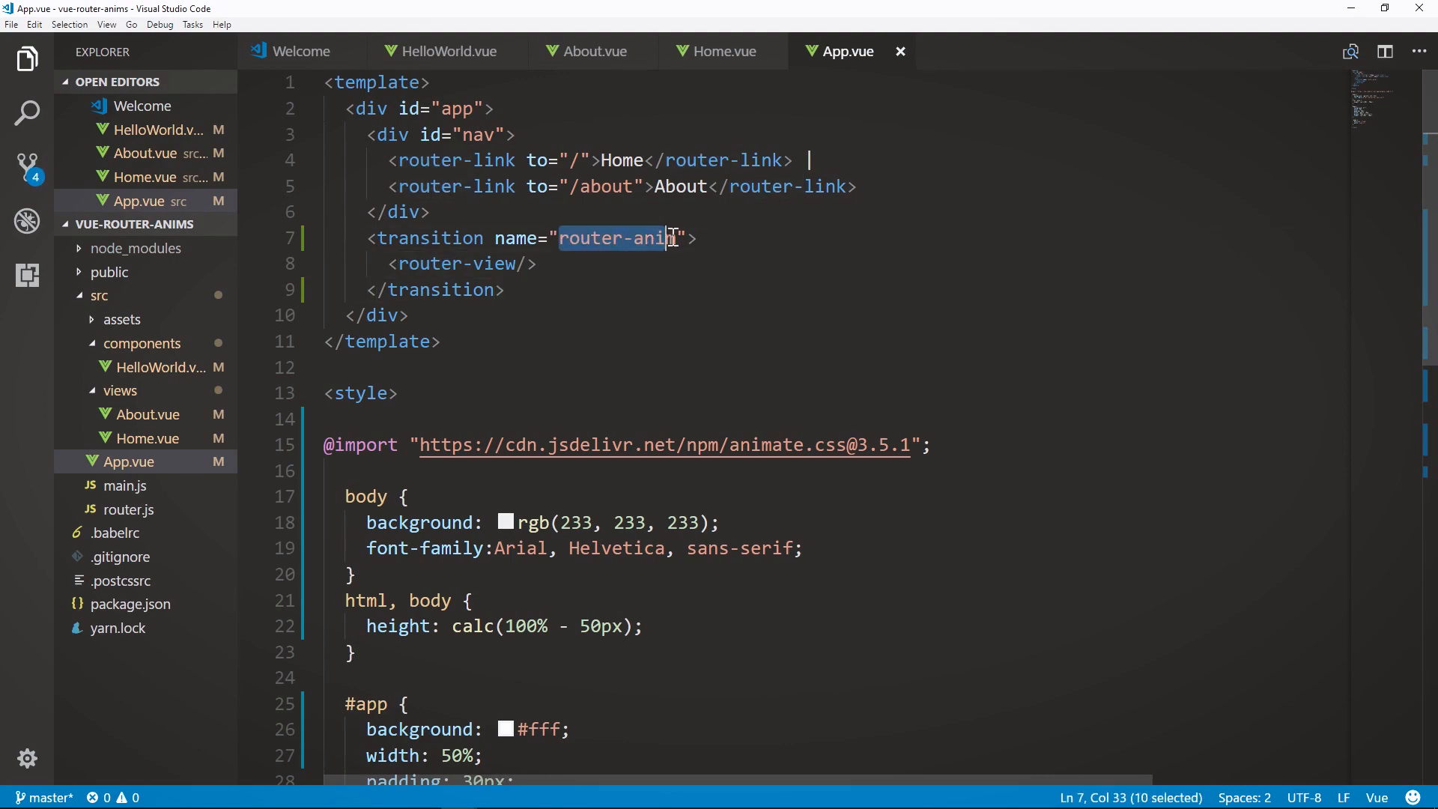
pyautogui.press('shift+Right')
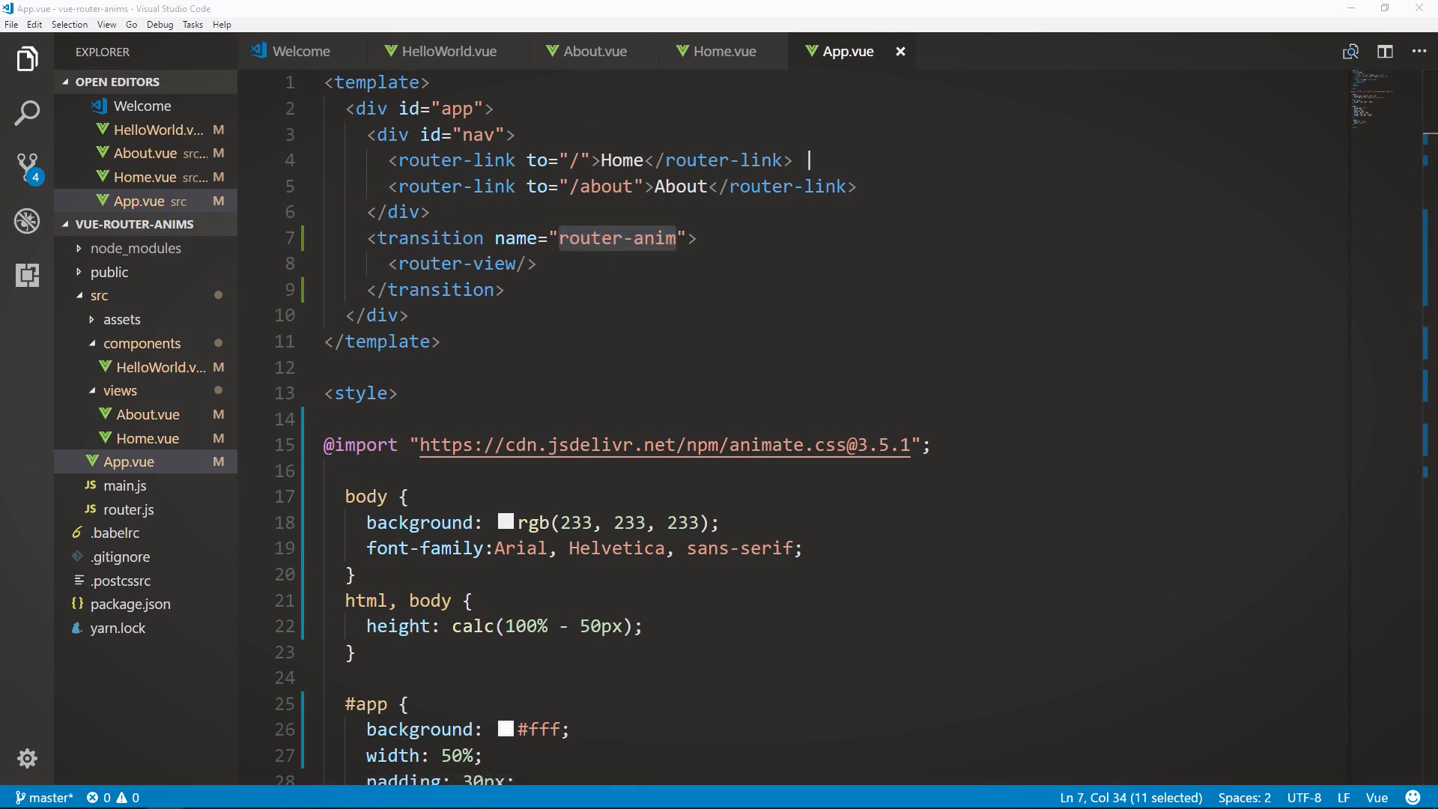
pyautogui.scroll(-3)
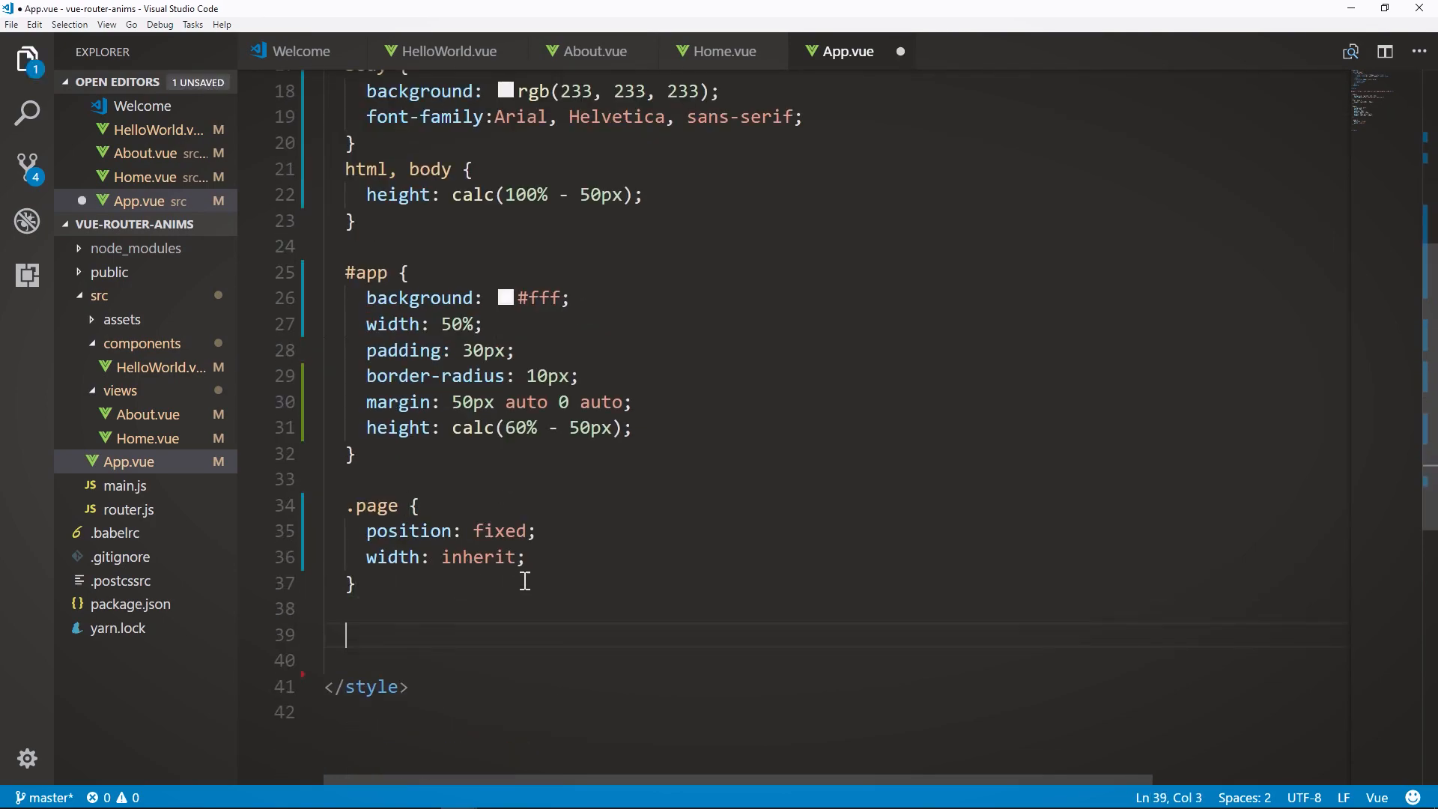
# Write a .router-anim-enter-active rule with 'animation: coming 1s;'.
pyautogui.scroll(3)
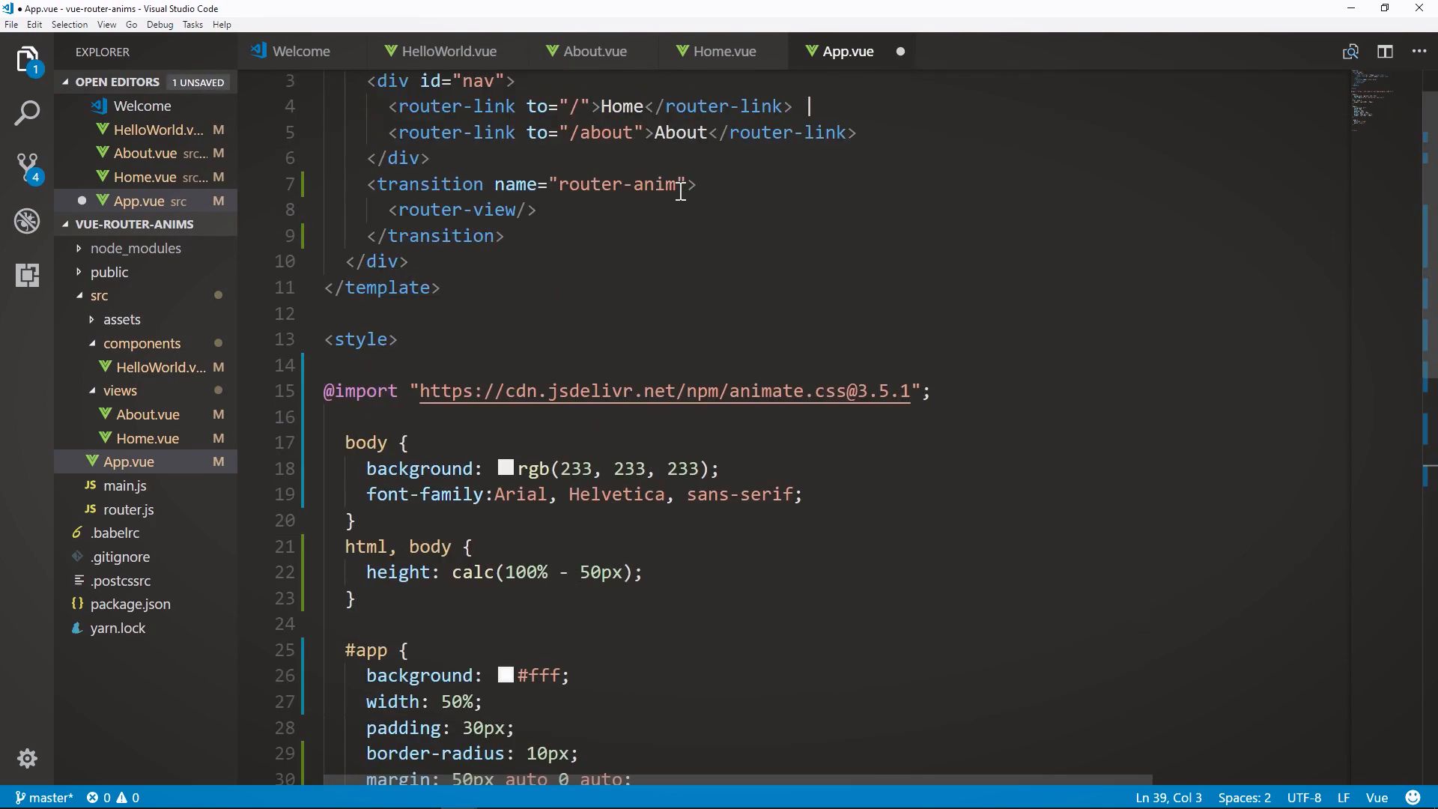
pyautogui.scroll(-3)
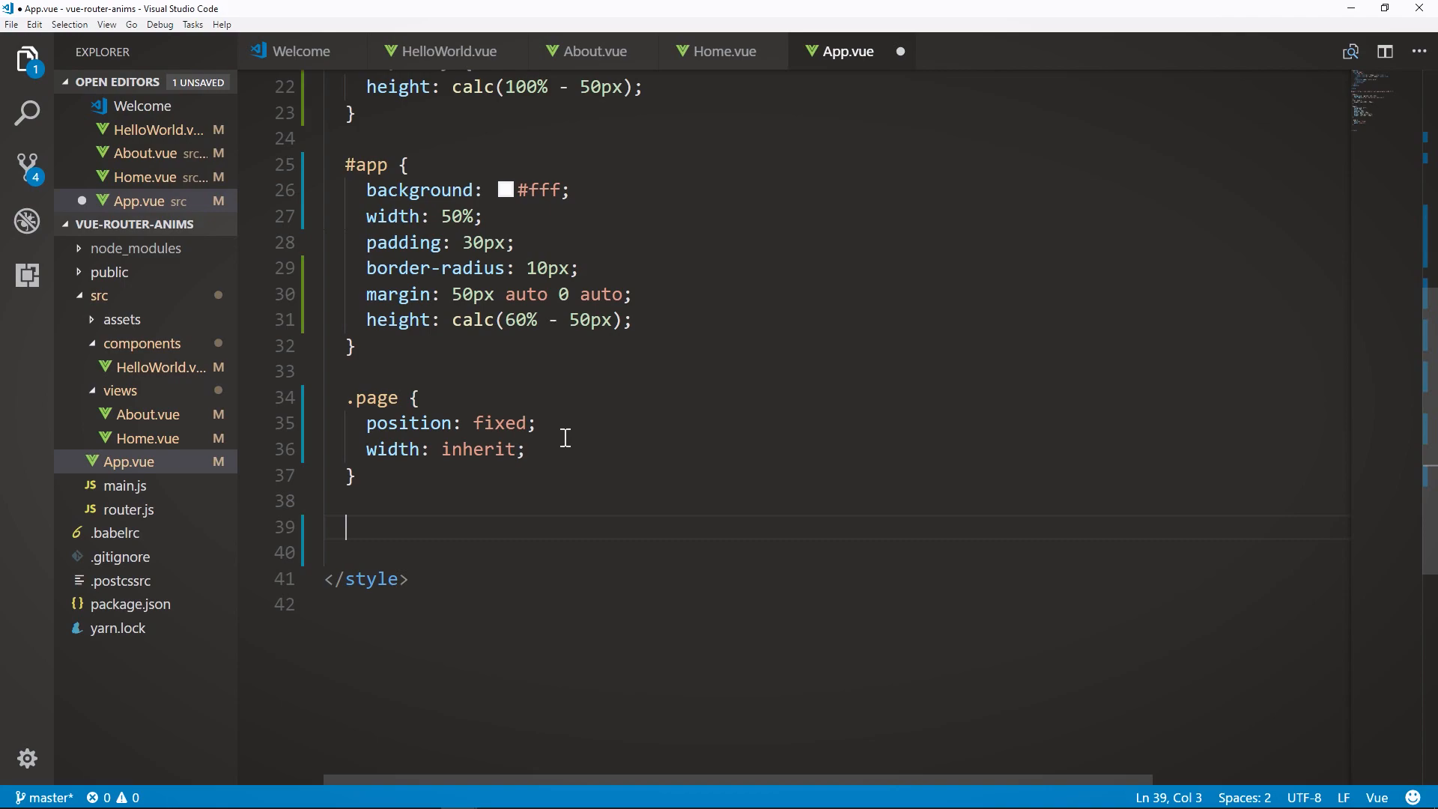
pyautogui.write('.router-anim')
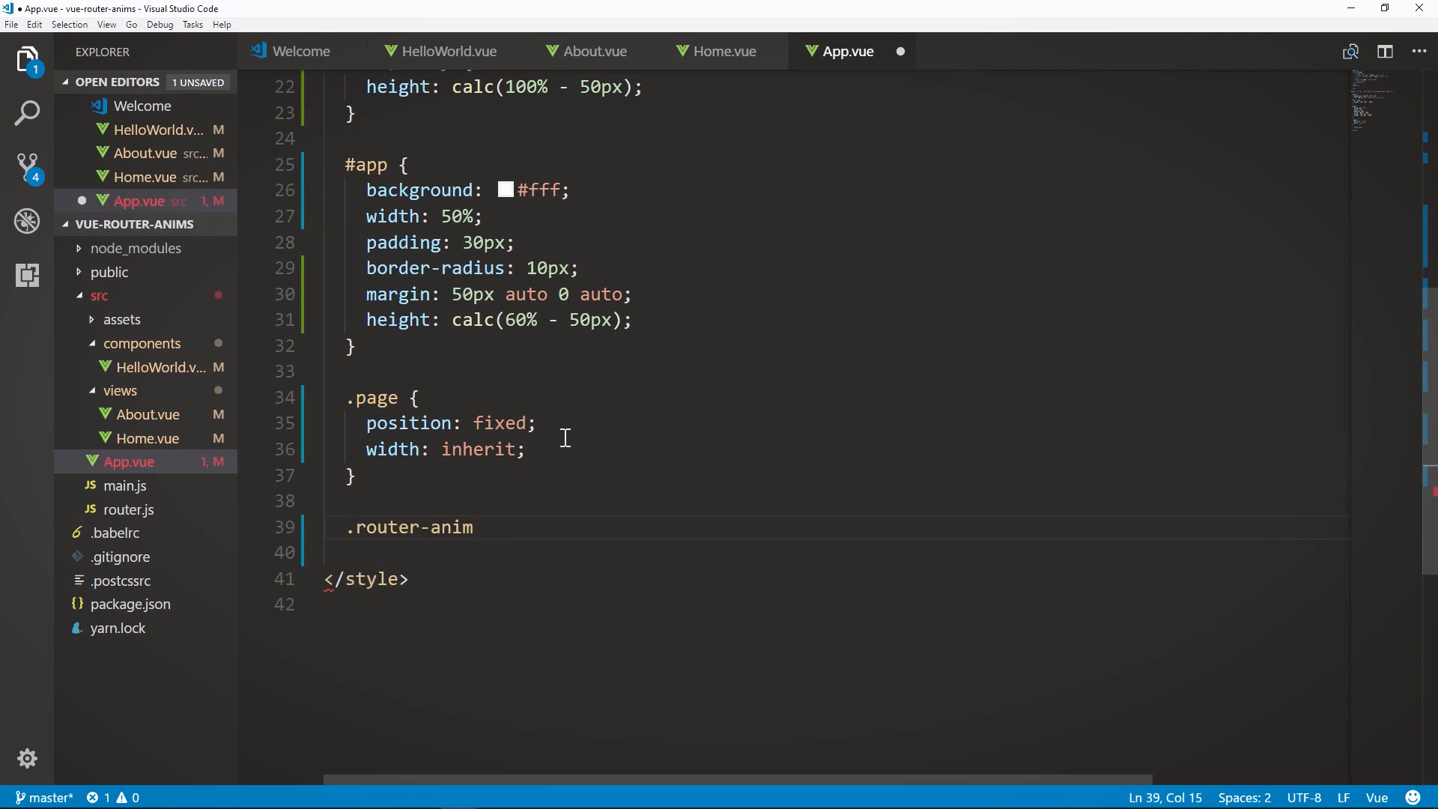
pyautogui.write('-enter-active')
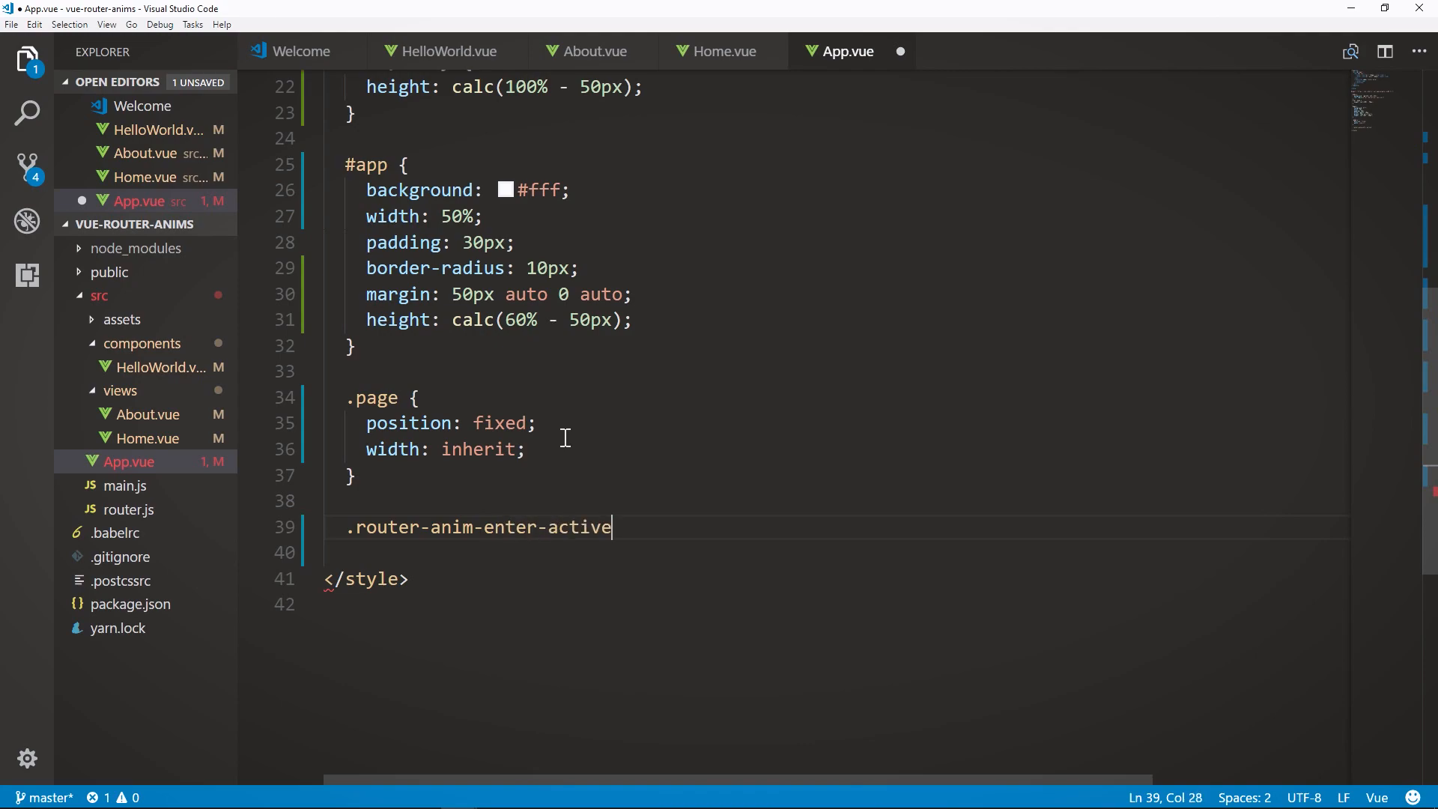
pyautogui.write('{')
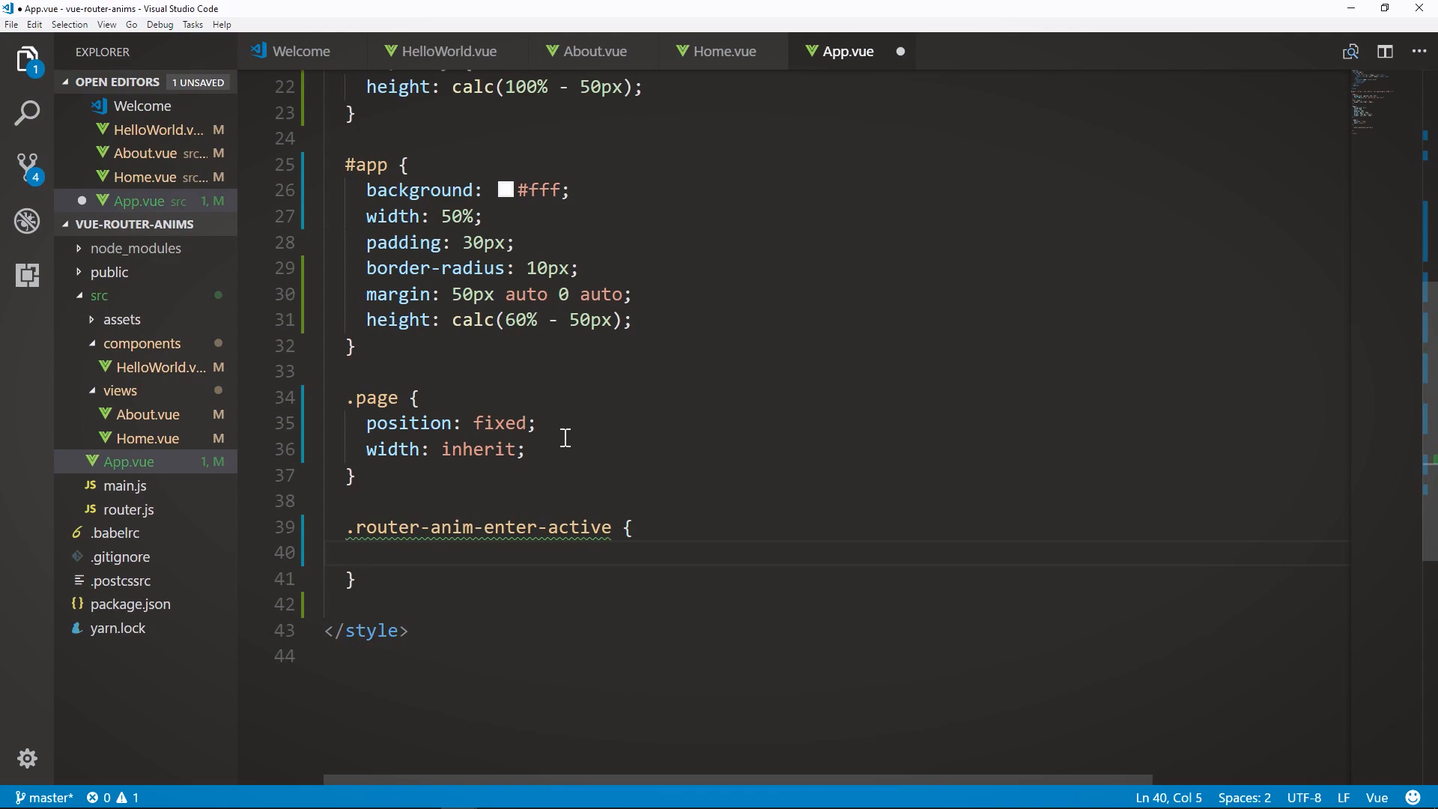
pyautogui.write('animation:')
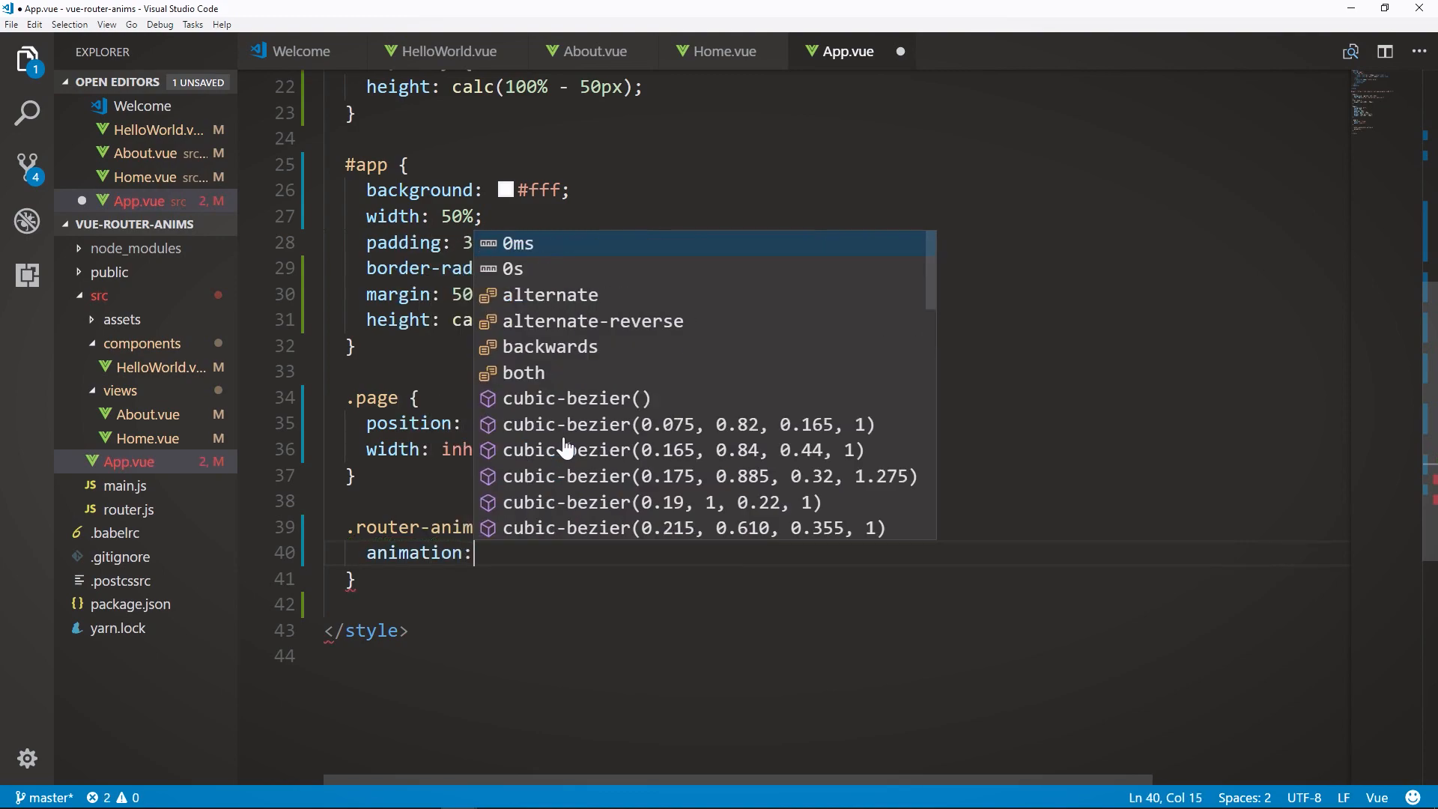
pyautogui.press('Escape')
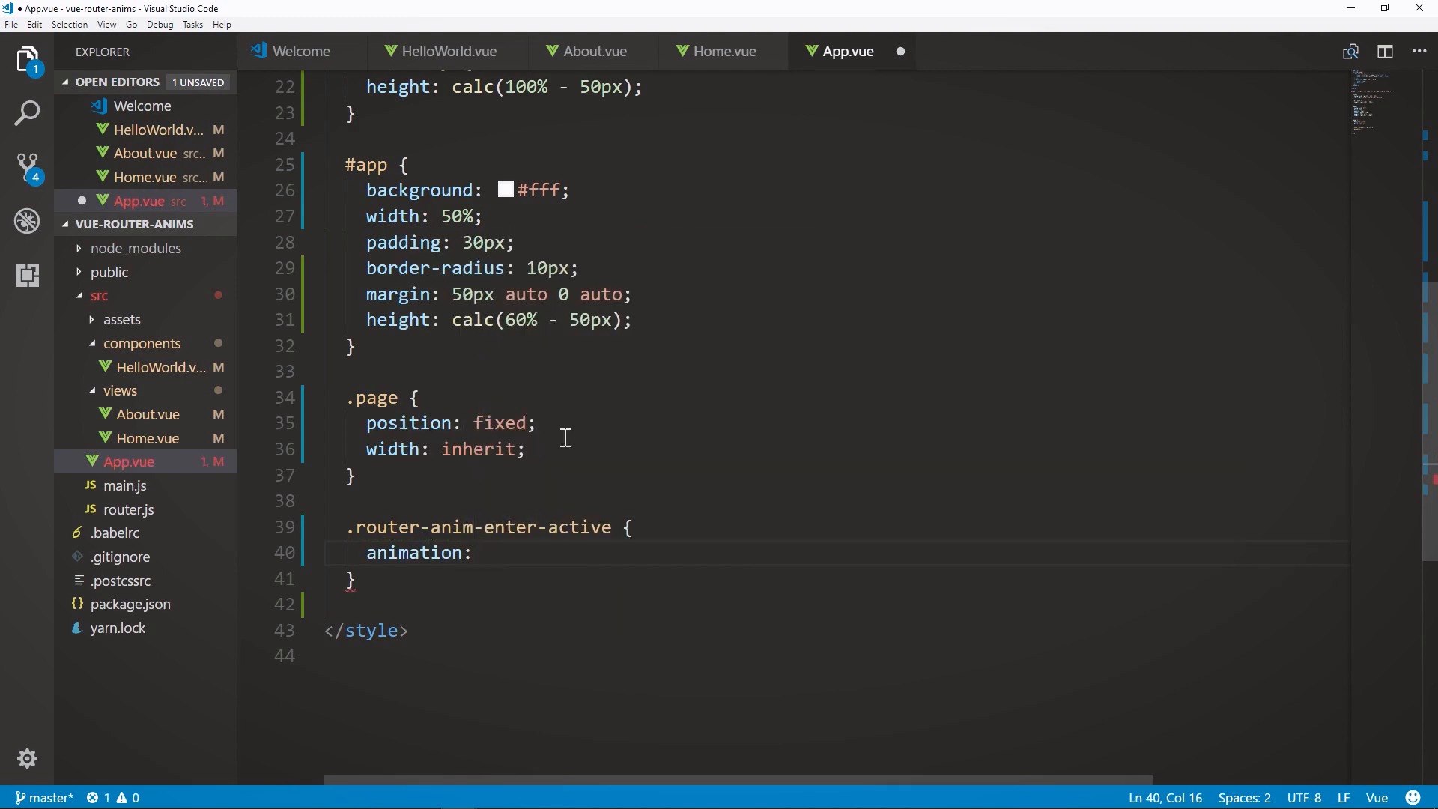
pyautogui.write('coming')
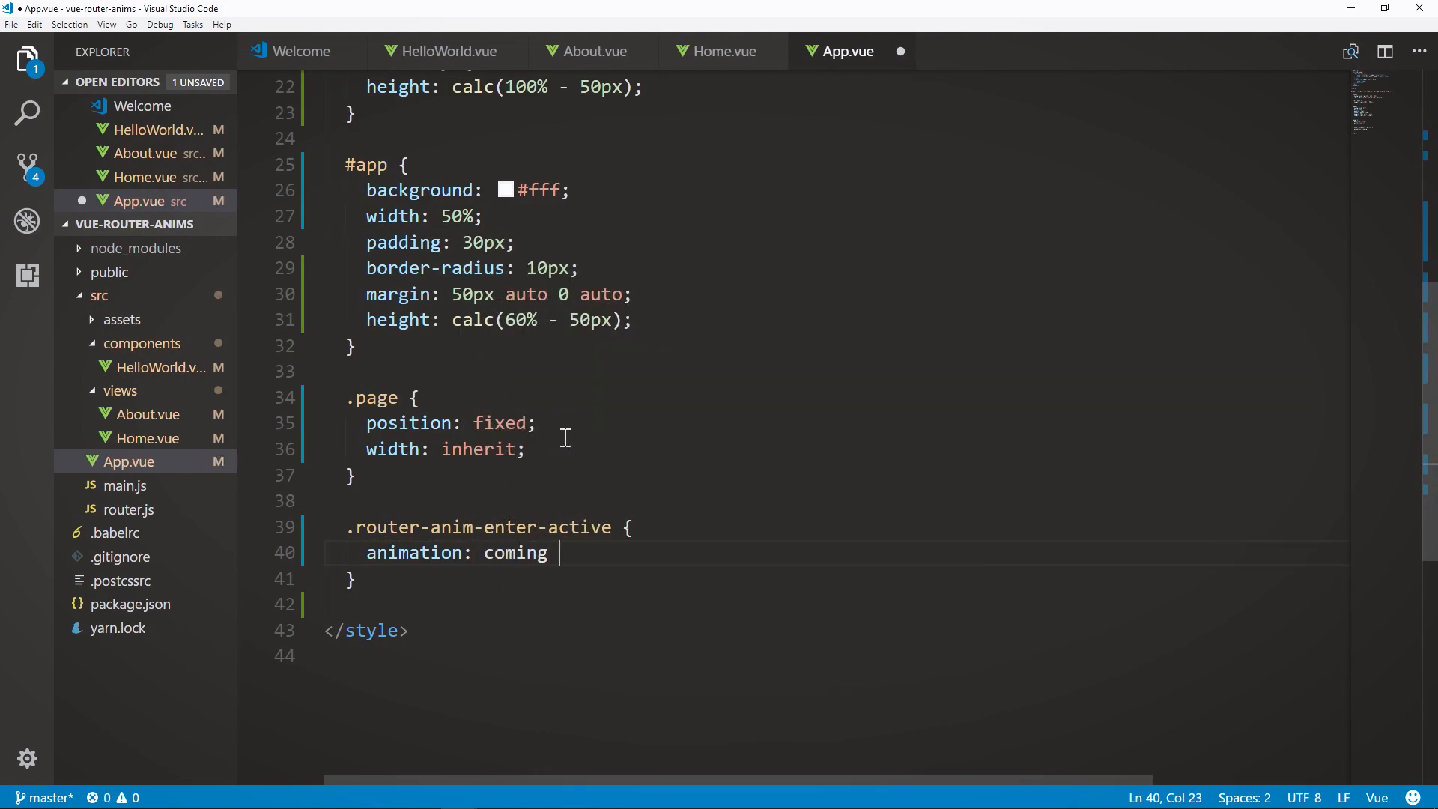
pyautogui.write('1s;')
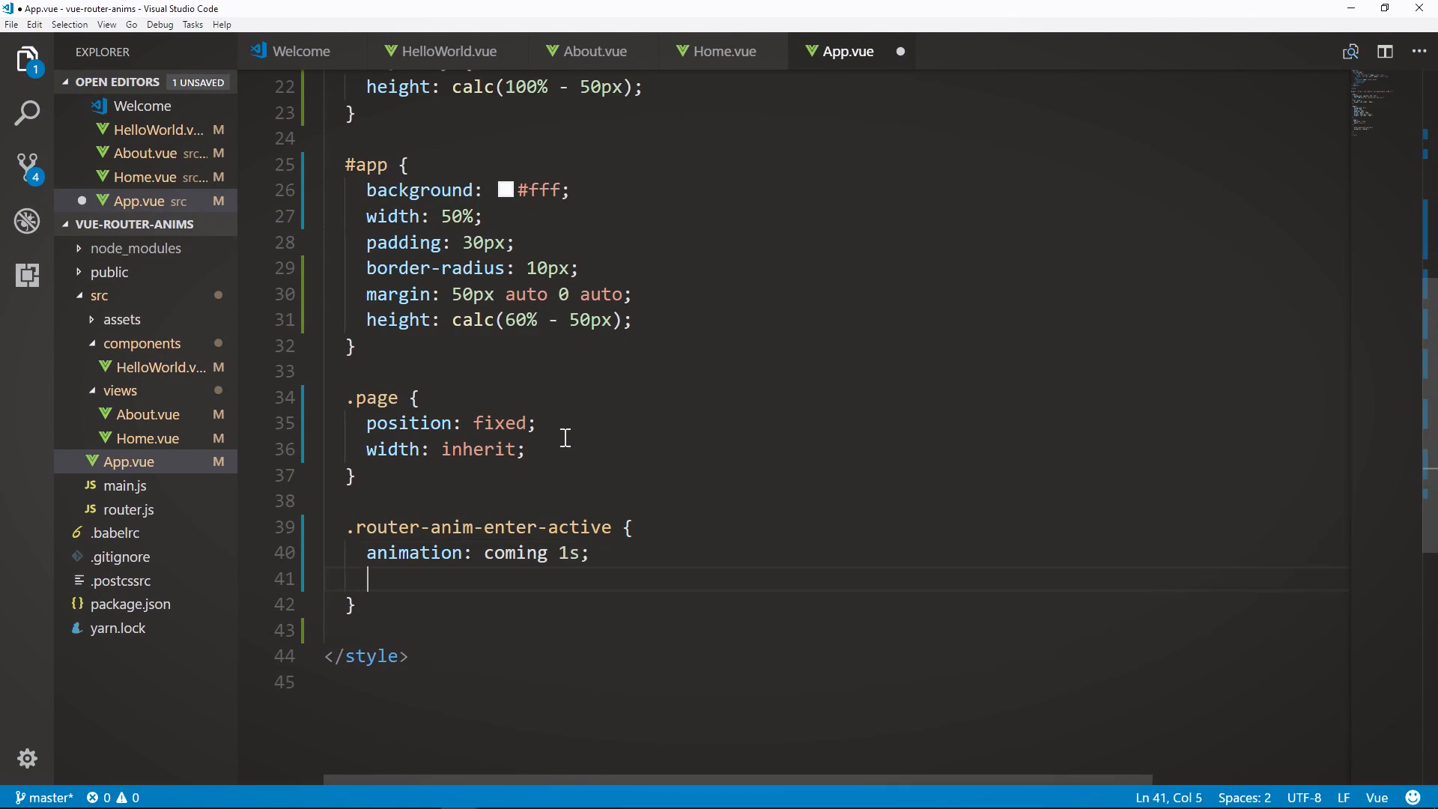
# Add 'animation-delay: .5s;' and 'opacity: 0;' to the enter rule, then begin '.router-anim-' below it.
pyautogui.write('animation-delay: .5')
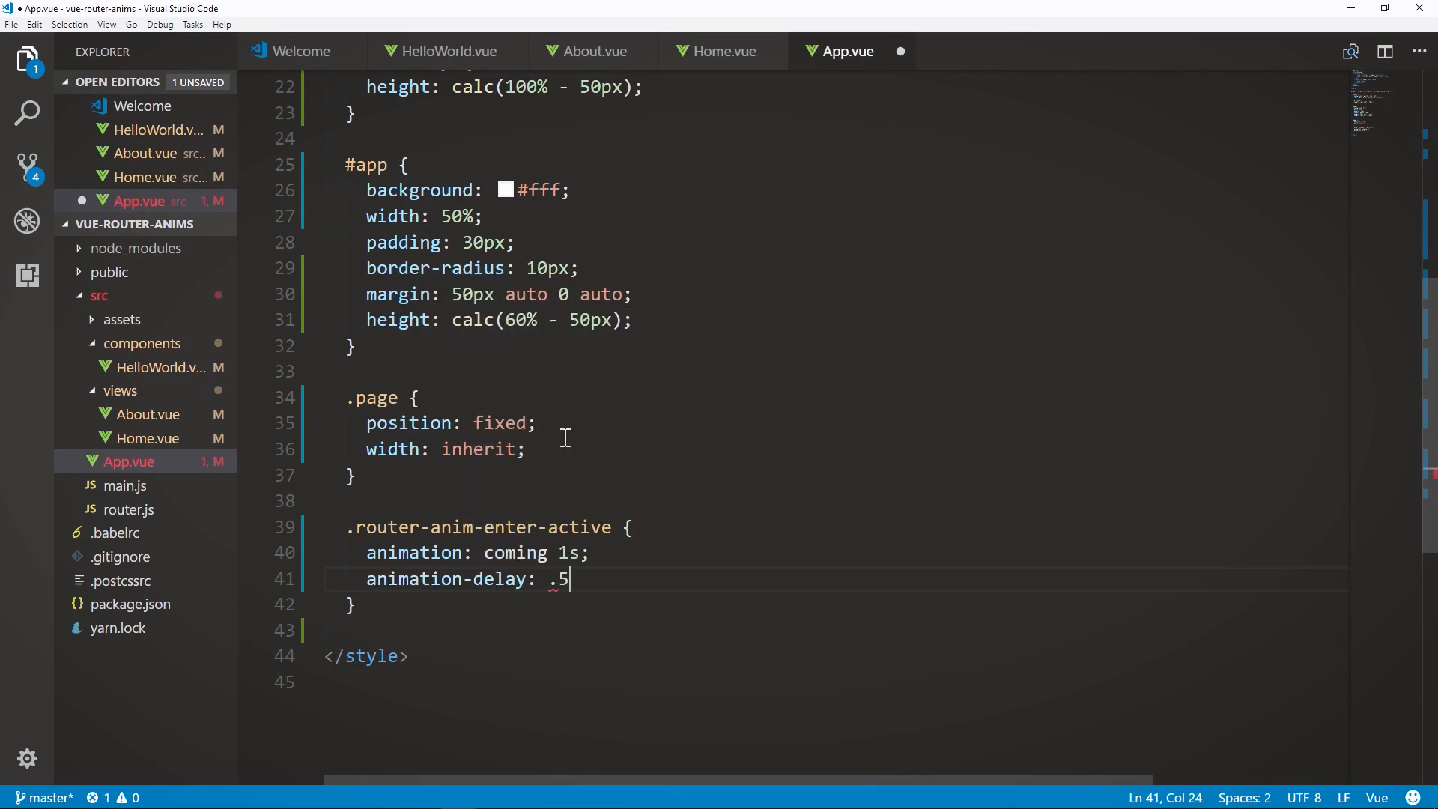
pyautogui.write('opacity: 0;')
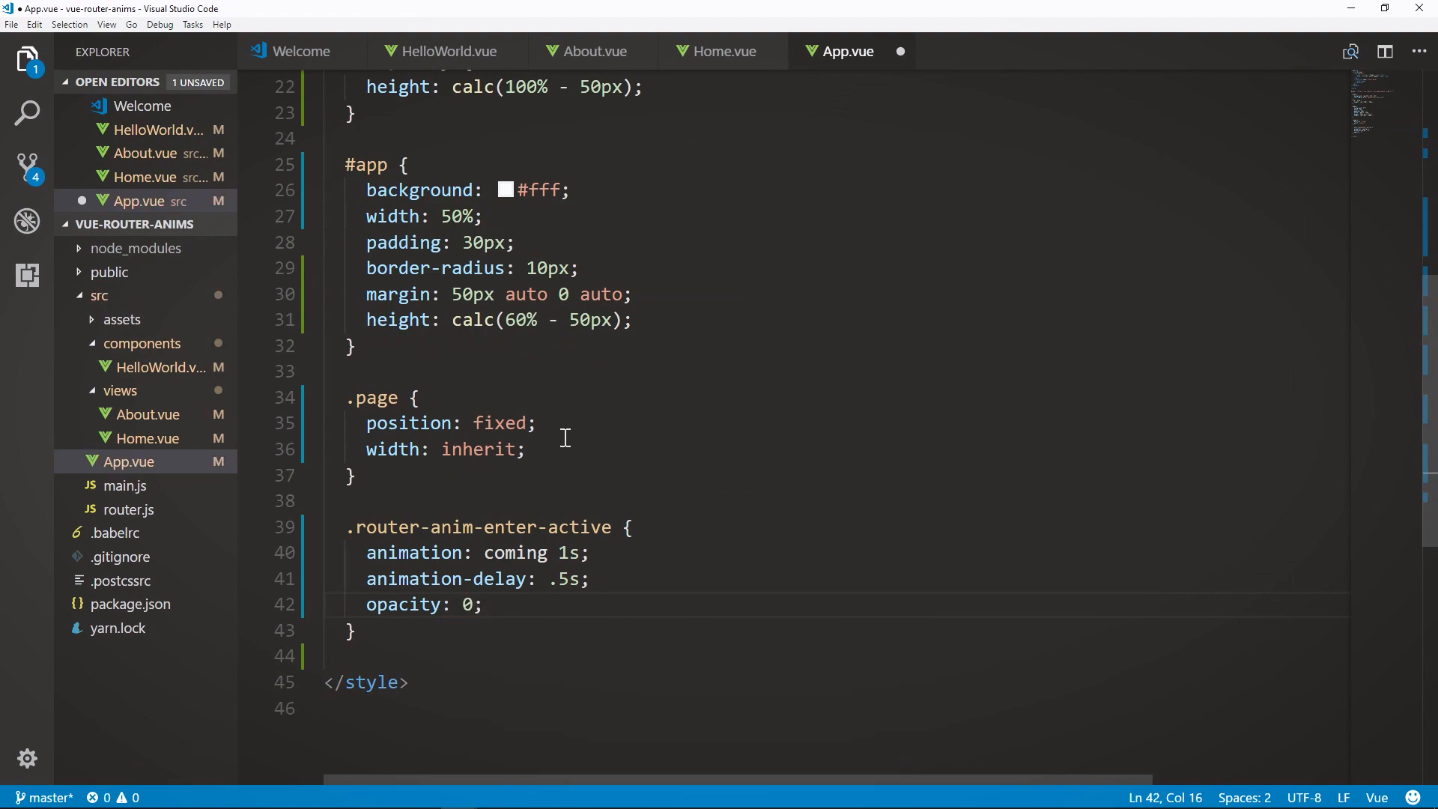
pyautogui.press('enter')
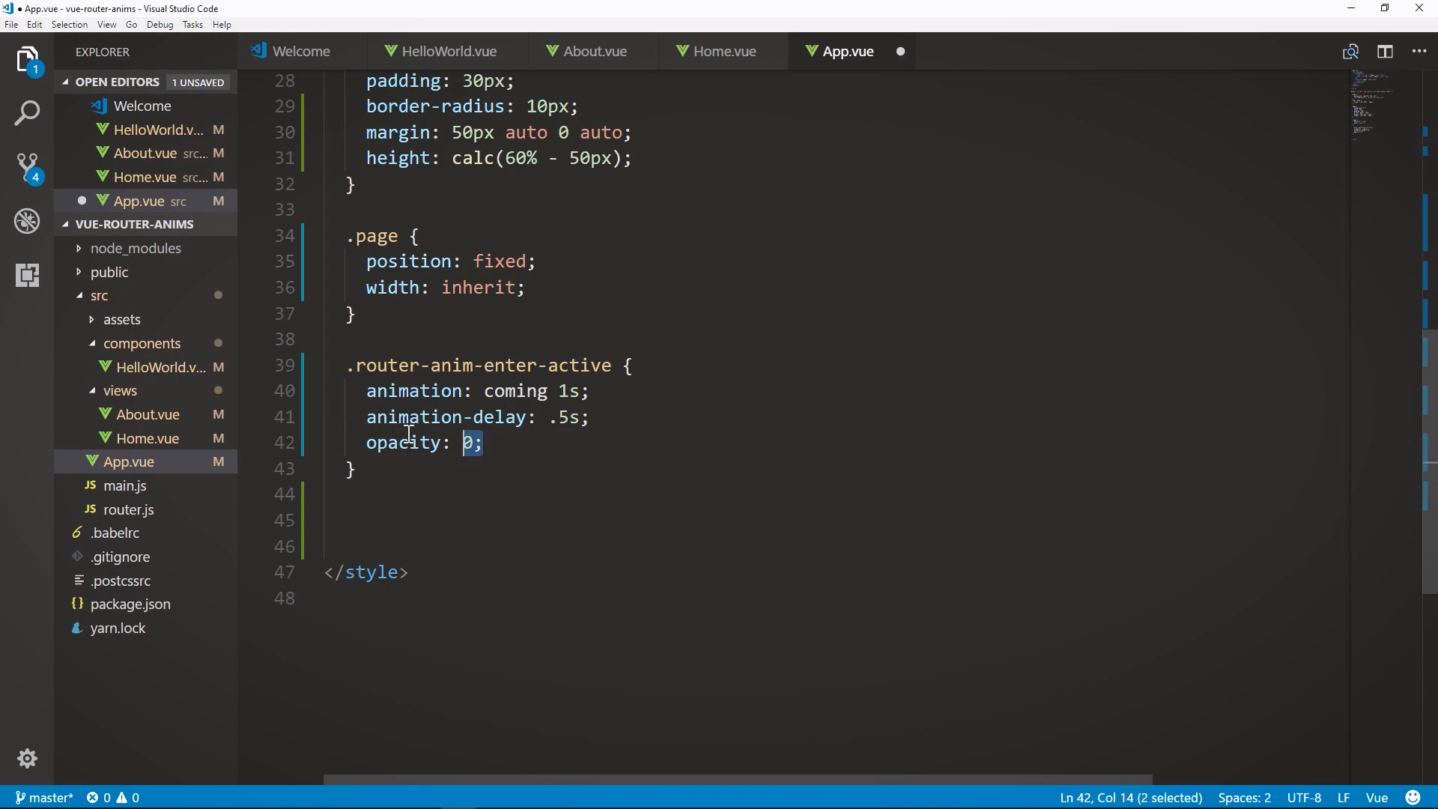
pyautogui.click(535, 442)
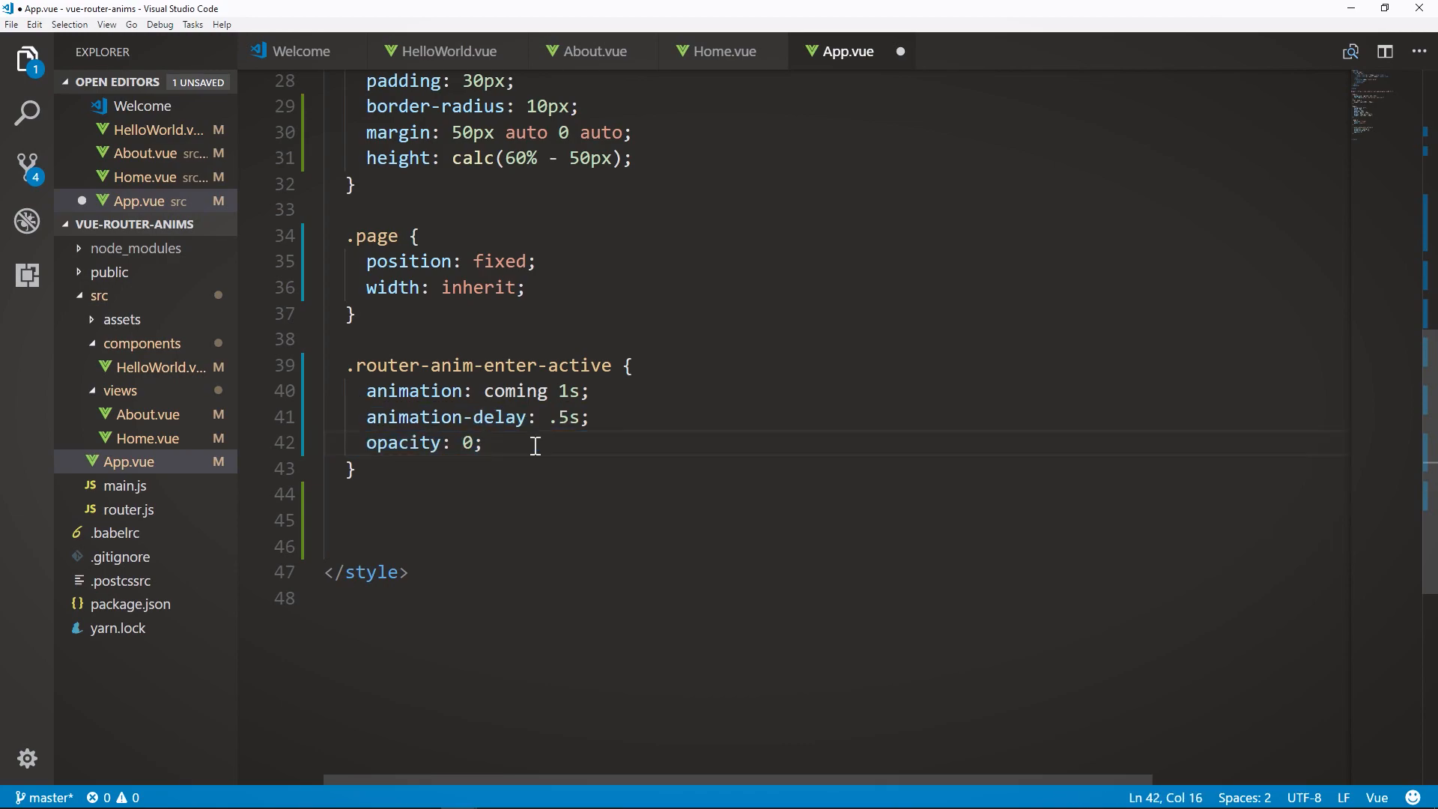
pyautogui.click(463, 520)
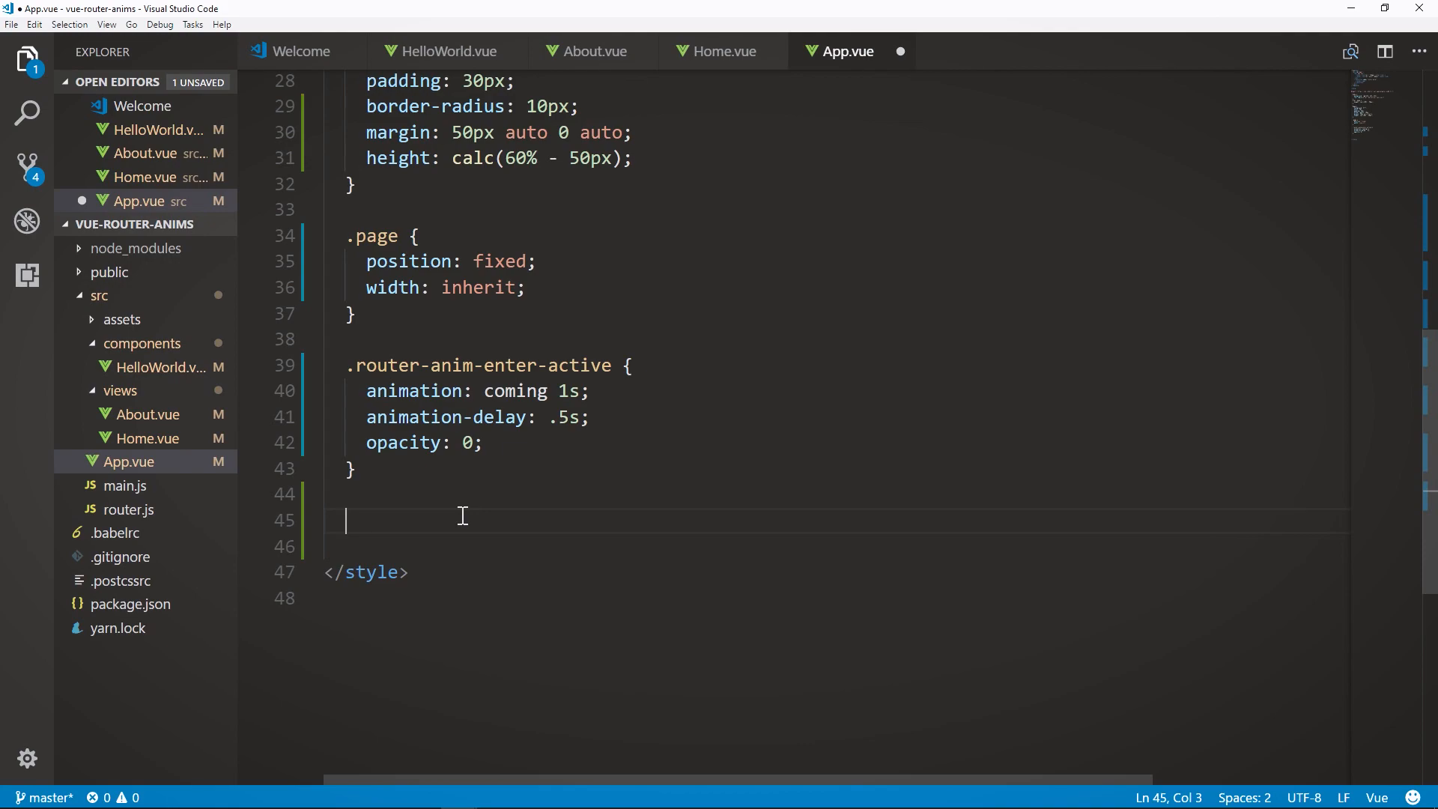
pyautogui.write('.router-anim-leave-active {')
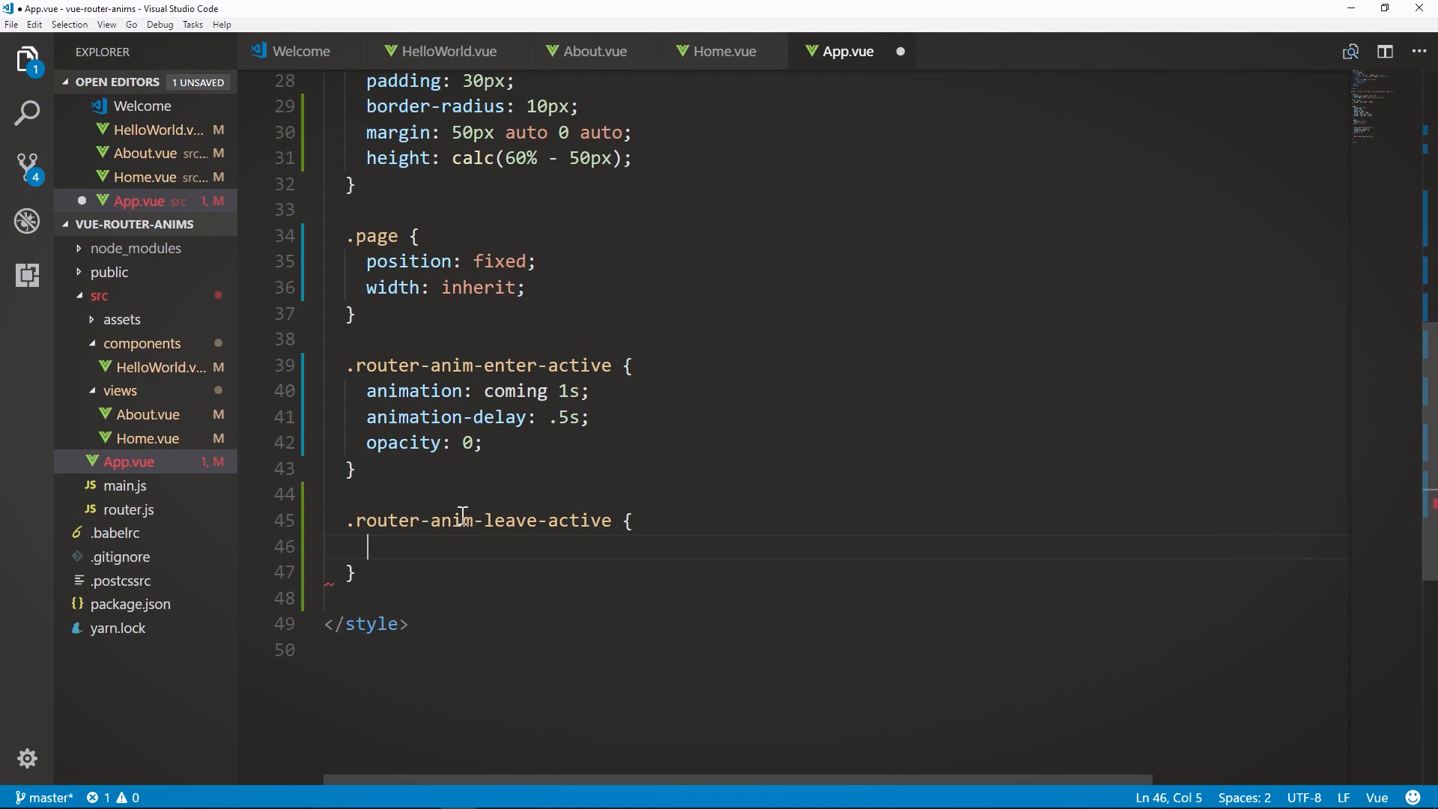
pyautogui.moveTo(481, 520)
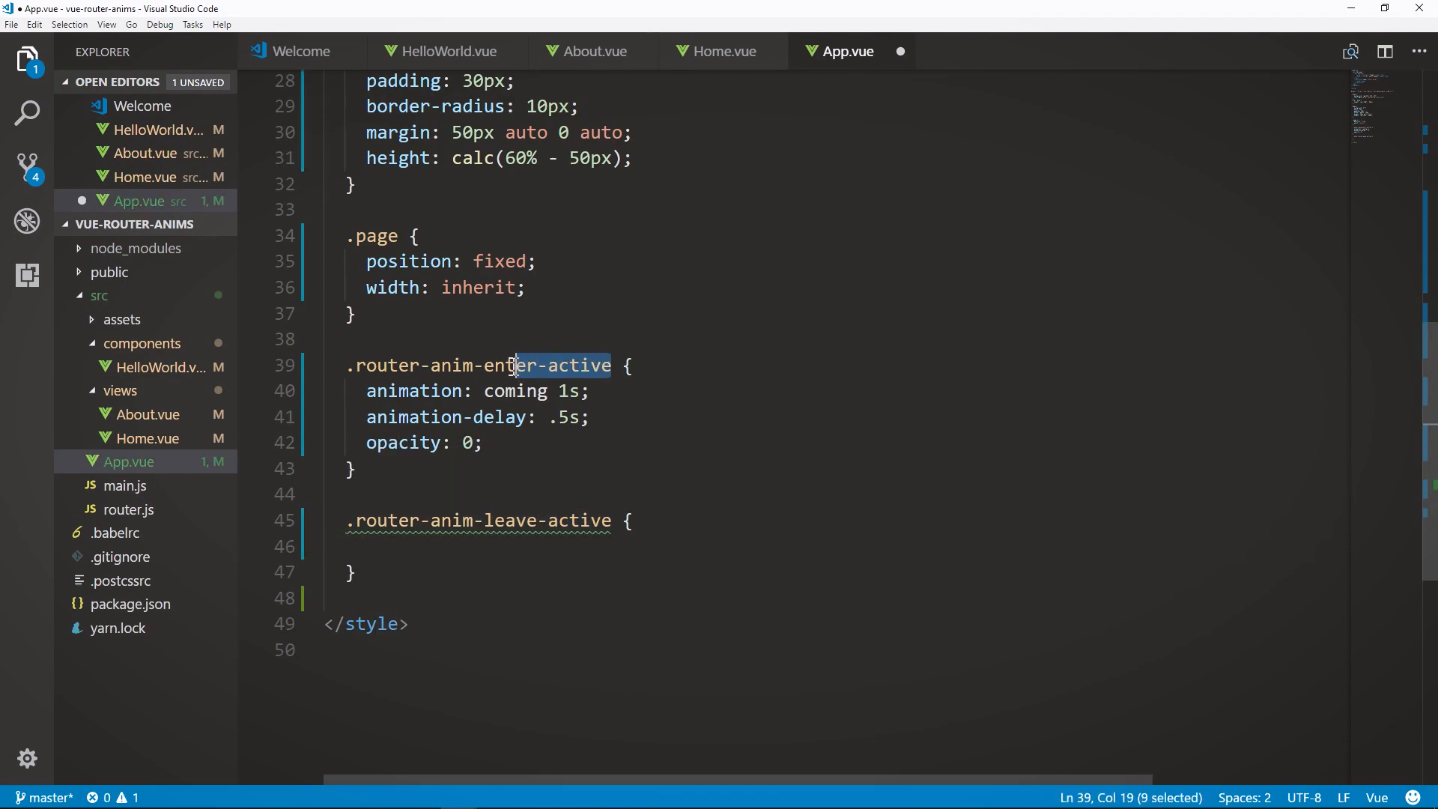
# Give the .router-anim-leave-active rule 'animation: going 1s;'.
pyautogui.click(369, 547)
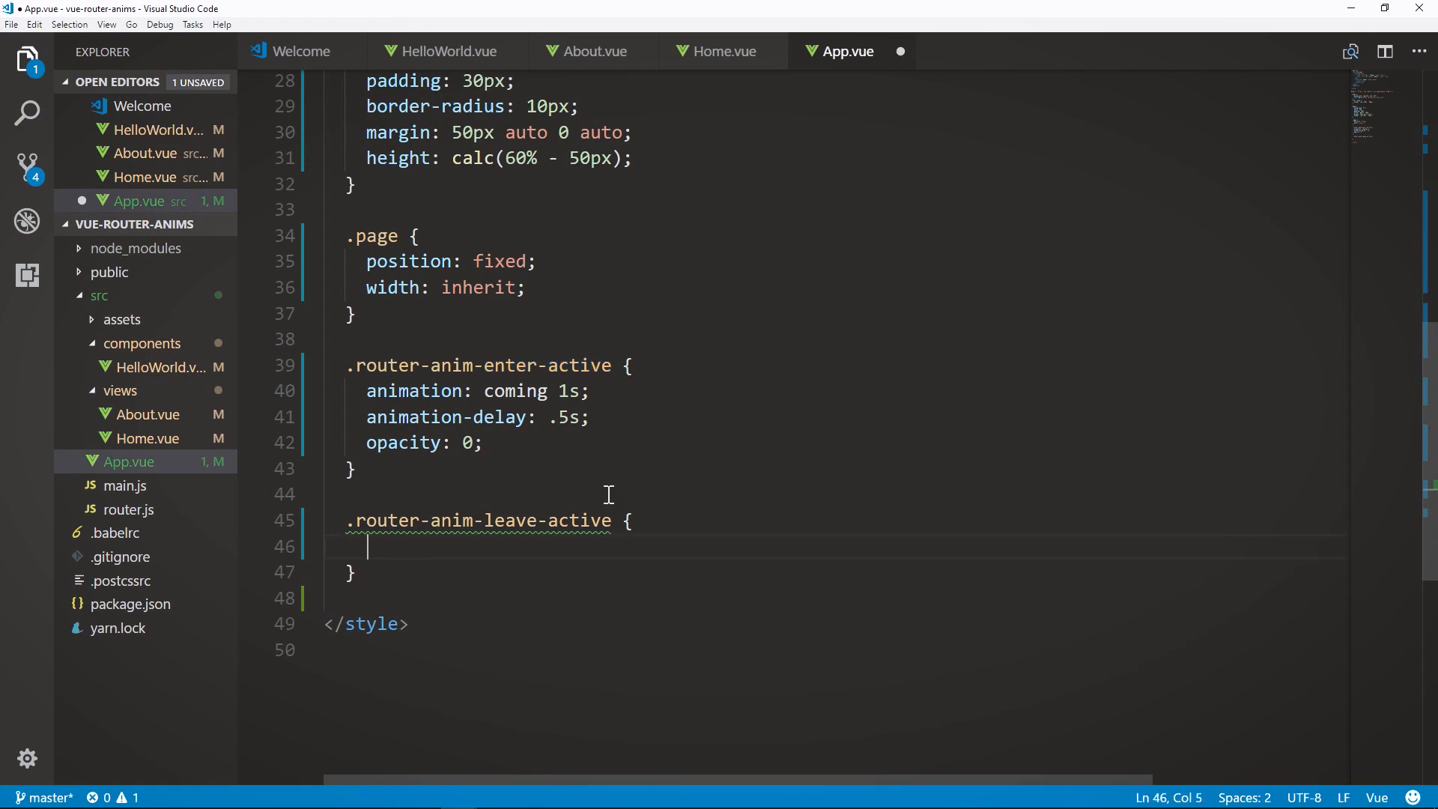
pyautogui.moveTo(610, 9)
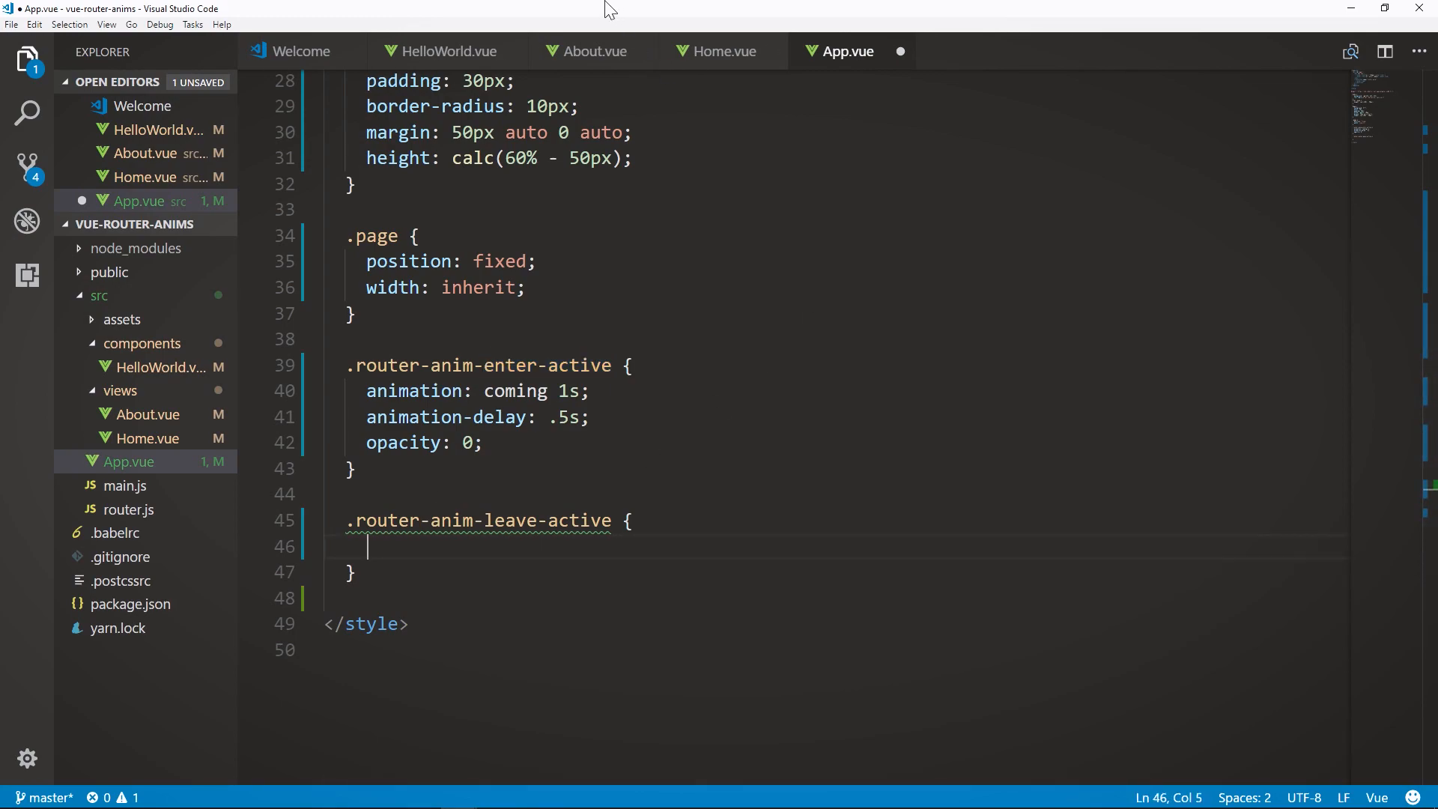
pyautogui.write('animation:')
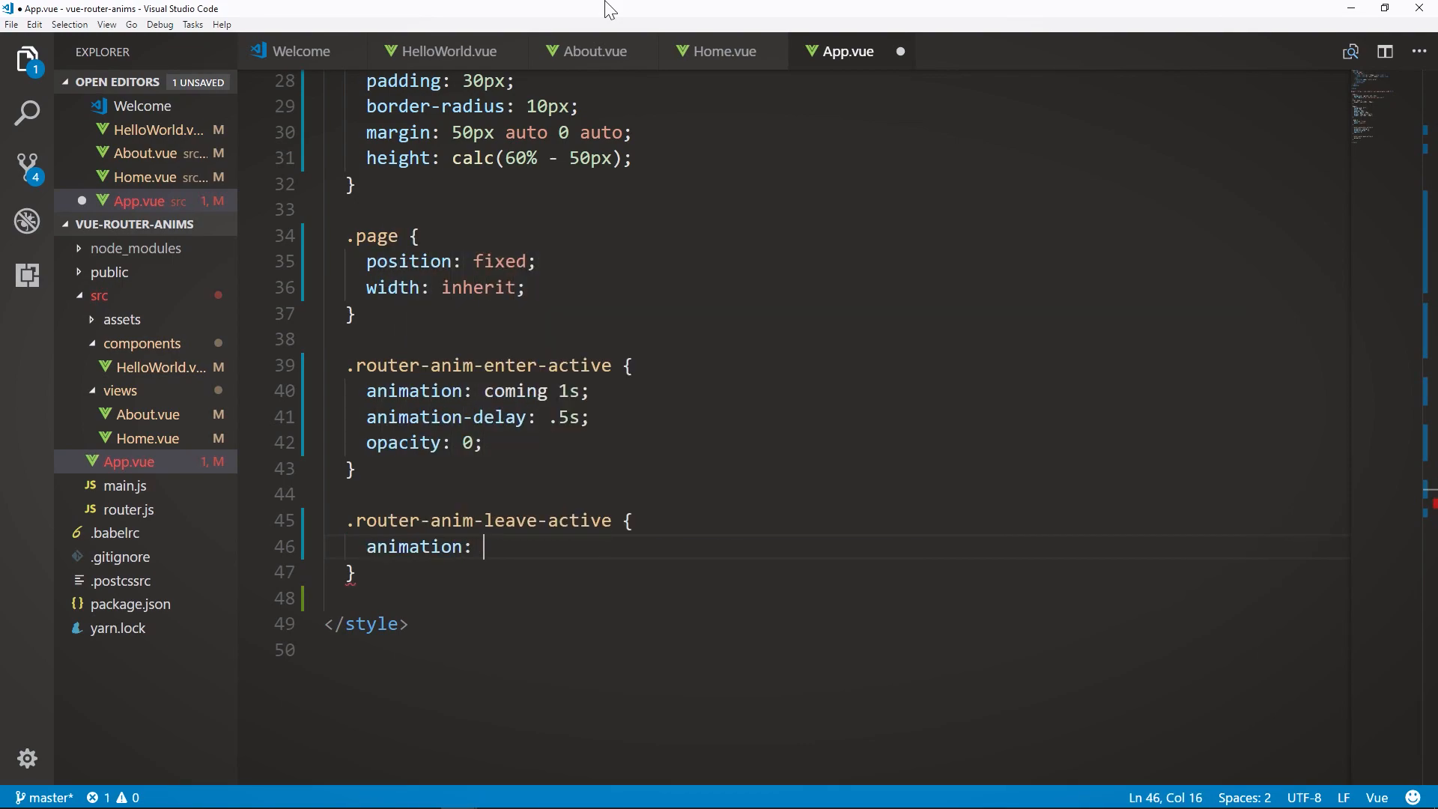
pyautogui.write('going')
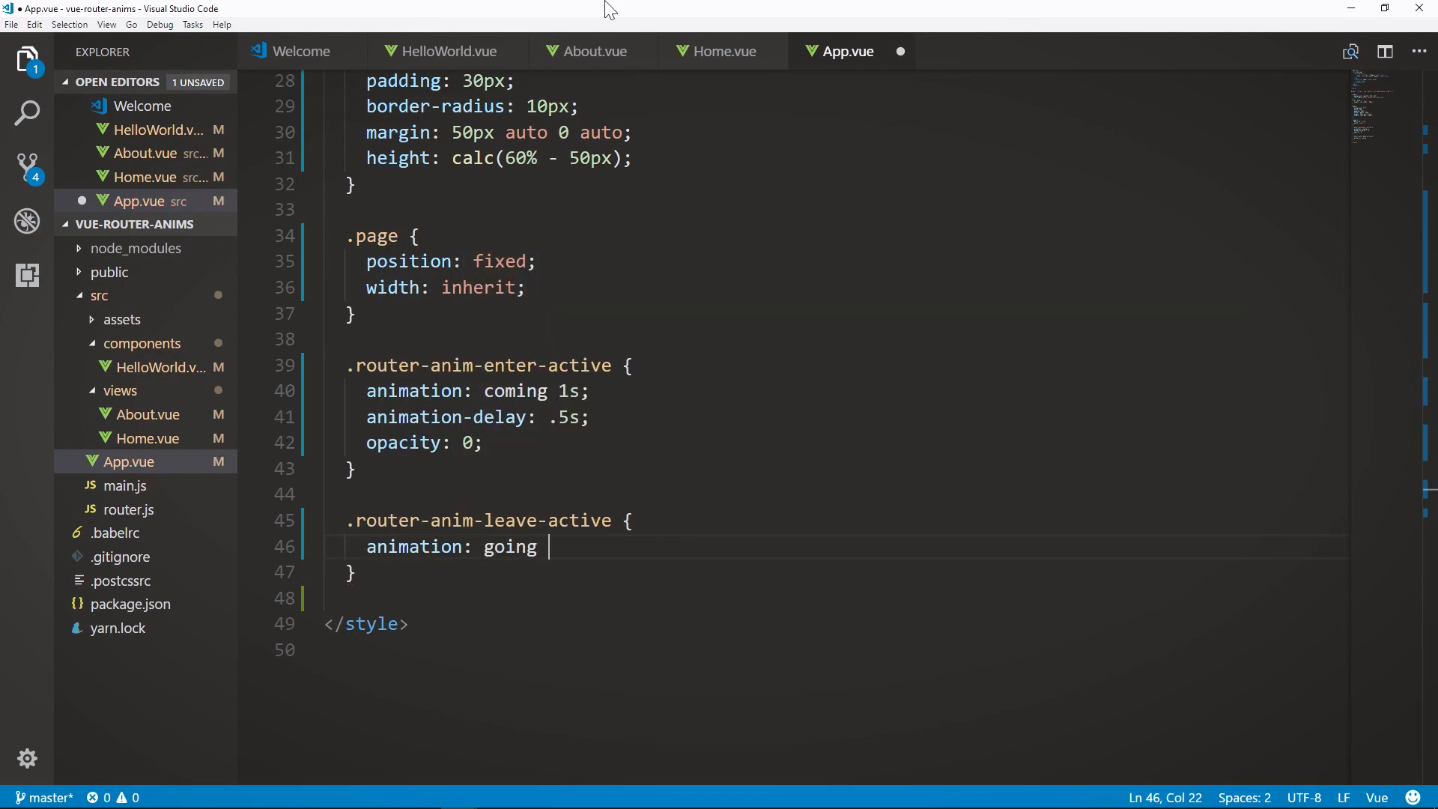
pyautogui.write('1s;')
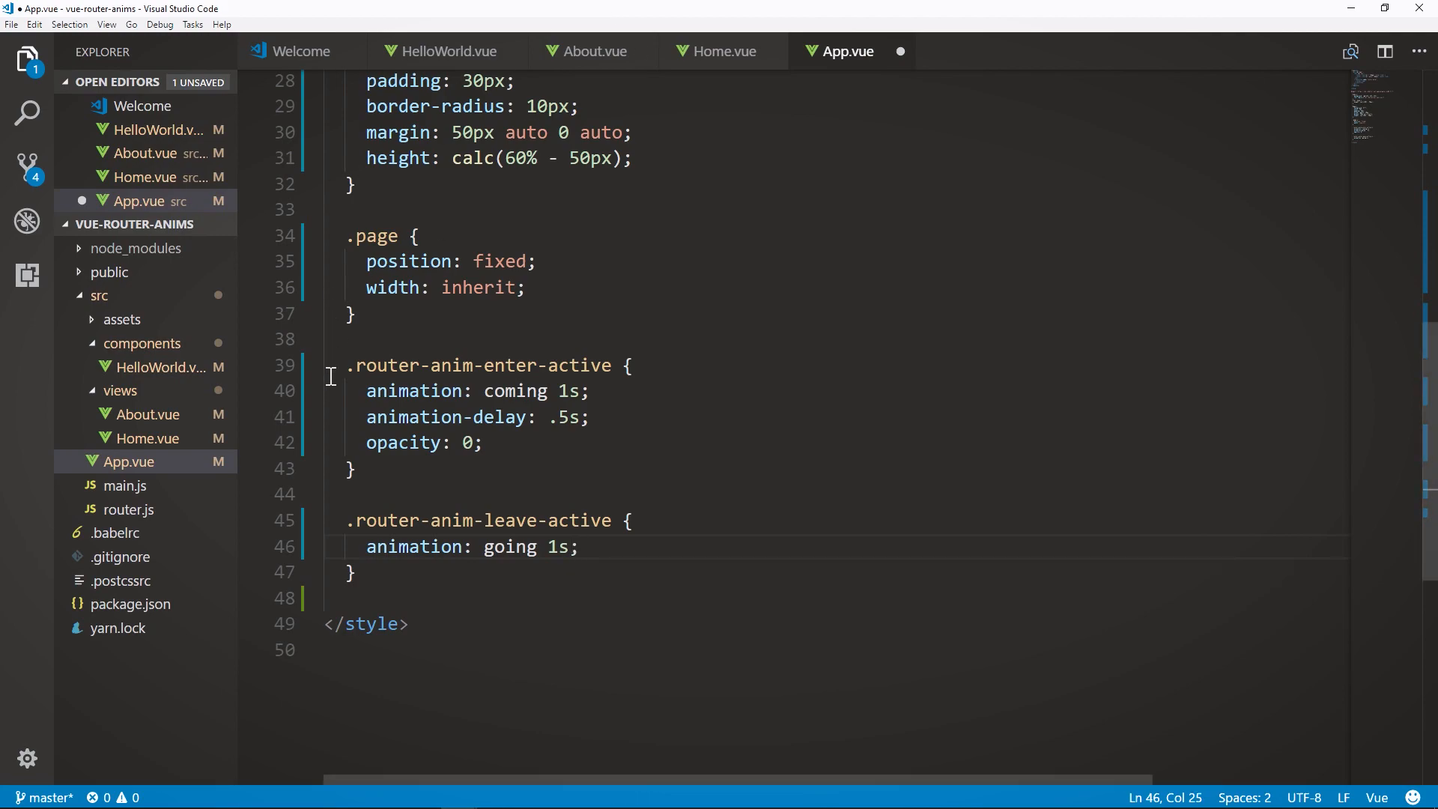
pyautogui.press('Enter')
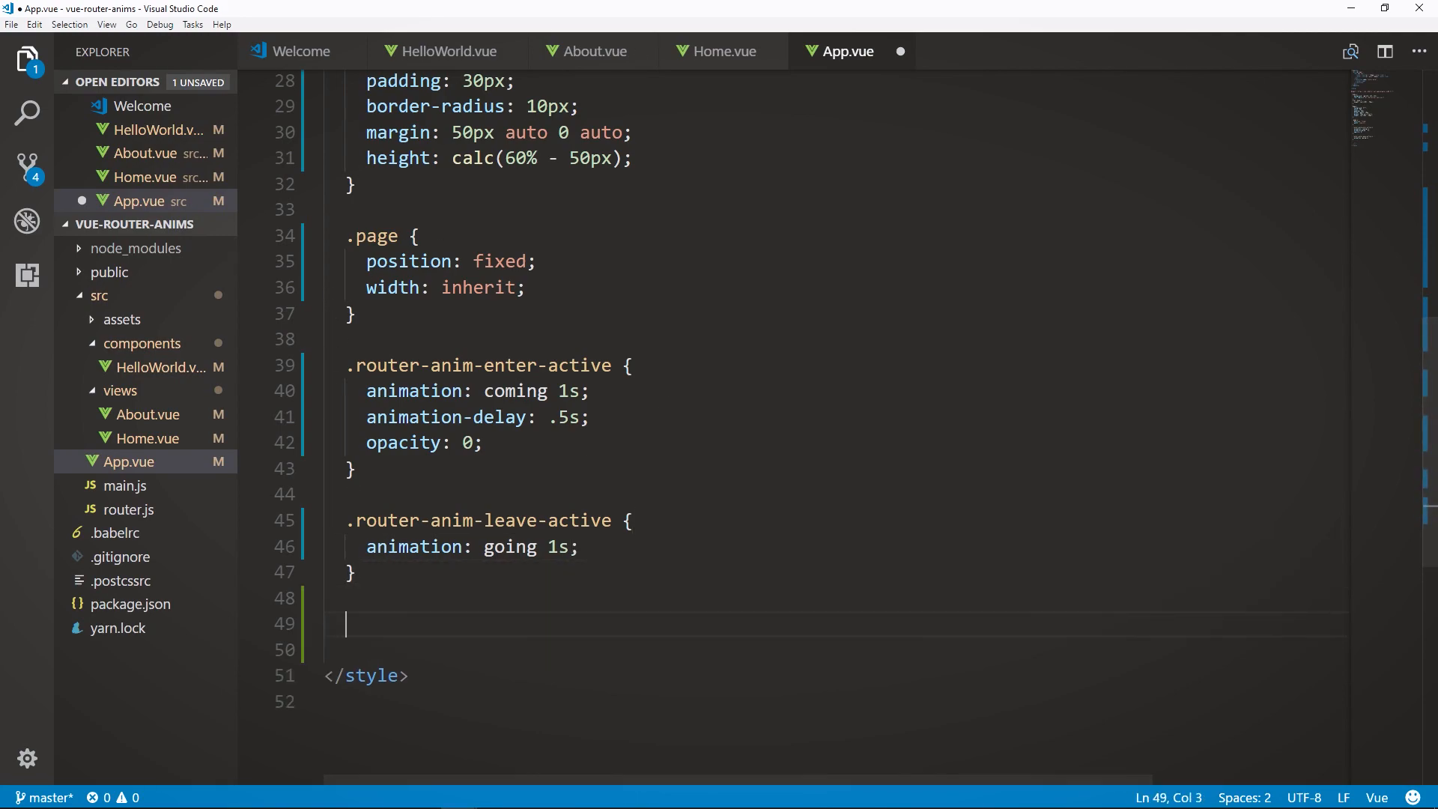
pyautogui.moveTo(599, 642)
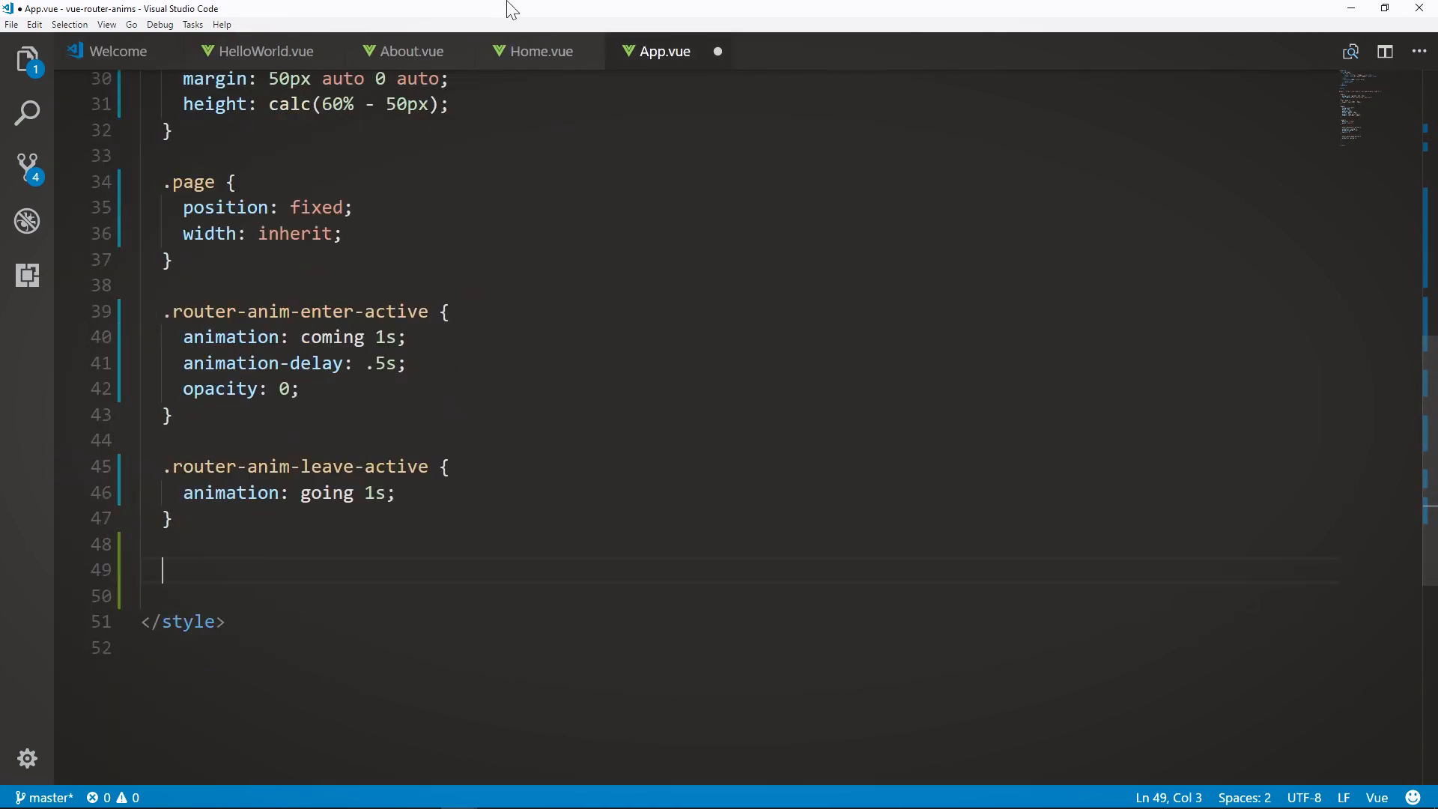
pyautogui.write('@keyframes going {')
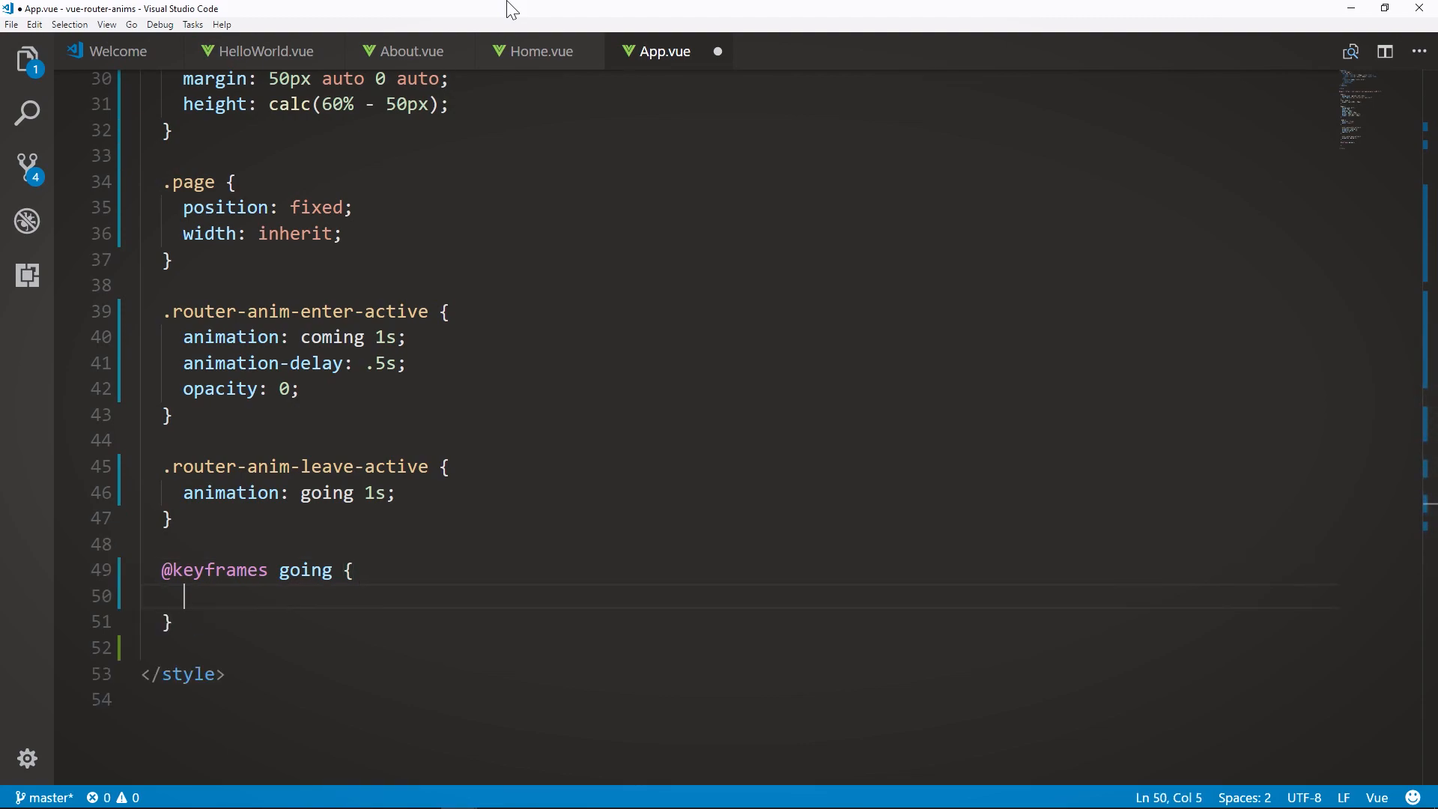
pyautogui.write('from {')
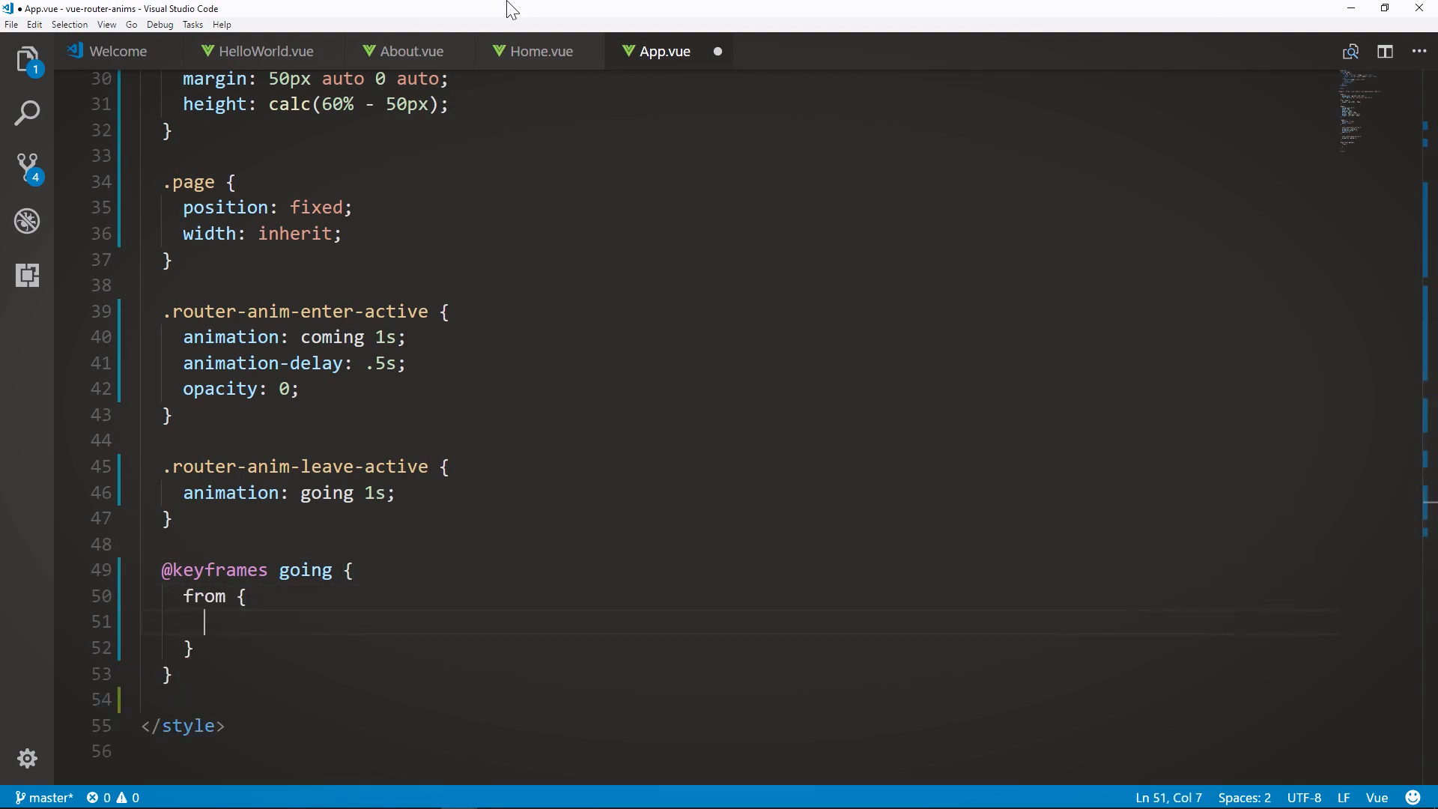
pyautogui.write('transform:')
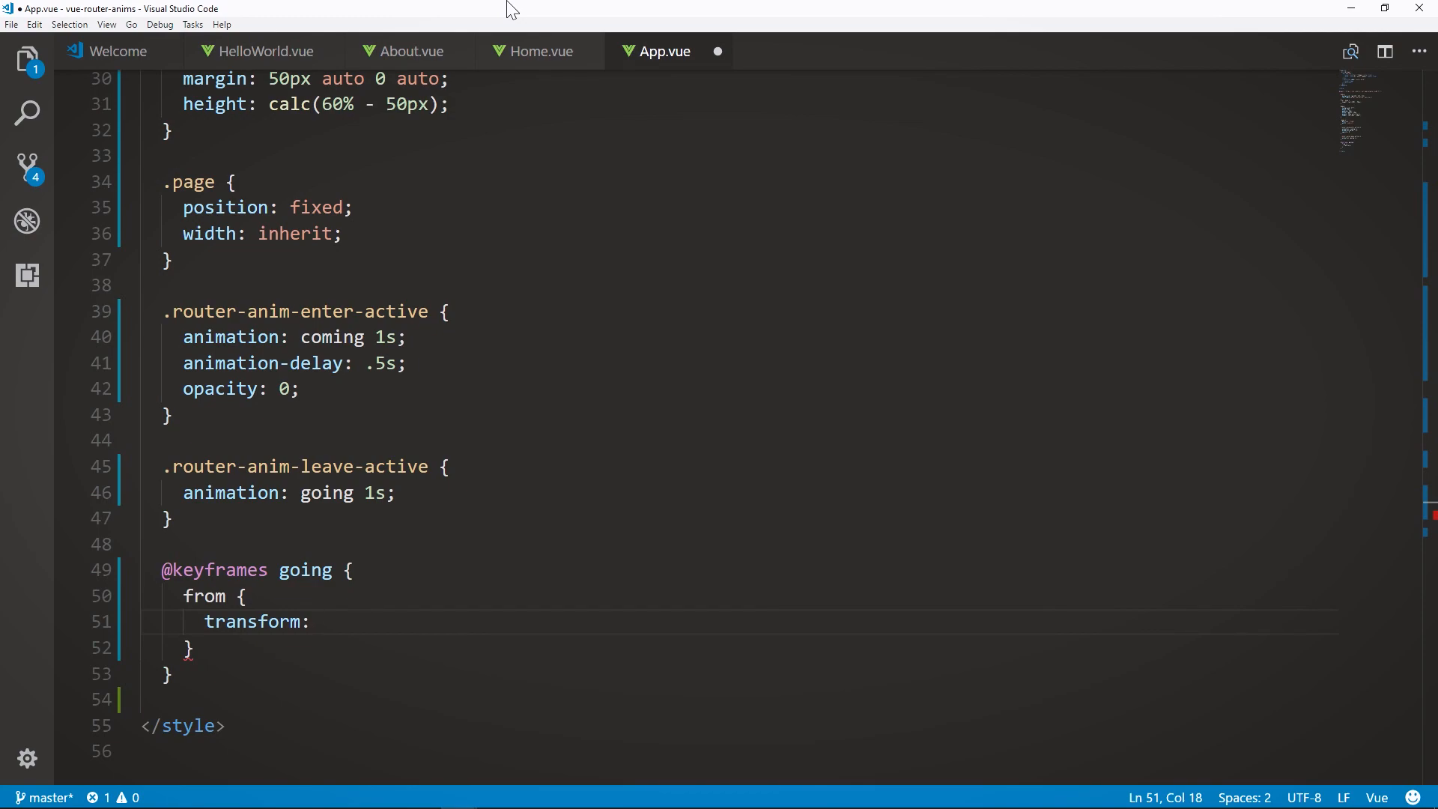
pyautogui.write('translateX')
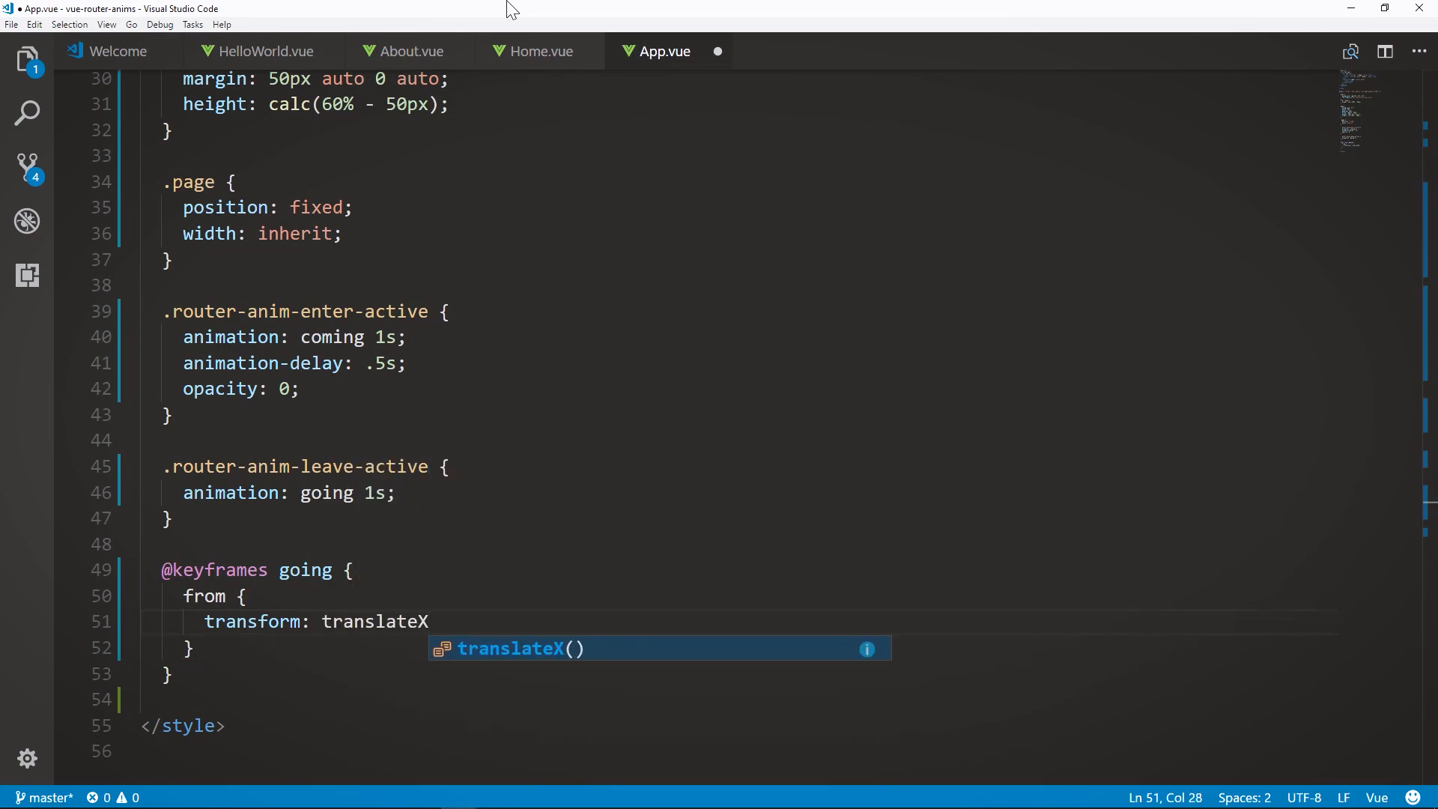
pyautogui.write('(0);')
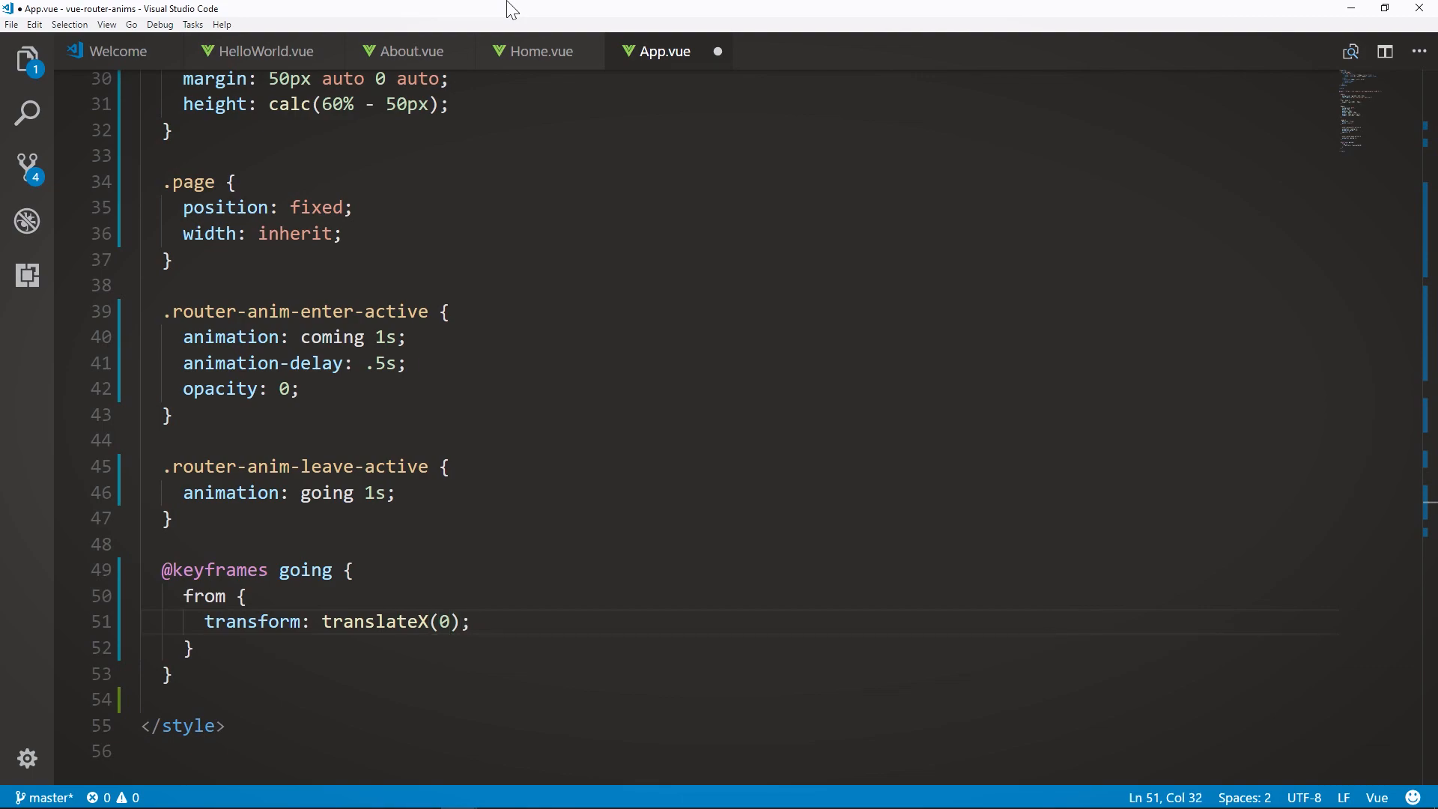
# Add the to step 'transform: translateX(-50px); opacity: 0;' to the going keyframes.
pyautogui.write('to {')
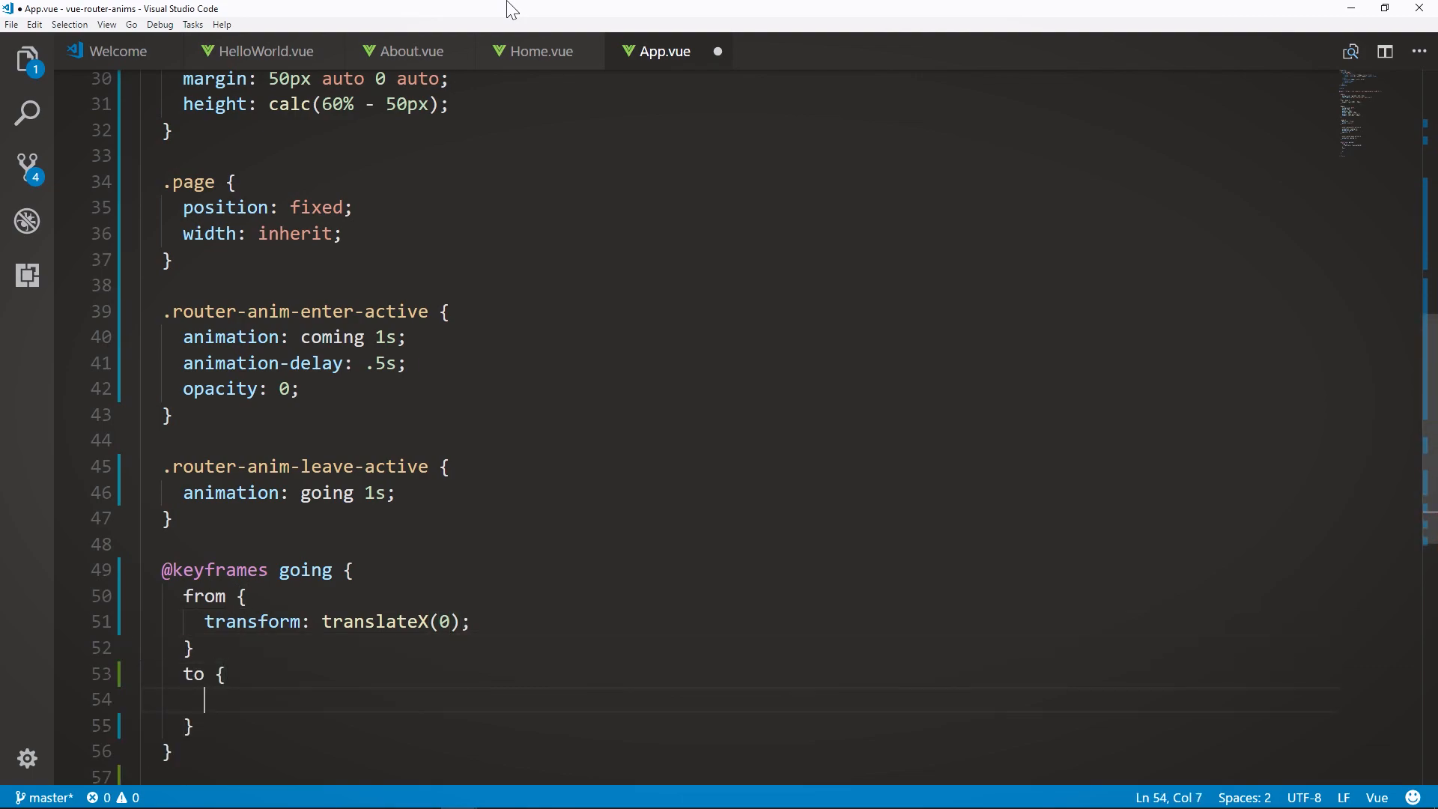
pyautogui.write('transform: translateX')
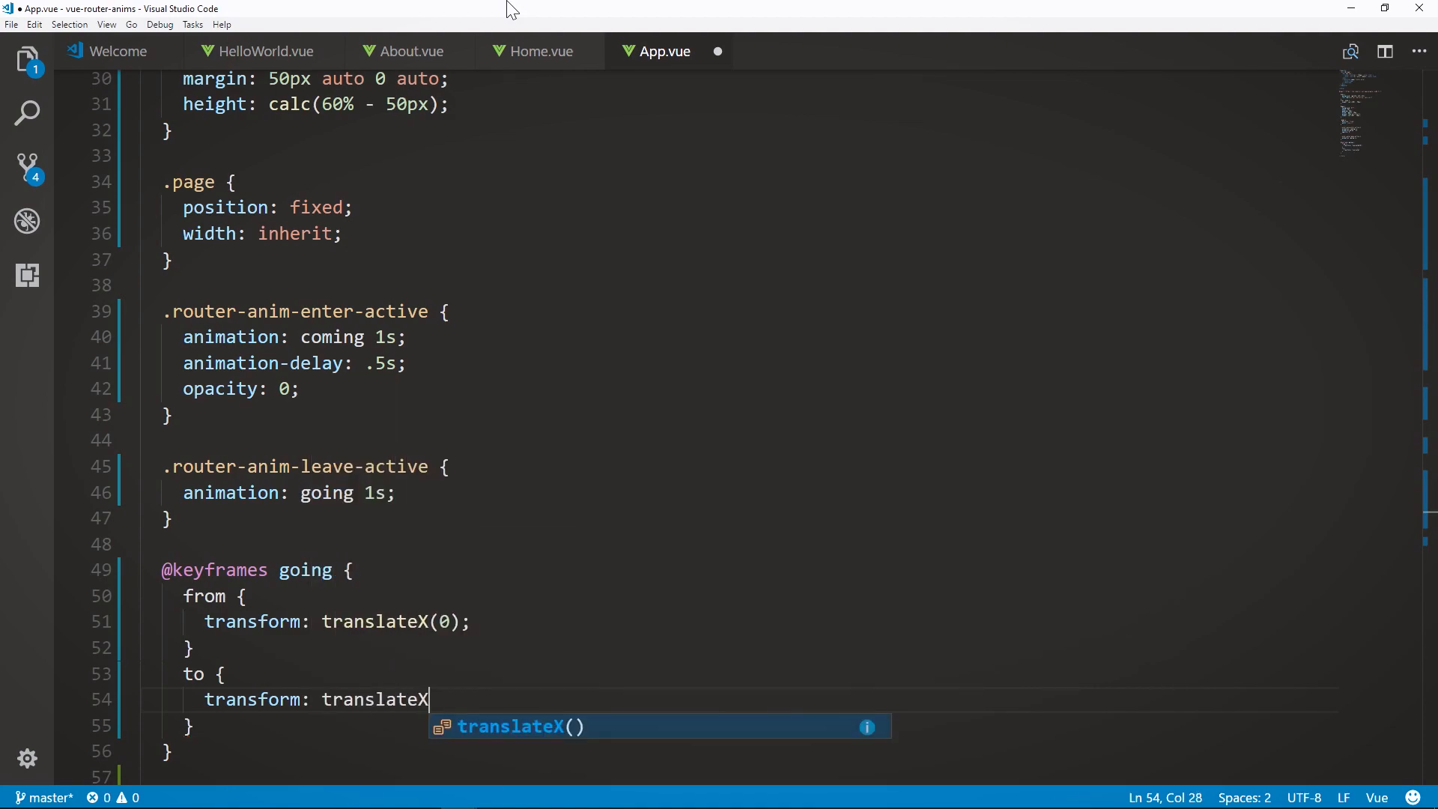
pyautogui.write('(-50px)')
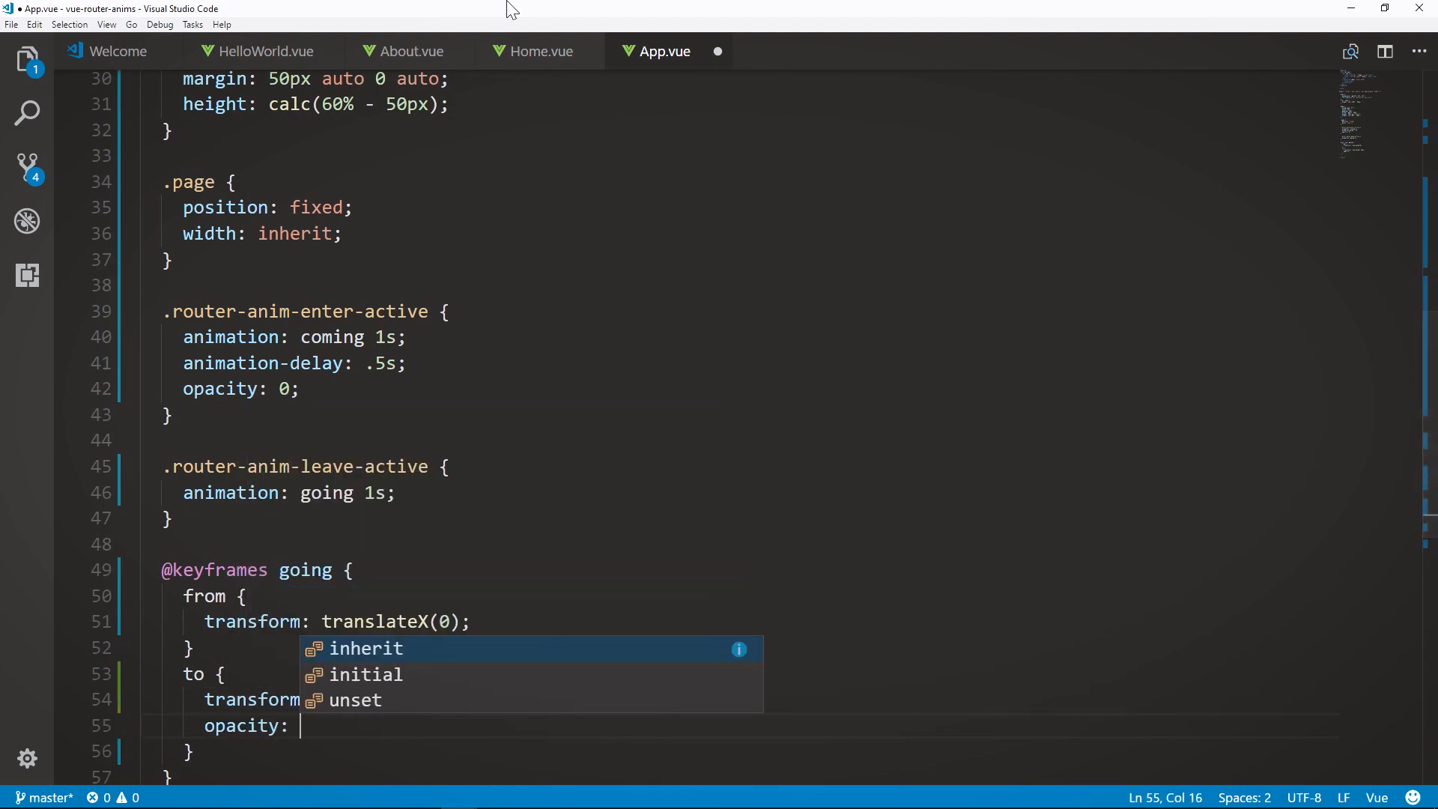
pyautogui.write('0;')
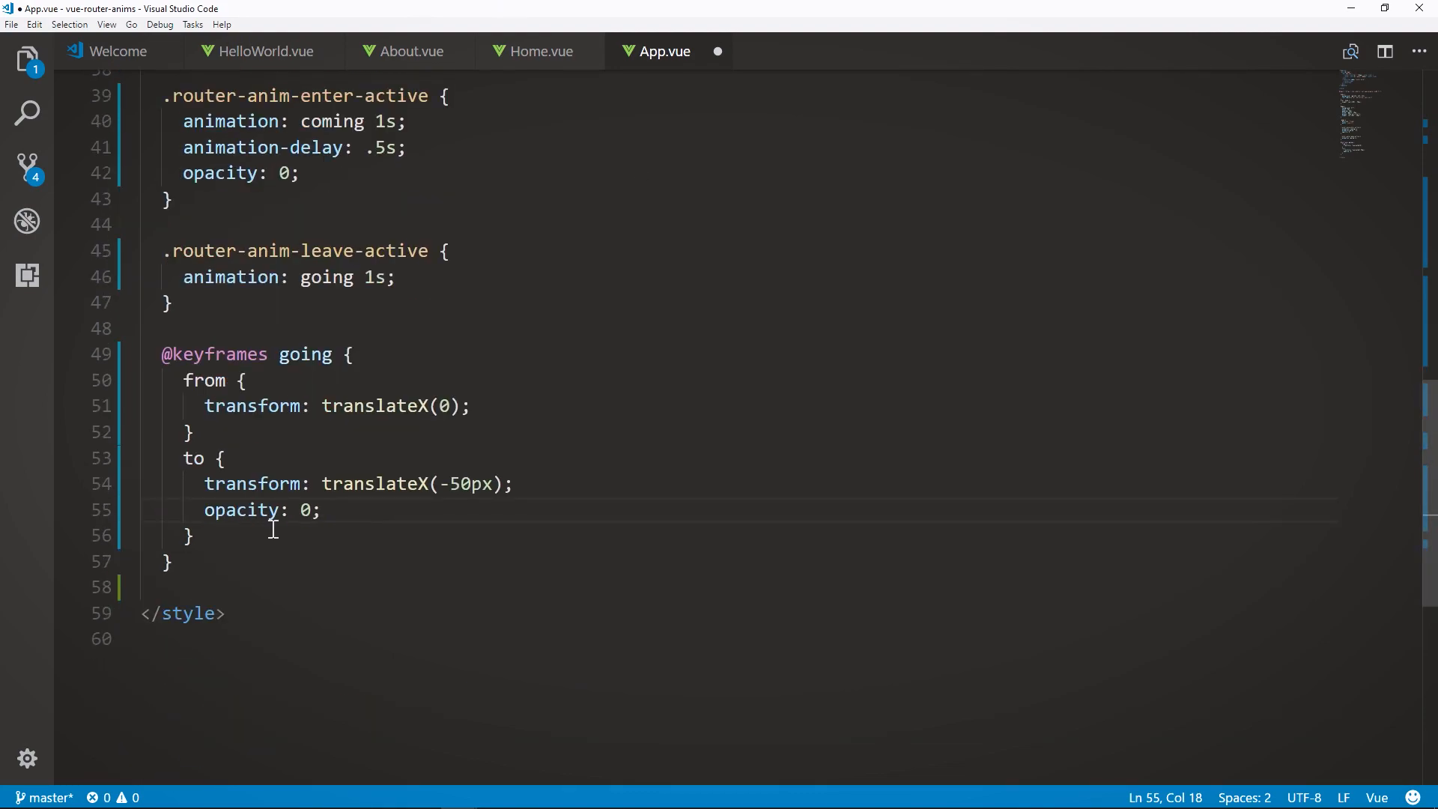
pyautogui.click(226, 553)
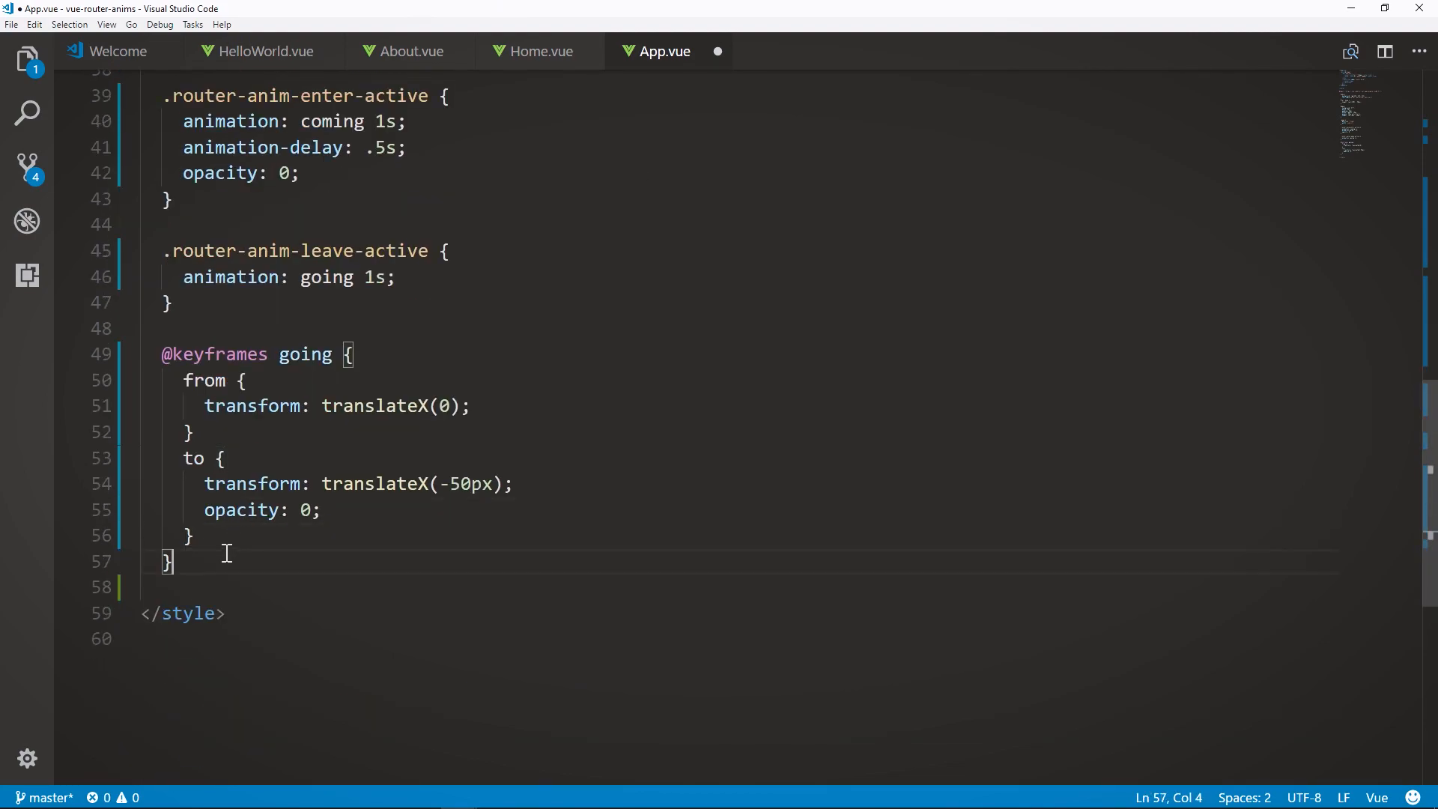
# Rename the duplicate keyframes to 'coming' with from translateX(-50px) and opacity 0.
pyautogui.press('enter')
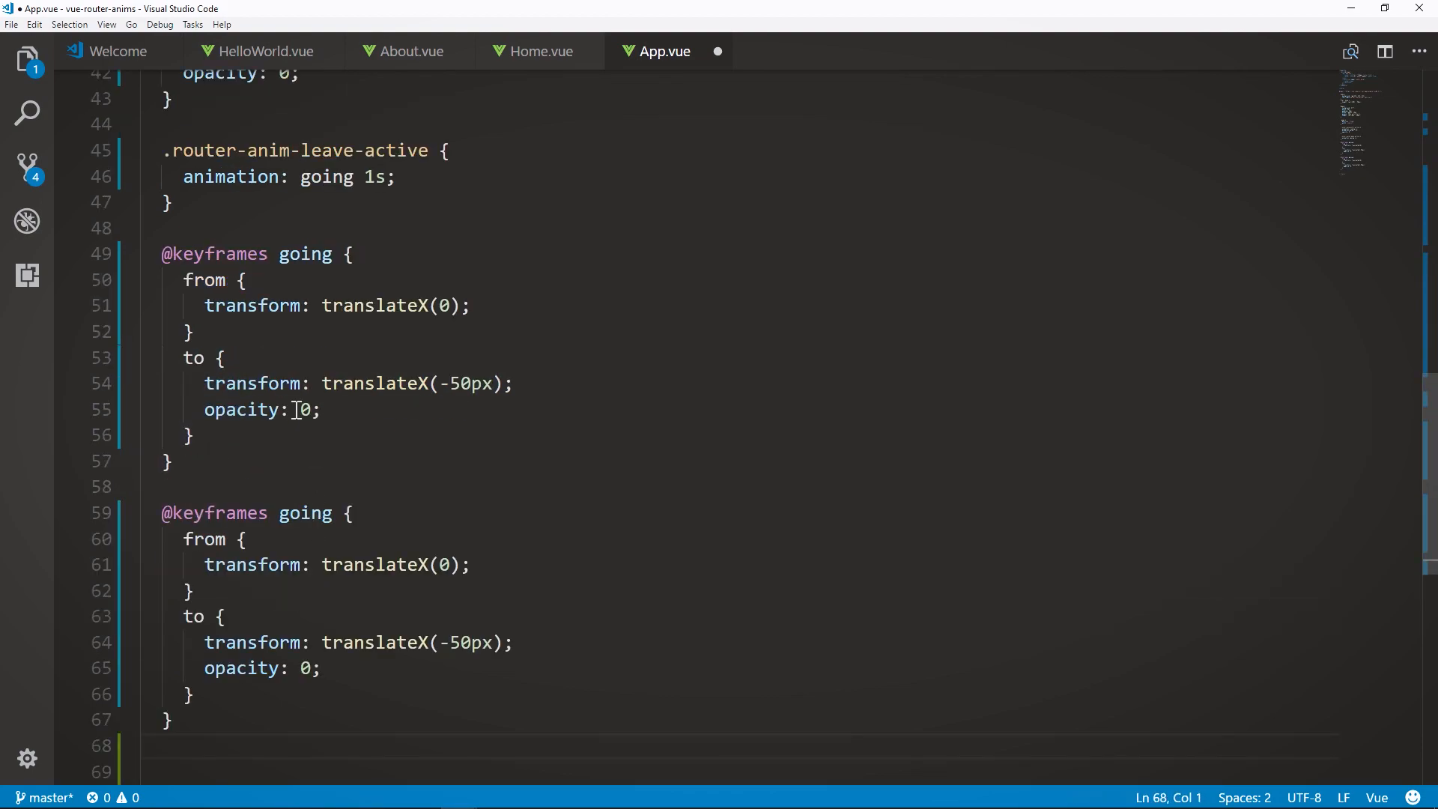
pyautogui.click(303, 512)
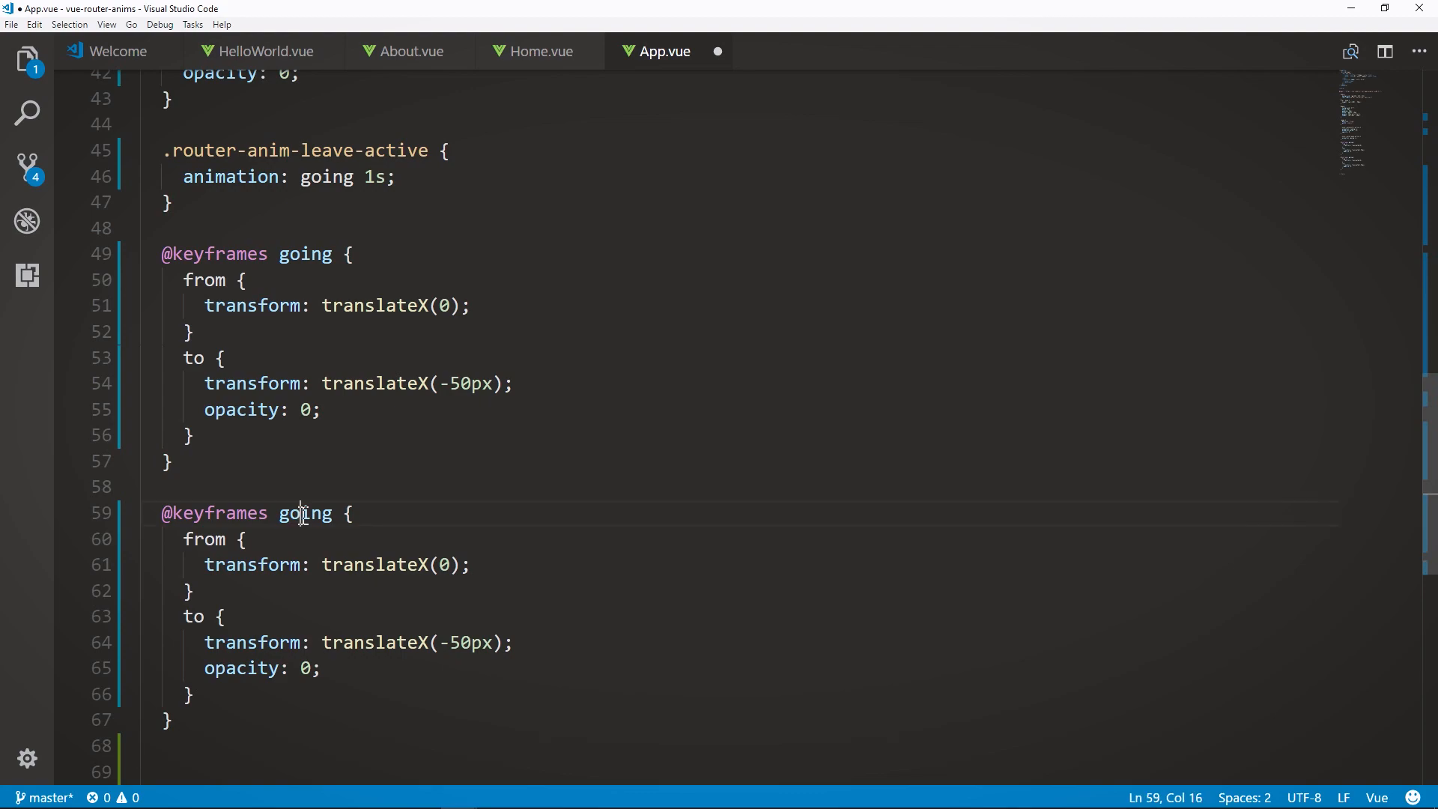
pyautogui.write('coming')
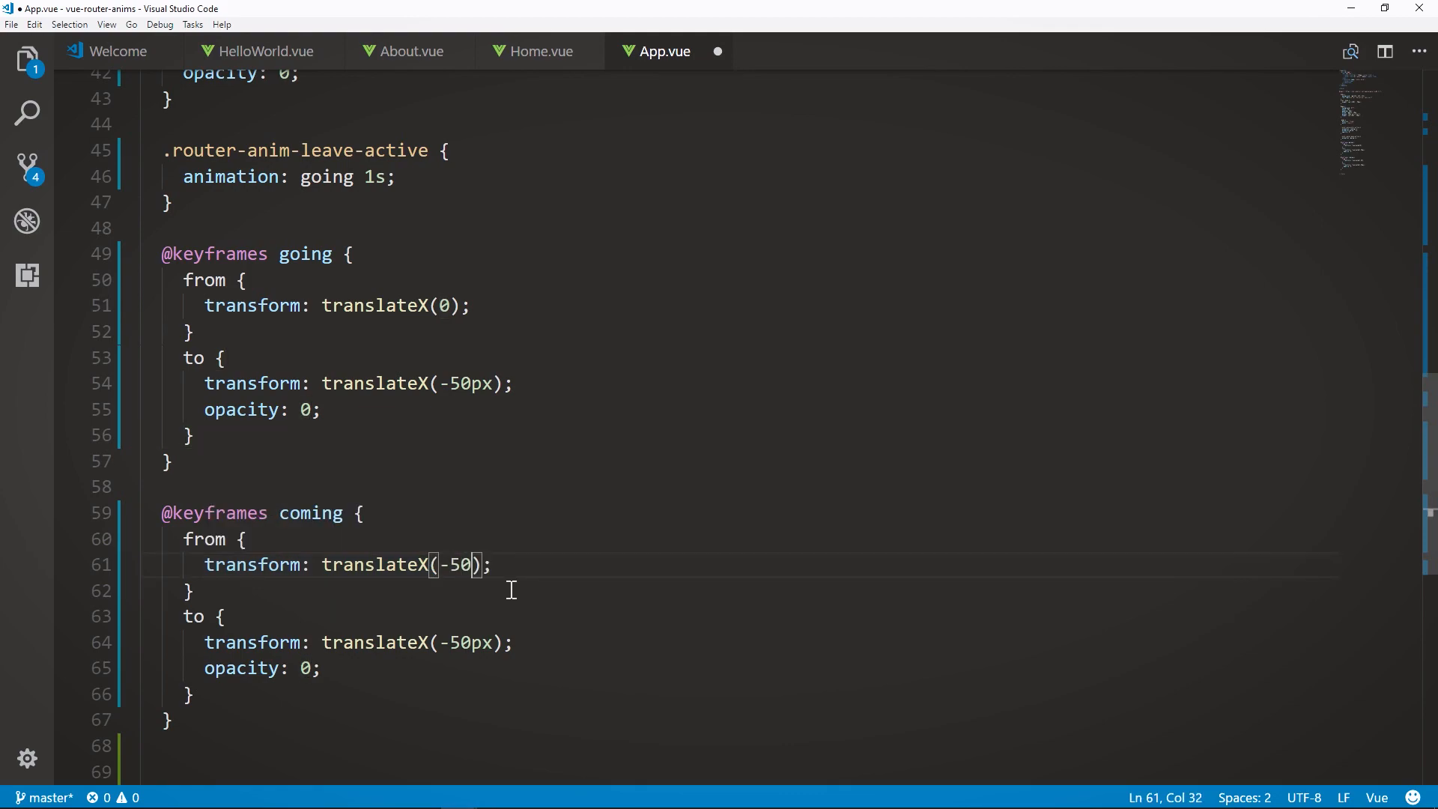
pyautogui.write('px')
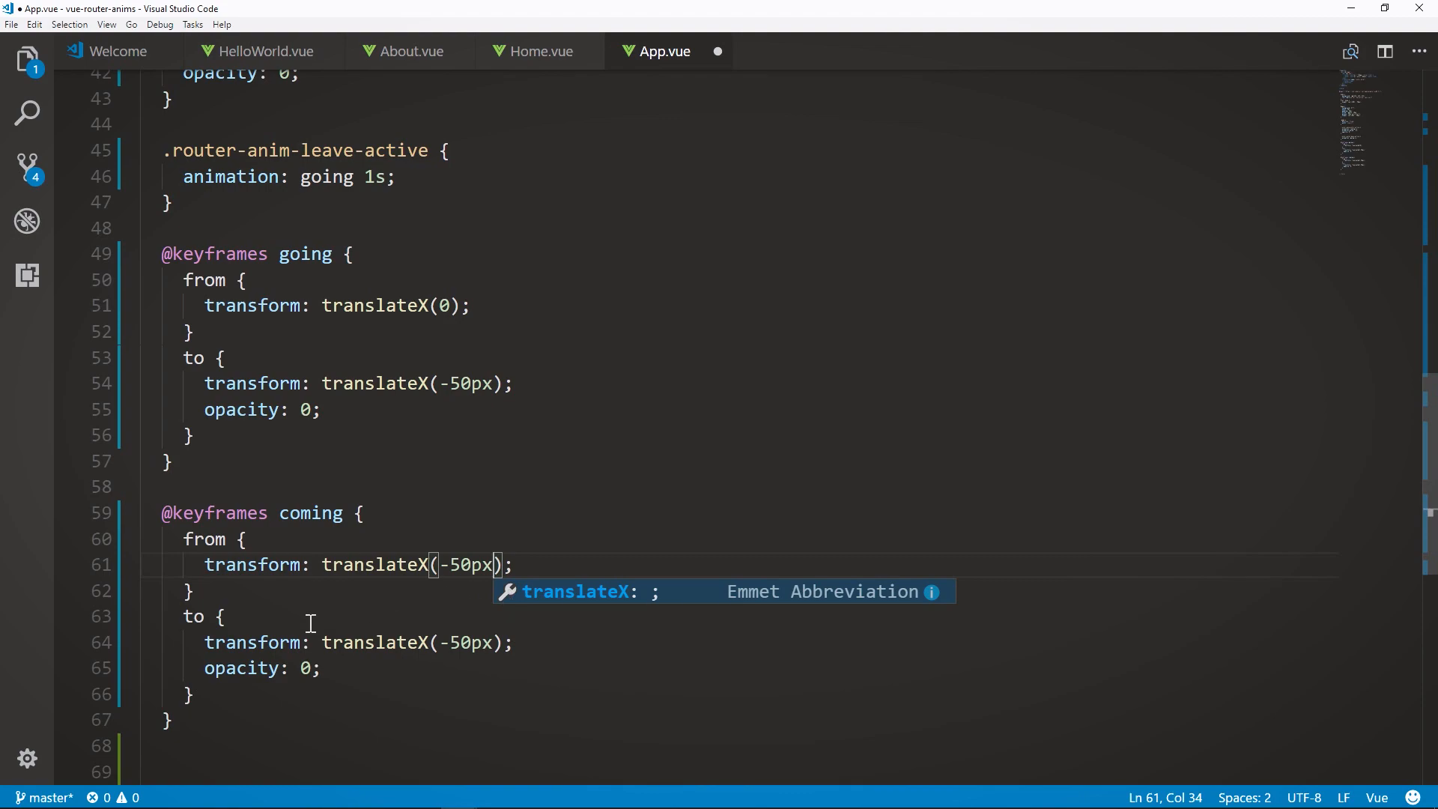
pyautogui.write('opacity: 0;')
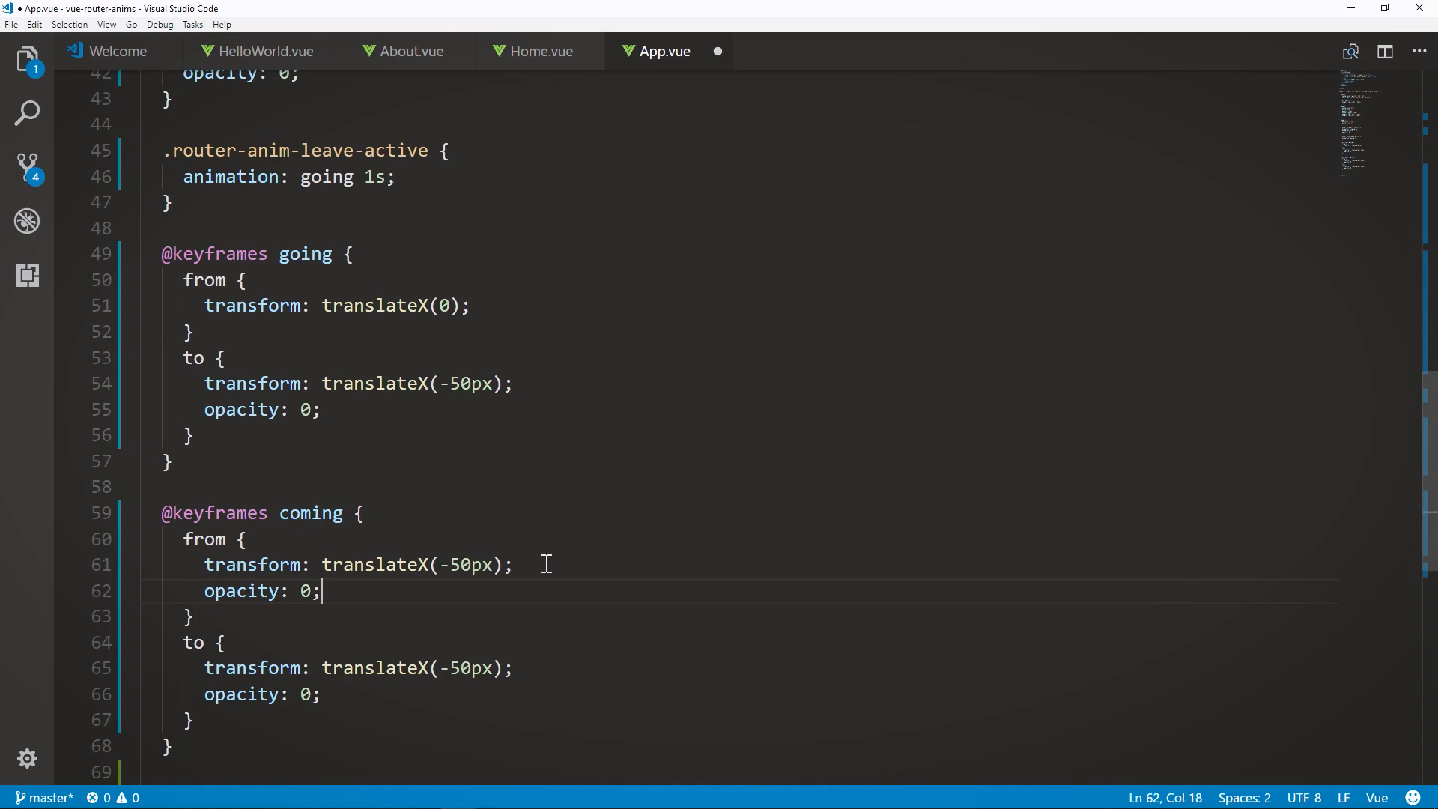
# Set the coming keyframes' to step to translateX(0px) and opacity 1.
pyautogui.click(492, 669)
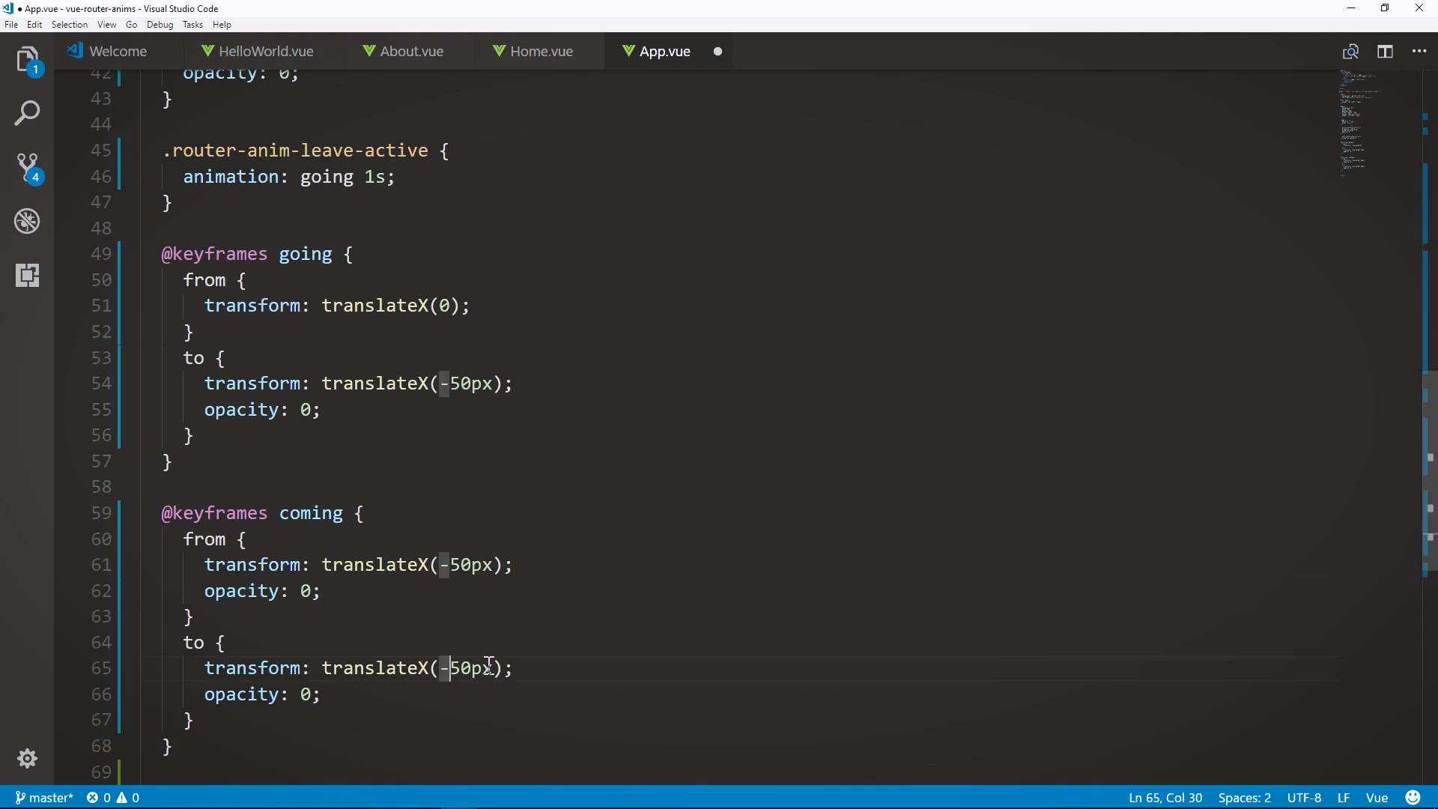
pyautogui.write('0px')
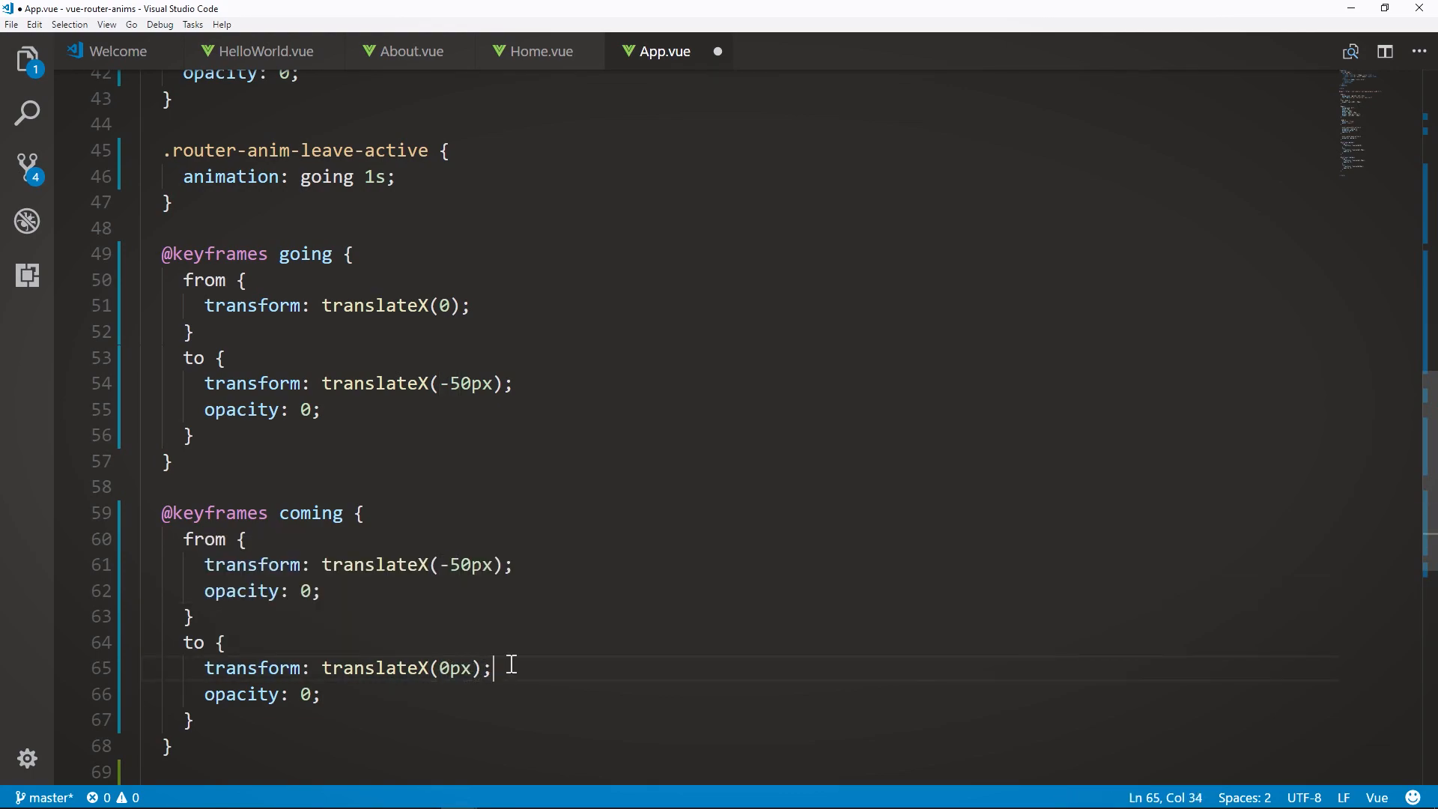
pyautogui.click(309, 693)
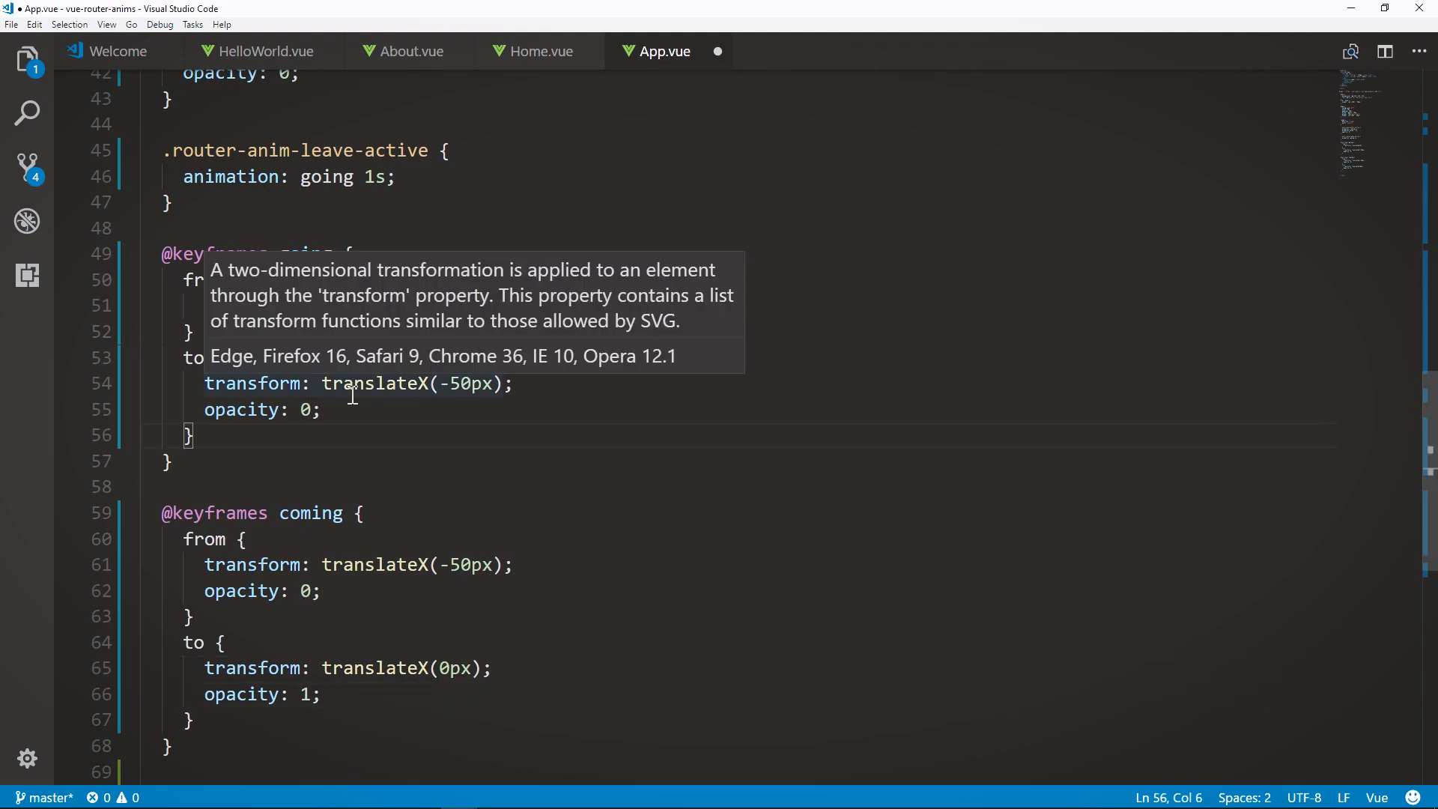
pyautogui.moveTo(795, 565)
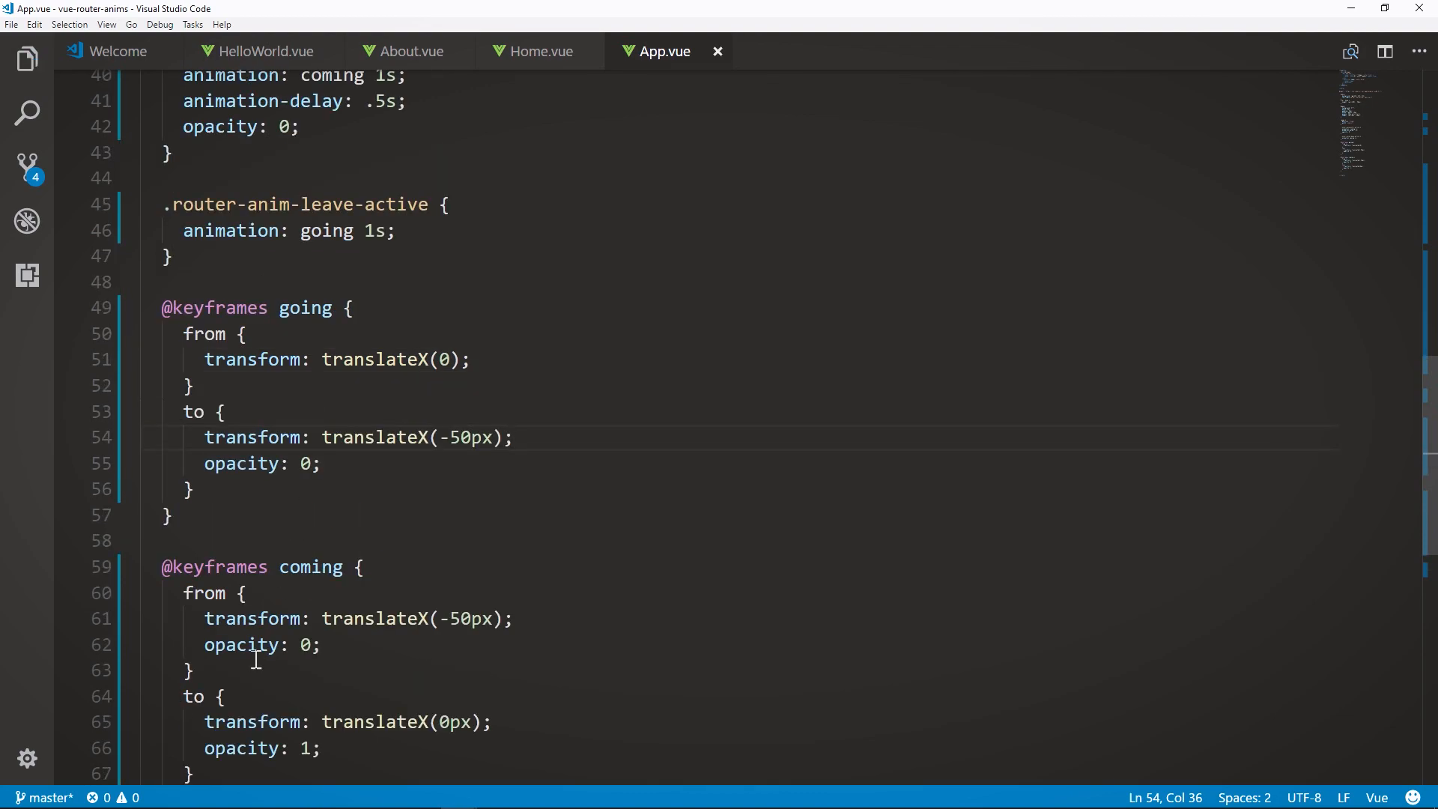
pyautogui.moveTo(163, 794)
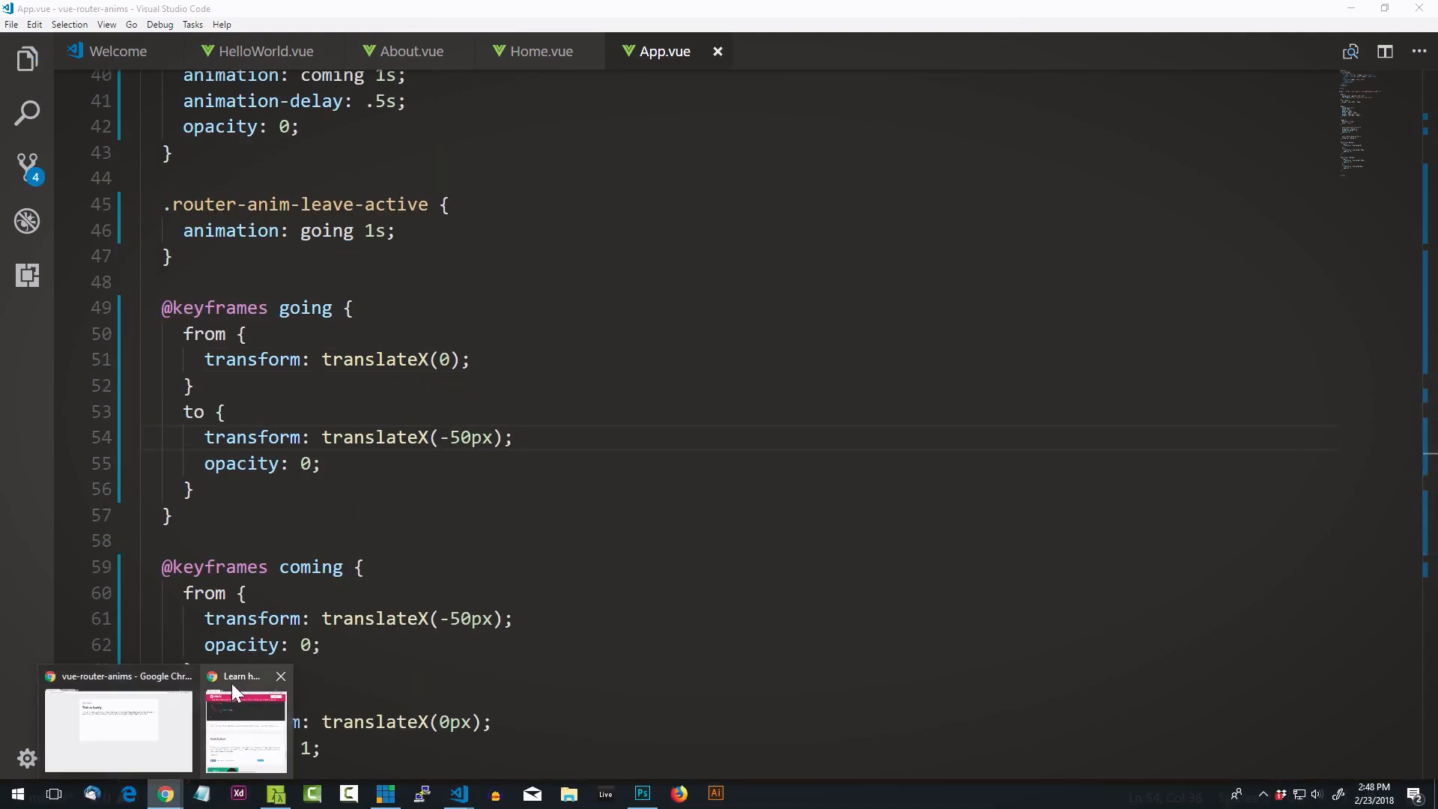
# In Chrome, switch between the Home and About pages to watch the slide-fade transitions.
pyautogui.click(119, 728)
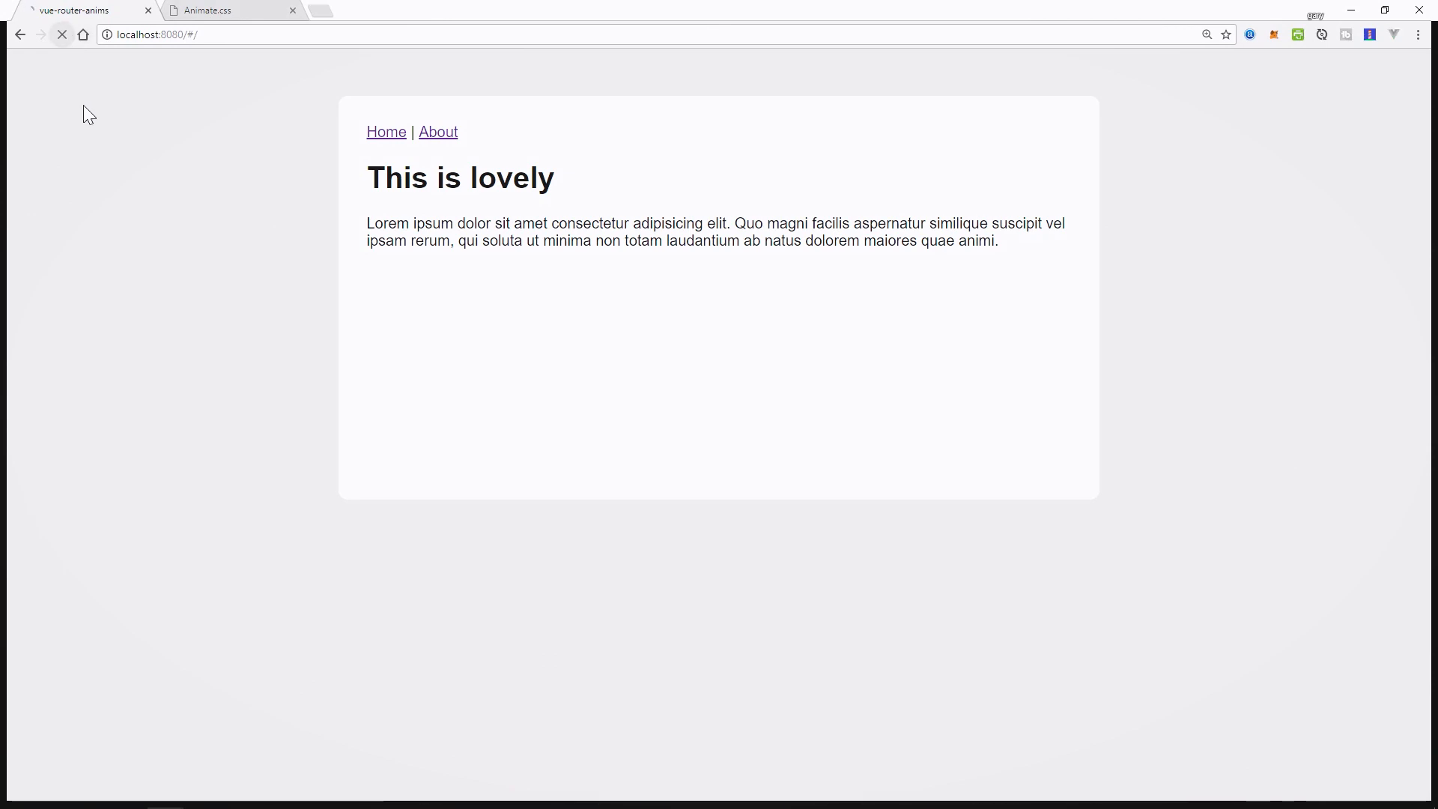
pyautogui.click(438, 132)
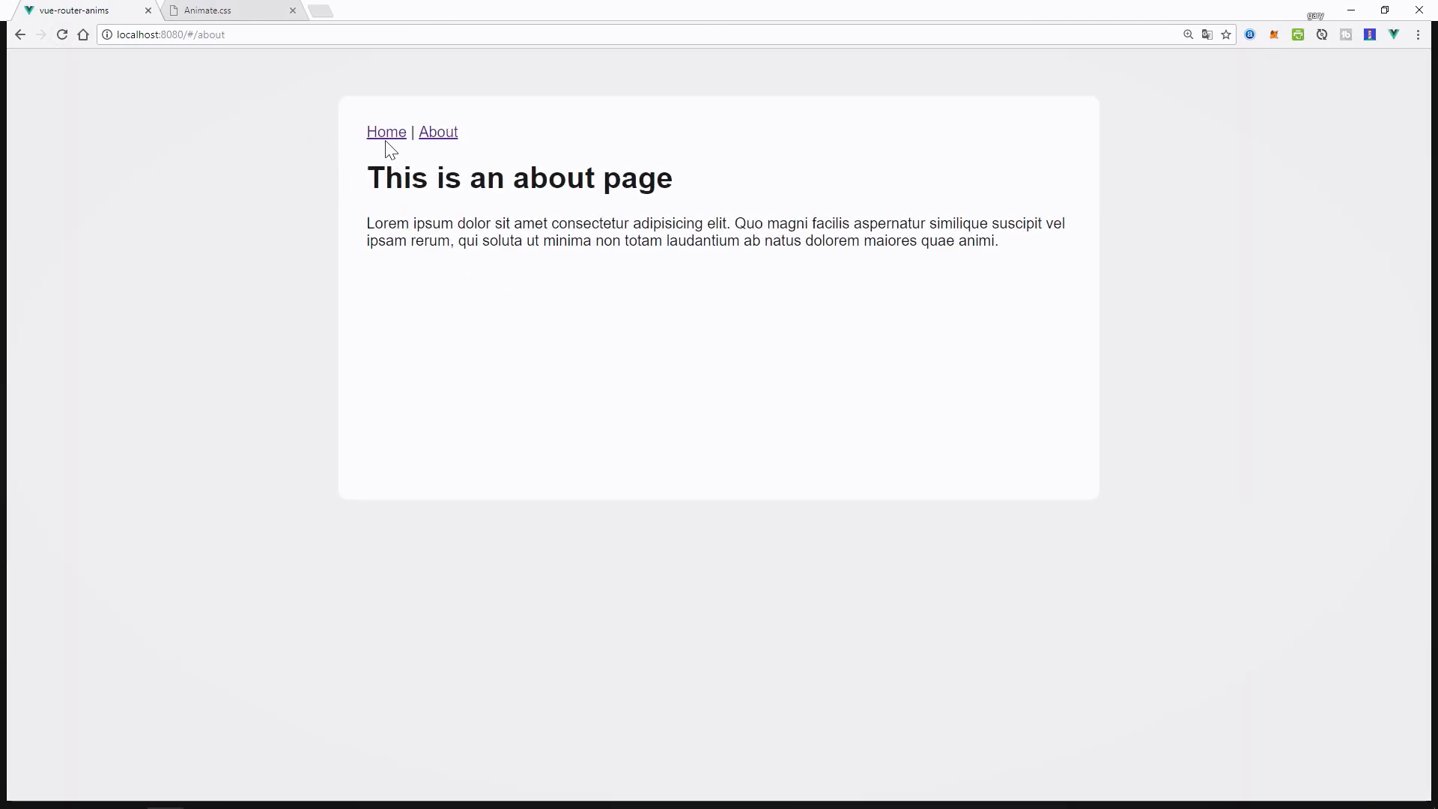
pyautogui.click(385, 132)
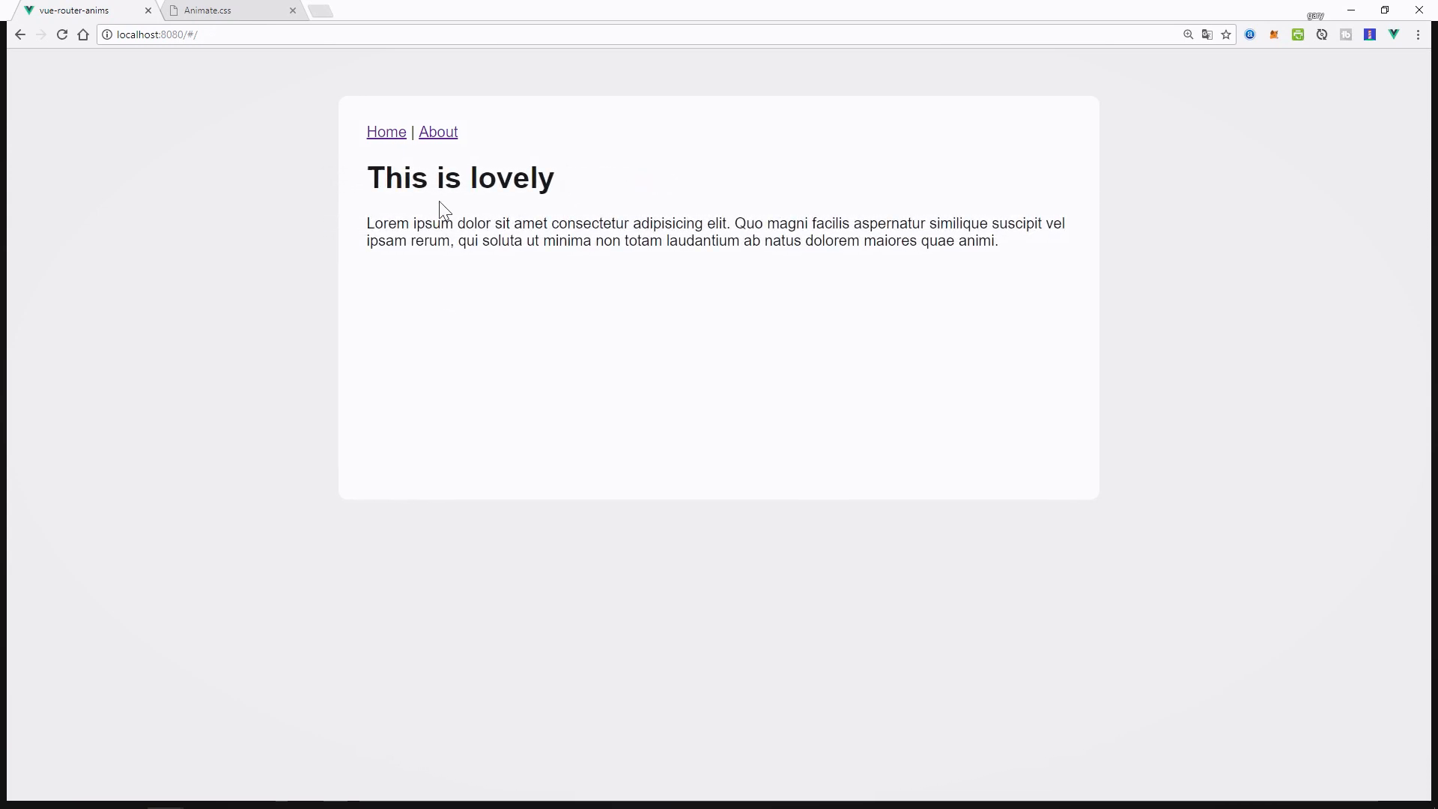
pyautogui.click(438, 132)
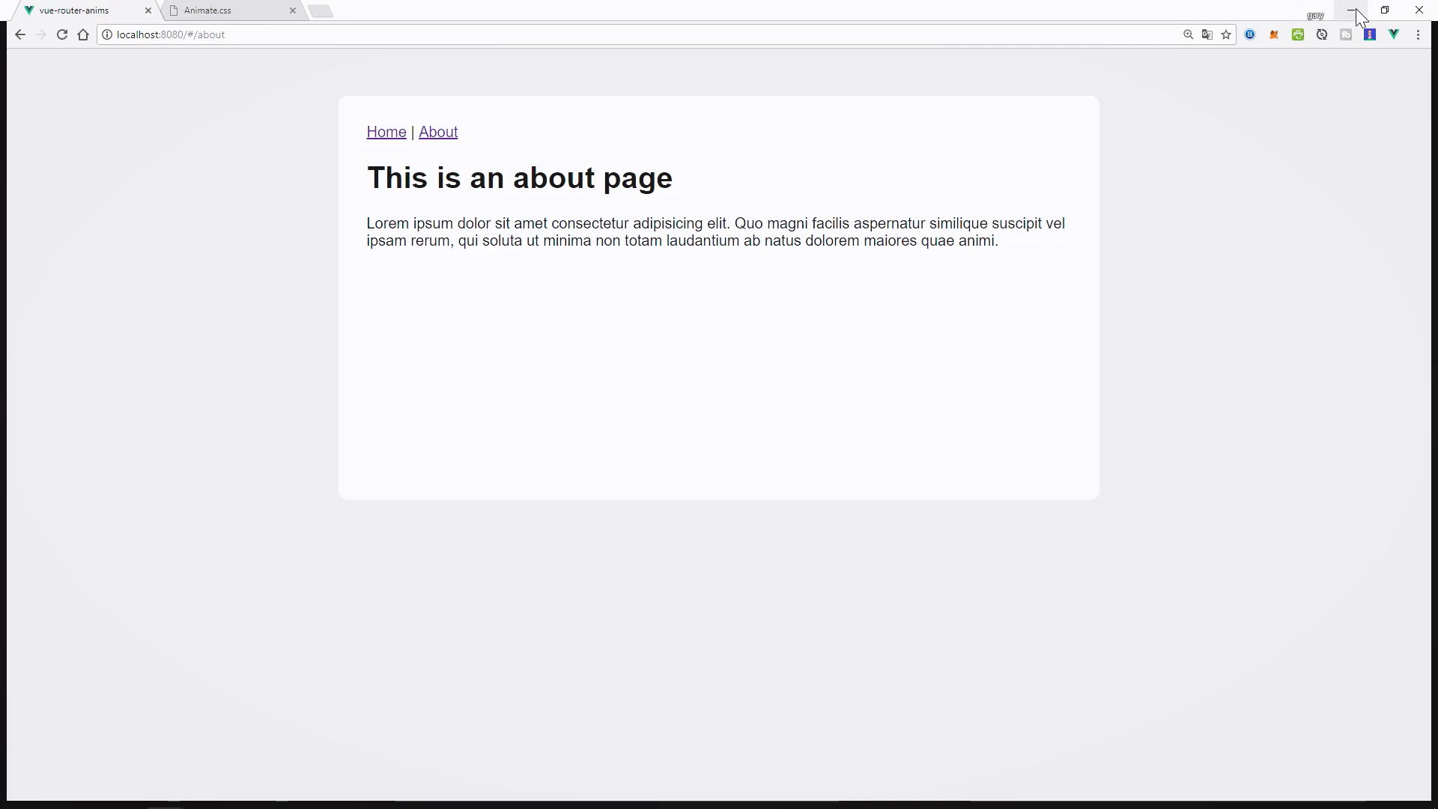
pyautogui.click(386, 131)
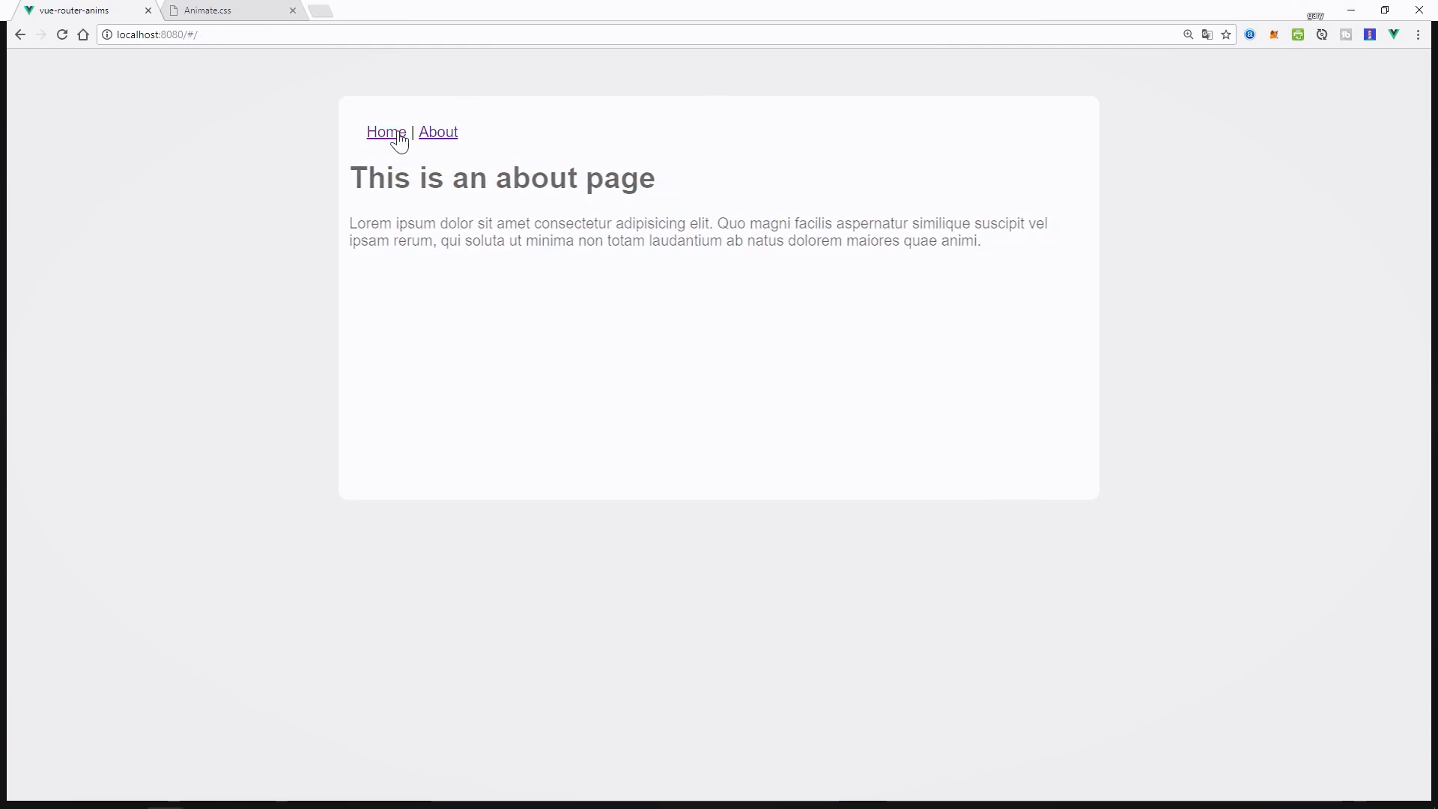
pyautogui.click(438, 132)
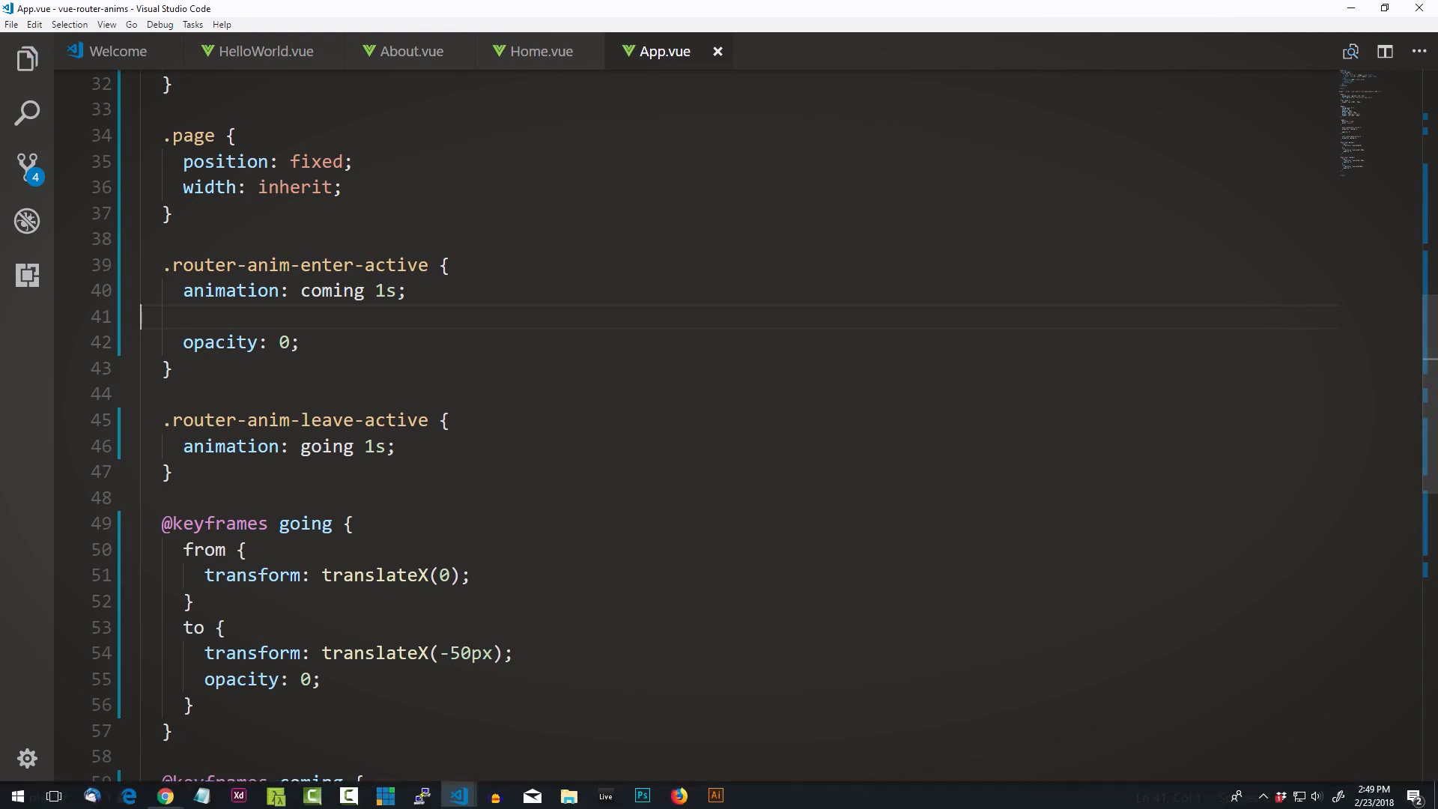
pyautogui.click(161, 795)
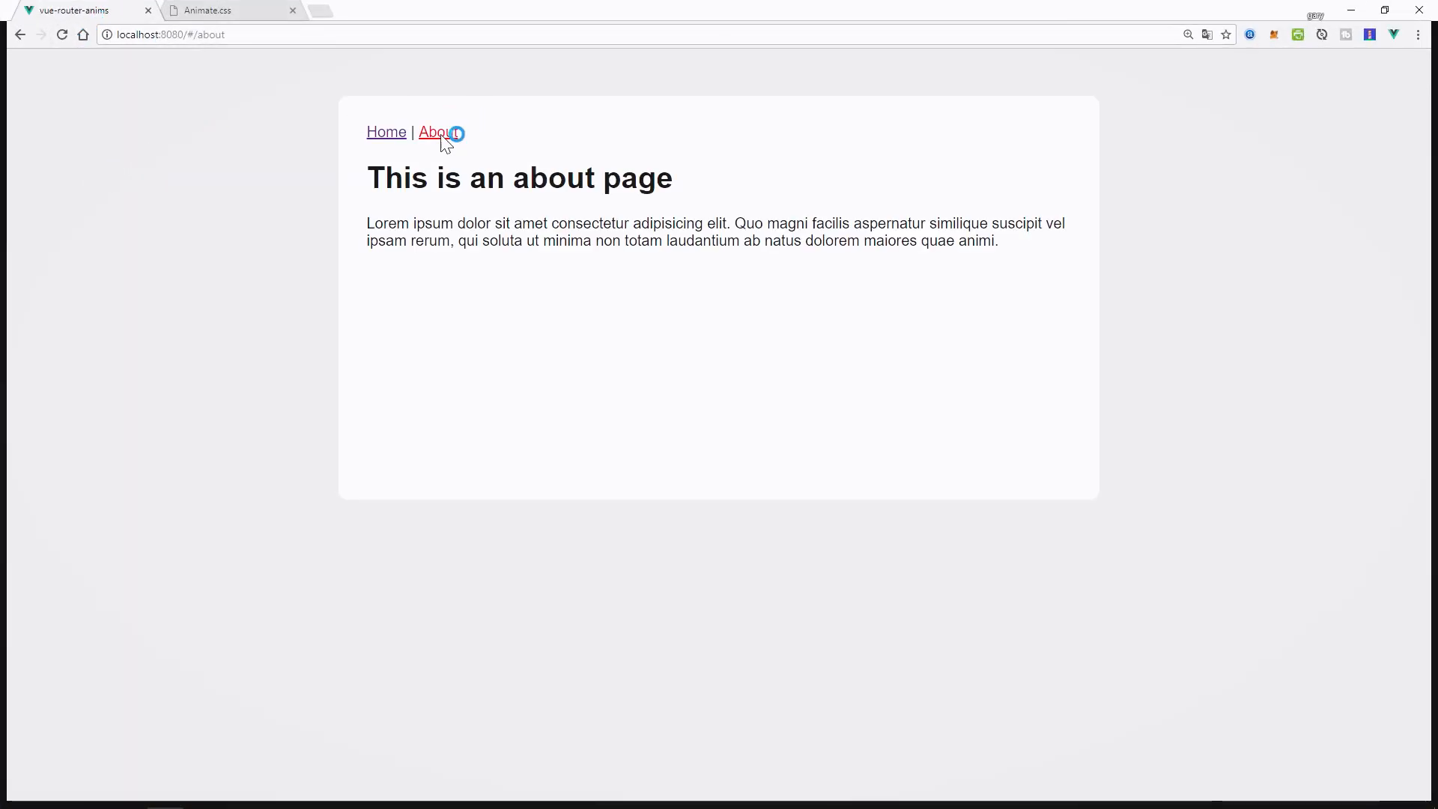
pyautogui.click(386, 131)
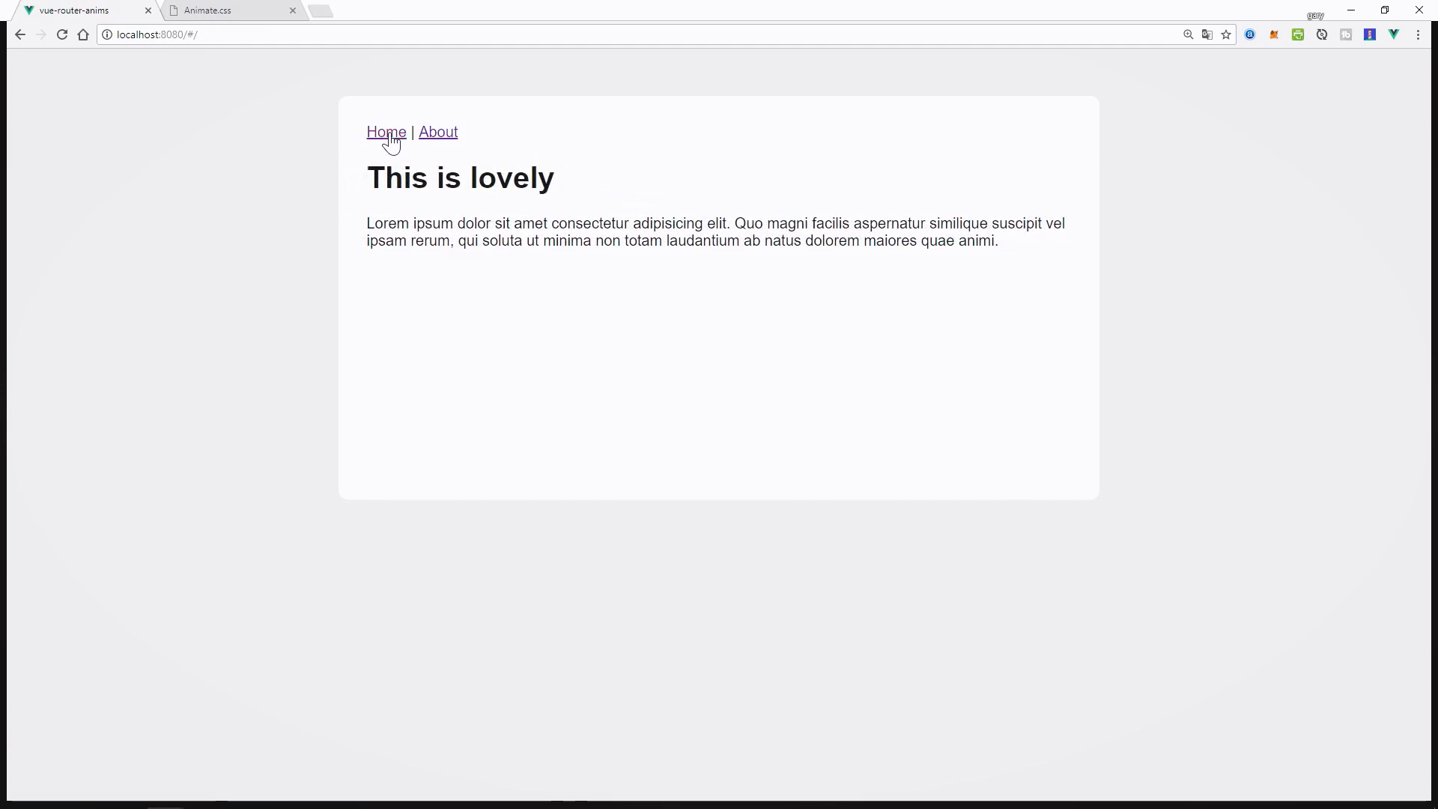
pyautogui.click(437, 132)
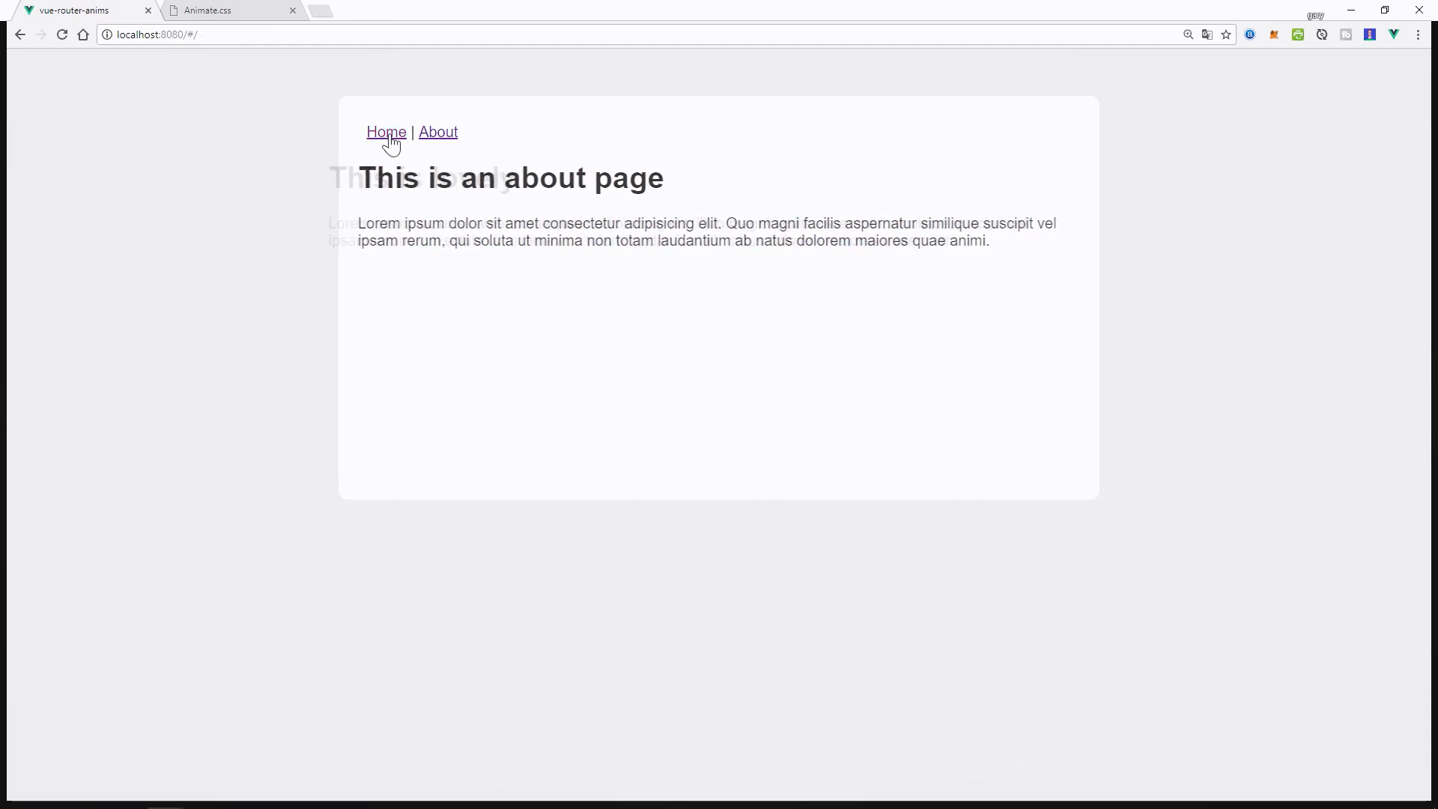
pyautogui.click(437, 132)
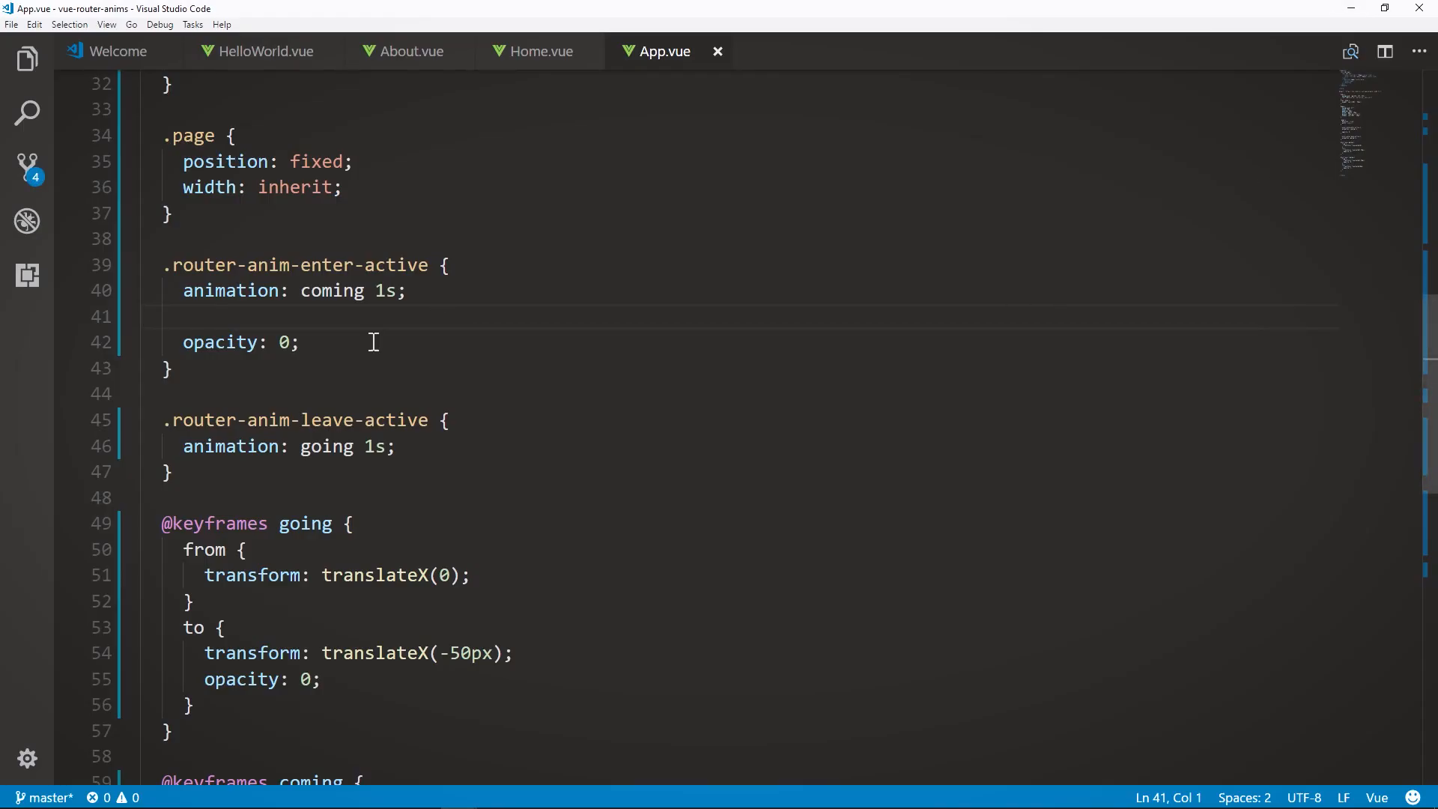
# Restore 'animation-delay: .5s;' in the enter-active rule and review the keyframes below.
pyautogui.write('animation-delay: .5s;')
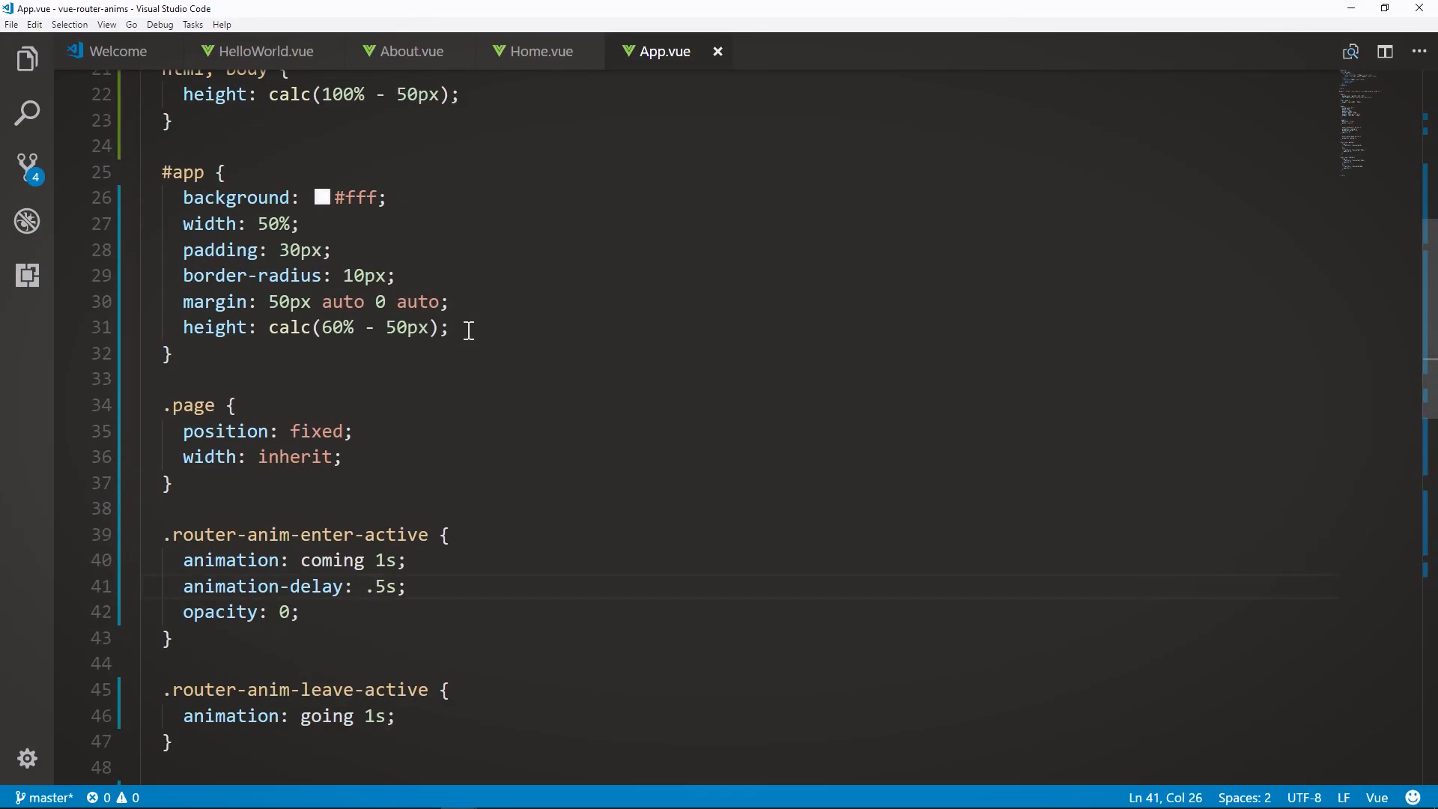
pyautogui.scroll(-3)
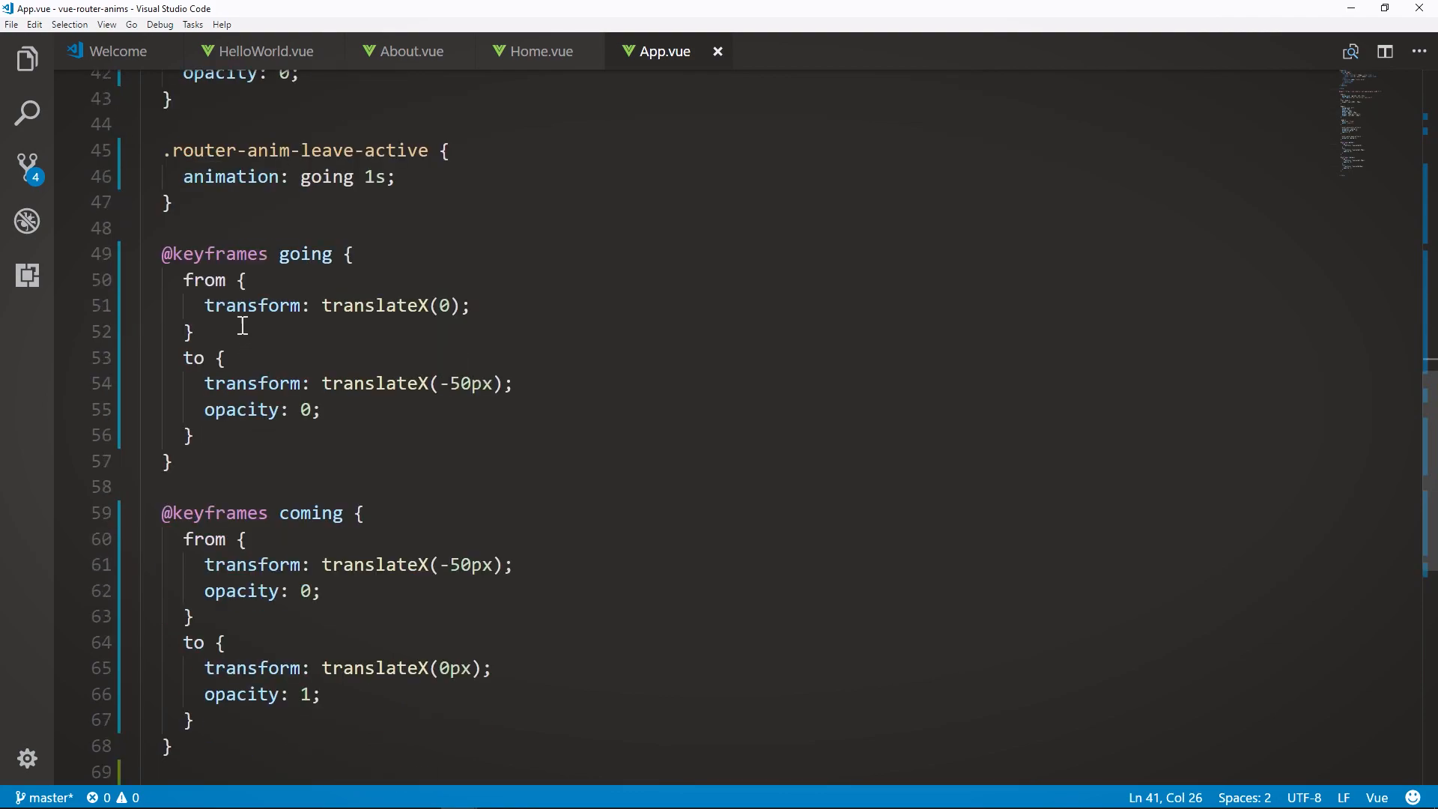
pyautogui.doubleClick(203, 280)
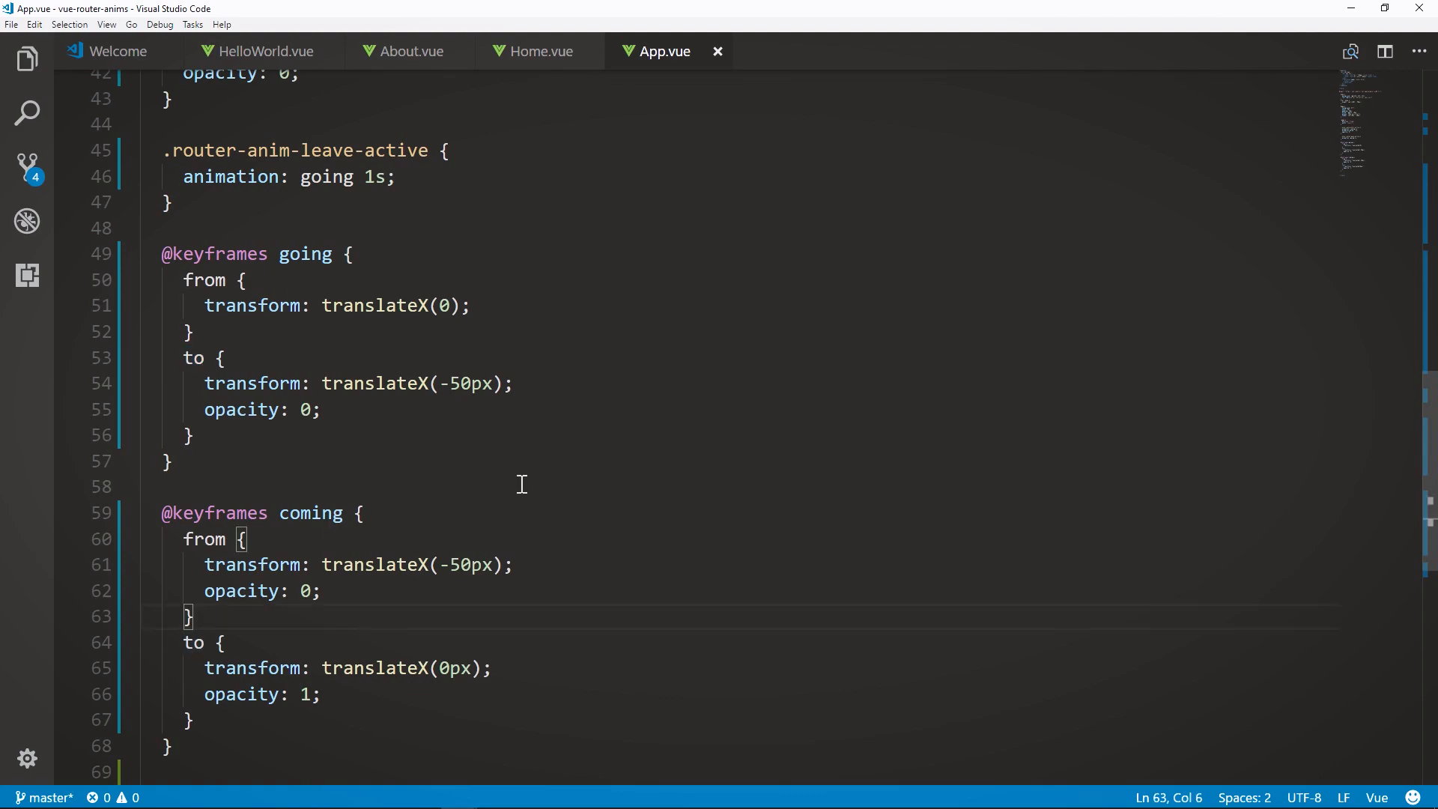
pyautogui.scroll(-3)
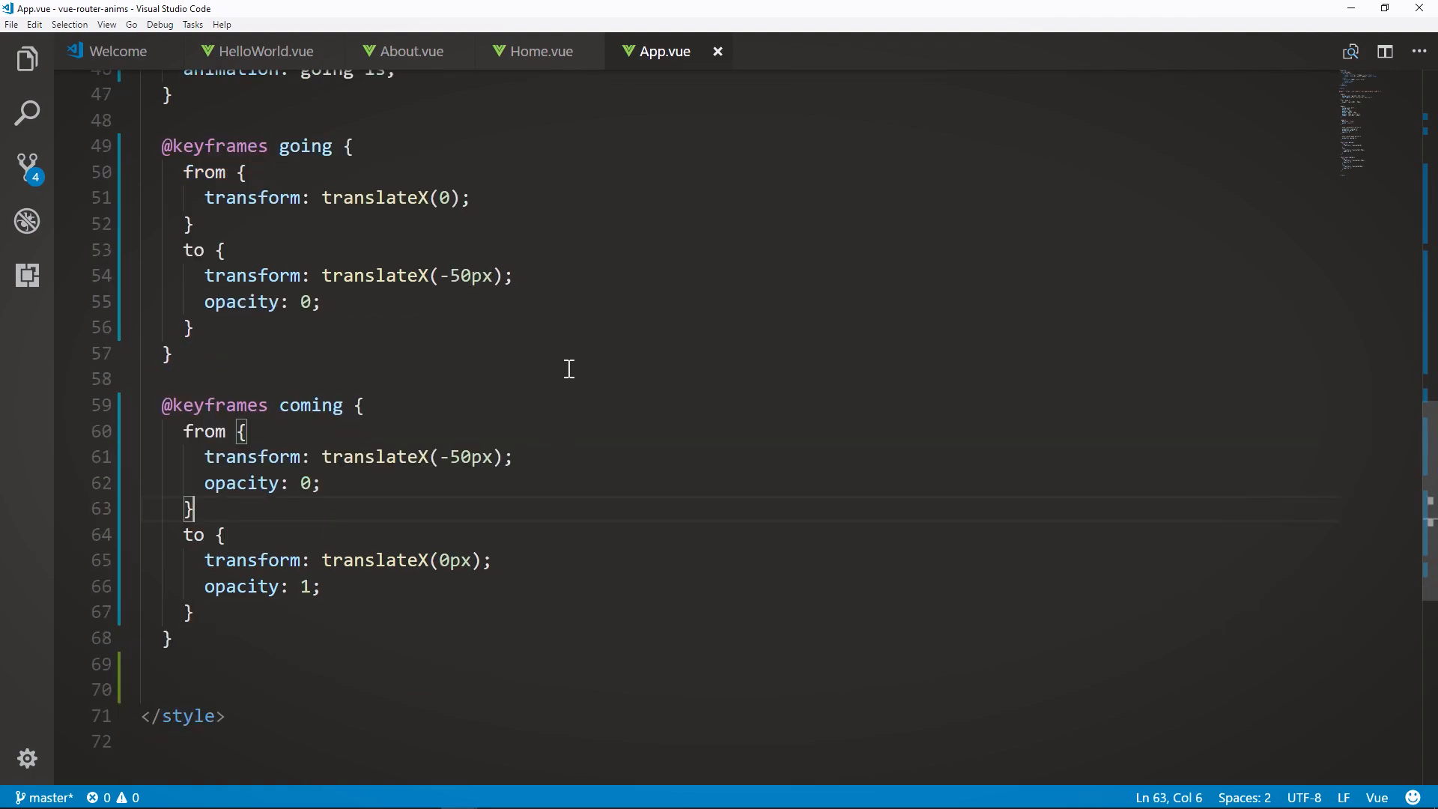
pyautogui.moveTo(560, 374)
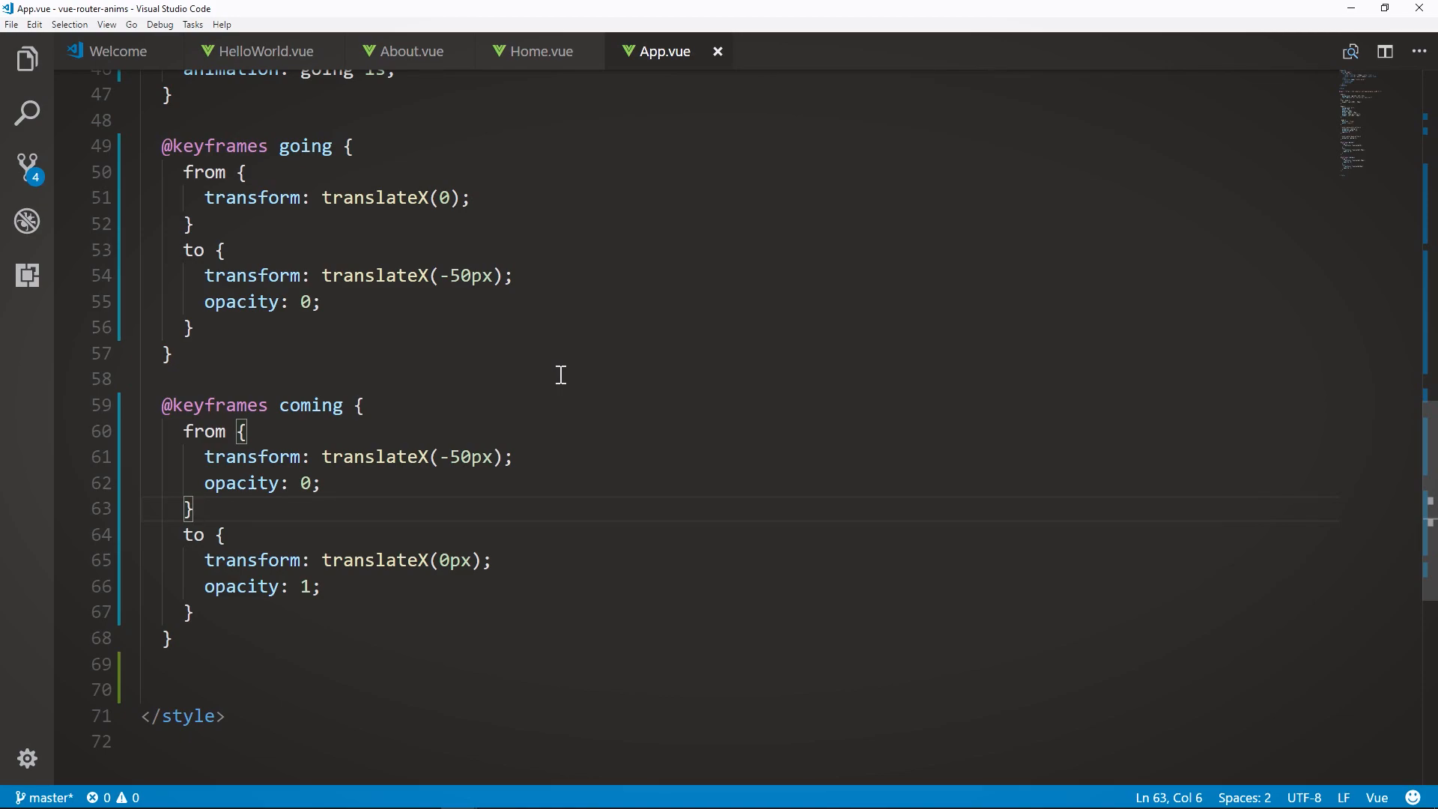
pyautogui.moveTo(330, 505)
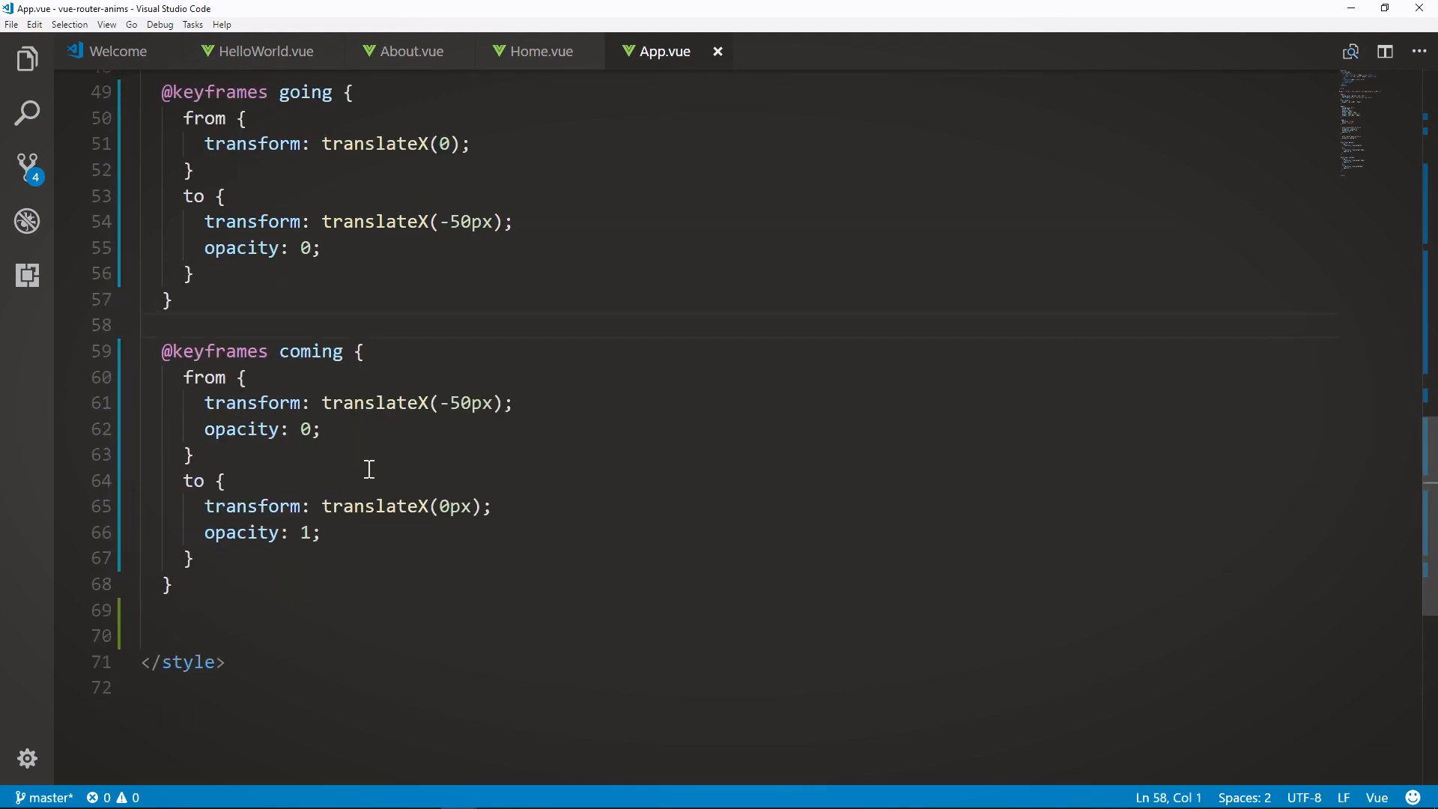
pyautogui.scroll(3)
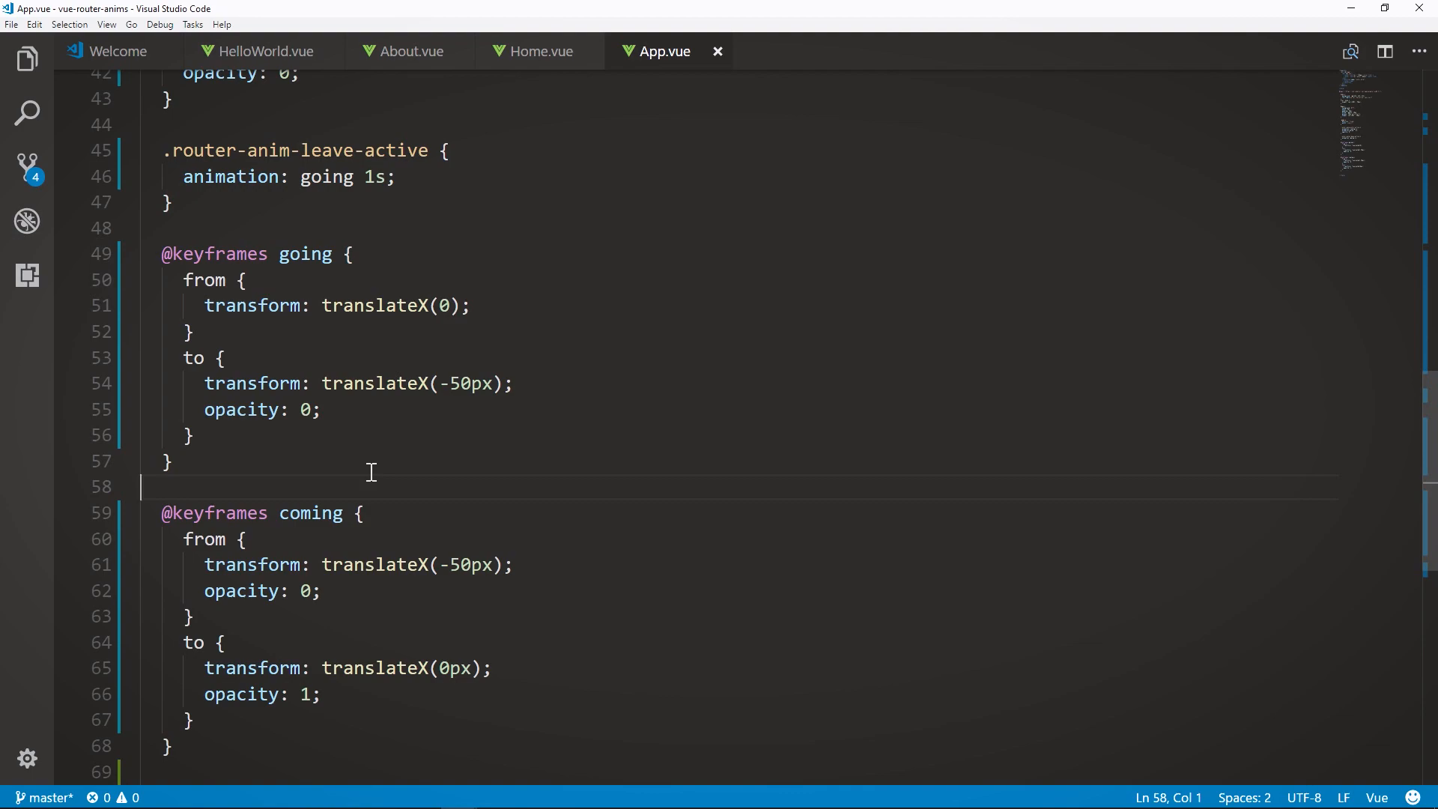